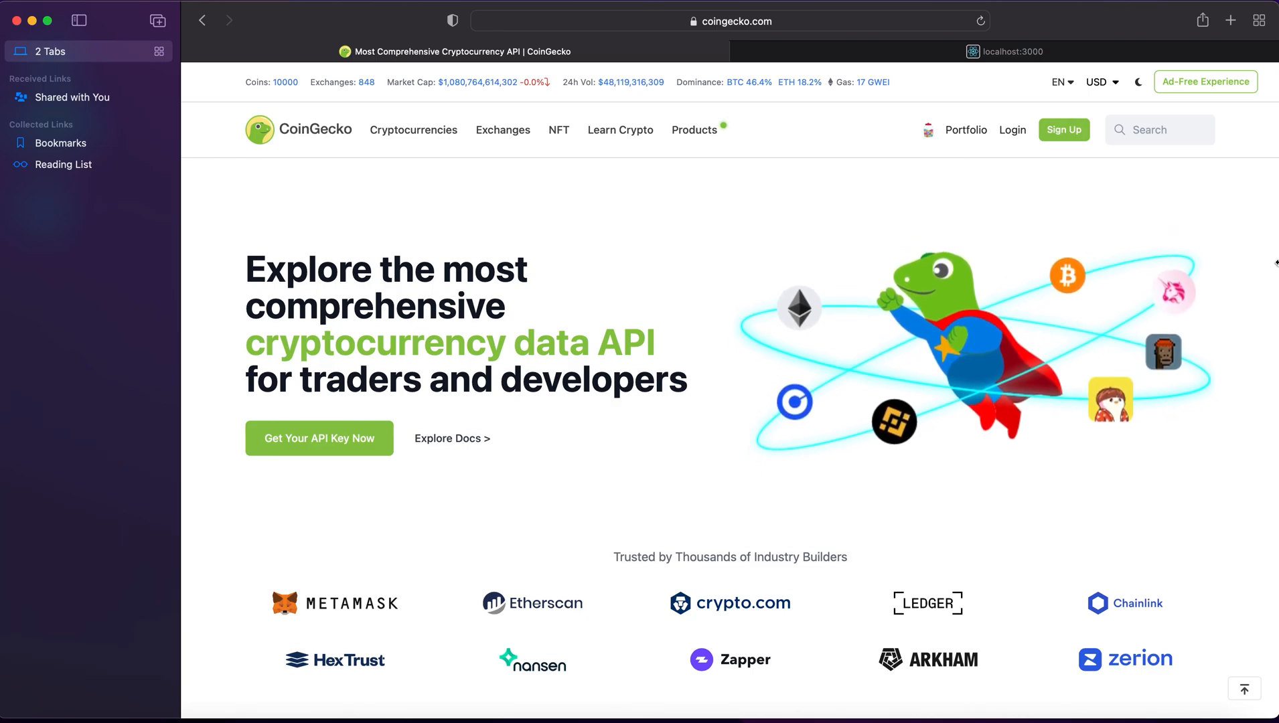
{"action": "mouse_move", "coordinate": [1005, 311]}
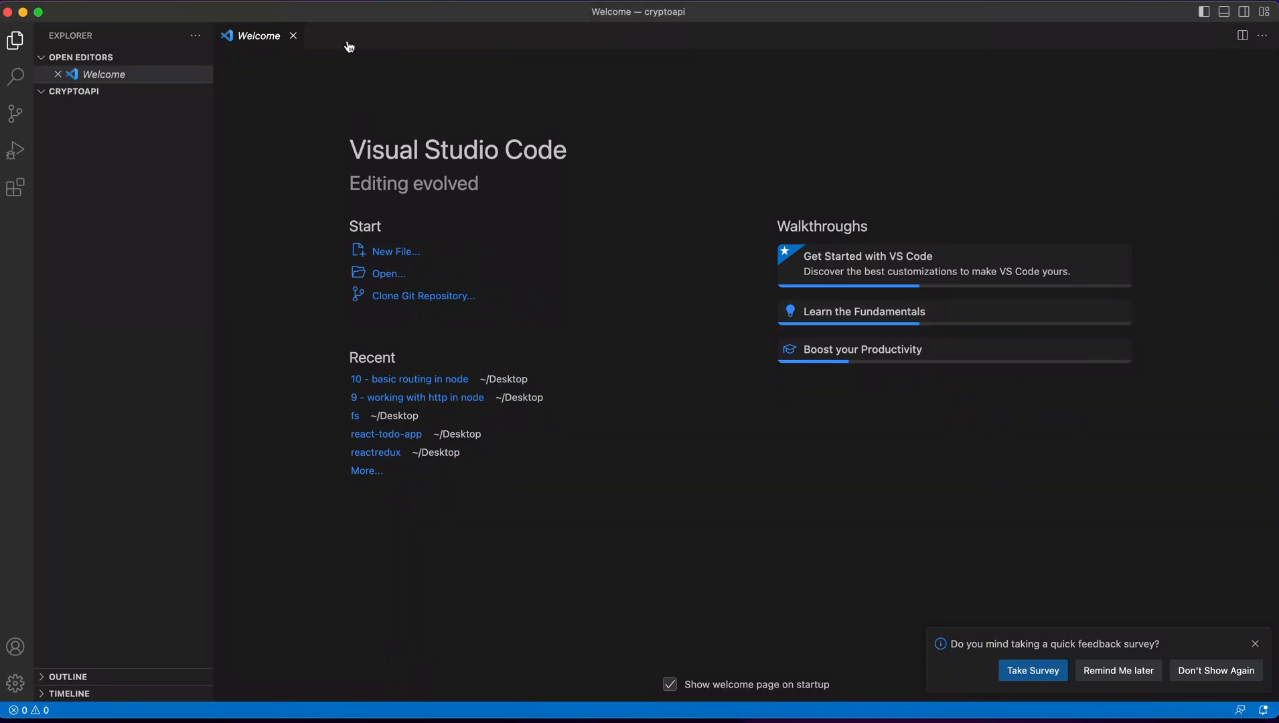
- Close the Welcome tab and run npm init -y in a new terminal to create package.json
{"action": "left_click", "coordinate": [293, 35]}
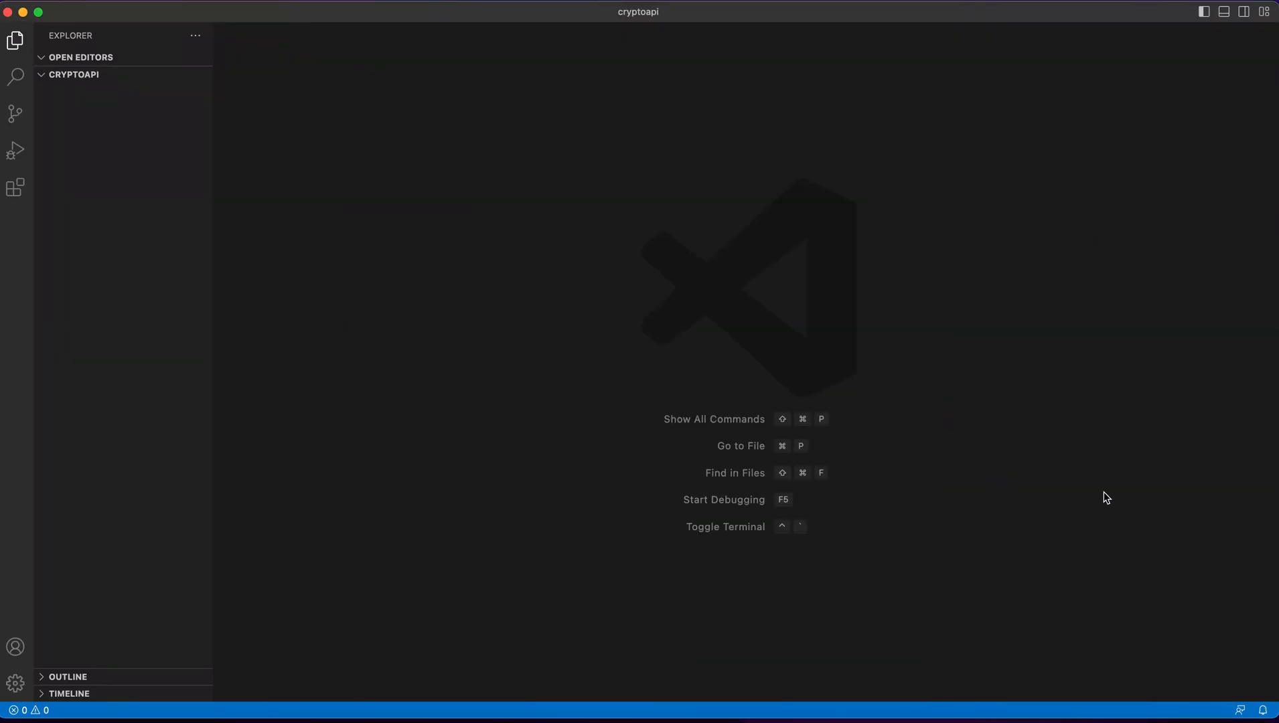
{"action": "mouse_move", "coordinate": [633, 503]}
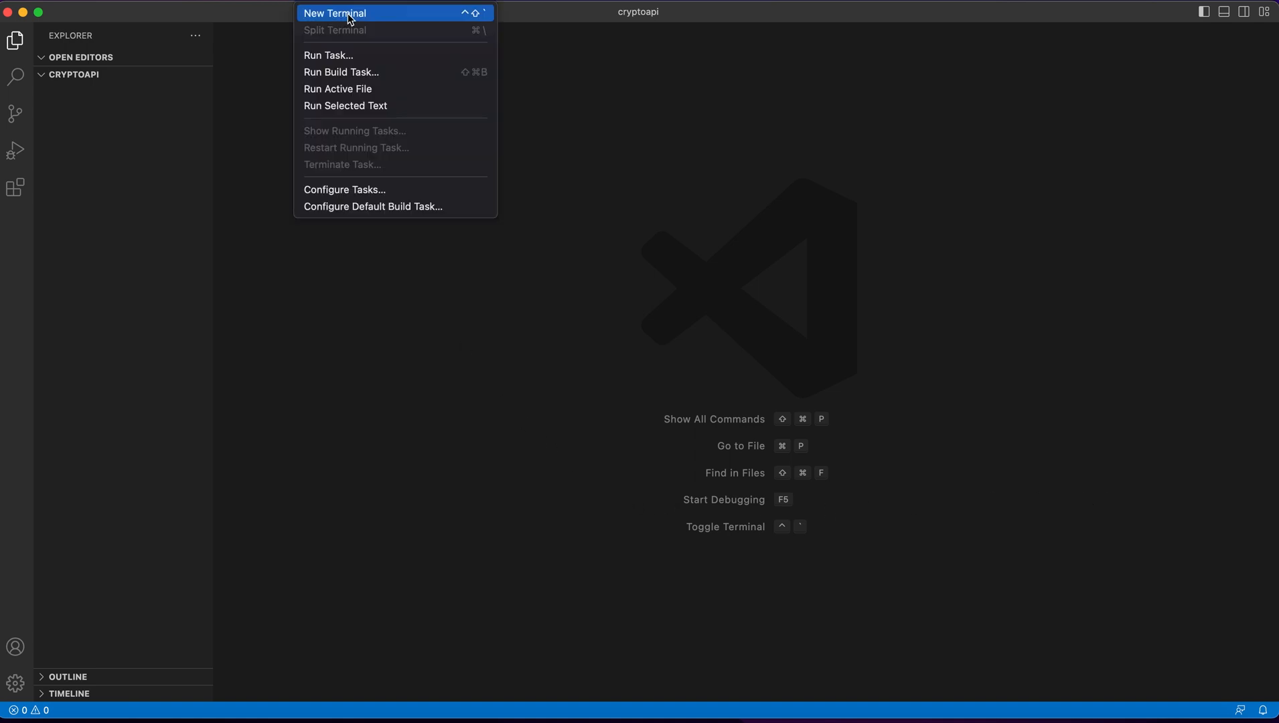
{"action": "left_click", "coordinate": [335, 13]}
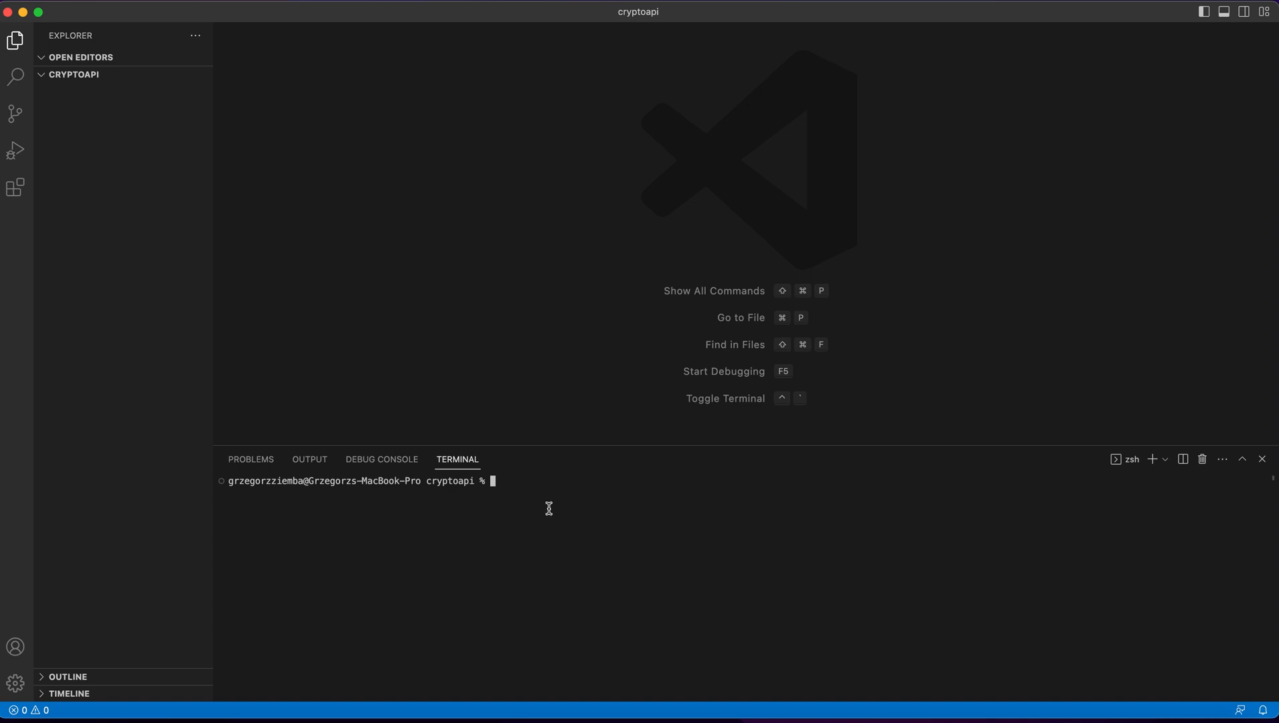
{"action": "type", "text": "npm i"}
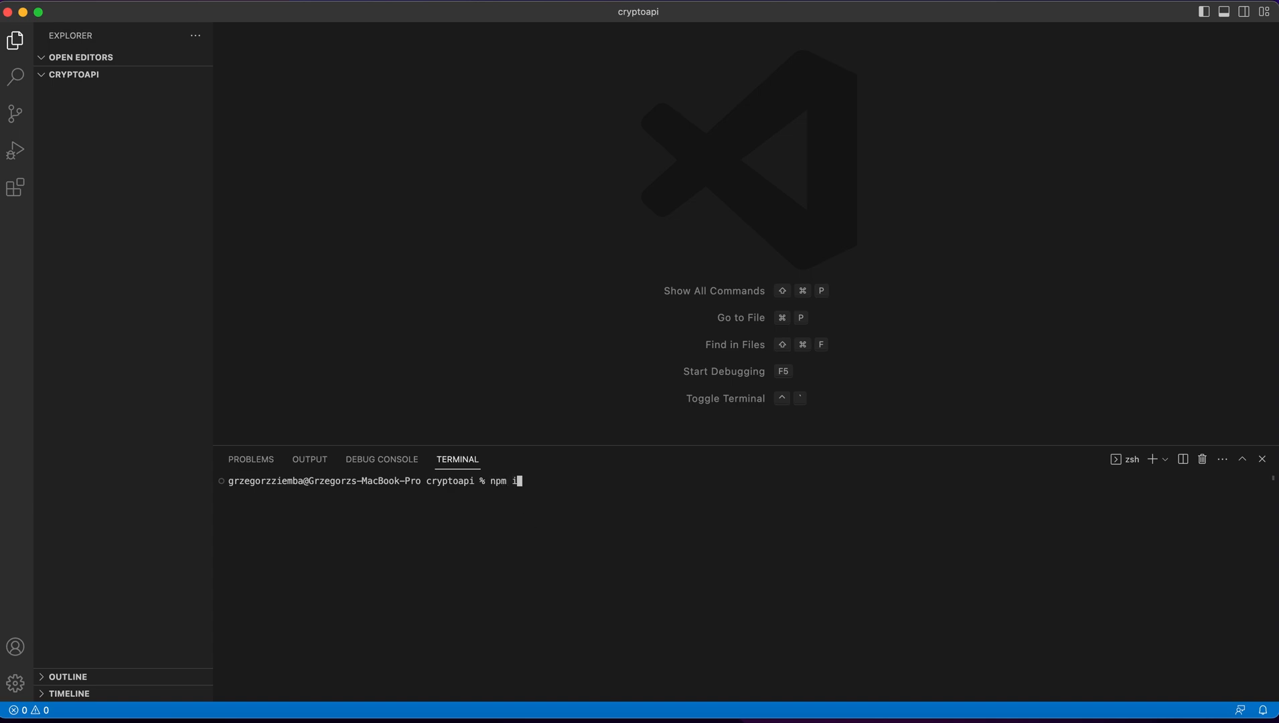
{"action": "type", "text": "nit -y"}
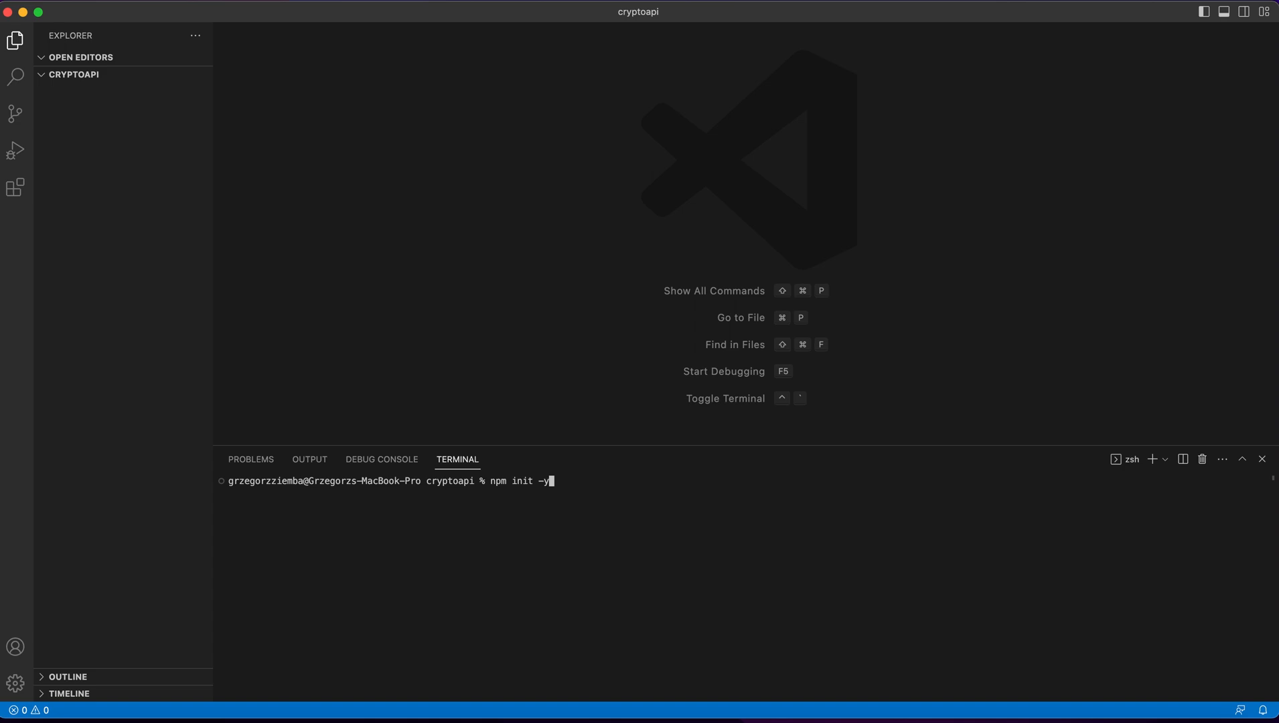
{"action": "key", "text": "Return"}
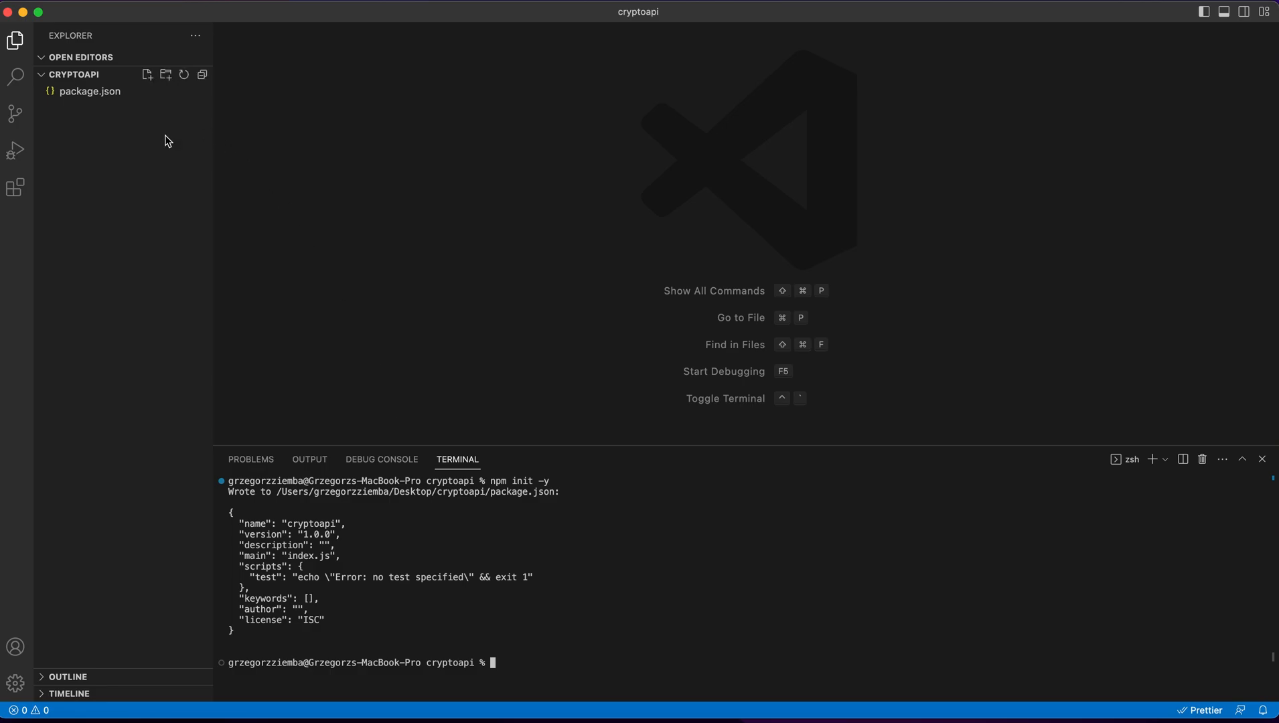
- Create index.js and install axios, ejs and express with npm install
{"action": "left_click", "coordinate": [147, 75]}
{"action": "type", "text": "index.js"}
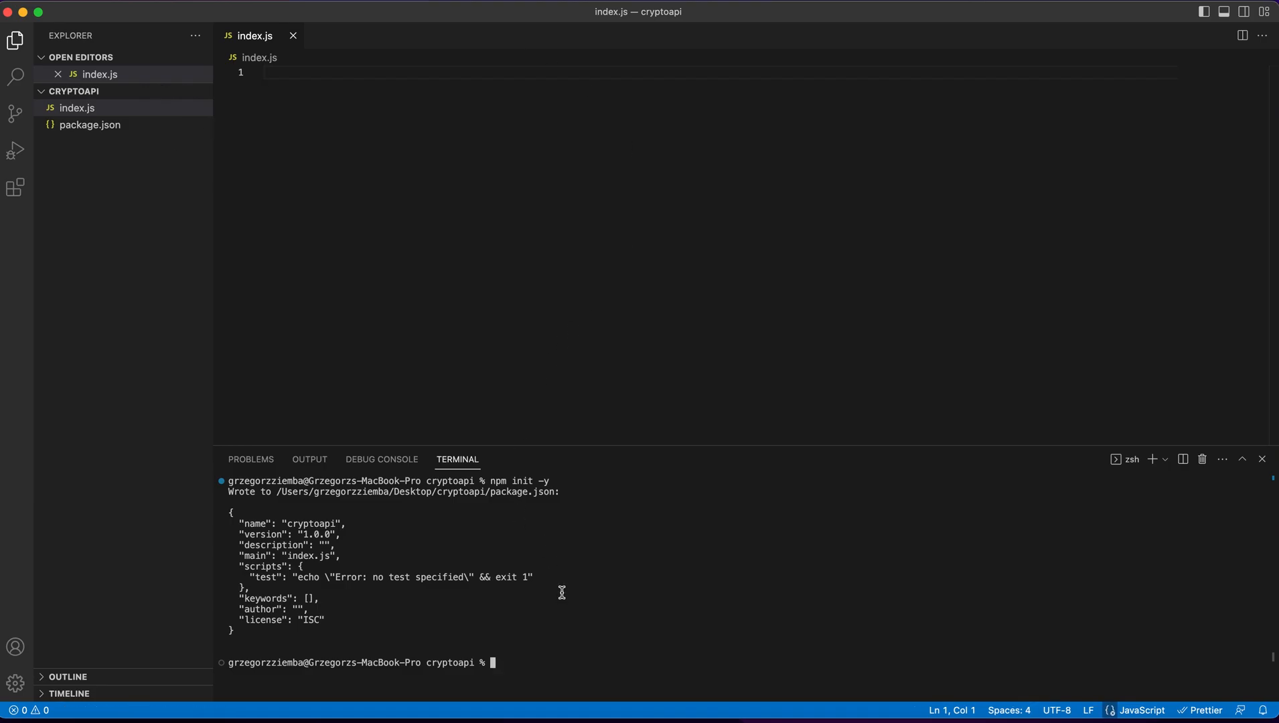
{"action": "type", "text": "npm"}
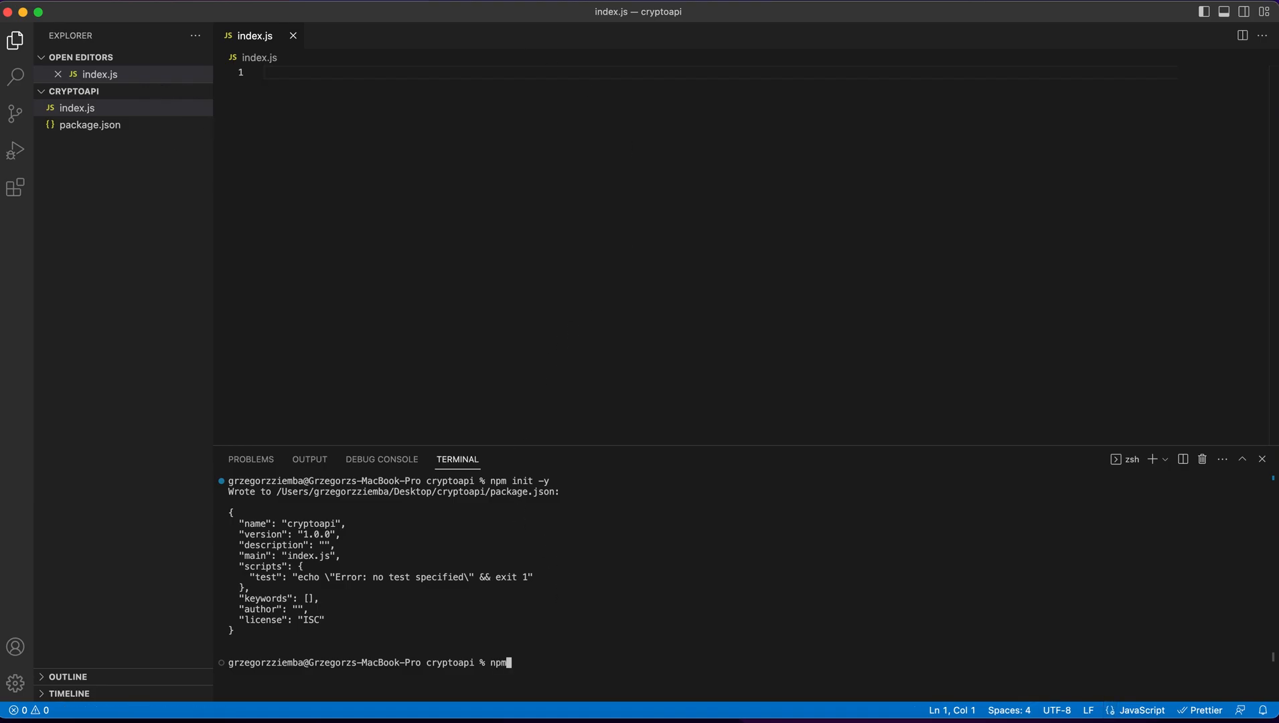
{"action": "type", "text": "install"}
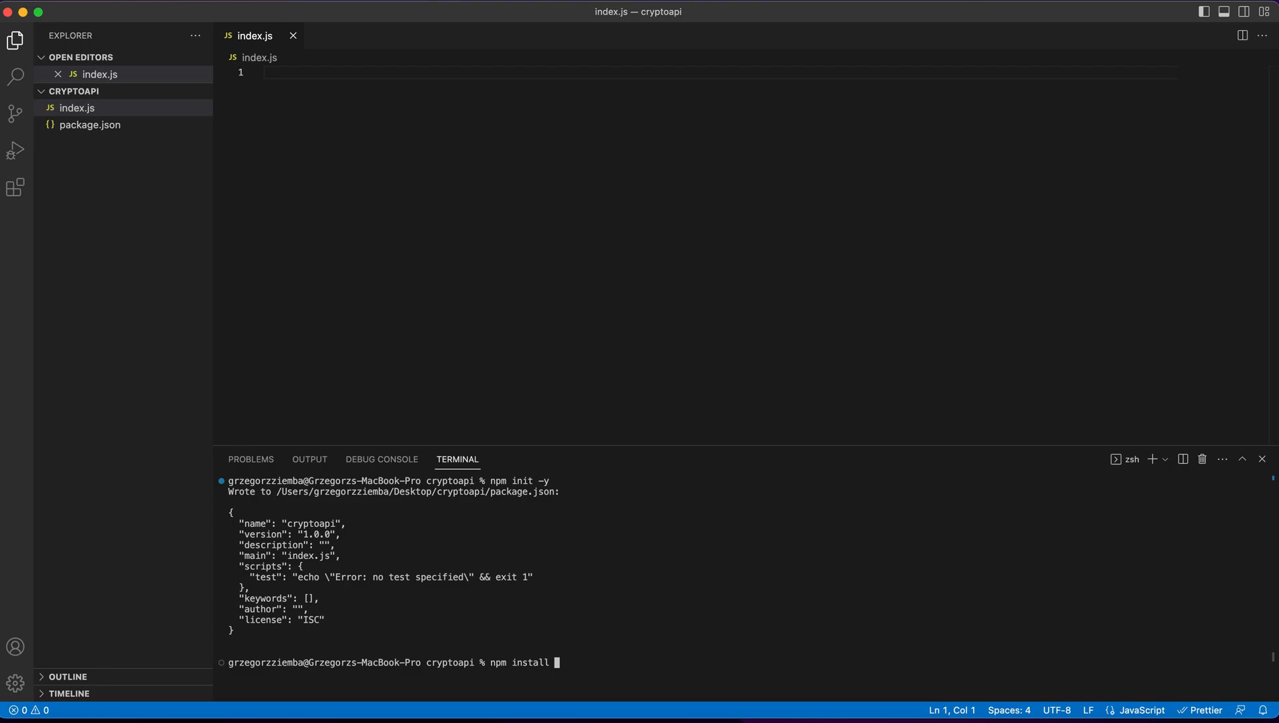
{"action": "type", "text": "axios"}
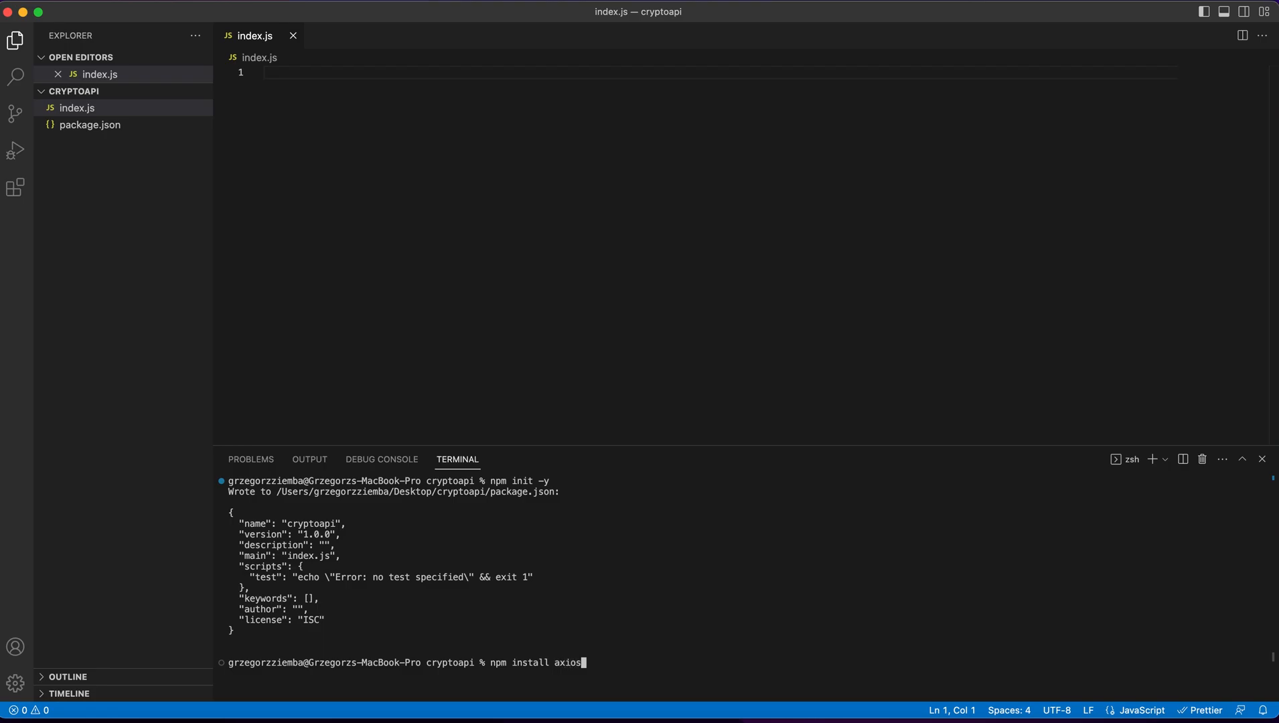
{"action": "type", "text": "ejs"}
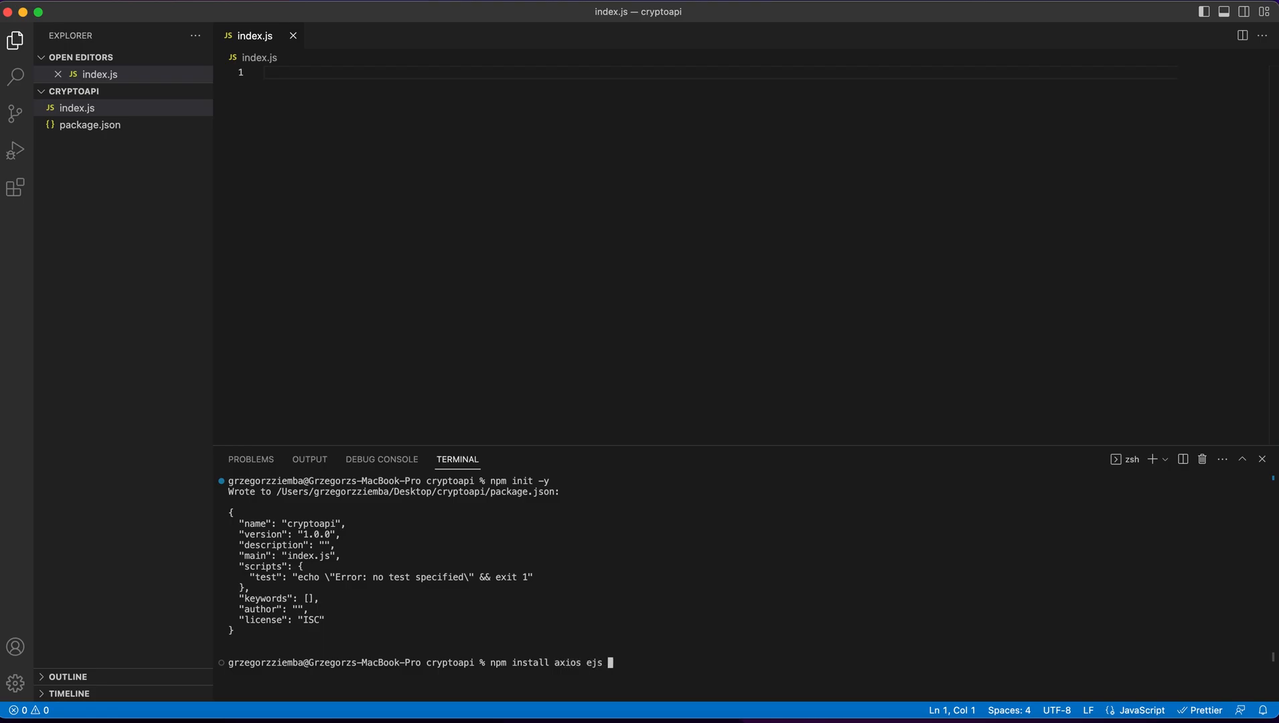
{"action": "type", "text": "ex[r"}
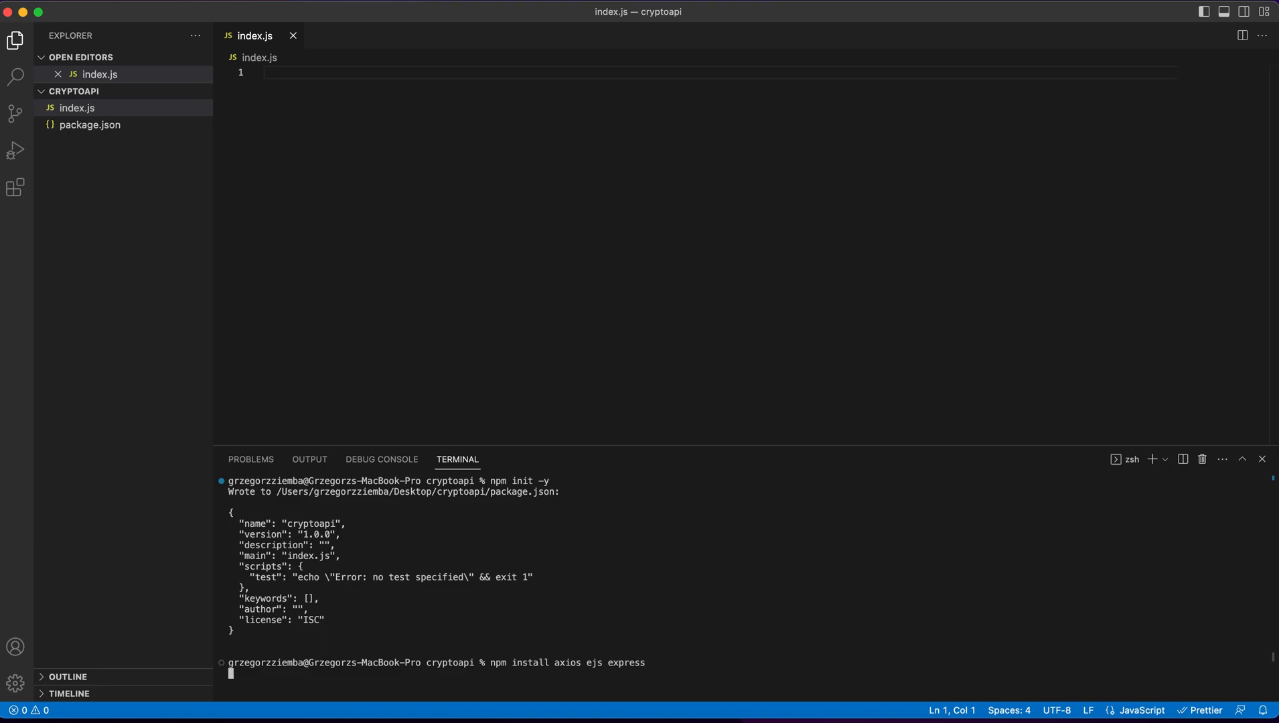
{"action": "key", "text": "Return"}
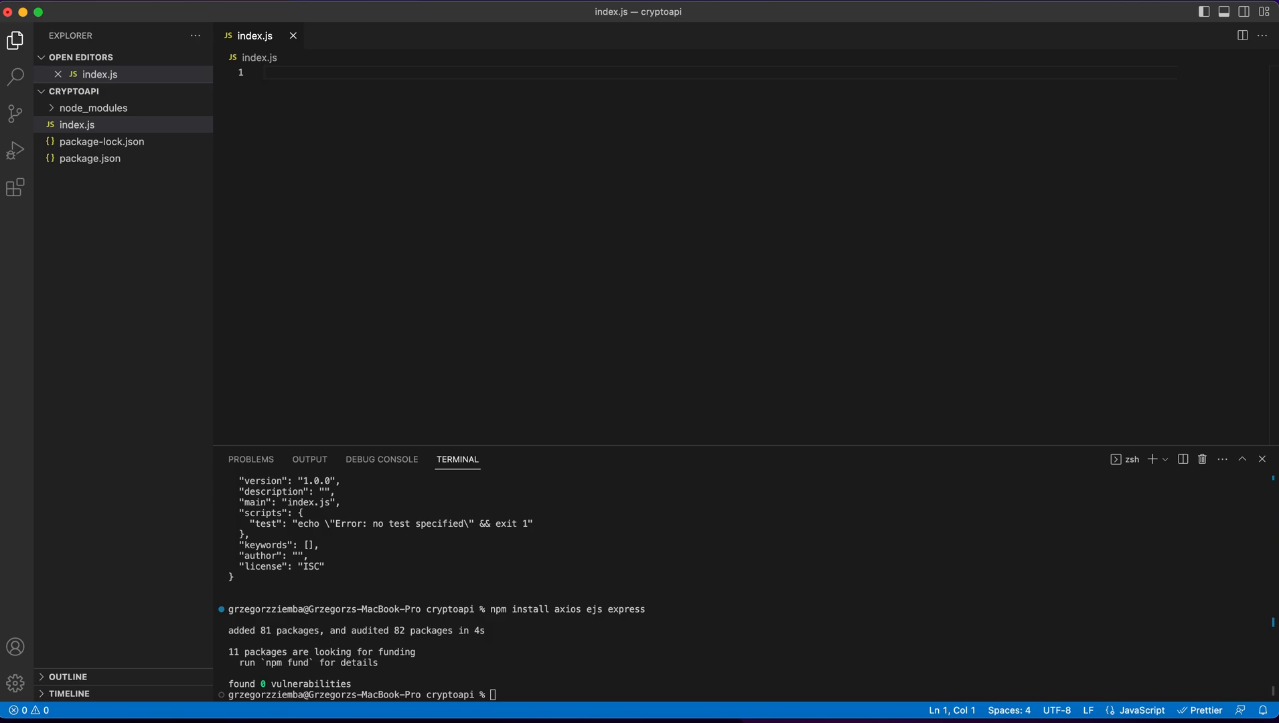
- Add require statements importing express and axios at the top of index.js
{"action": "type", "text": "const express ="}
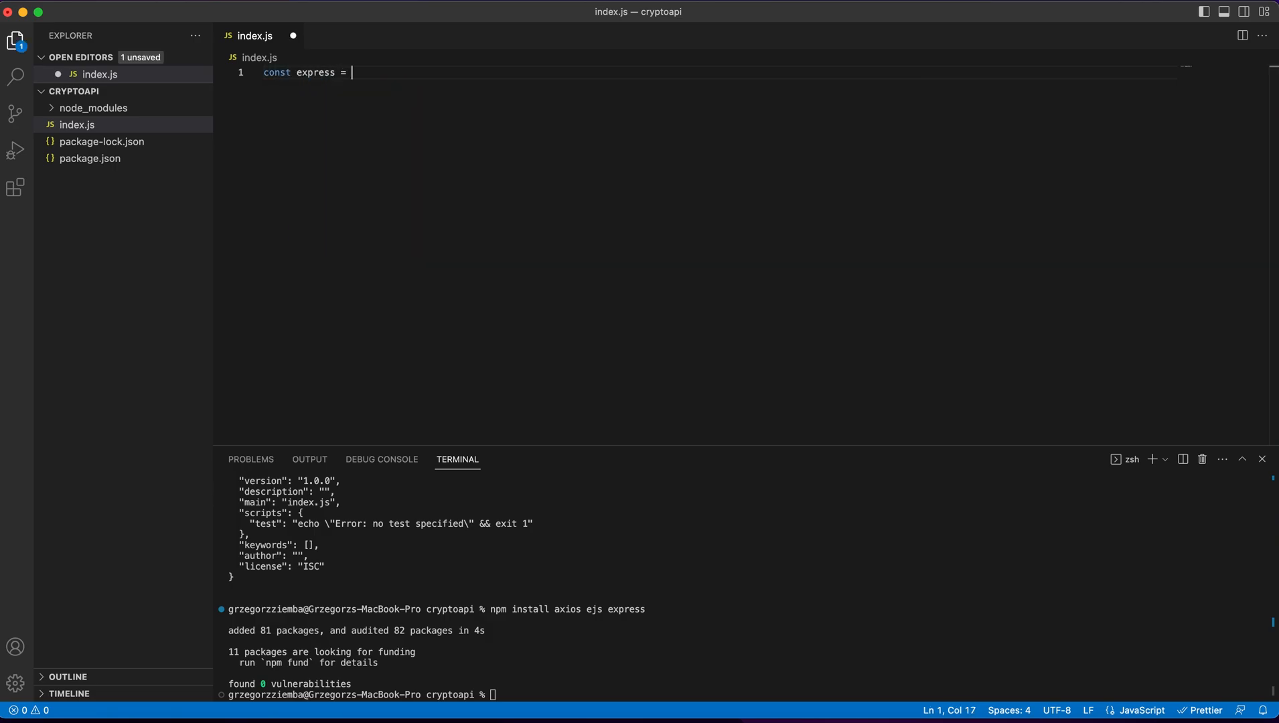
{"action": "type", "text": "require('r'"}
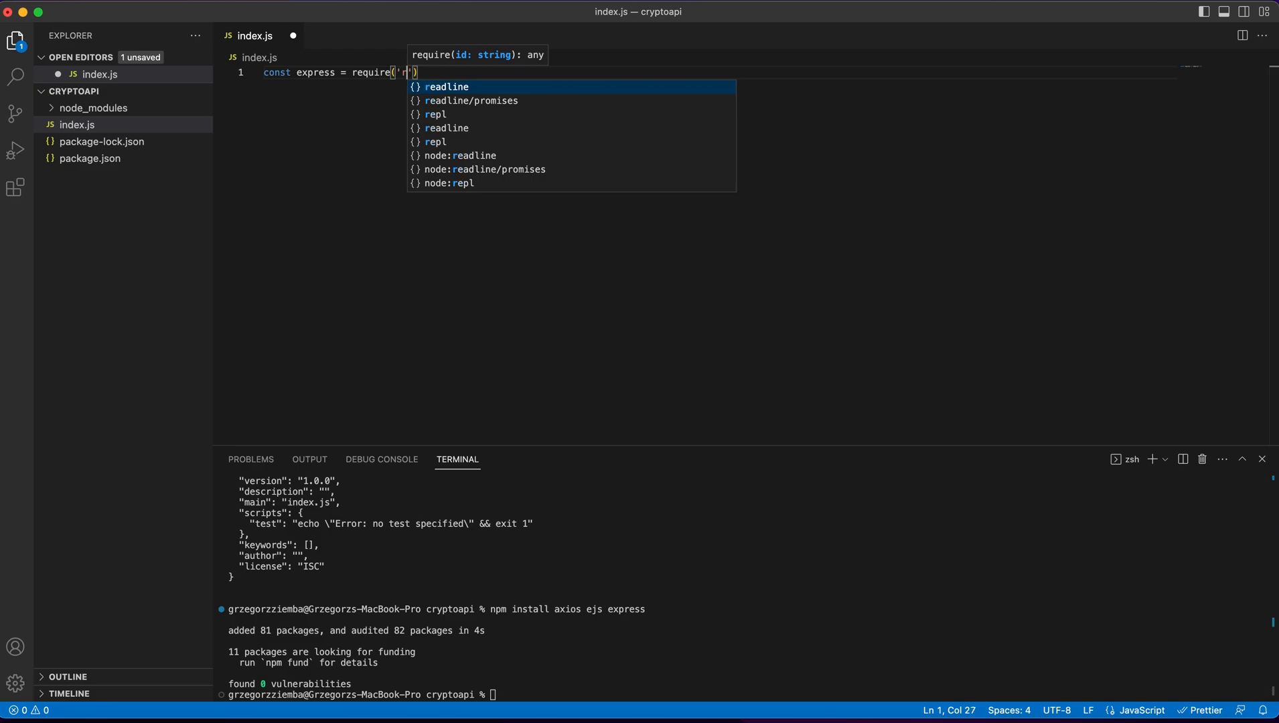
{"action": "type", "text": "express"}
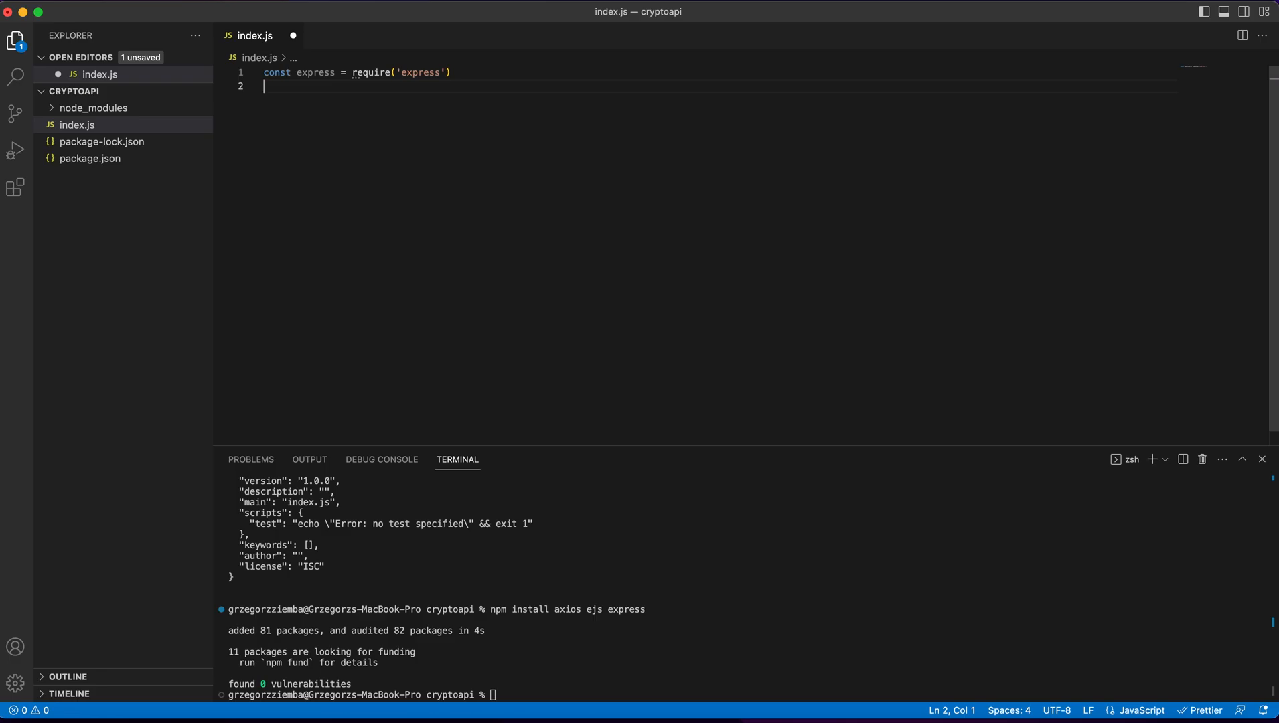
{"action": "type", "text": "const"}
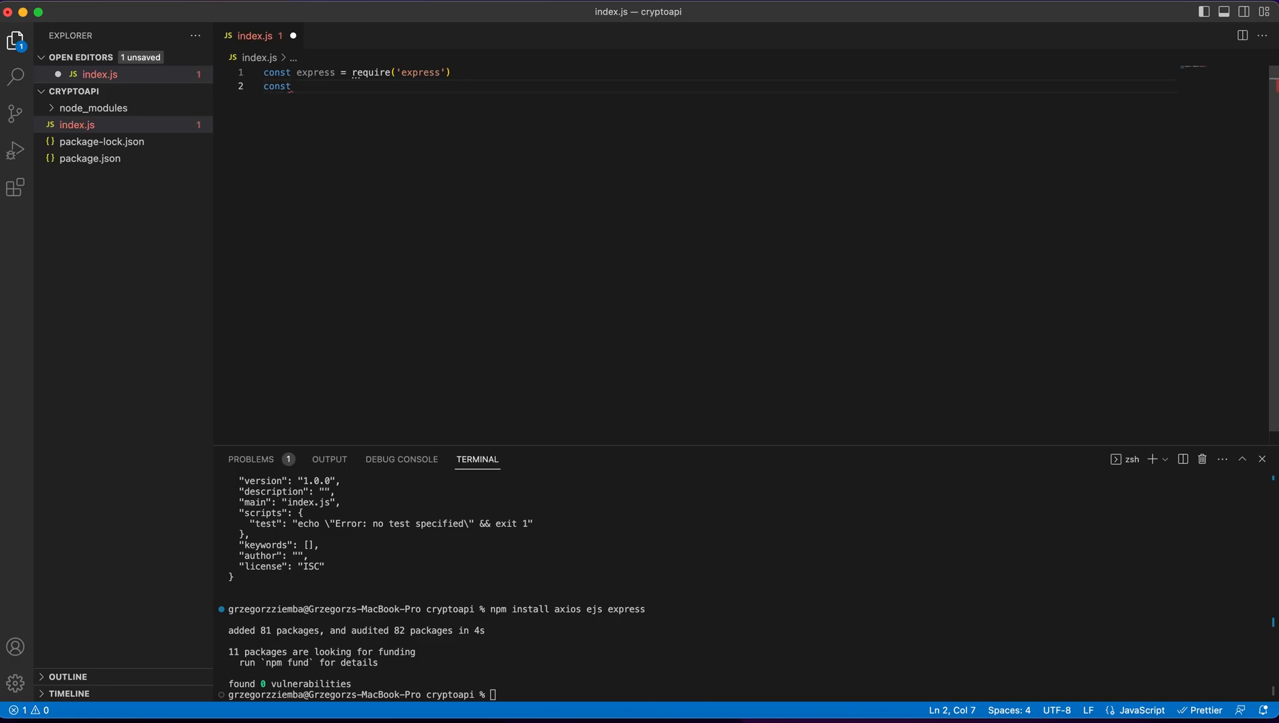
{"action": "type", "text": "axios = reqi"}
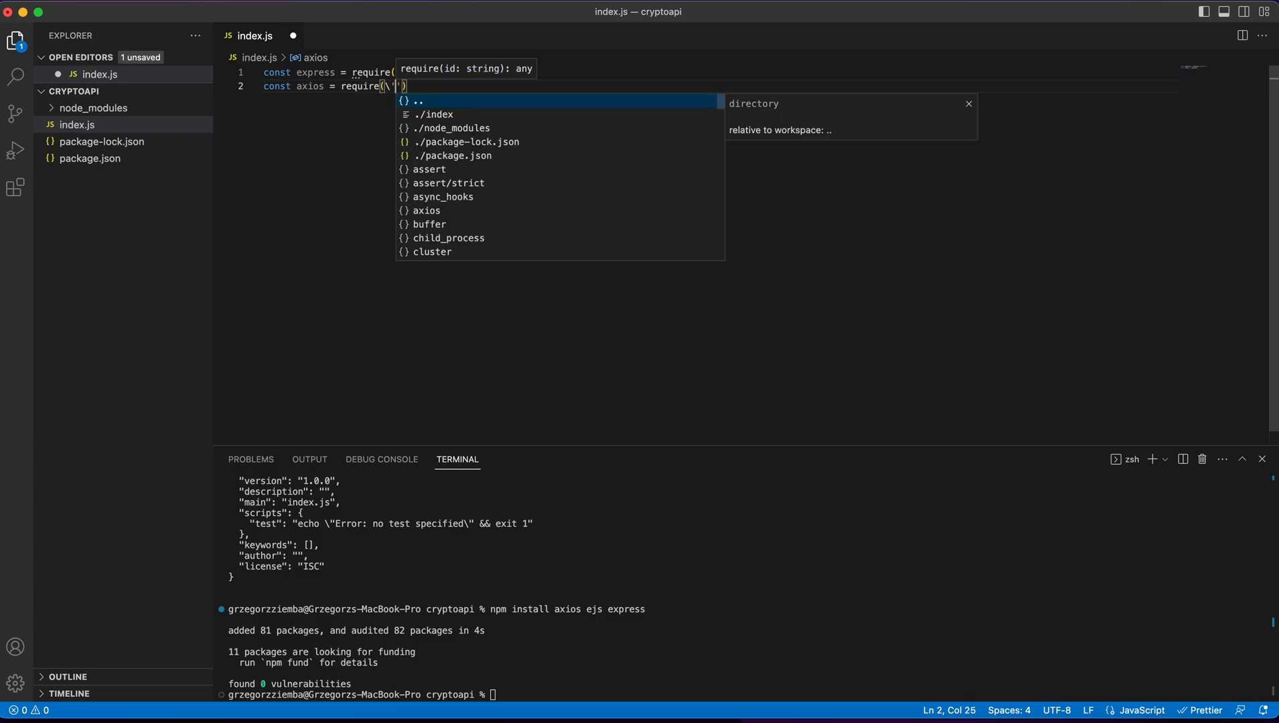
{"action": "type", "text": "a"}
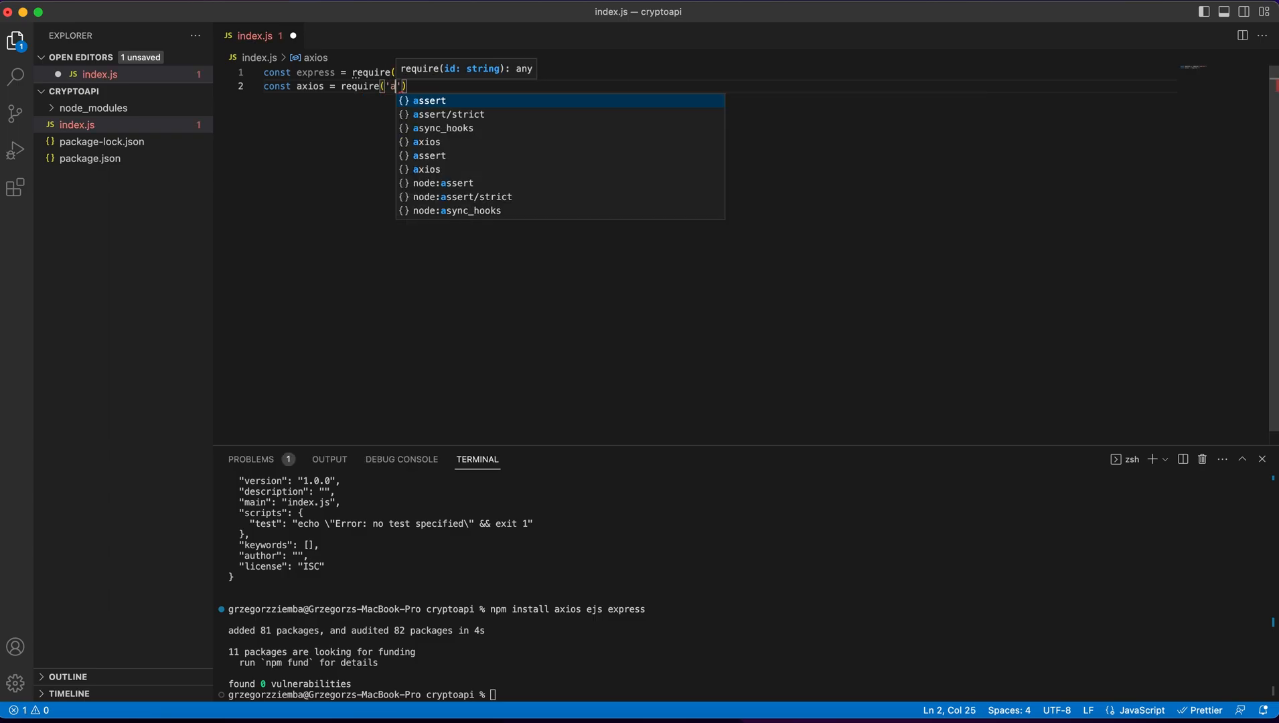
{"action": "type", "text": "xios"}
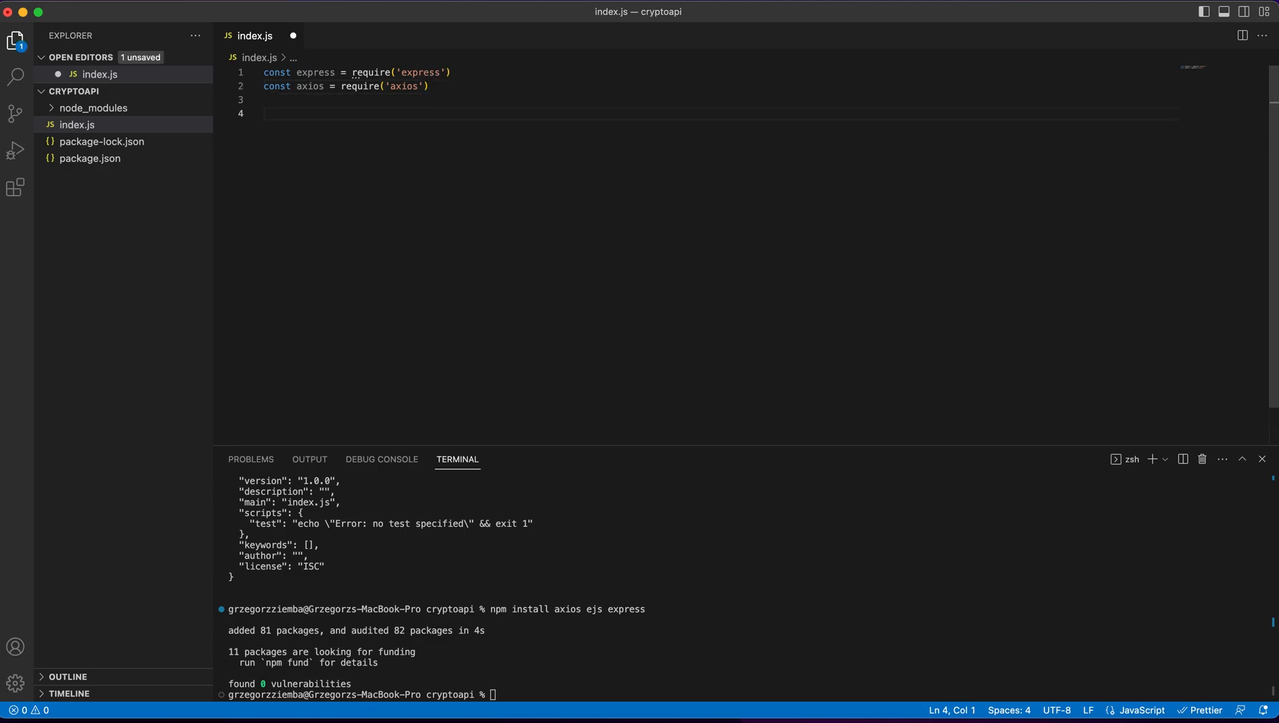
- Create the Express app with express() and set PORT to 3000
{"action": "type", "text": "cibst"}
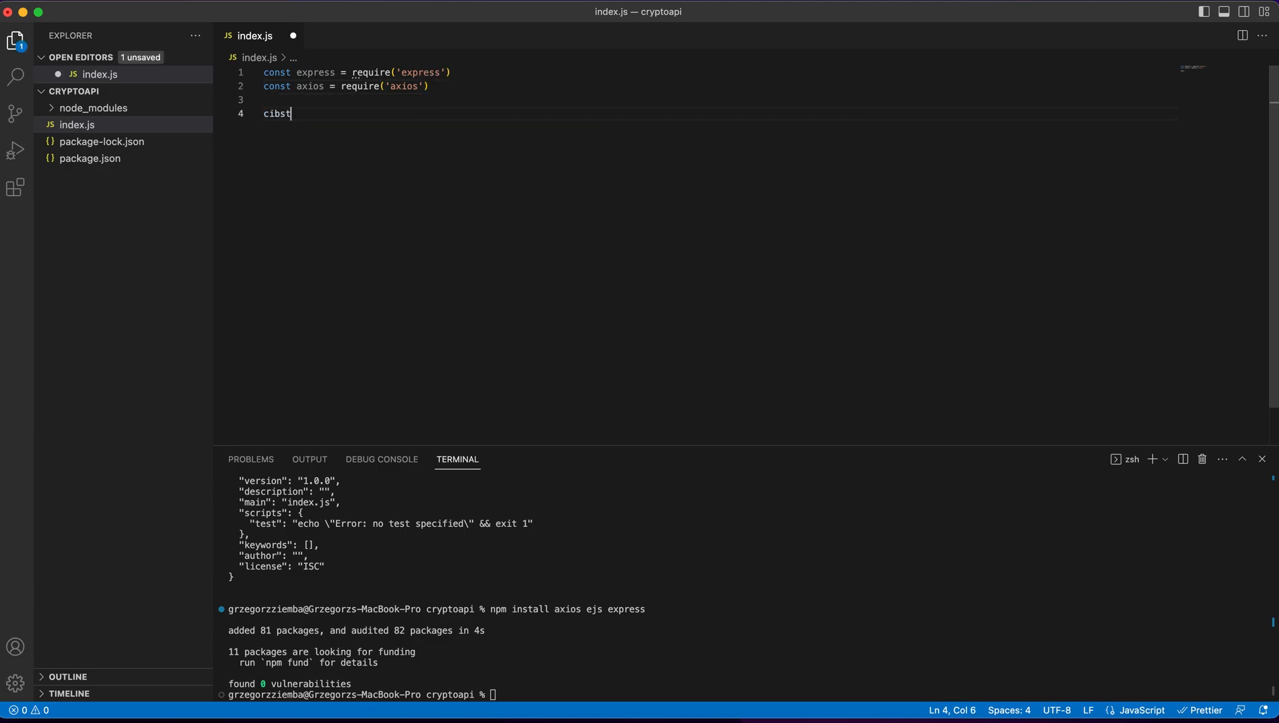
{"action": "type", "text": "const a"}
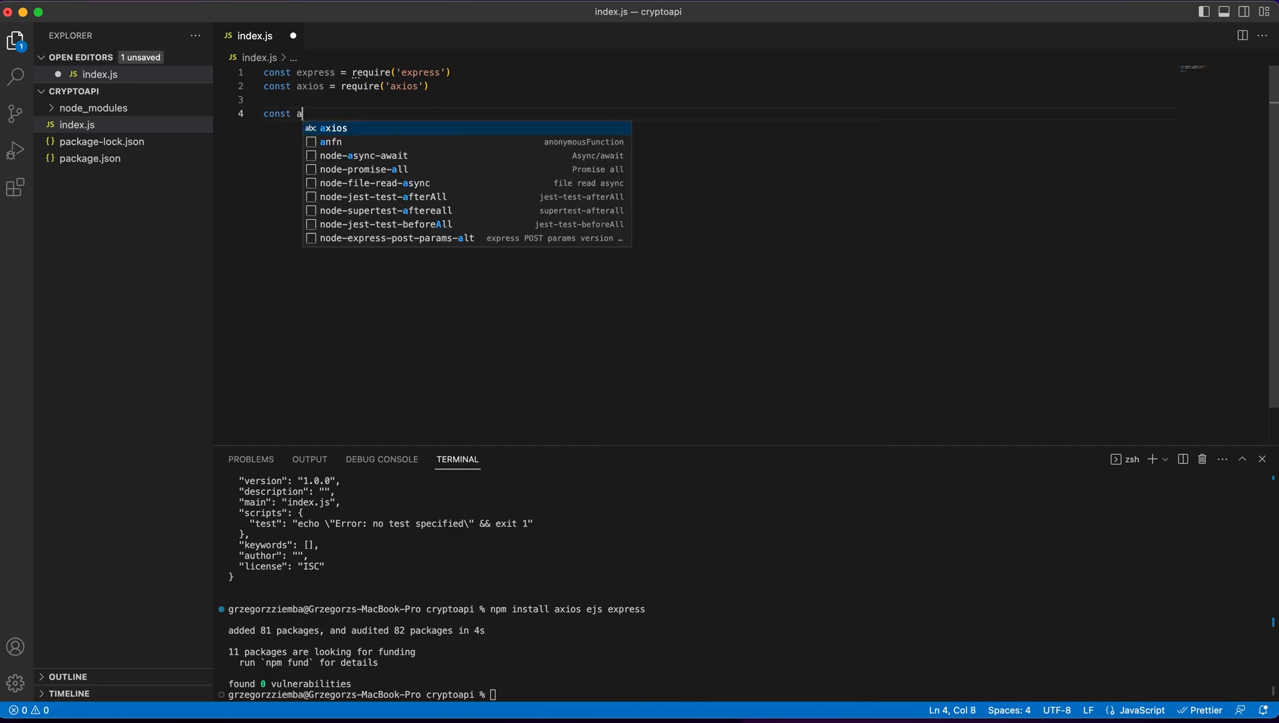
{"action": "type", "text": "pp = exp"}
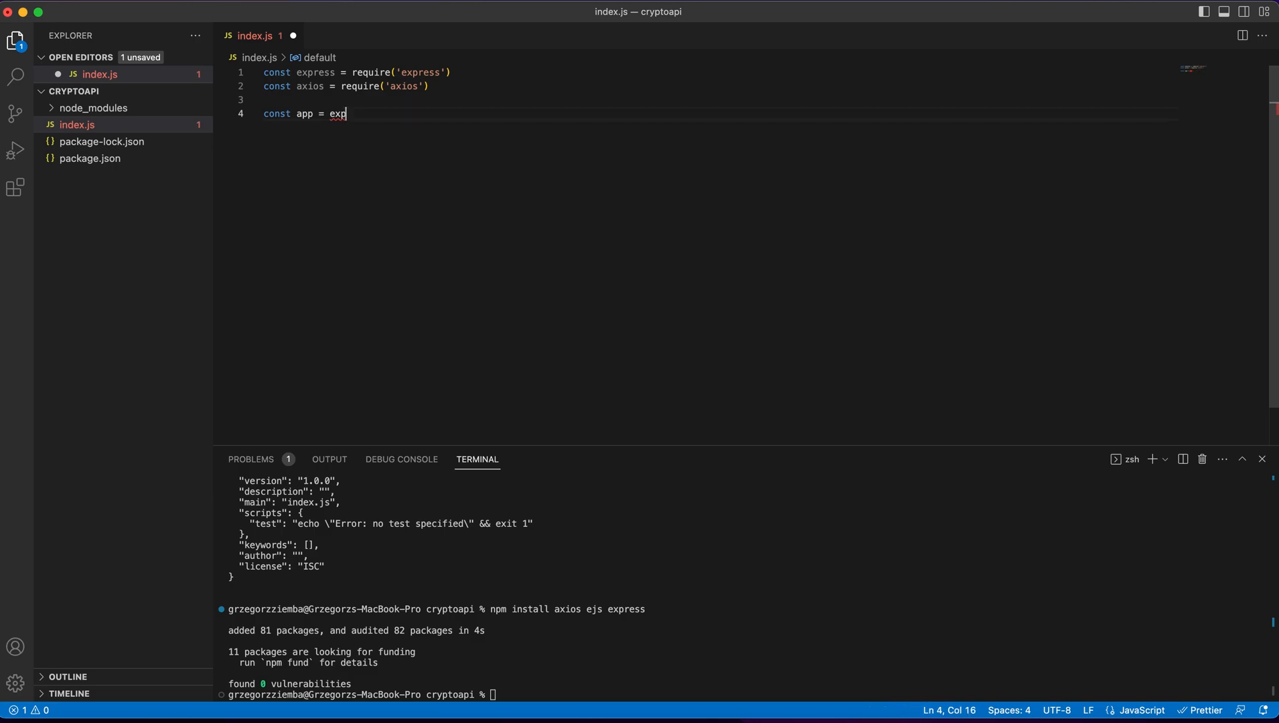
{"action": "type", "text": "ress()"}
{"action": "type", "text": "const POR"}
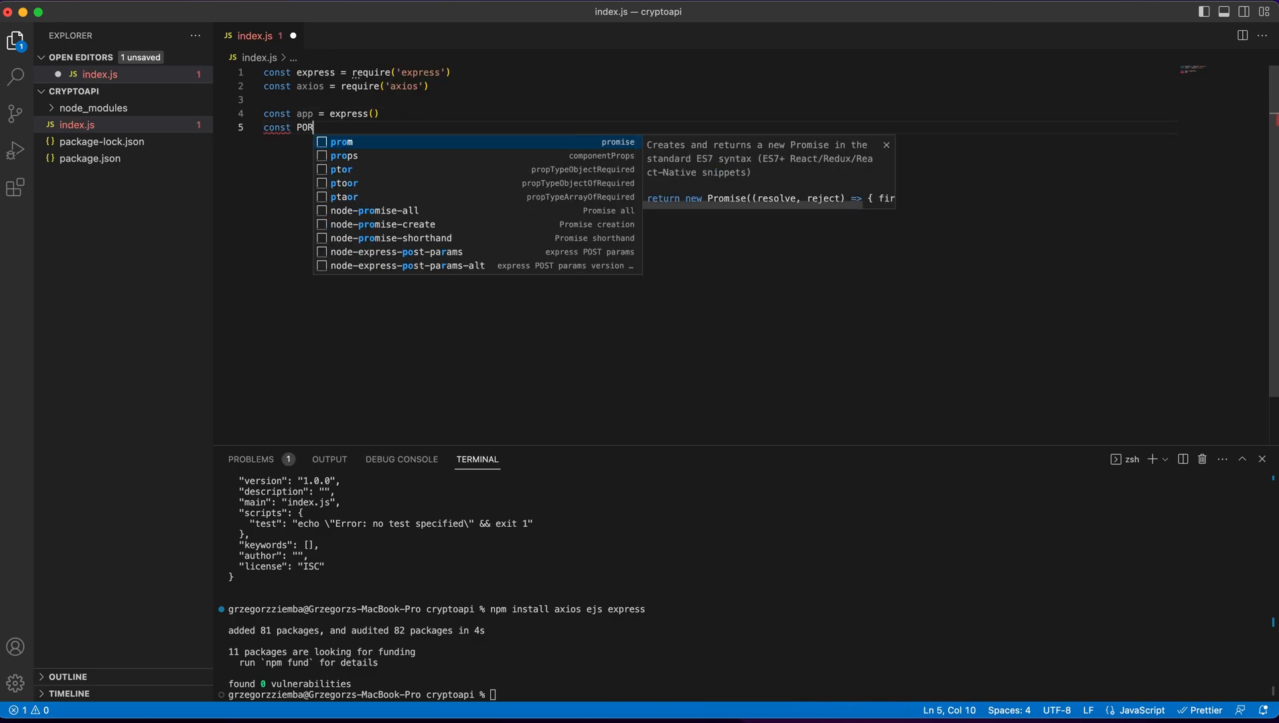
{"action": "type", "text": "= 3000"}
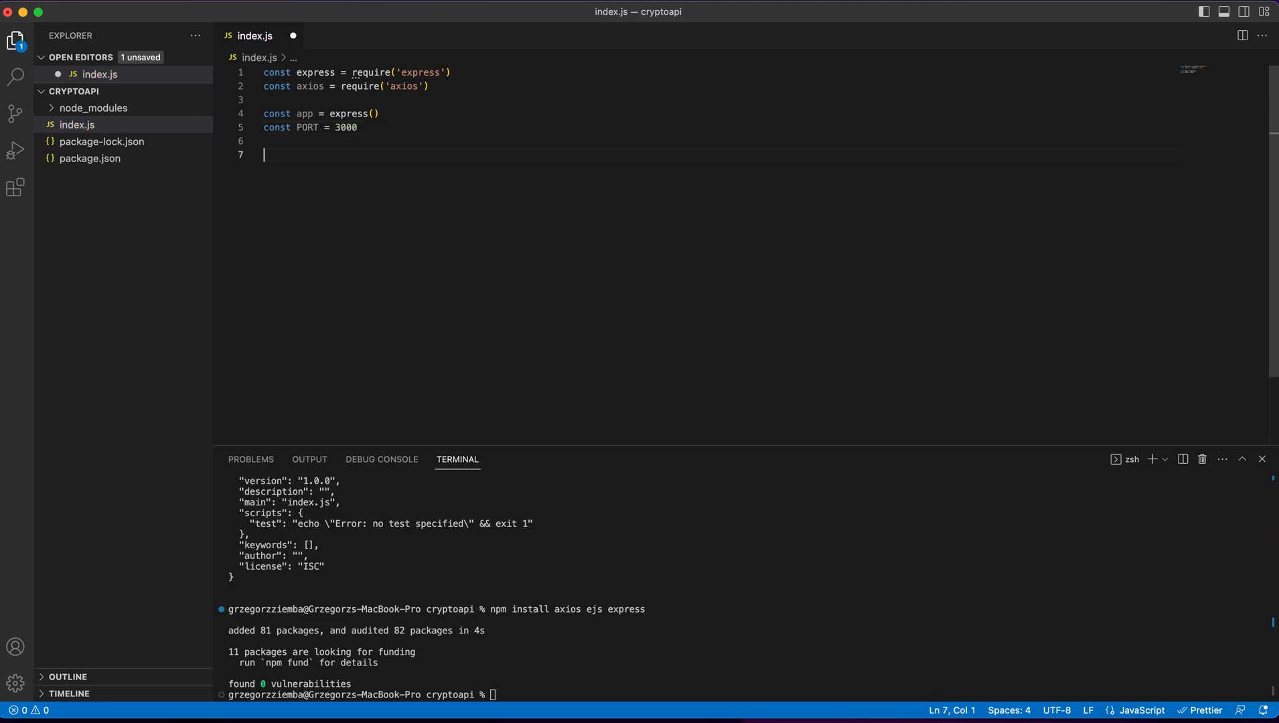
{"action": "type", "text": "app.set("}
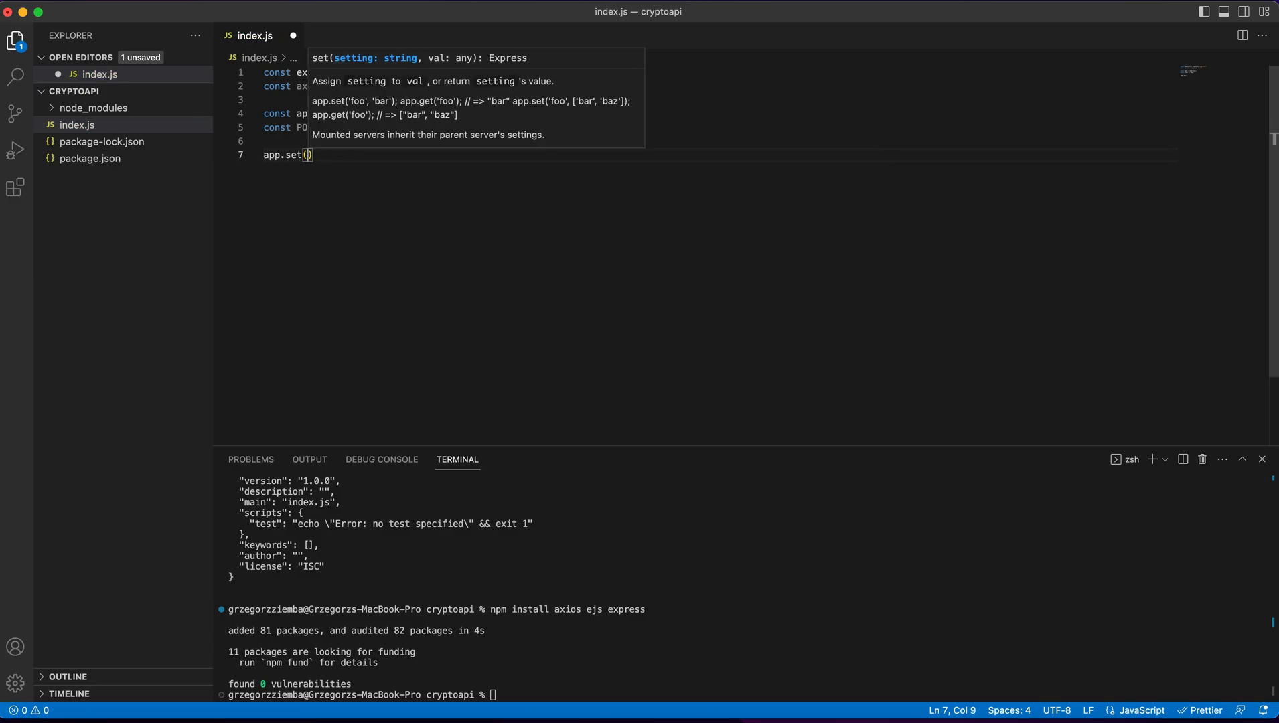
- Set the Express 'view engine' to 'ejs'
{"action": "type", "text": "'"}
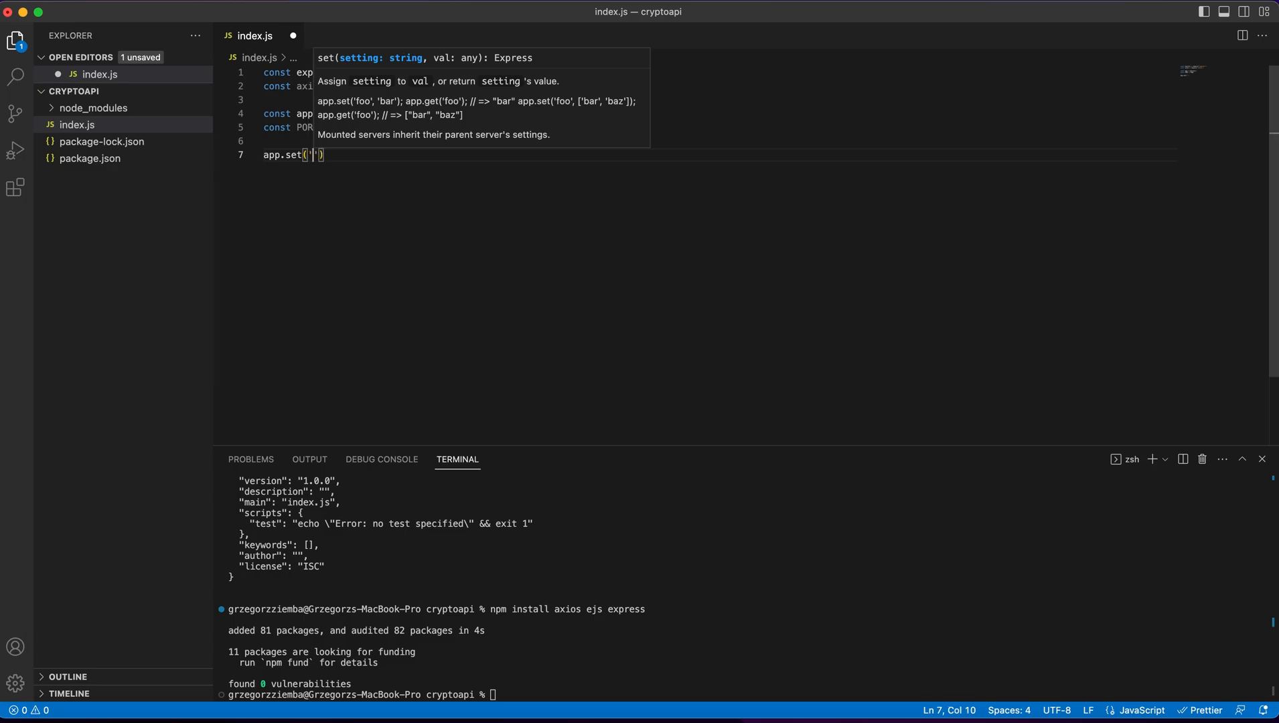
{"action": "type", "text": "view en"}
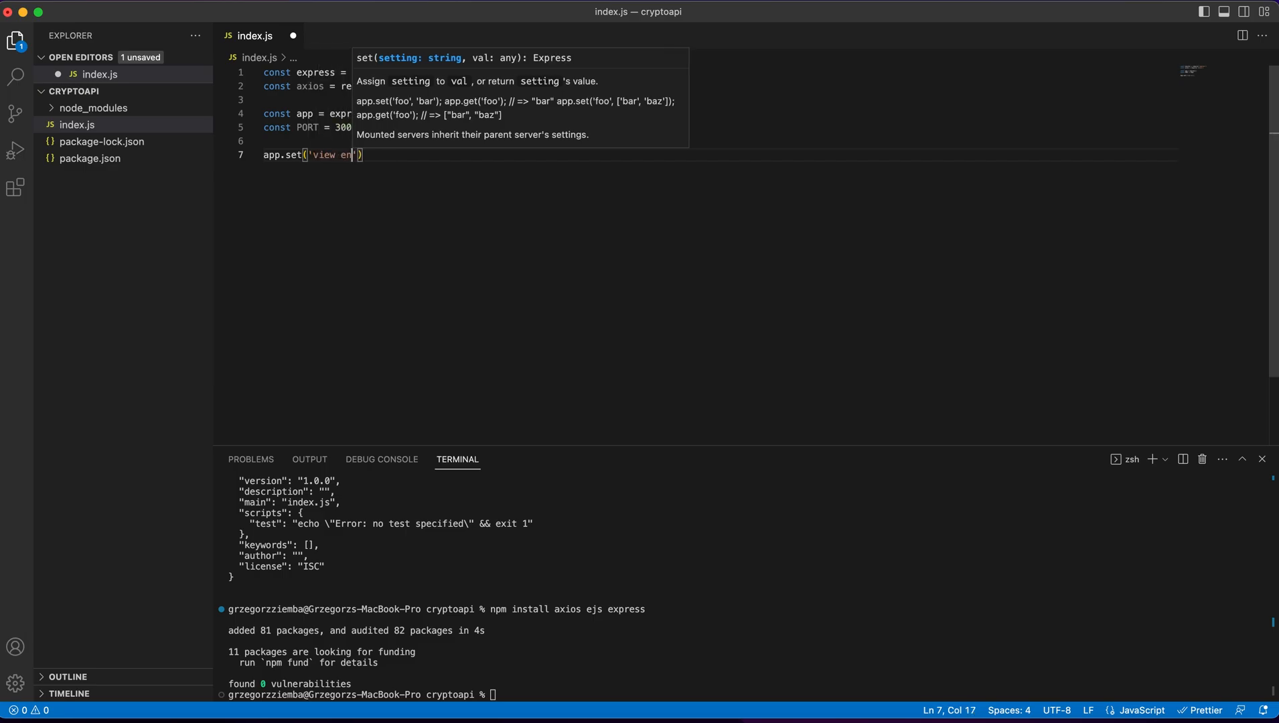
{"action": "type", "text": "gine',"}
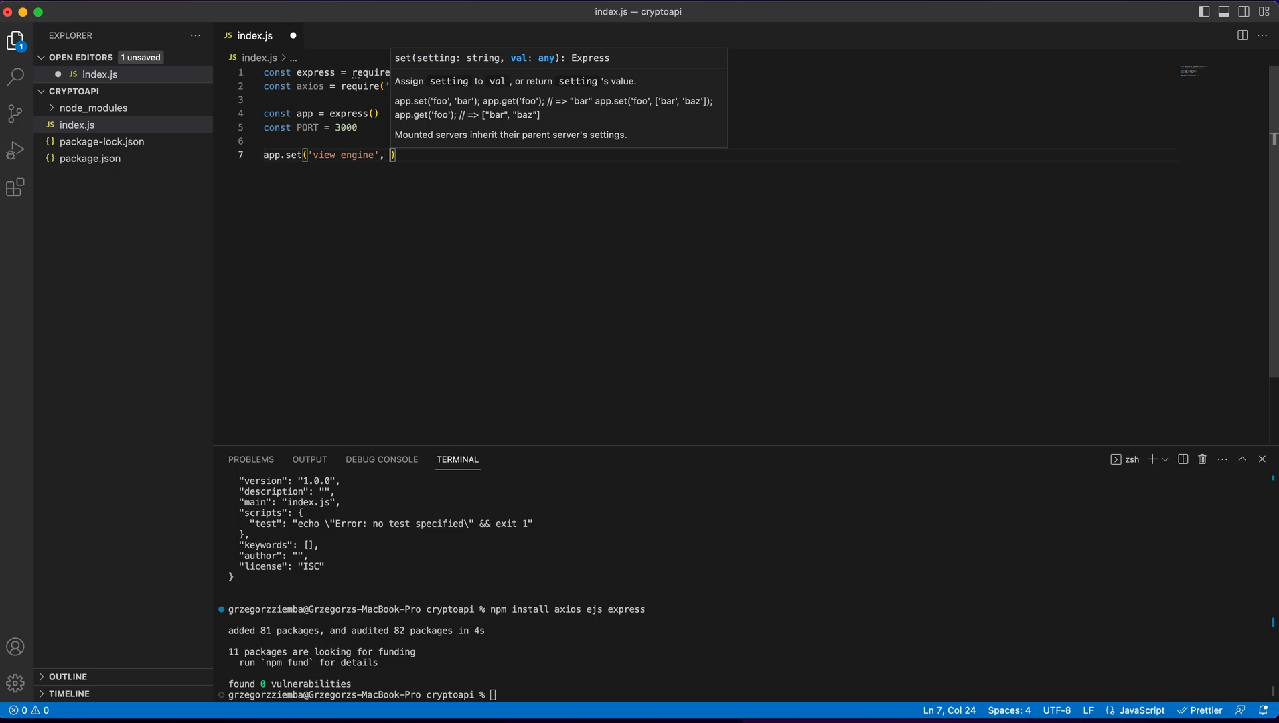
{"action": "type", "text": "'ejs'"}
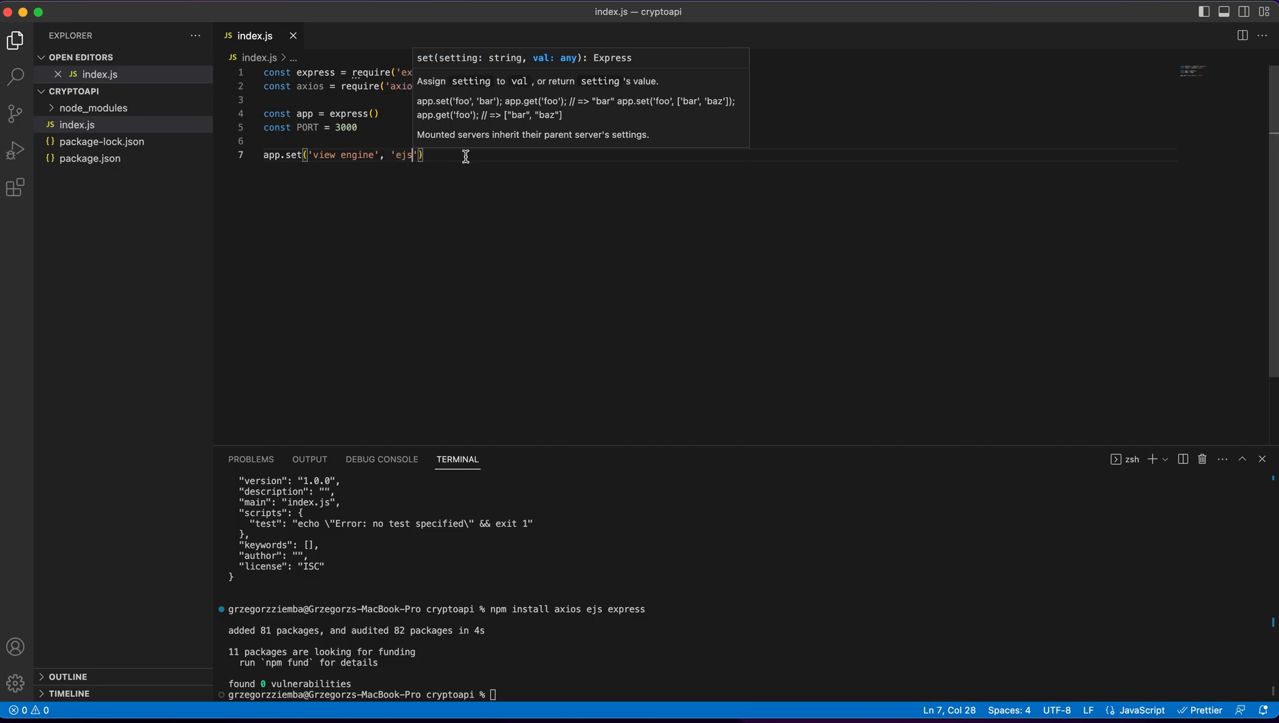
- Add an async GET handler for the "/" route and begin a try block
{"action": "type", "text": "app.set("}
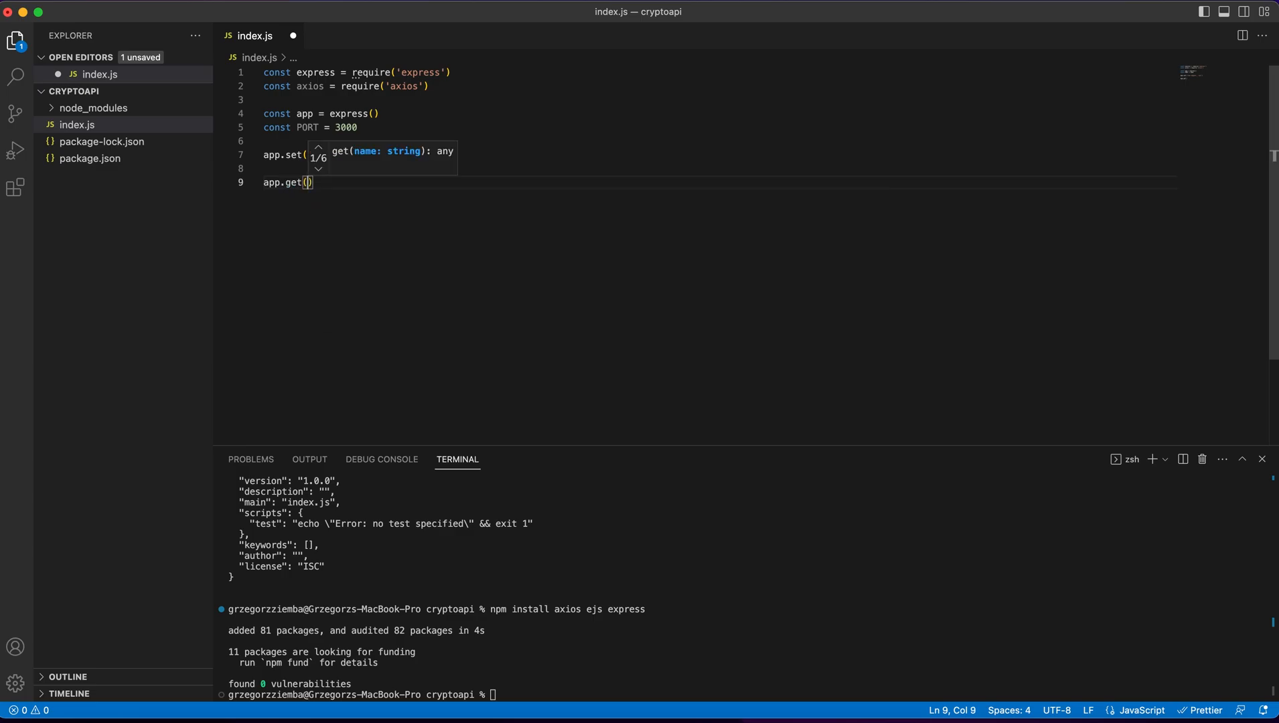
{"action": "type", "text": "\"/"}
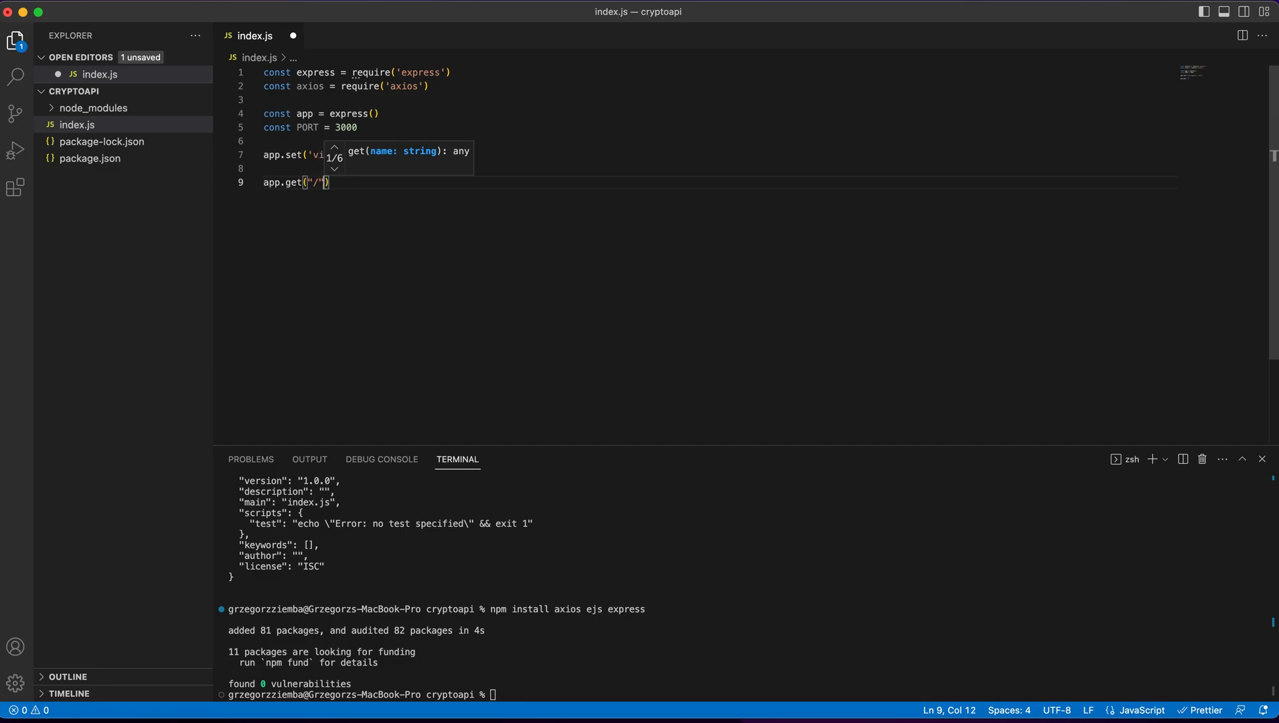
{"action": "type", "text": ", async(req,res"}
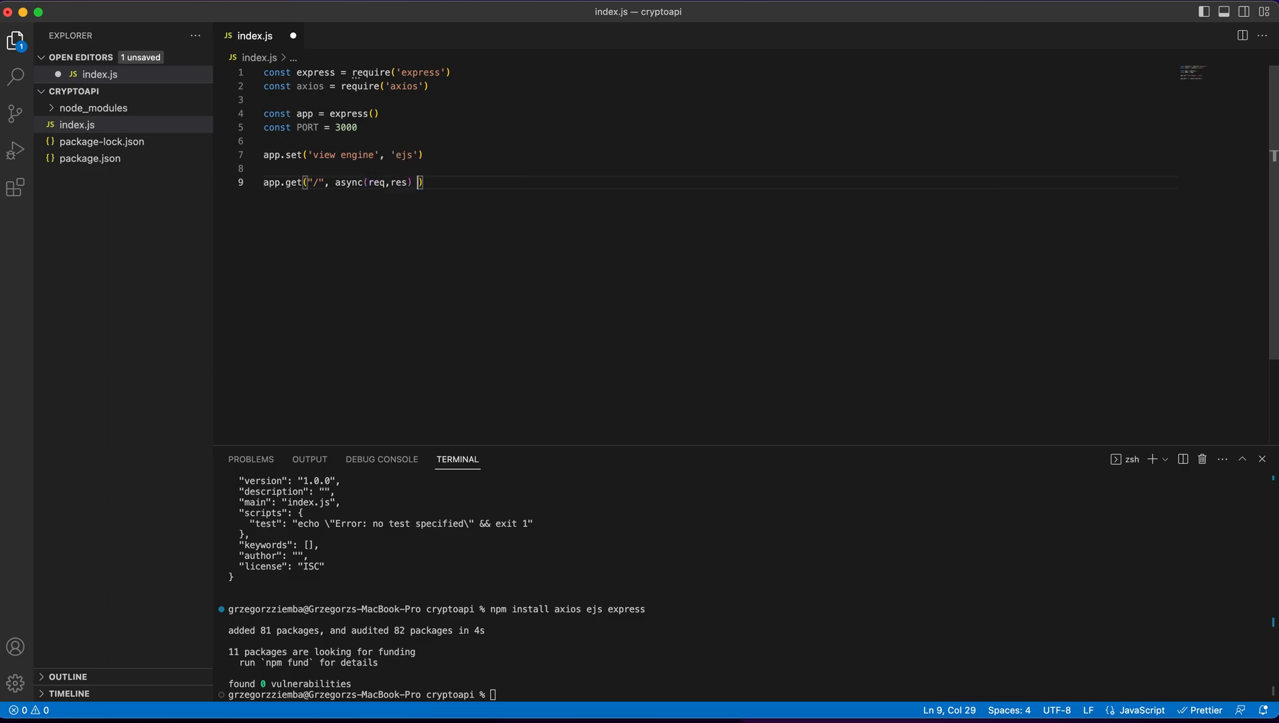
{"action": "type", "text": "=> {}"}
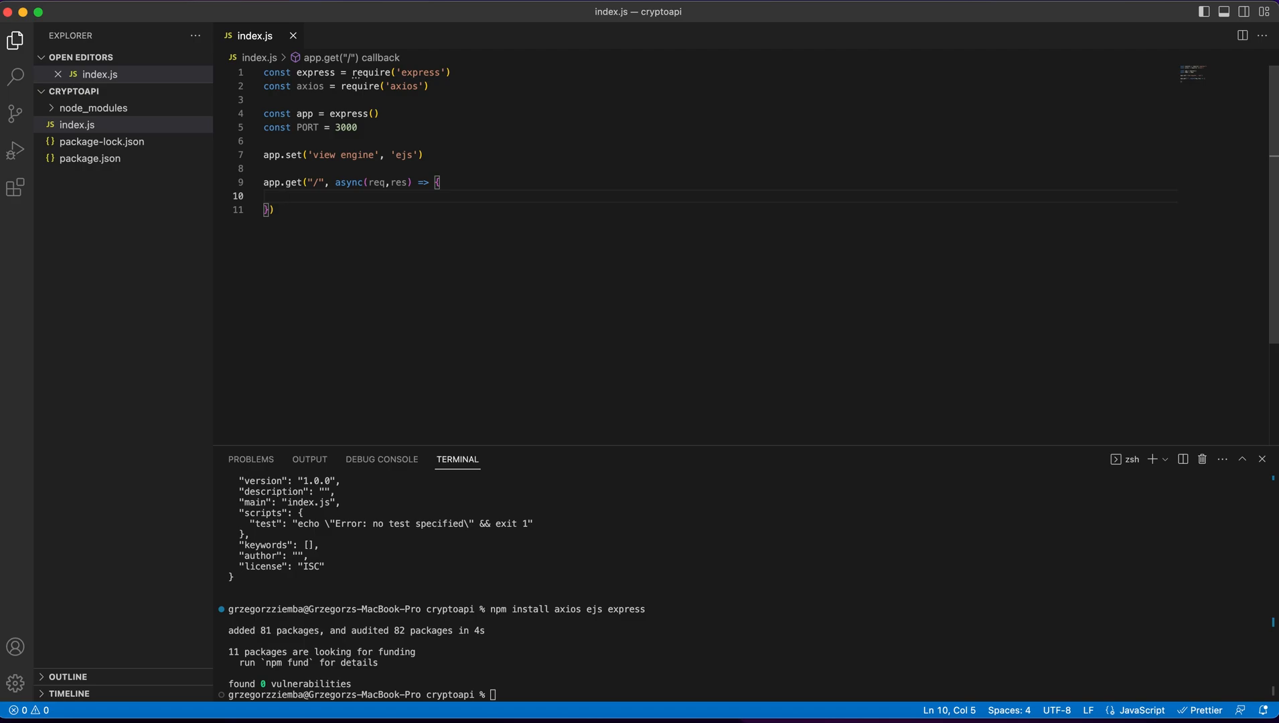
{"action": "type", "text": "try"}
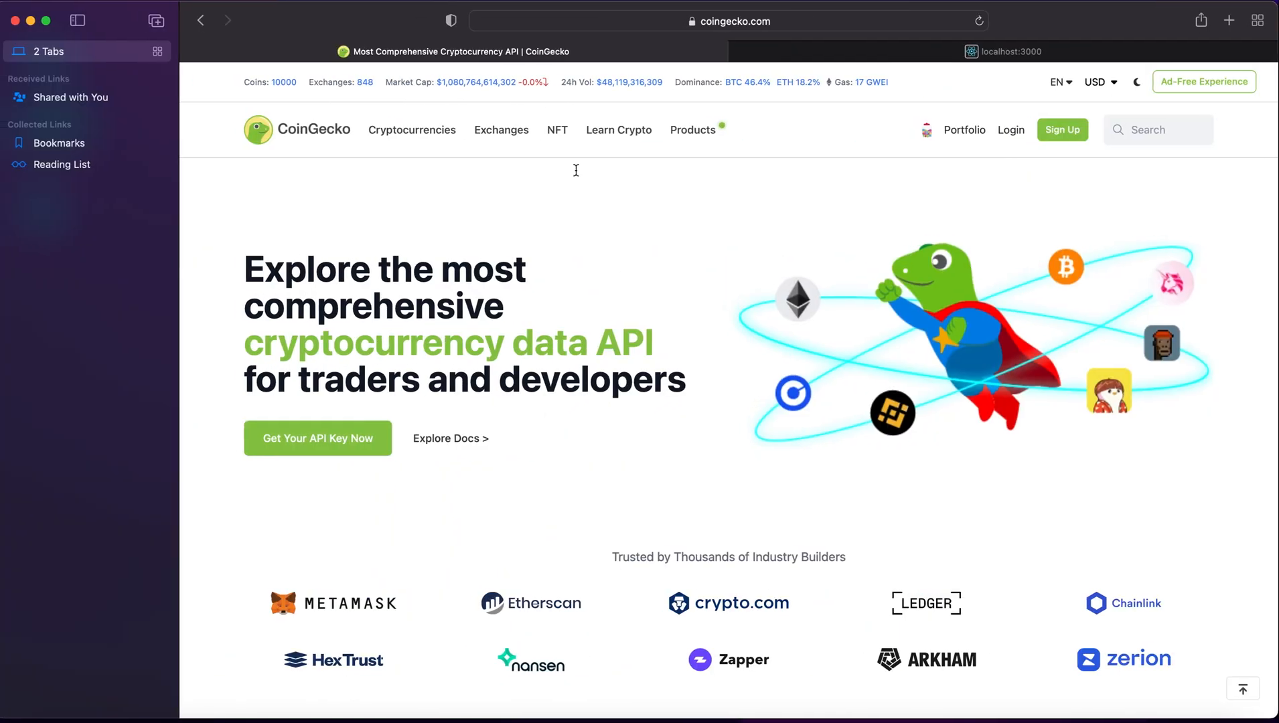
- Scroll the CoinGecko homepage and open the API documentation via Explore Docs
{"action": "scroll", "scroll_direction": "down", "scroll_amount": 3}
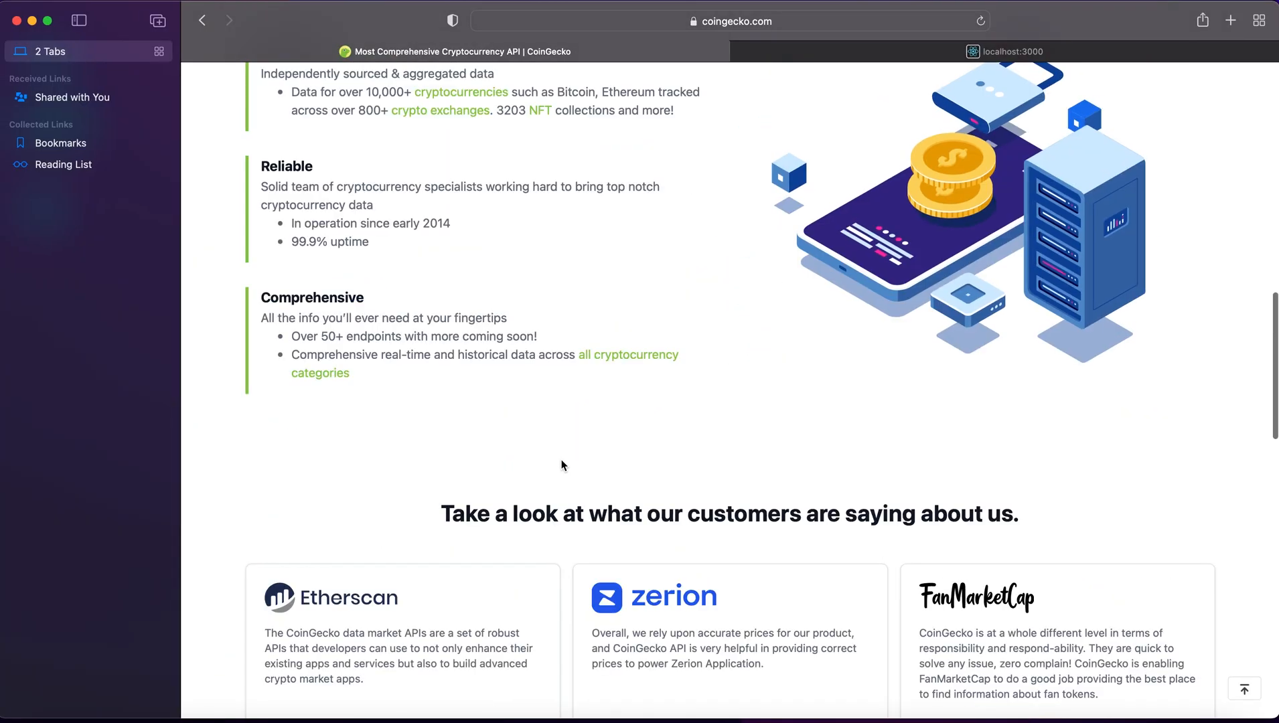
{"action": "scroll", "scroll_direction": "down", "scroll_amount": 3}
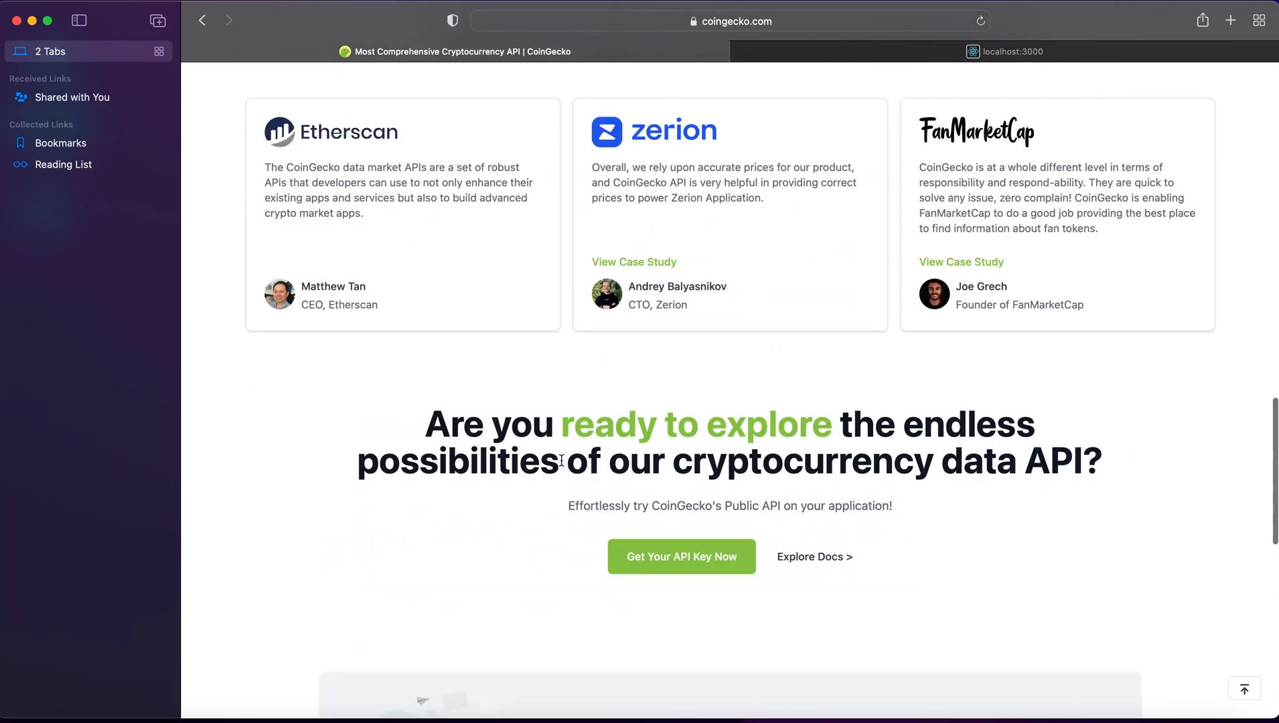
{"action": "left_click", "coordinate": [813, 557]}
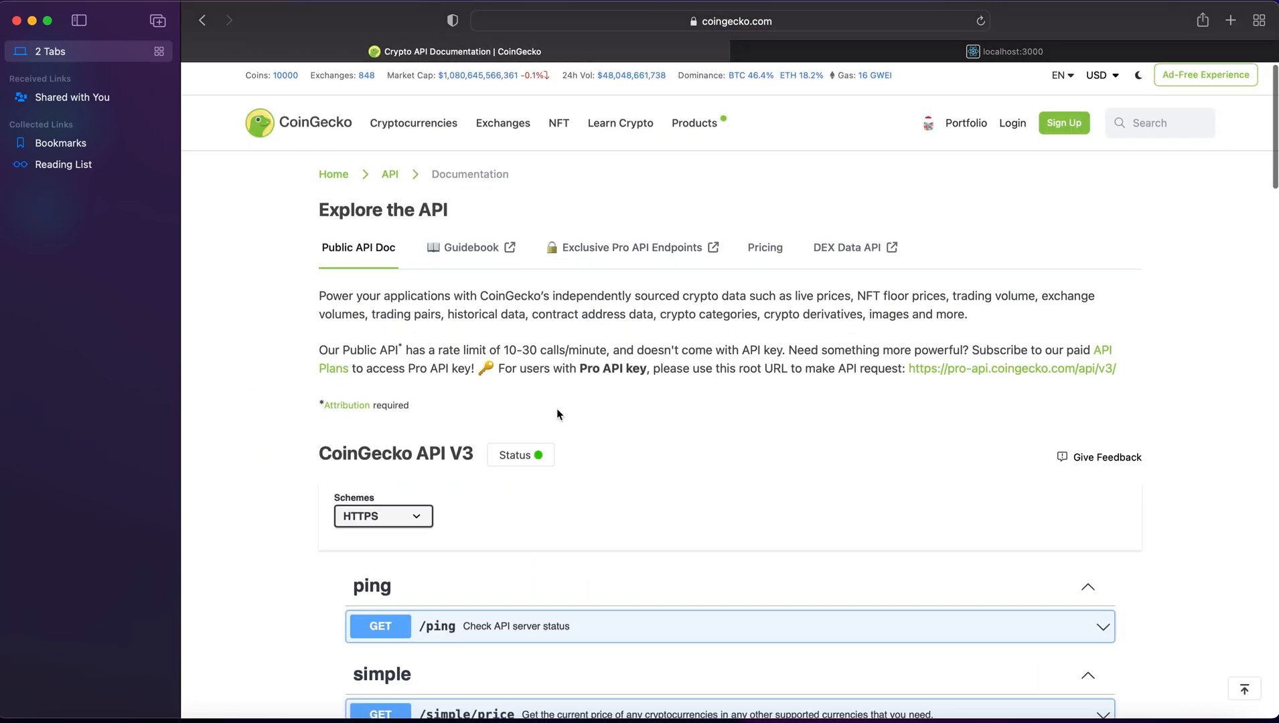
- Scroll to the coins section and expand the GET /coins/markets endpoint details
{"action": "scroll", "scroll_direction": "down", "scroll_amount": 3}
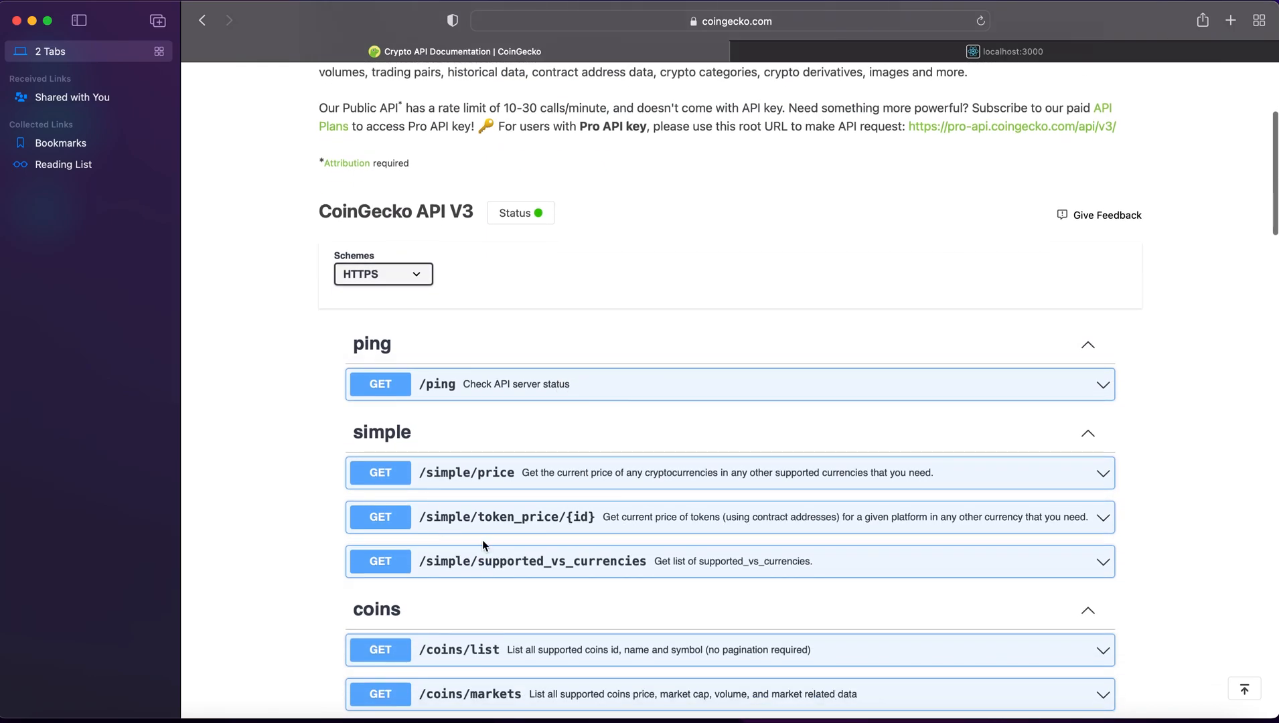
{"action": "scroll", "scroll_direction": "down", "scroll_amount": 3}
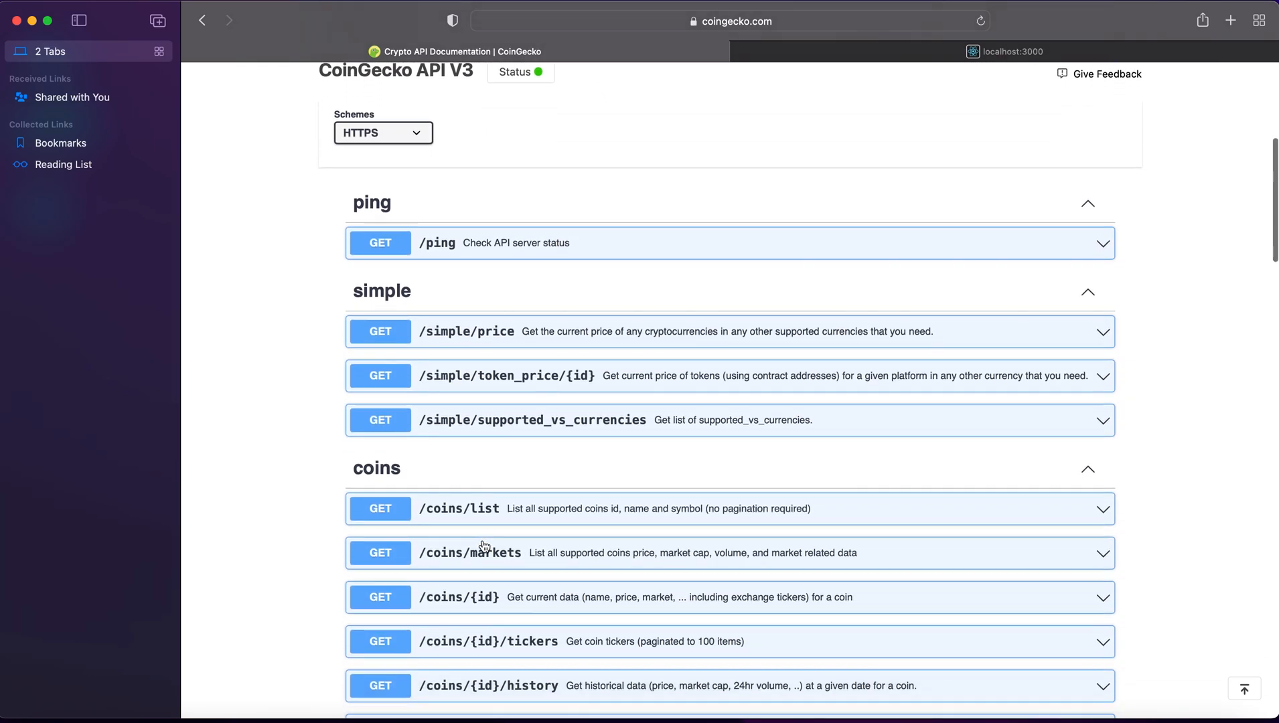
{"action": "scroll", "scroll_direction": "down", "scroll_amount": 3}
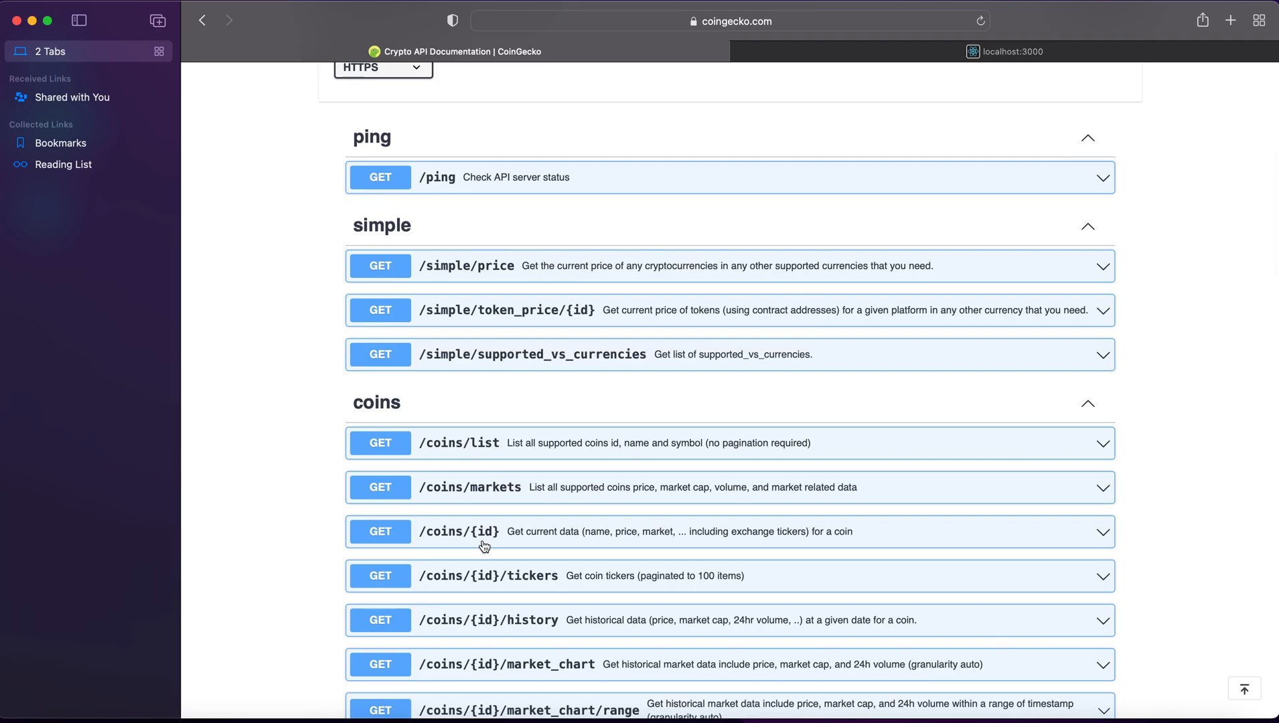
{"action": "scroll", "scroll_direction": "down", "scroll_amount": 3}
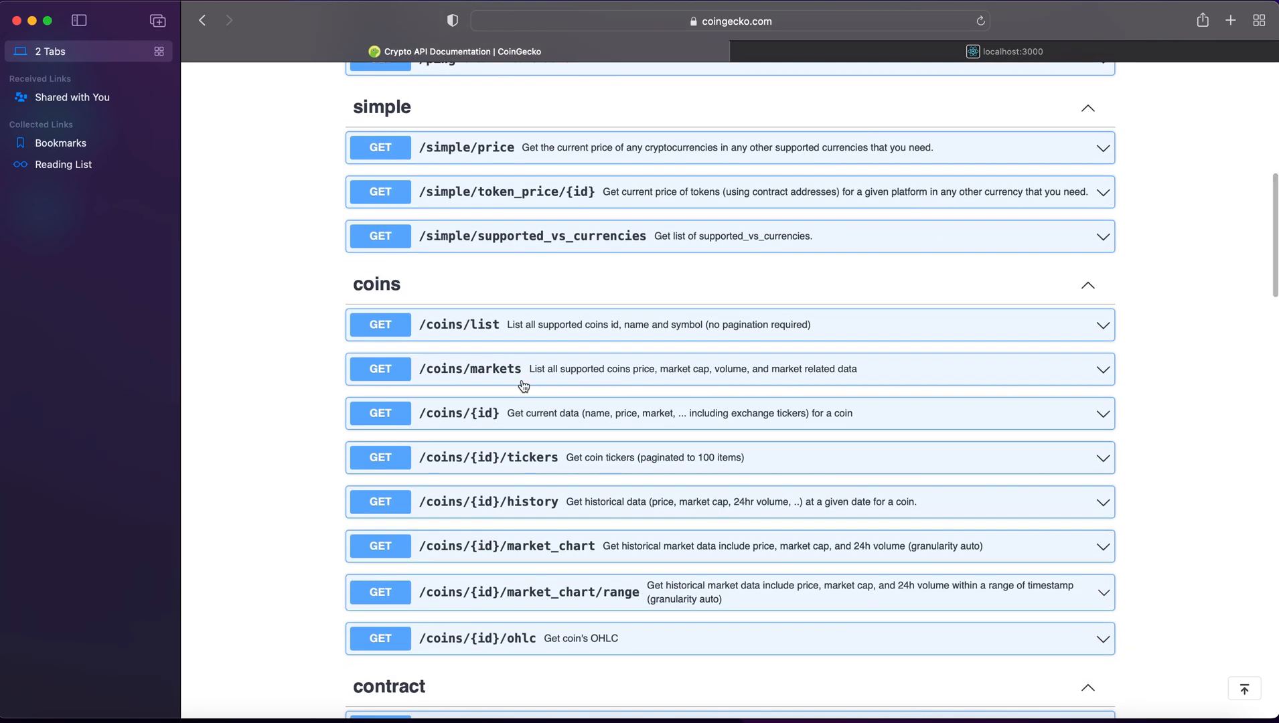
{"action": "left_click", "coordinate": [470, 369]}
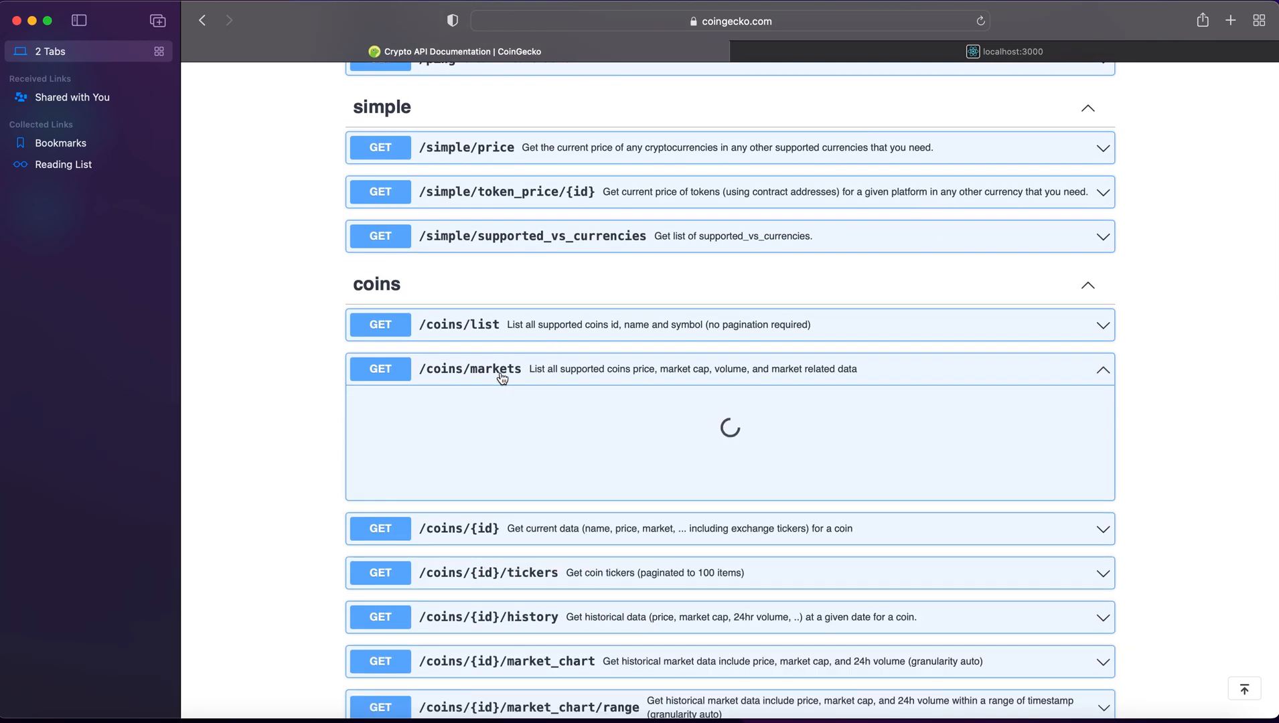
{"action": "left_click", "coordinate": [471, 369]}
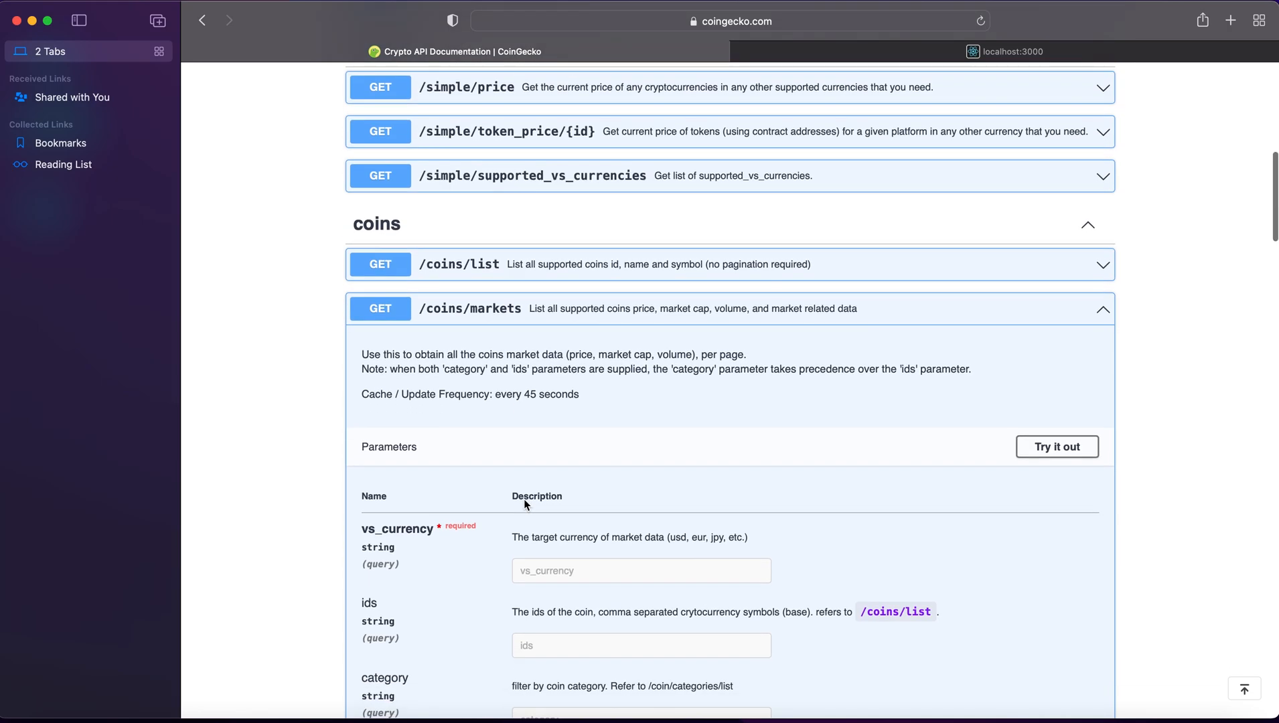
{"action": "scroll", "scroll_direction": "up", "scroll_amount": 3}
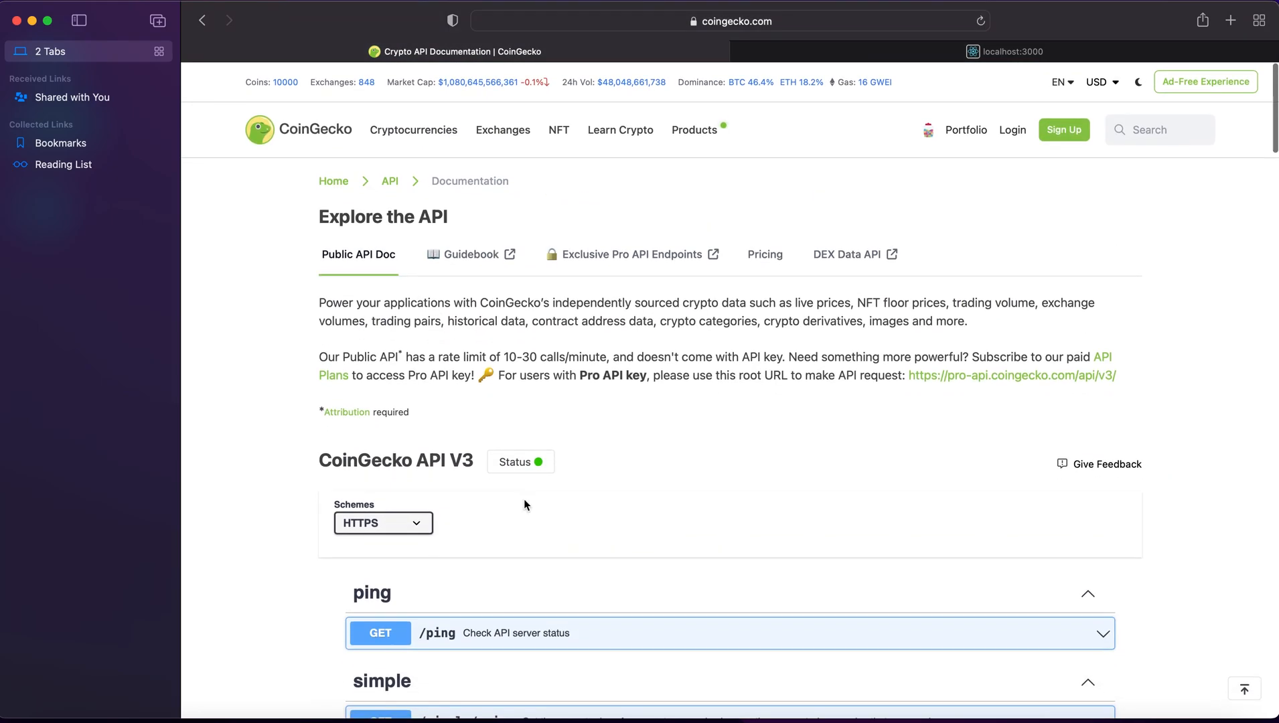
{"action": "scroll", "scroll_direction": "down", "scroll_amount": 3}
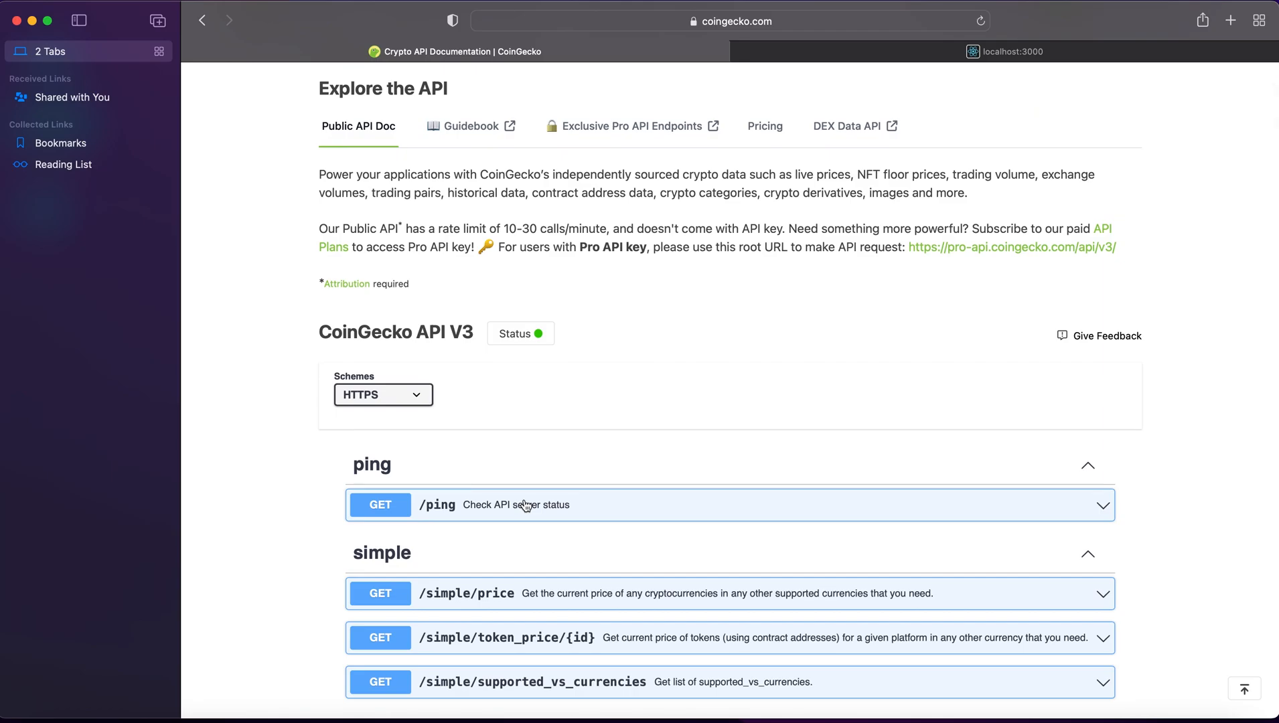
{"action": "mouse_move", "coordinate": [767, 322]}
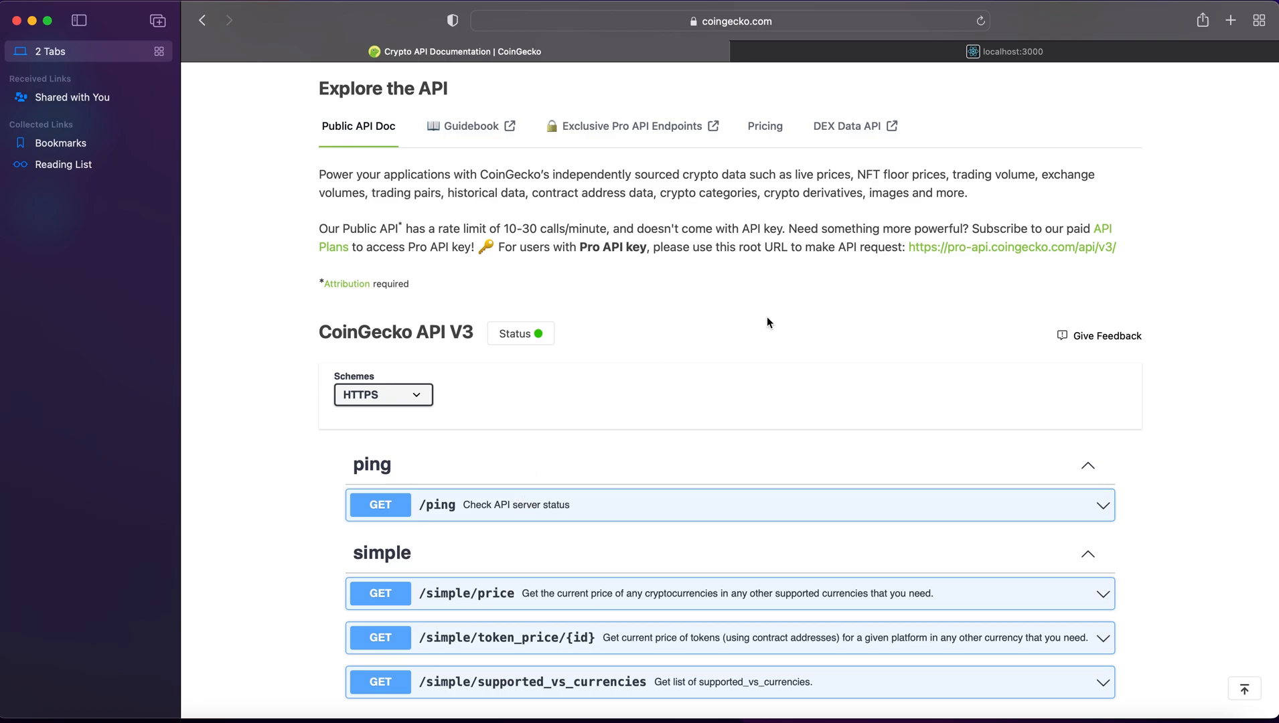
{"action": "scroll", "scroll_direction": "up", "scroll_amount": 3}
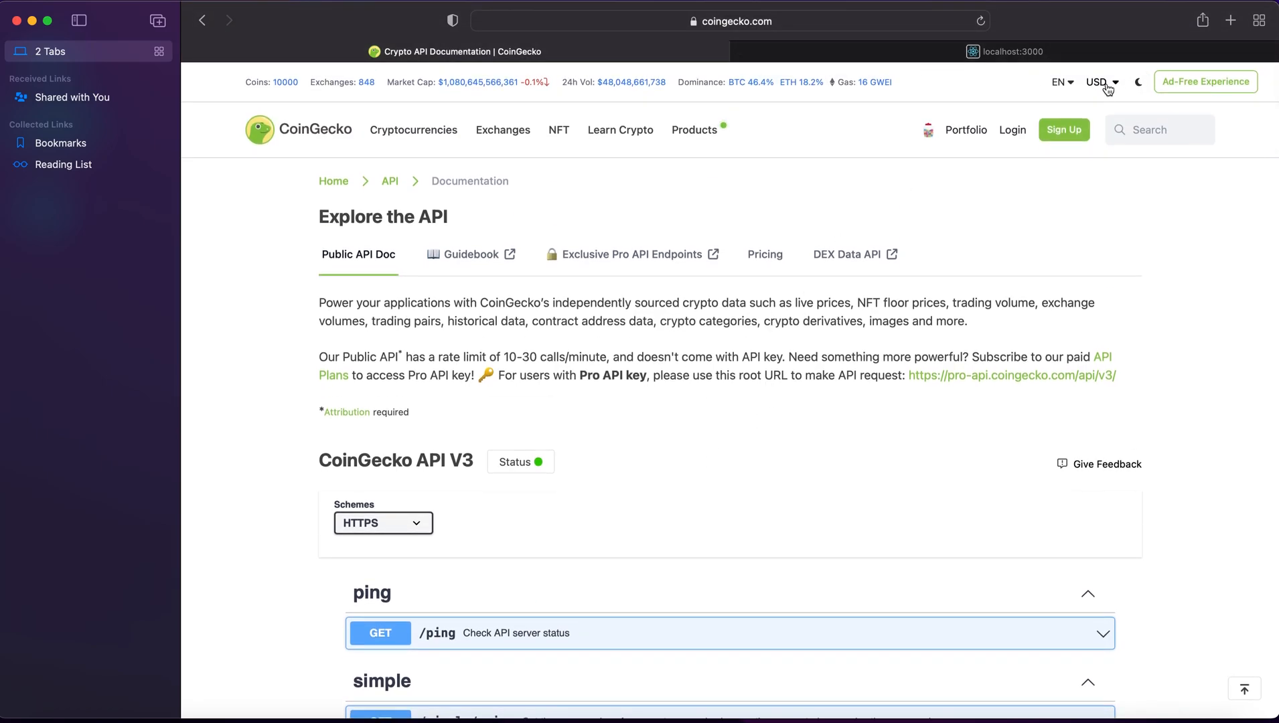
{"action": "scroll", "scroll_direction": "down", "scroll_amount": 3}
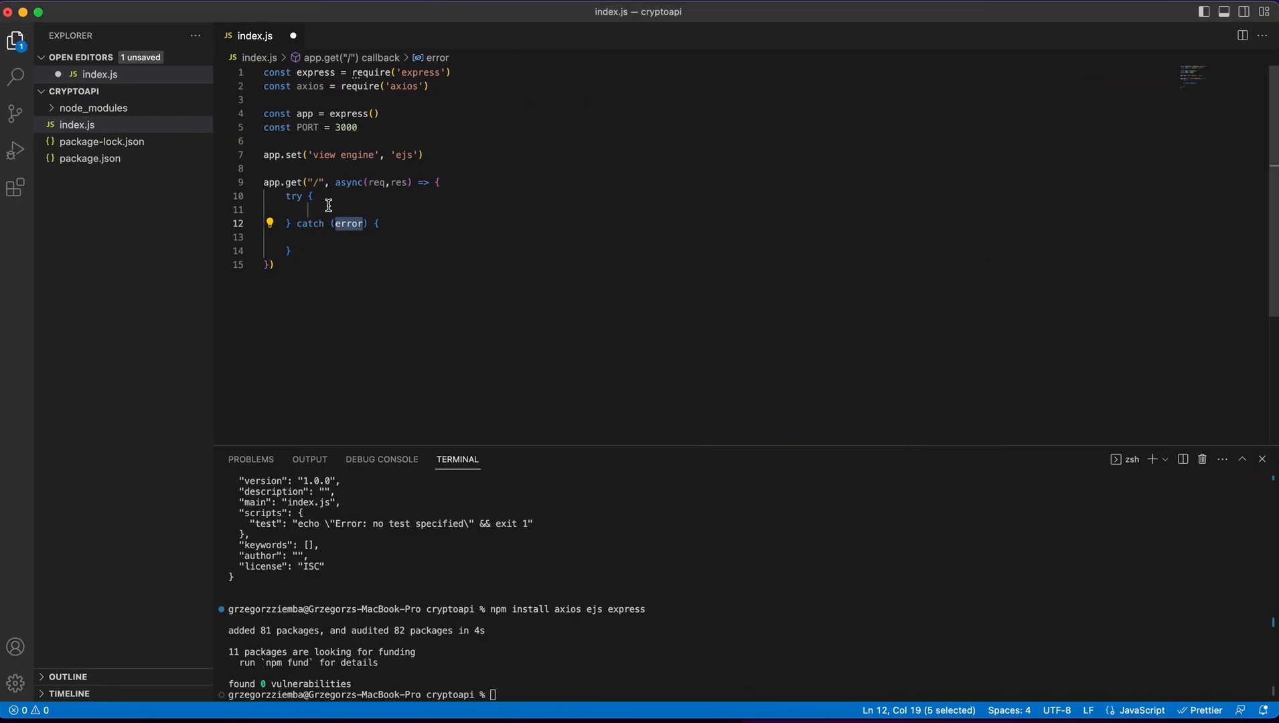
- Inside the try block, start typing const response = await a
{"action": "type", "text": "const response ="}
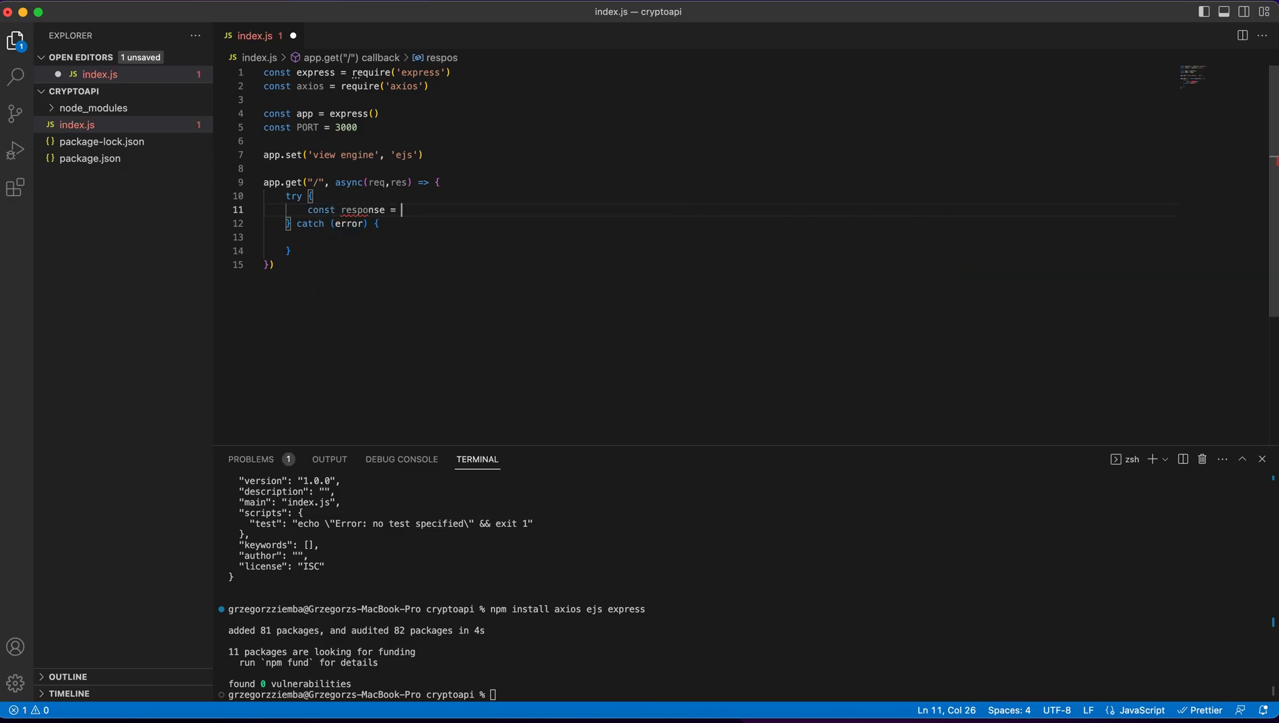
{"action": "type", "text": "await a"}
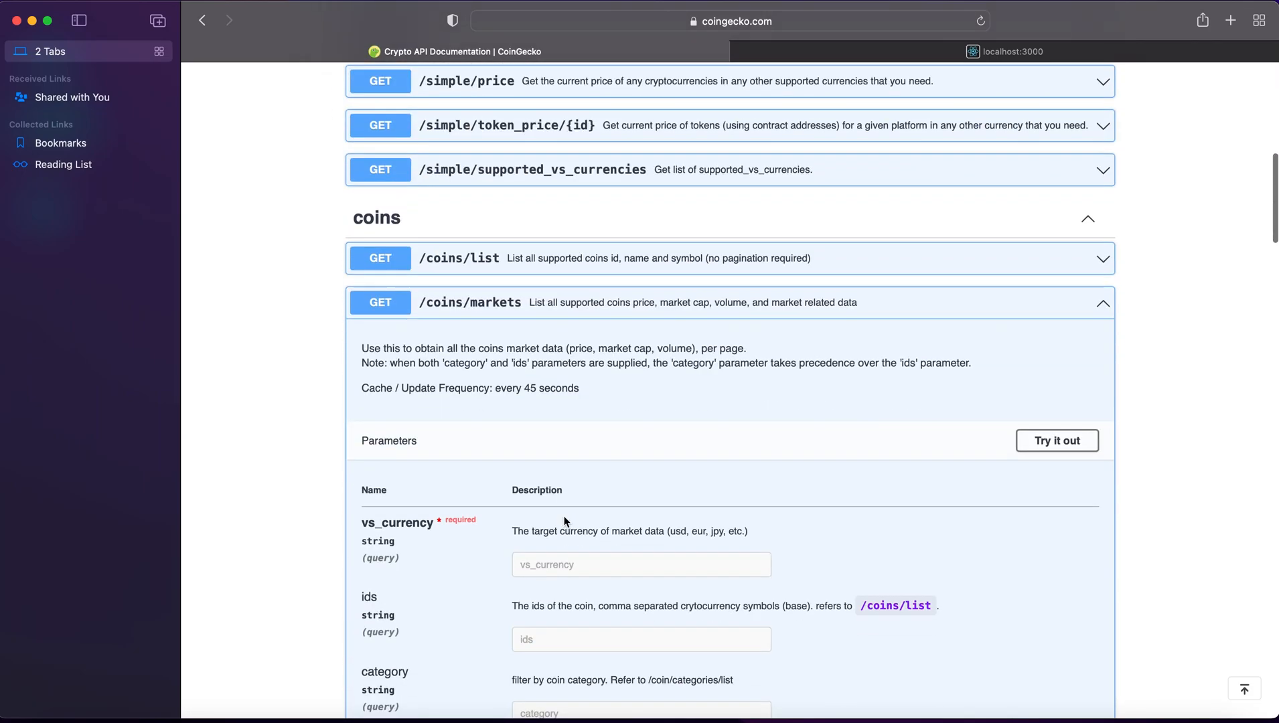
{"action": "scroll", "scroll_direction": "down", "scroll_amount": 3}
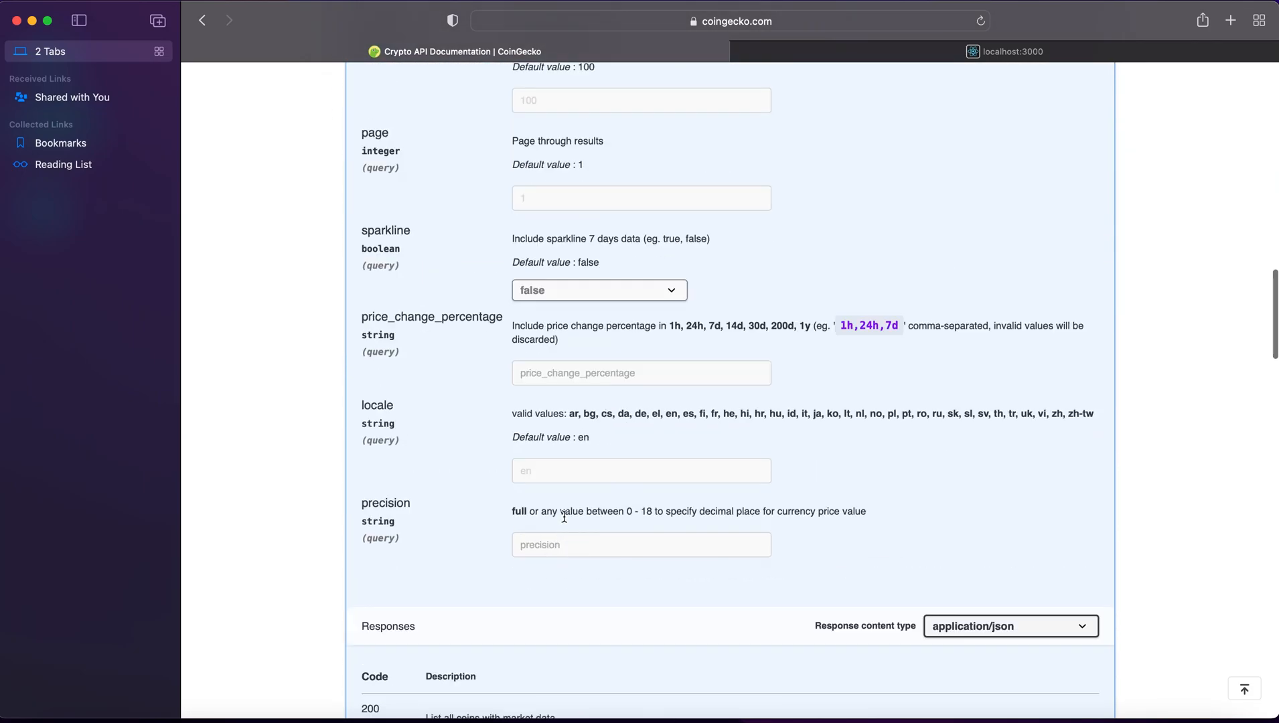
{"action": "scroll", "scroll_direction": "up", "scroll_amount": 3}
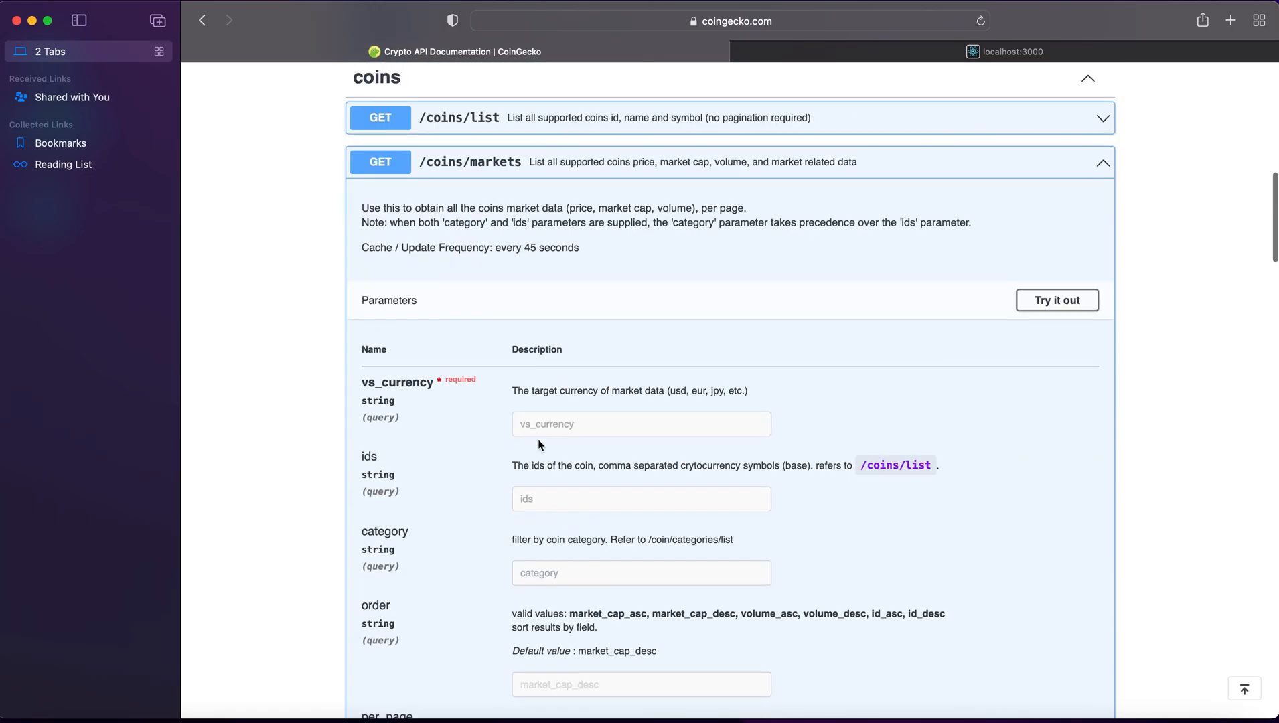
{"action": "left_click", "coordinate": [1103, 162]}
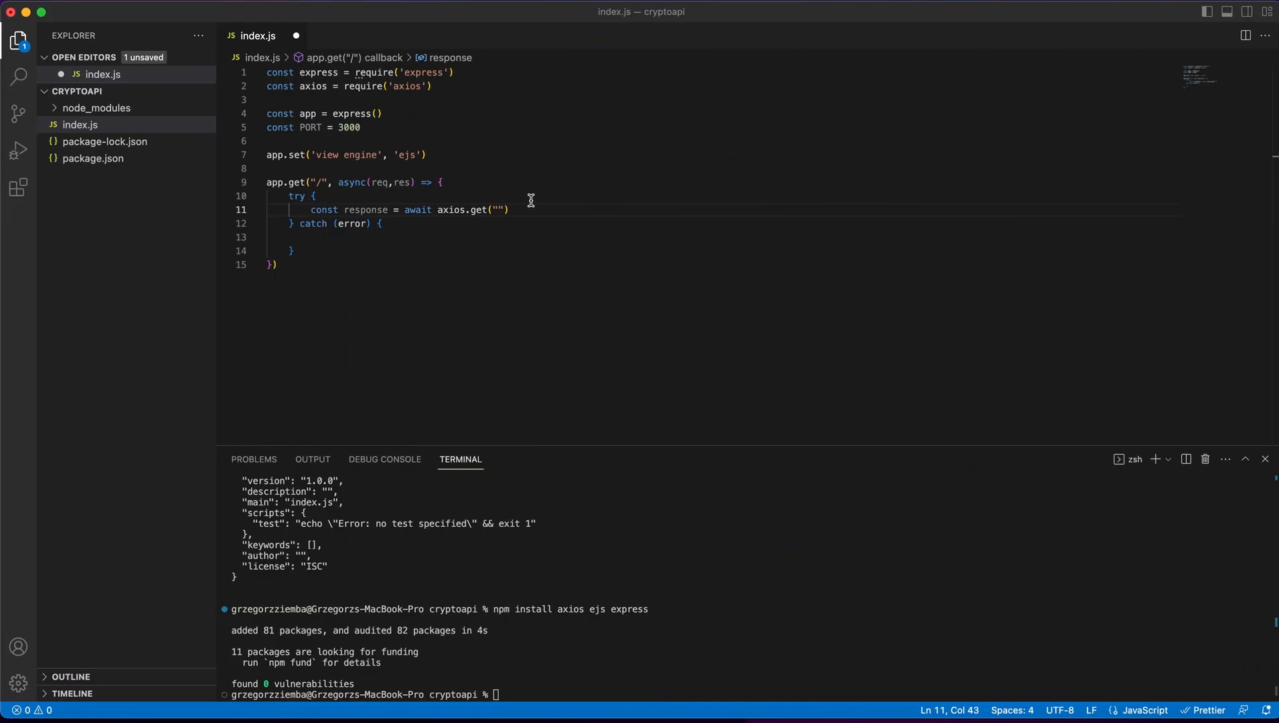
{"action": "type", "text": "htp"}
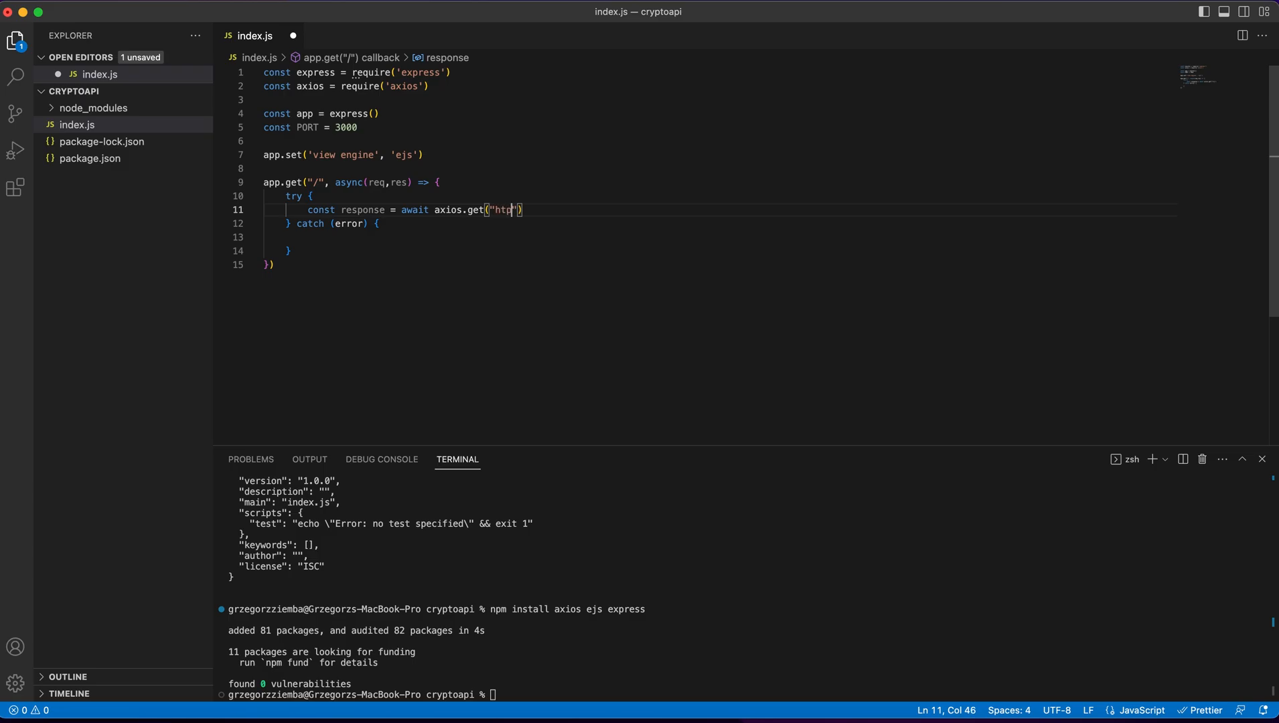
{"action": "type", "text": "s"}
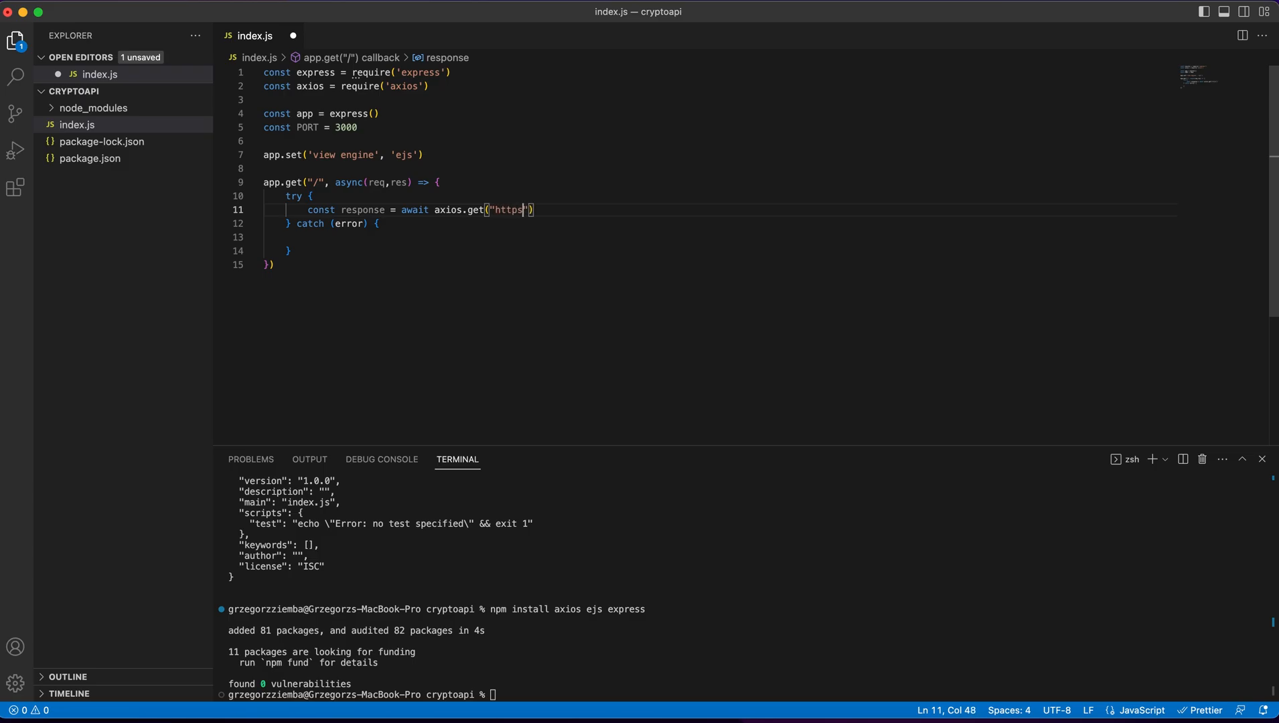
{"action": "type", "text": "://api"}
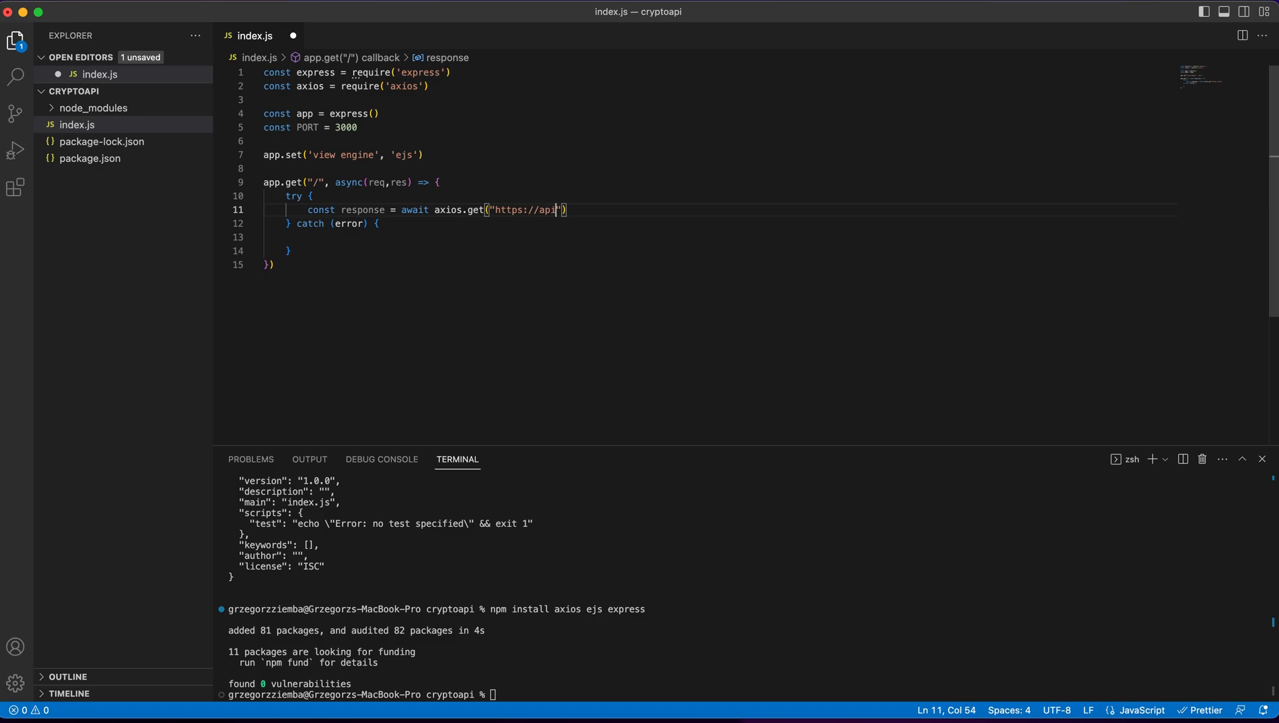
{"action": "type", "text": ".coingecko.com/api/v3/co"}
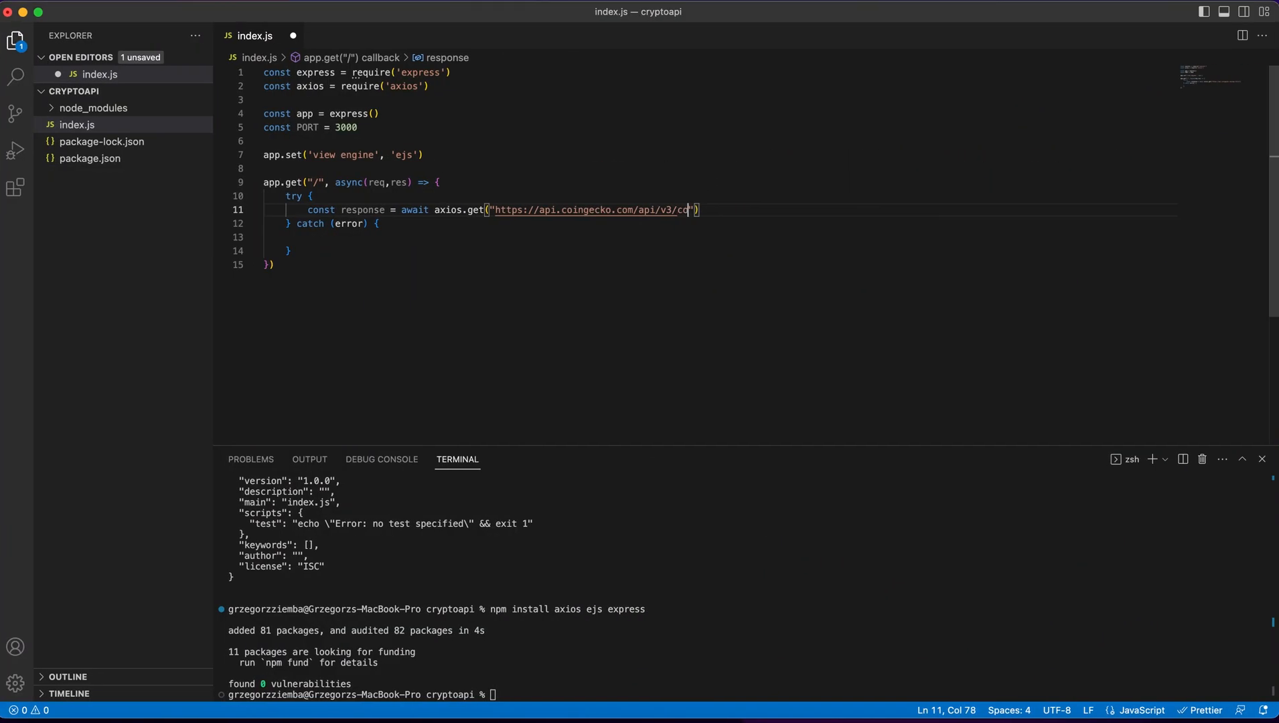
{"action": "type", "text": "ins/markets"}
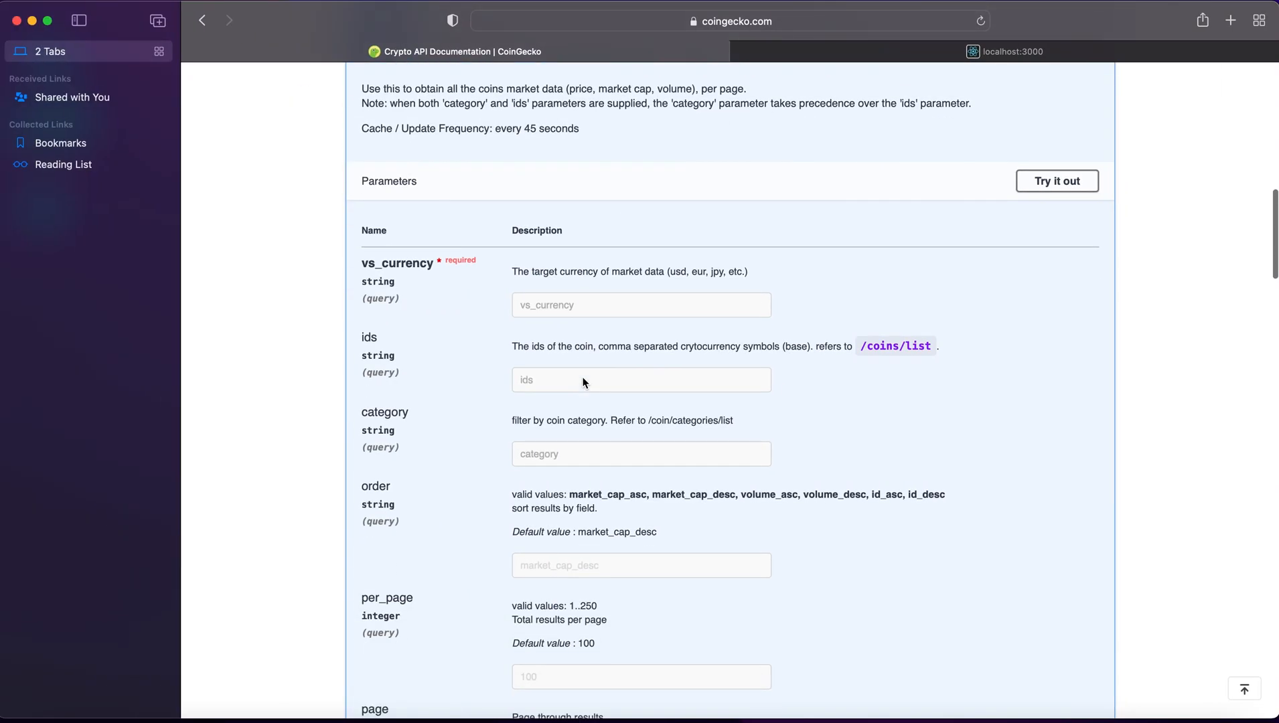
{"action": "scroll", "scroll_direction": "down", "scroll_amount": 3}
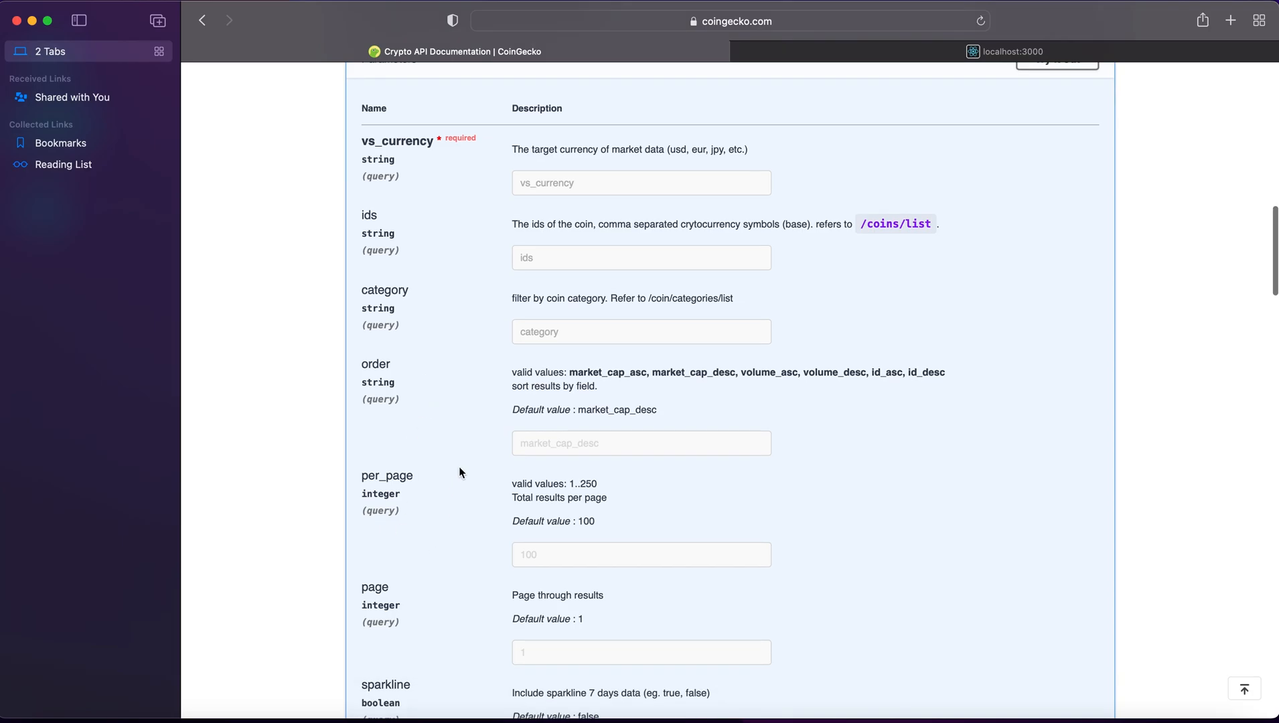
{"action": "scroll", "scroll_direction": "down", "scroll_amount": 3}
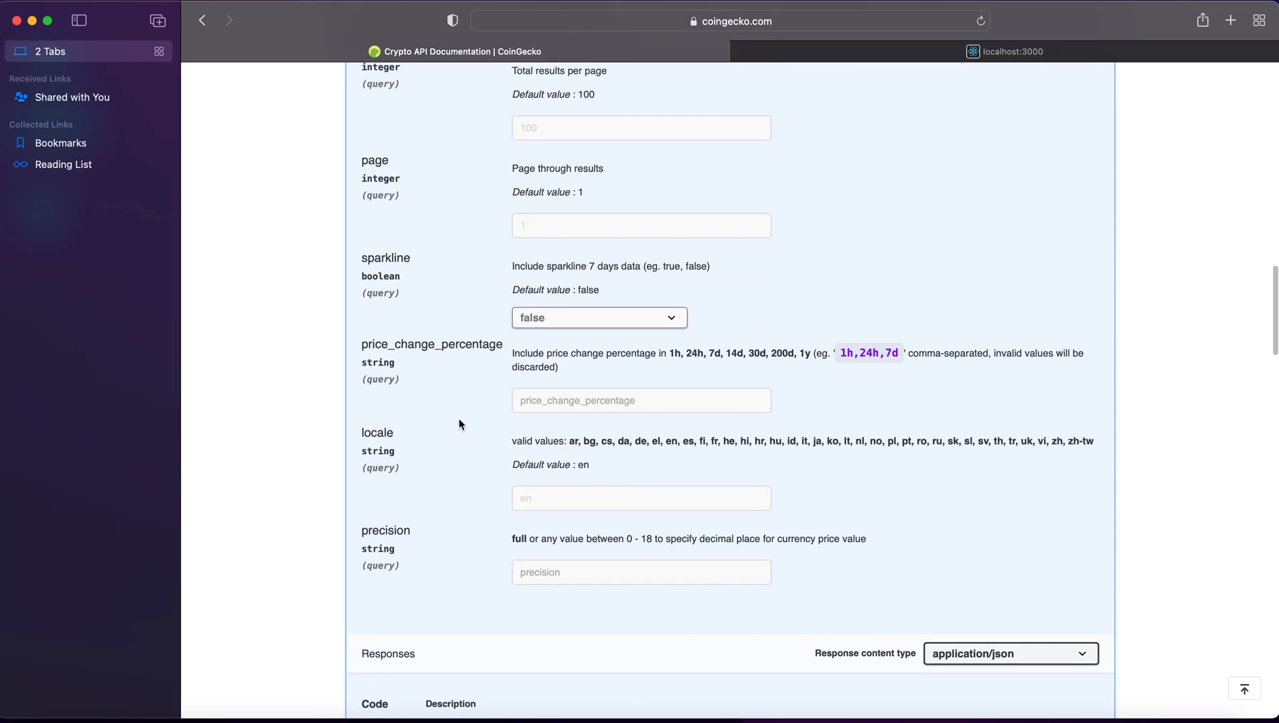
{"action": "scroll", "scroll_direction": "down", "scroll_amount": 3}
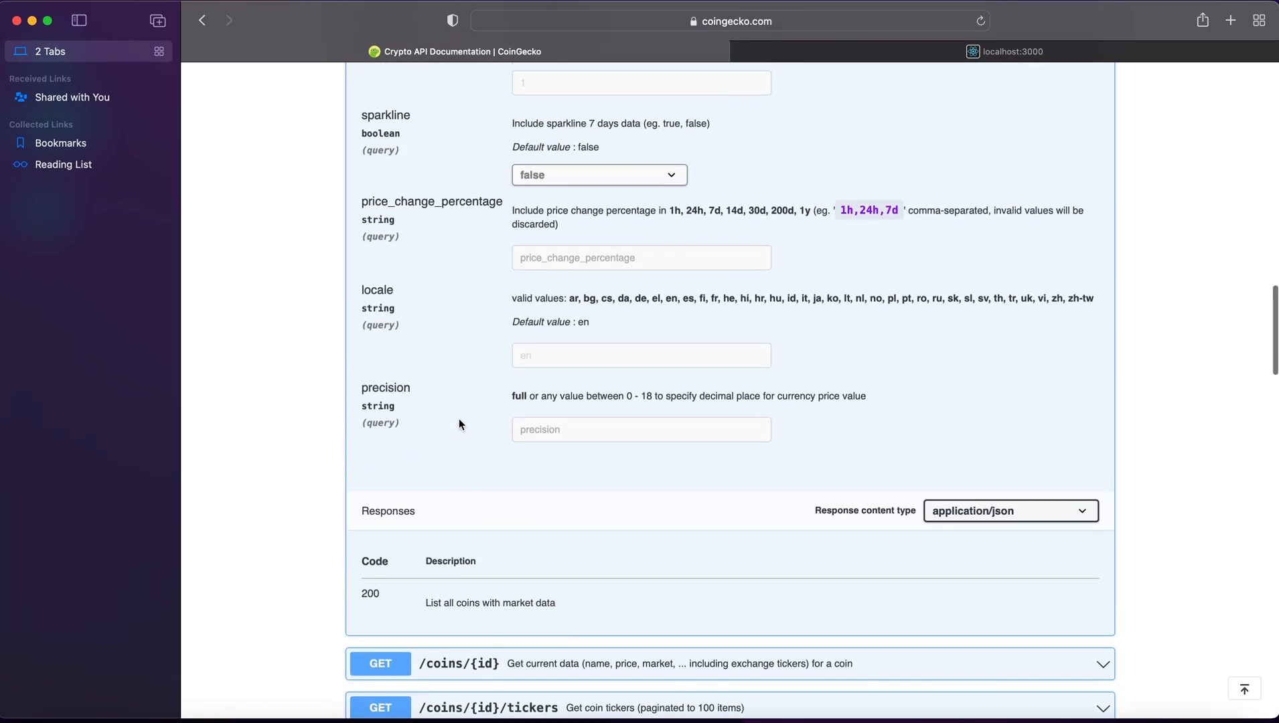
{"action": "scroll", "scroll_direction": "up", "scroll_amount": 3}
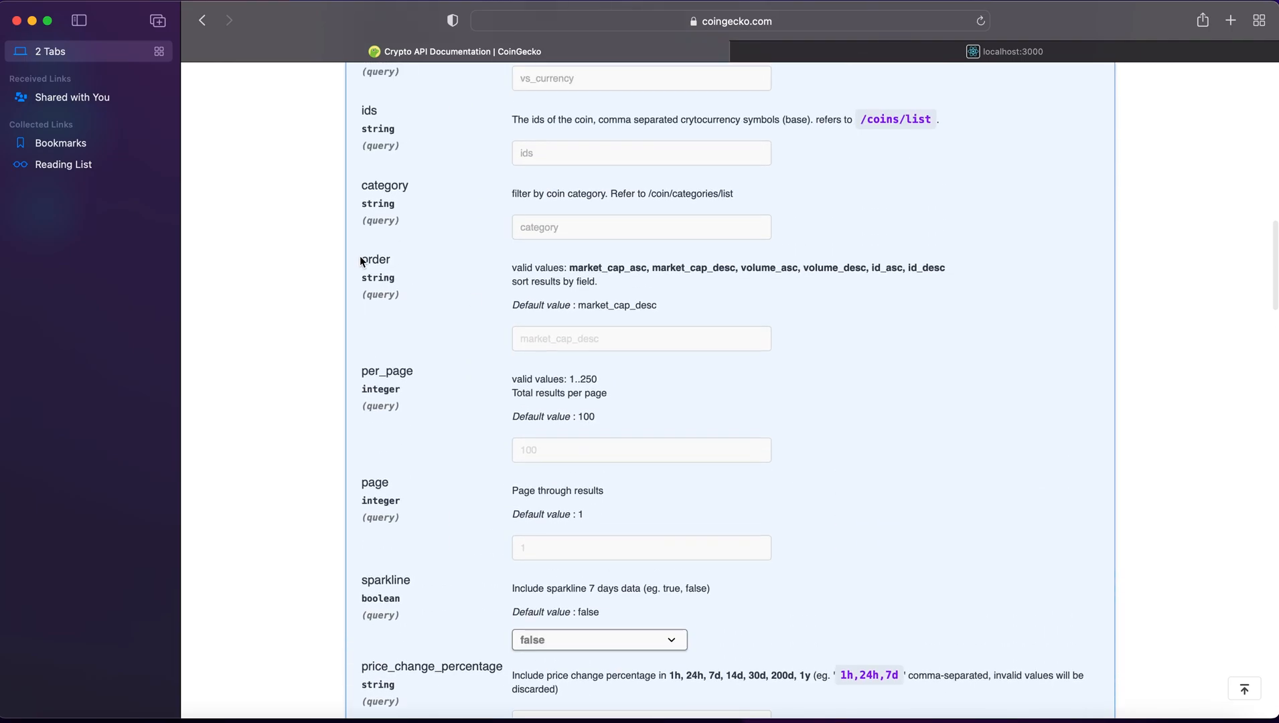
{"action": "scroll", "scroll_direction": "up", "scroll_amount": 3}
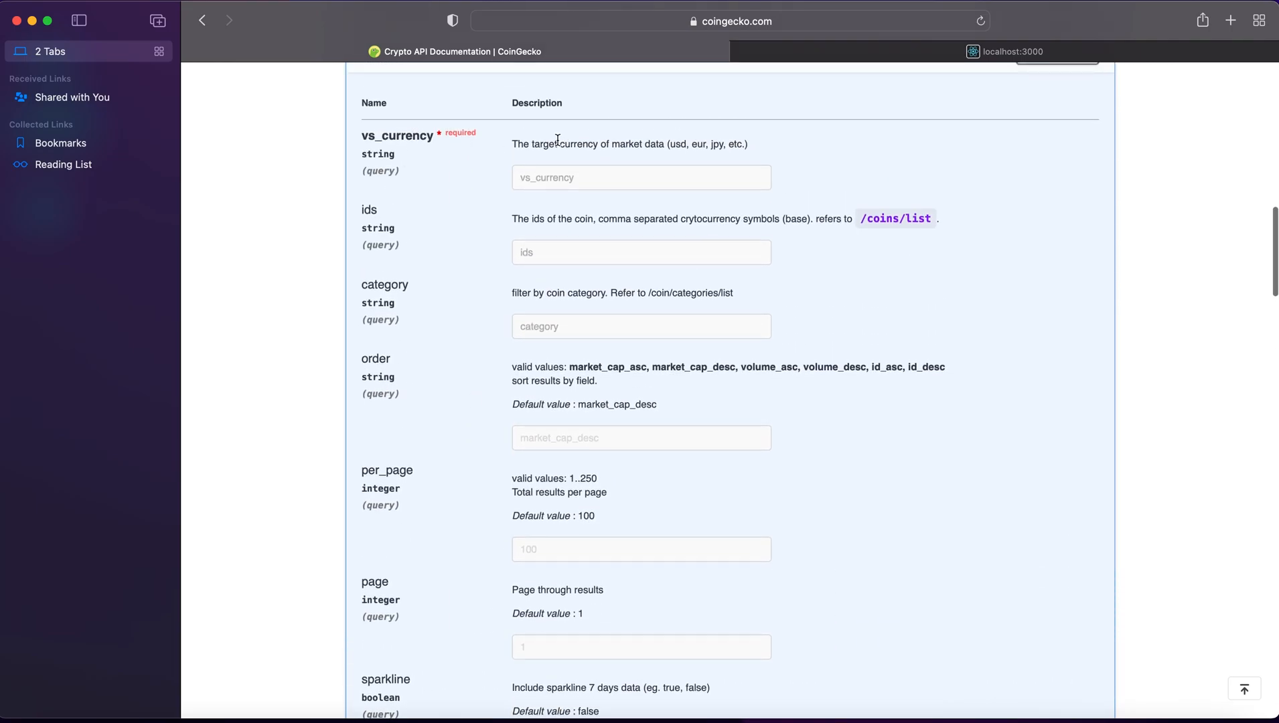
{"action": "mouse_move", "coordinate": [676, 140]}
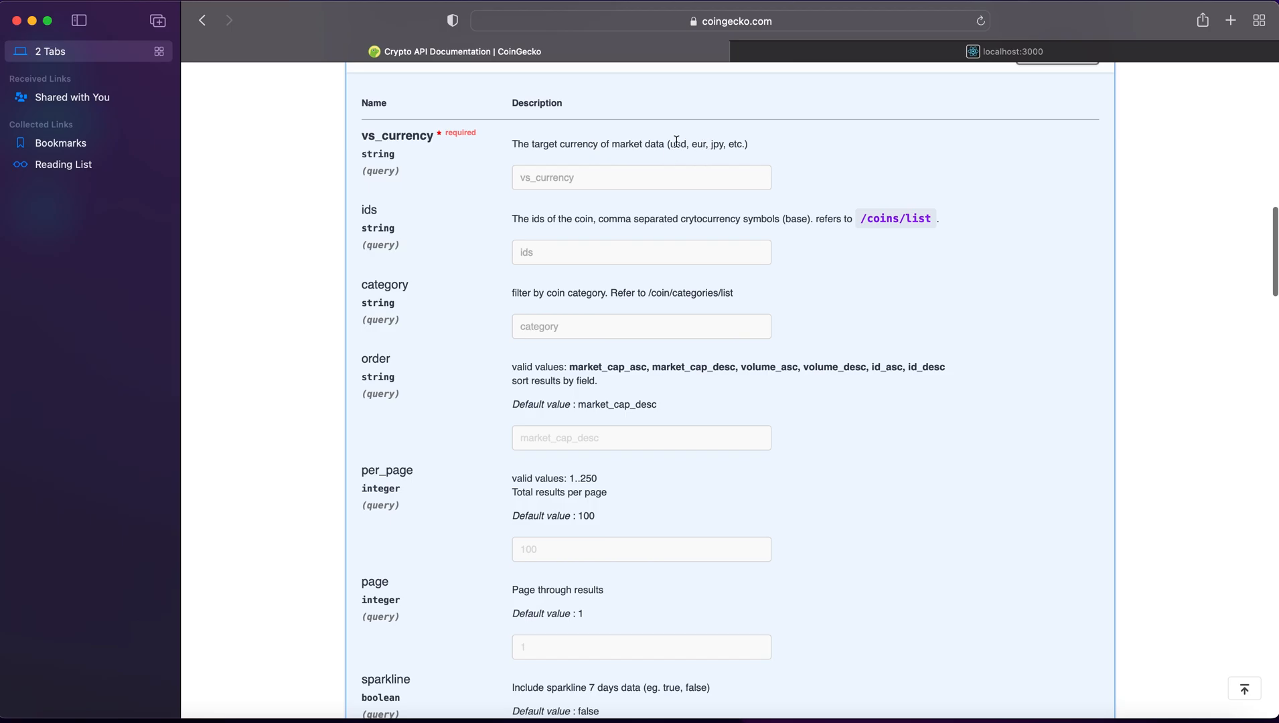
{"action": "scroll", "scroll_direction": "down", "scroll_amount": 3}
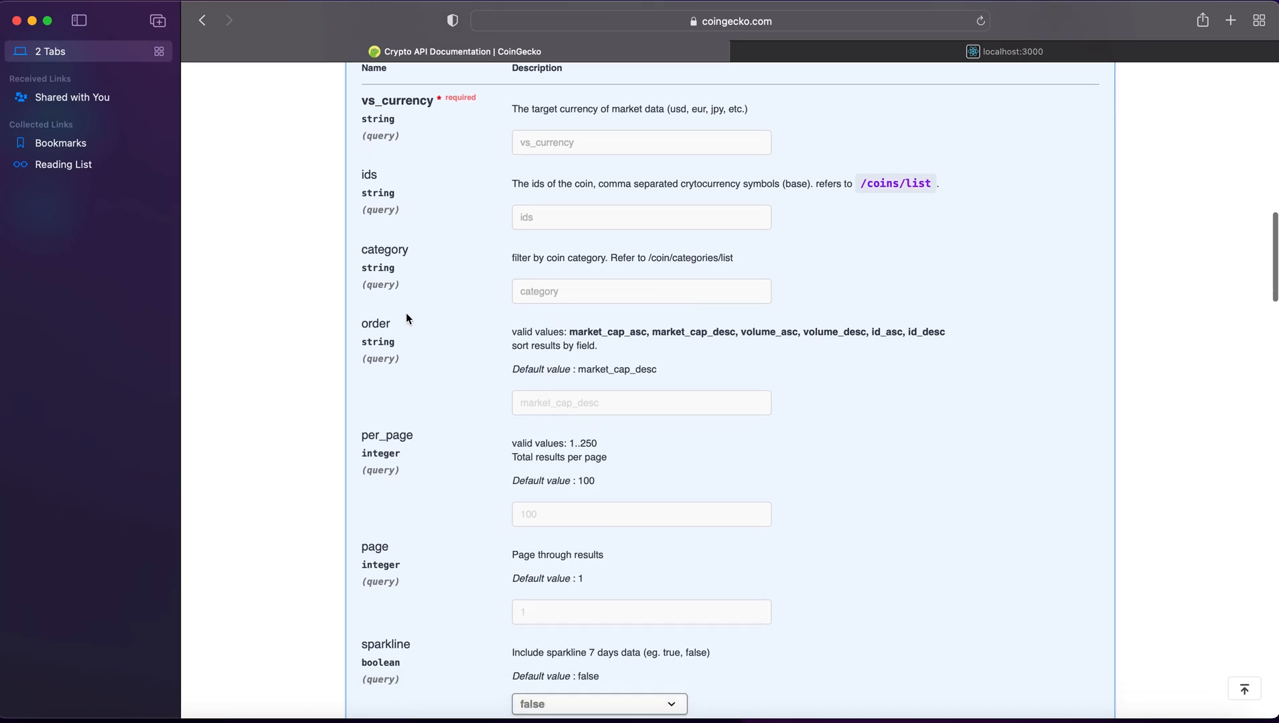
{"action": "scroll", "scroll_direction": "down", "scroll_amount": 3}
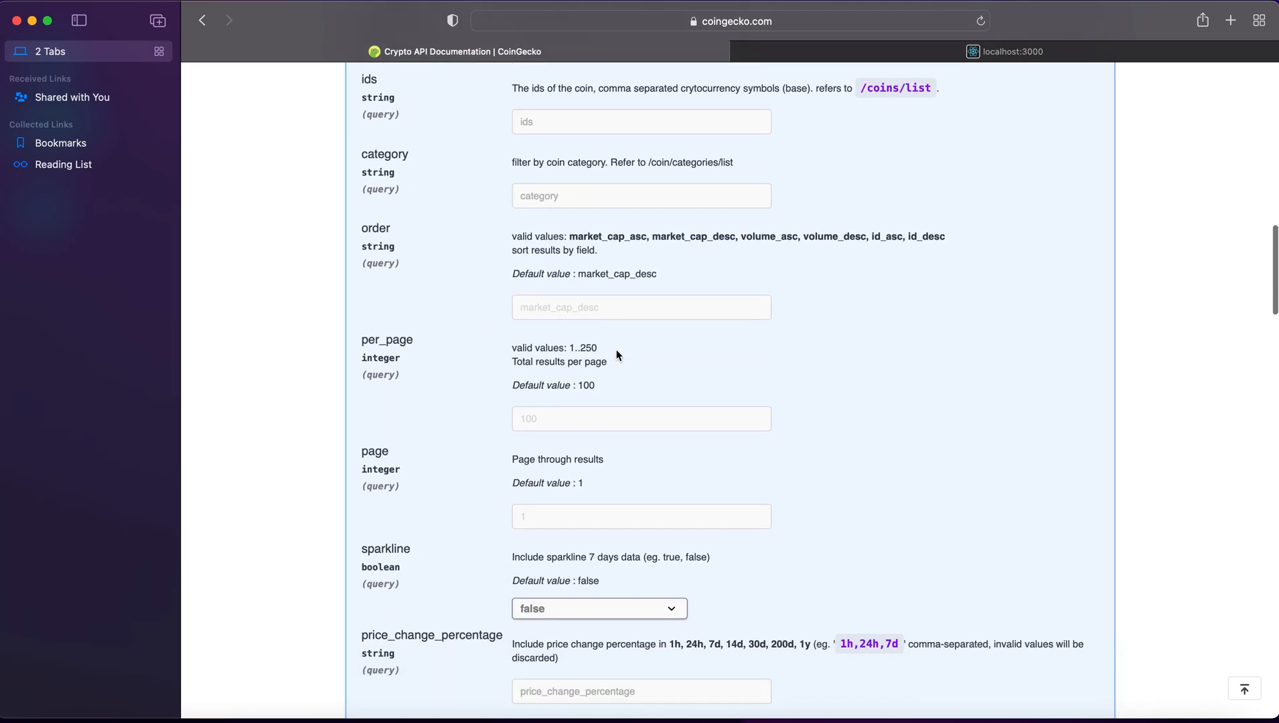
{"action": "mouse_move", "coordinate": [444, 389]}
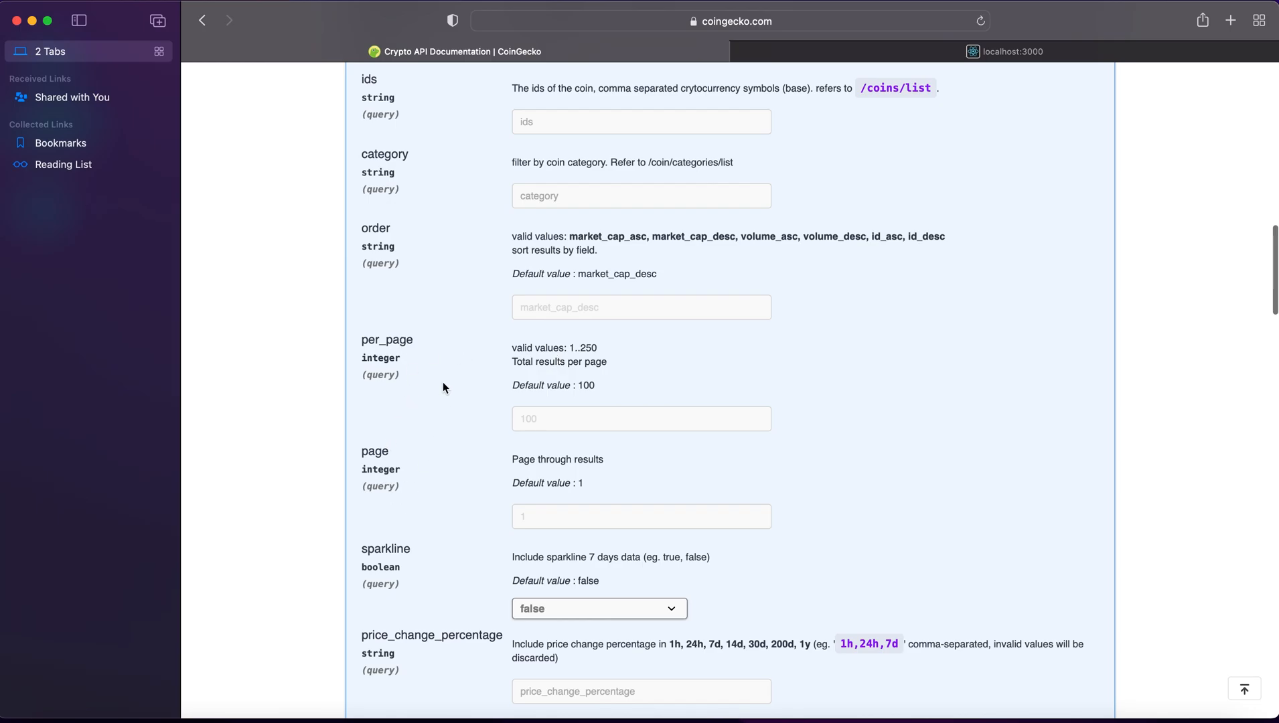
{"action": "mouse_move", "coordinate": [502, 393]}
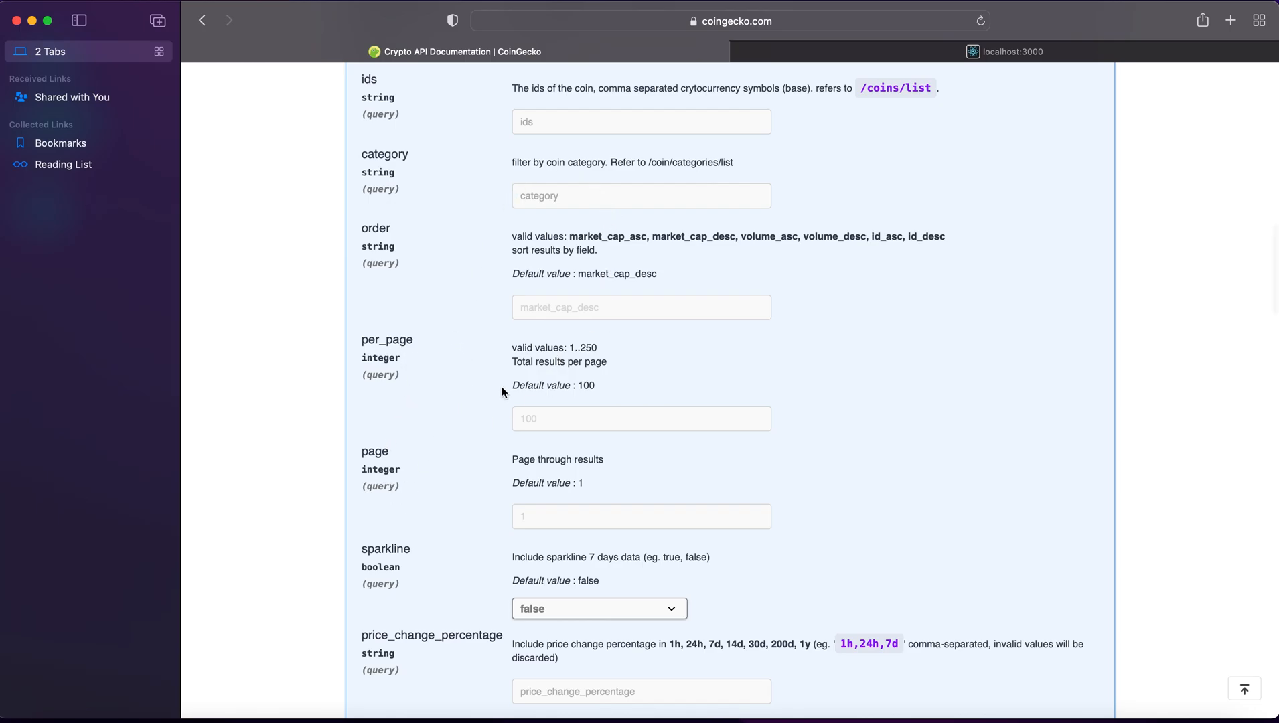
{"action": "scroll", "scroll_direction": "down", "scroll_amount": 3}
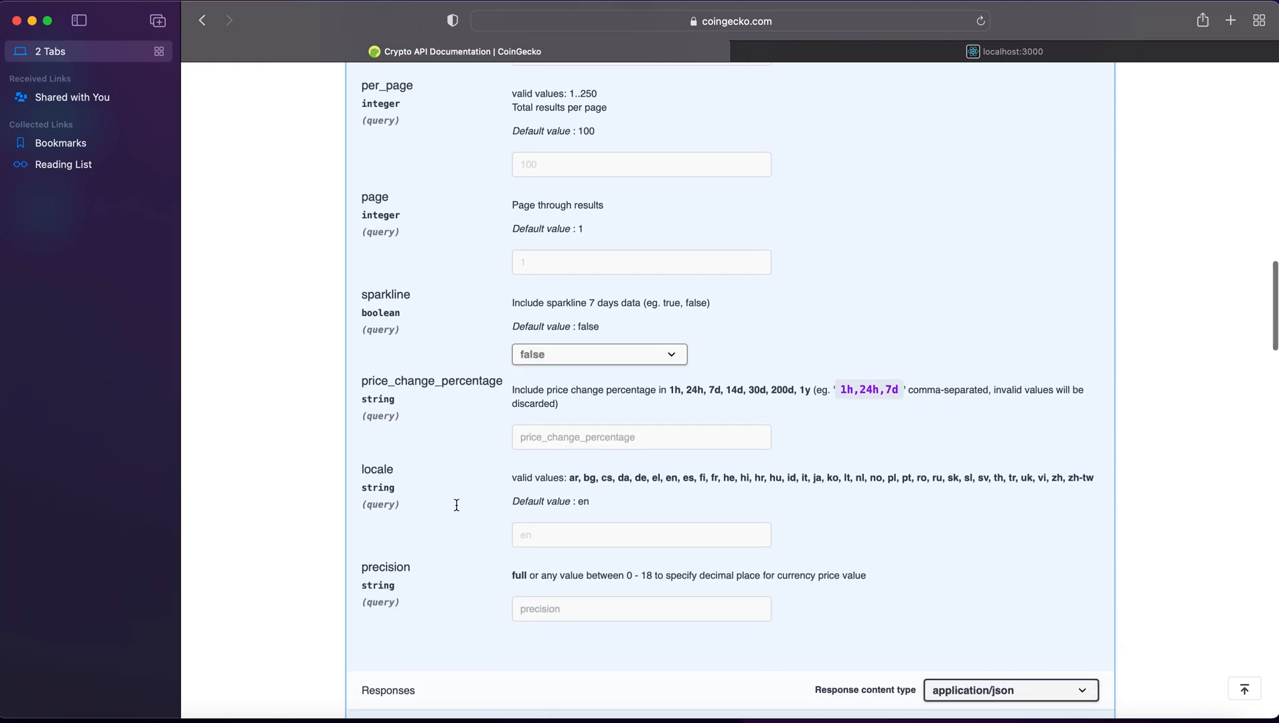
{"action": "scroll", "scroll_direction": "up", "scroll_amount": 3}
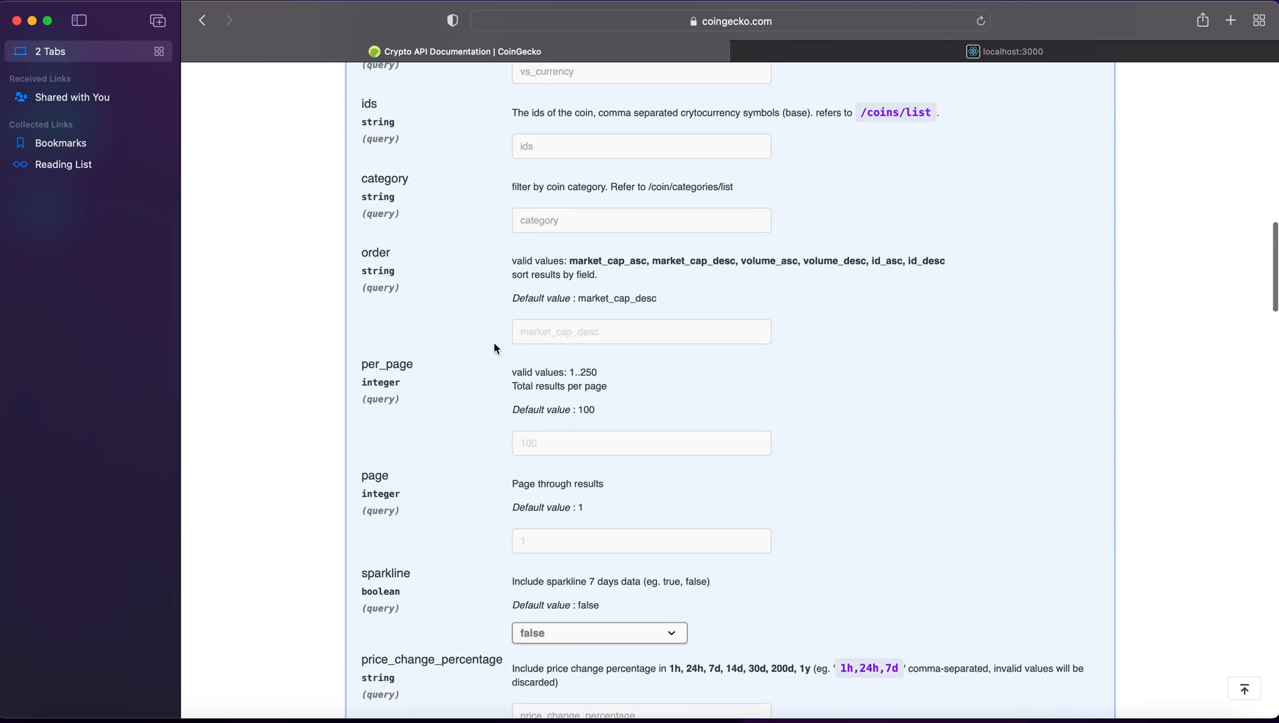
{"action": "scroll", "scroll_direction": "down", "scroll_amount": 3}
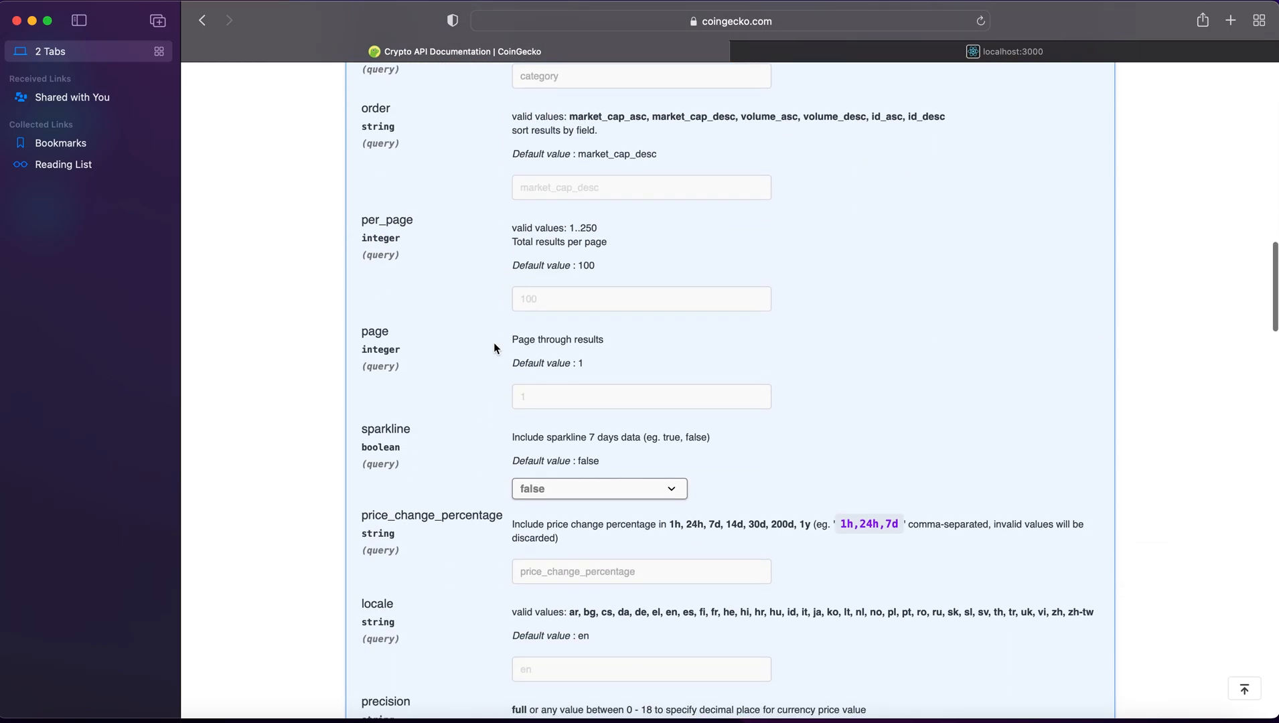
{"action": "scroll", "scroll_direction": "down", "scroll_amount": 3}
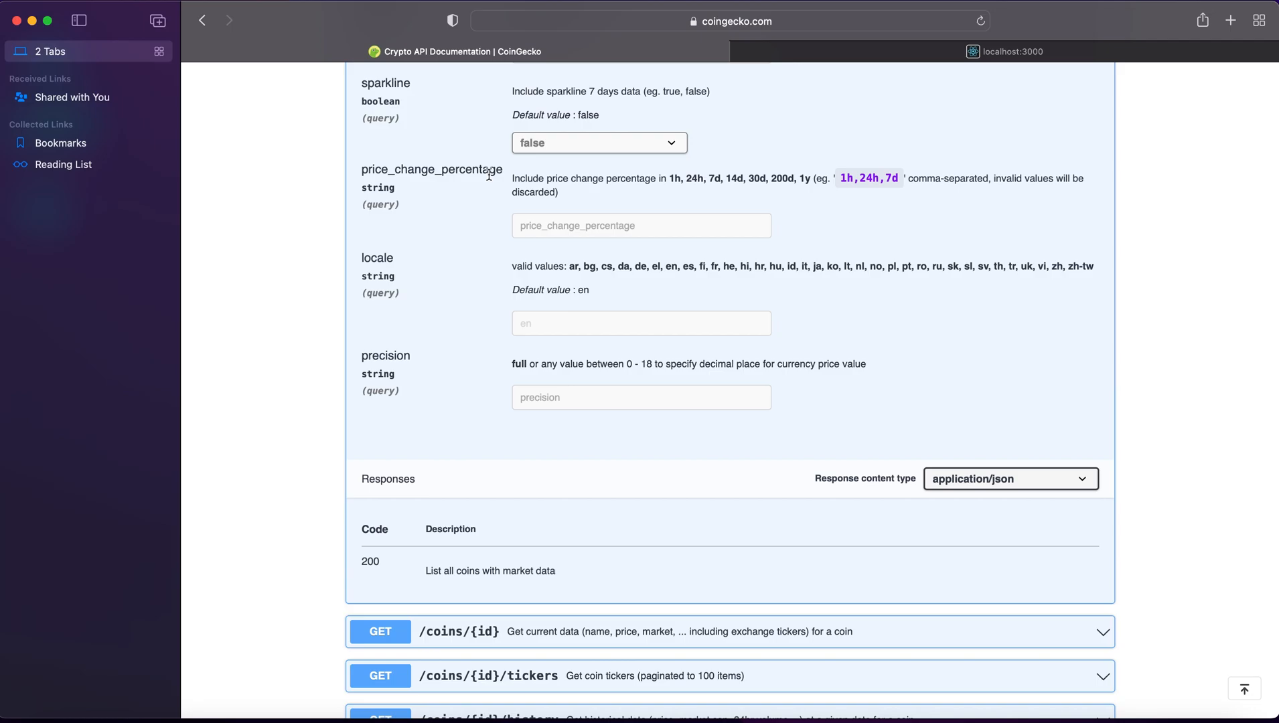
{"action": "mouse_move", "coordinate": [673, 175]}
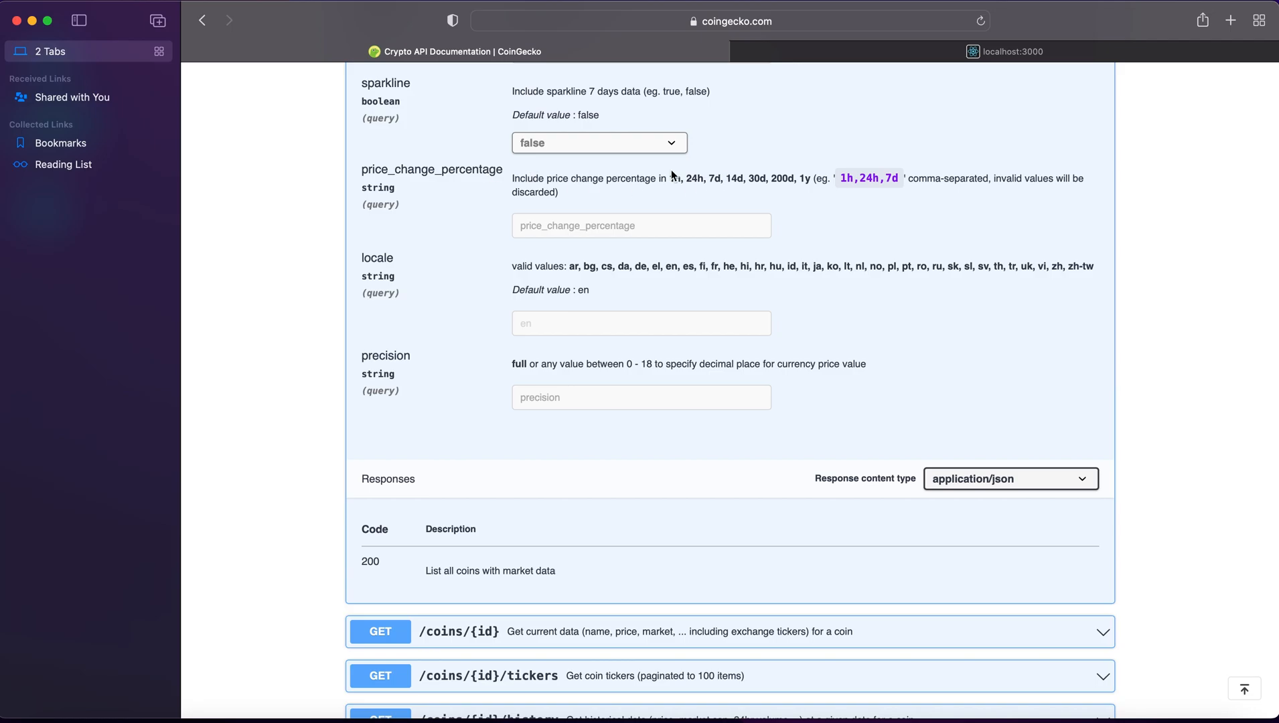
{"action": "mouse_move", "coordinate": [567, 206]}
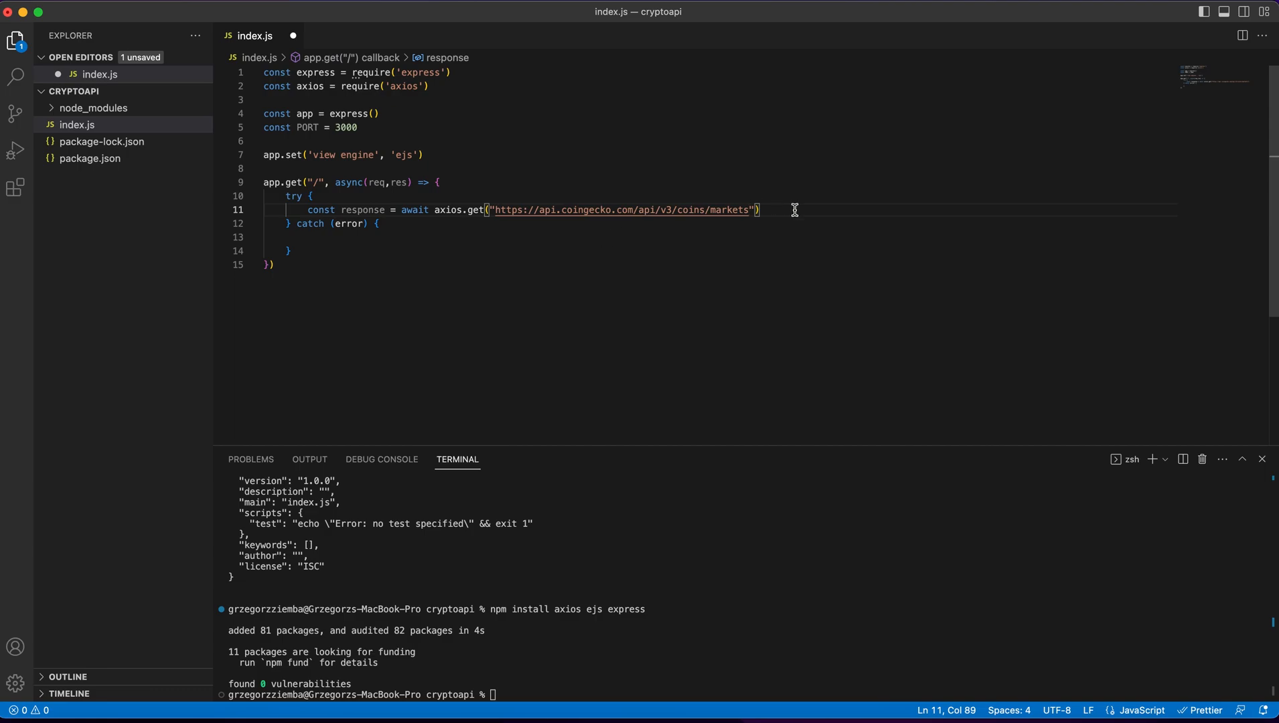
- Add a params object with vs_currency: 'usd' after the markets URL
{"action": "type", "text": ", {}"}
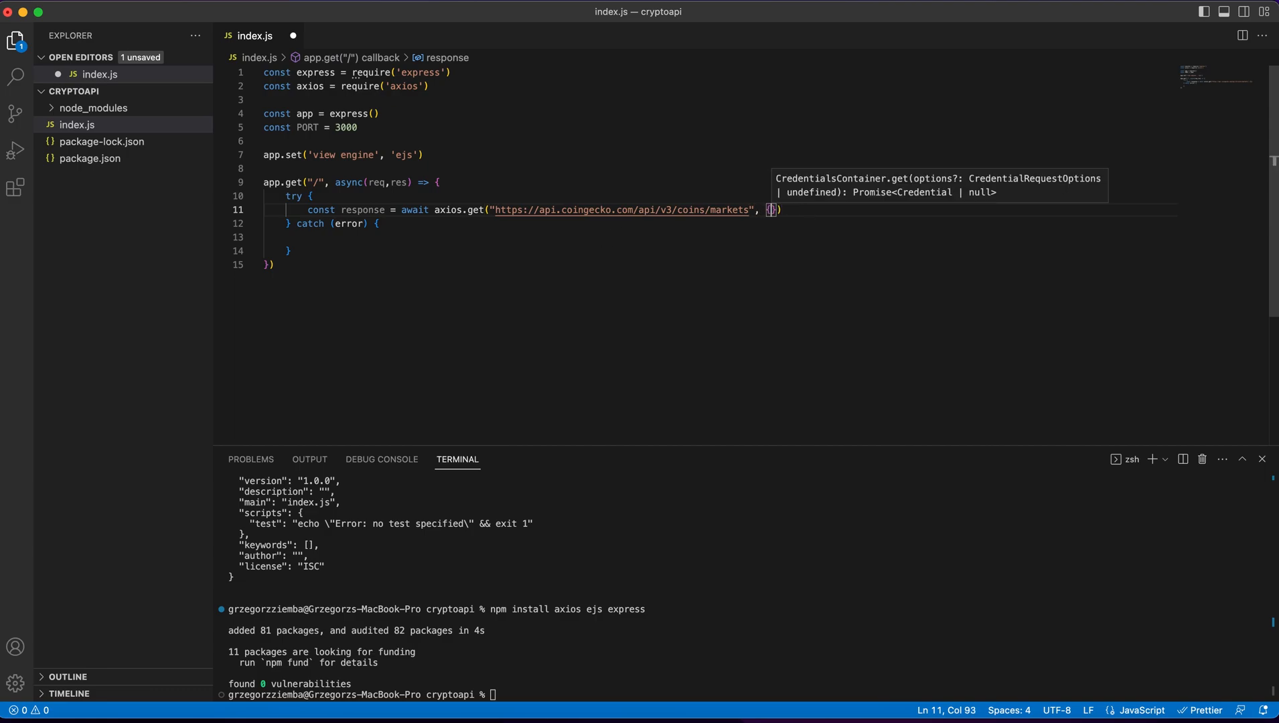
{"action": "type", "text": "params"}
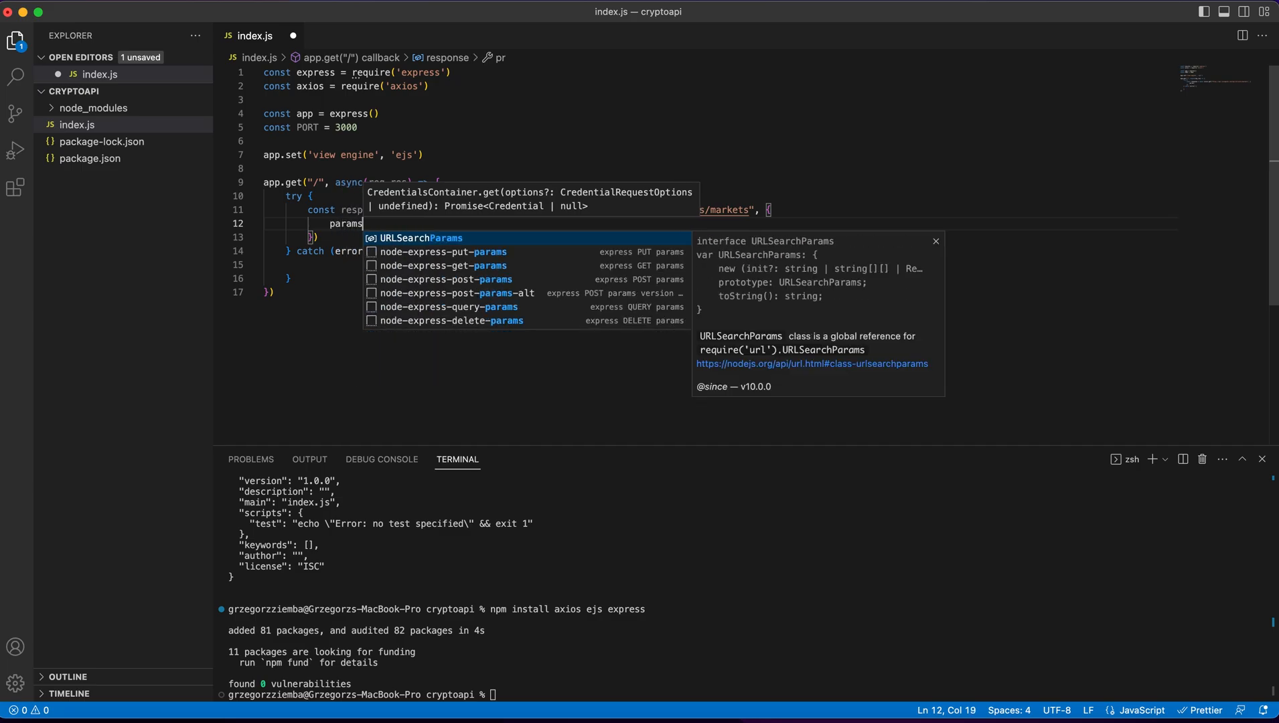
{"action": "key", "text": "Return"}
{"action": "type", "text": "vs_cu"}
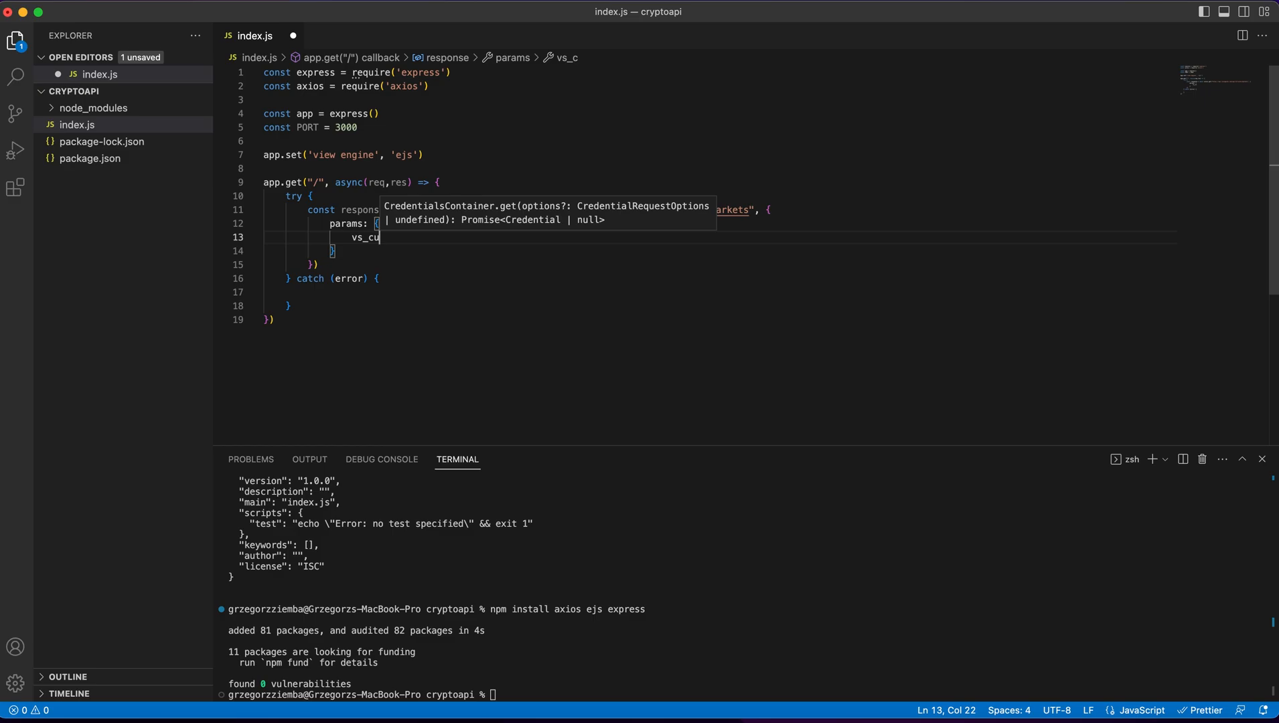
{"action": "type", "text": "rrency: '"}
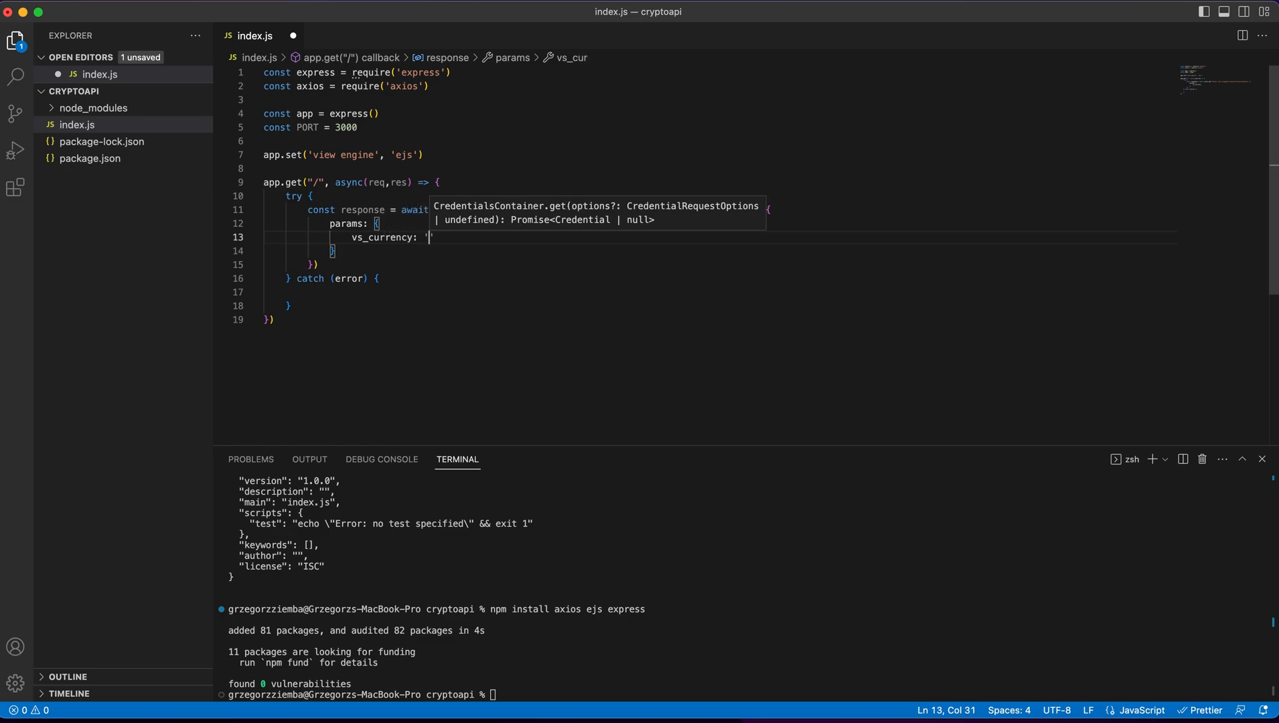
{"action": "type", "text": "usd',"}
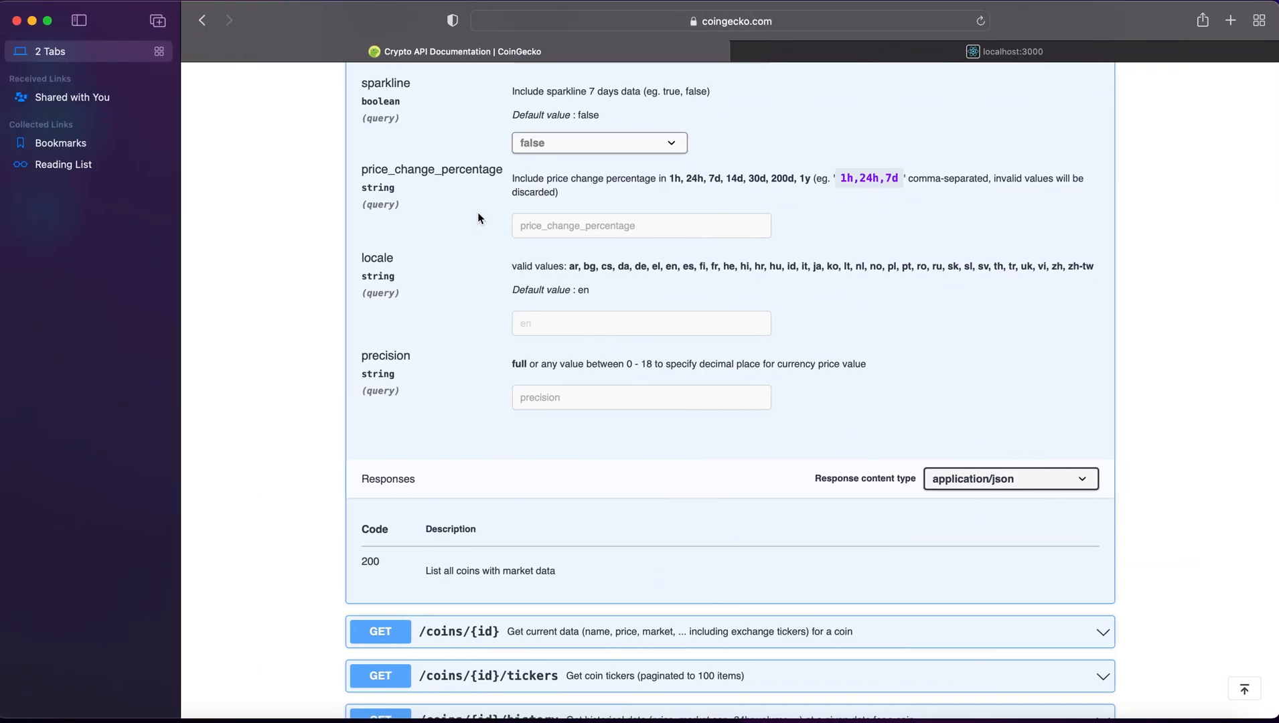
- Add order "market_cap_desc", limit 10, lang "en", sparkline false and price_change_percentage "24h" to params
{"action": "scroll", "scroll_direction": "up", "scroll_amount": 3}
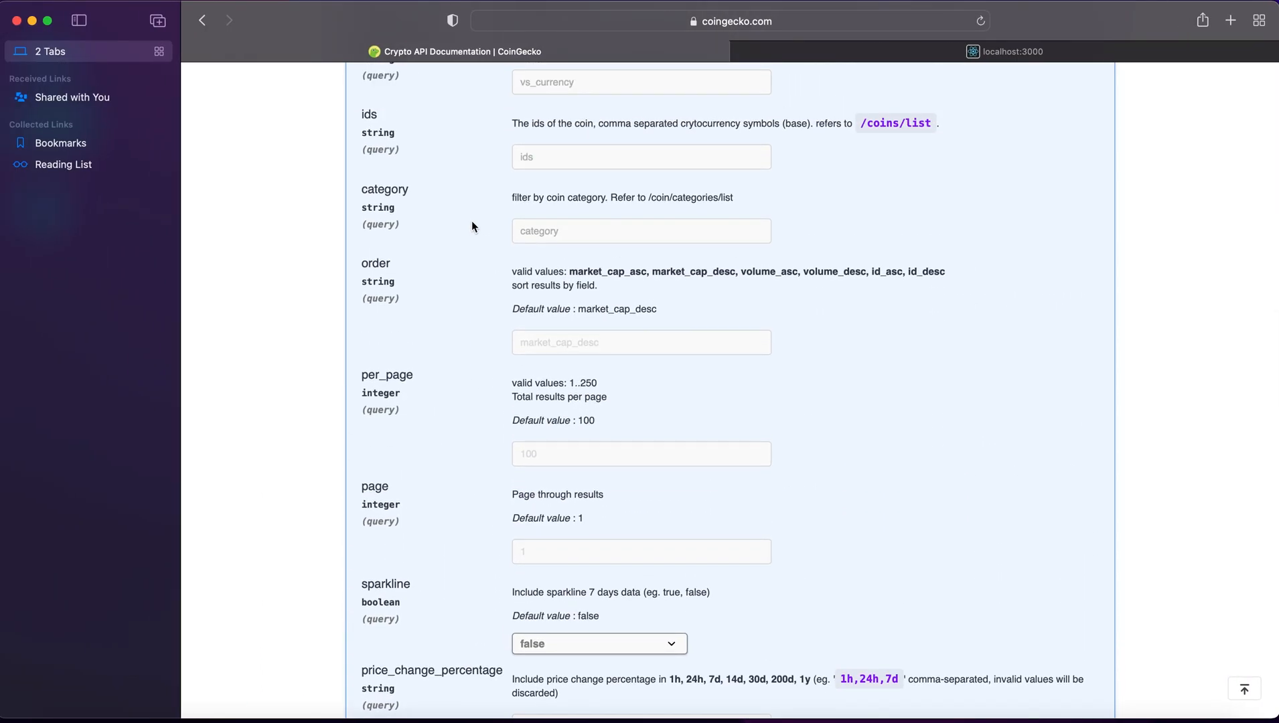
{"action": "mouse_move", "coordinate": [643, 297]}
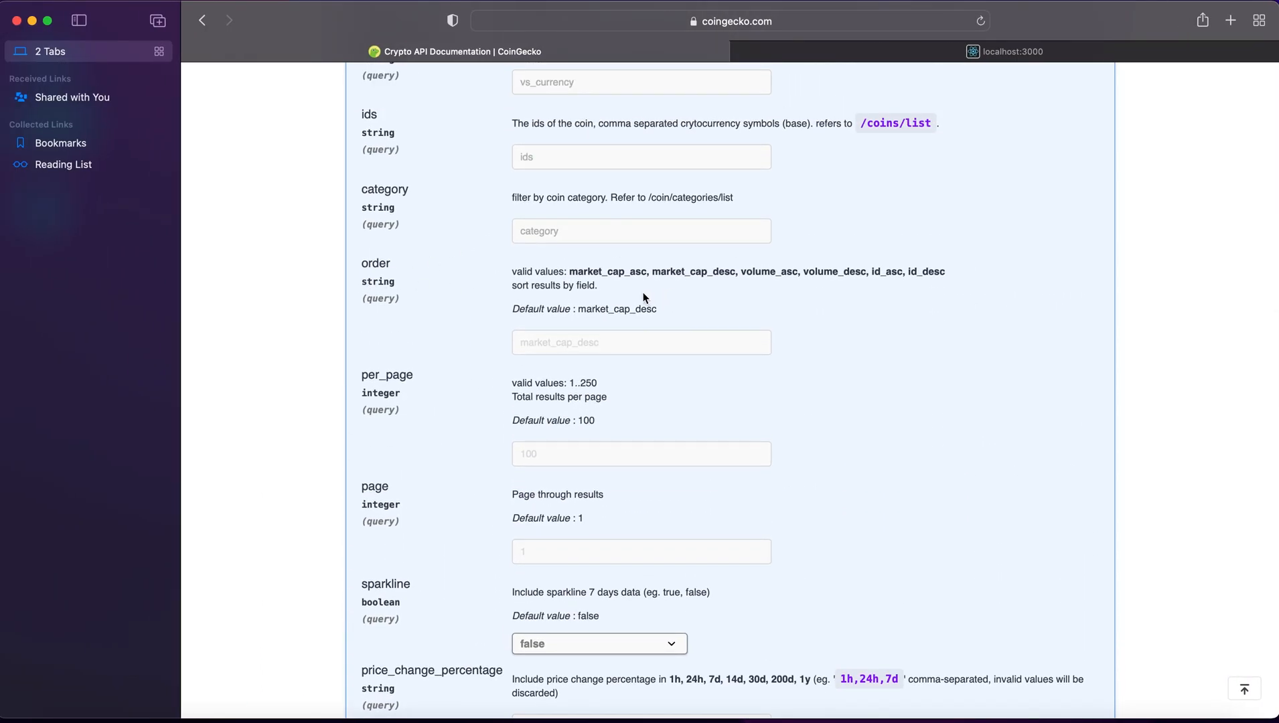
{"action": "mouse_move", "coordinate": [641, 294]}
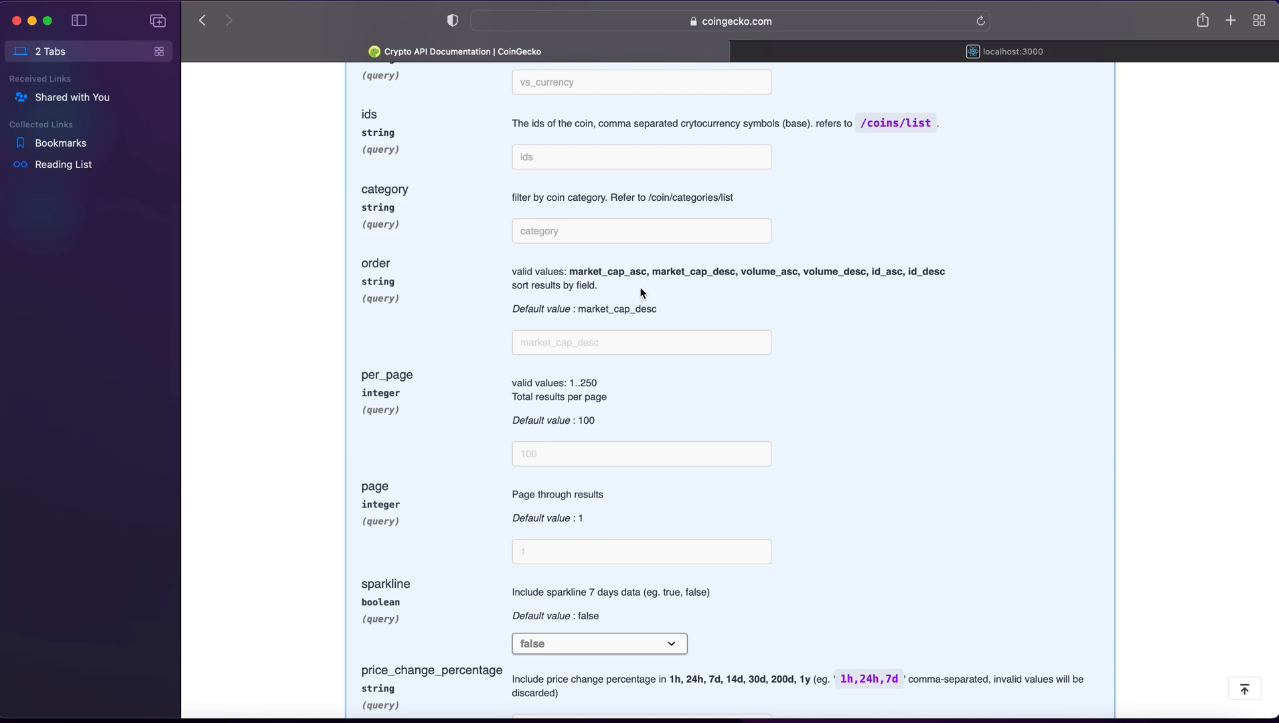
{"action": "mouse_move", "coordinate": [726, 284]}
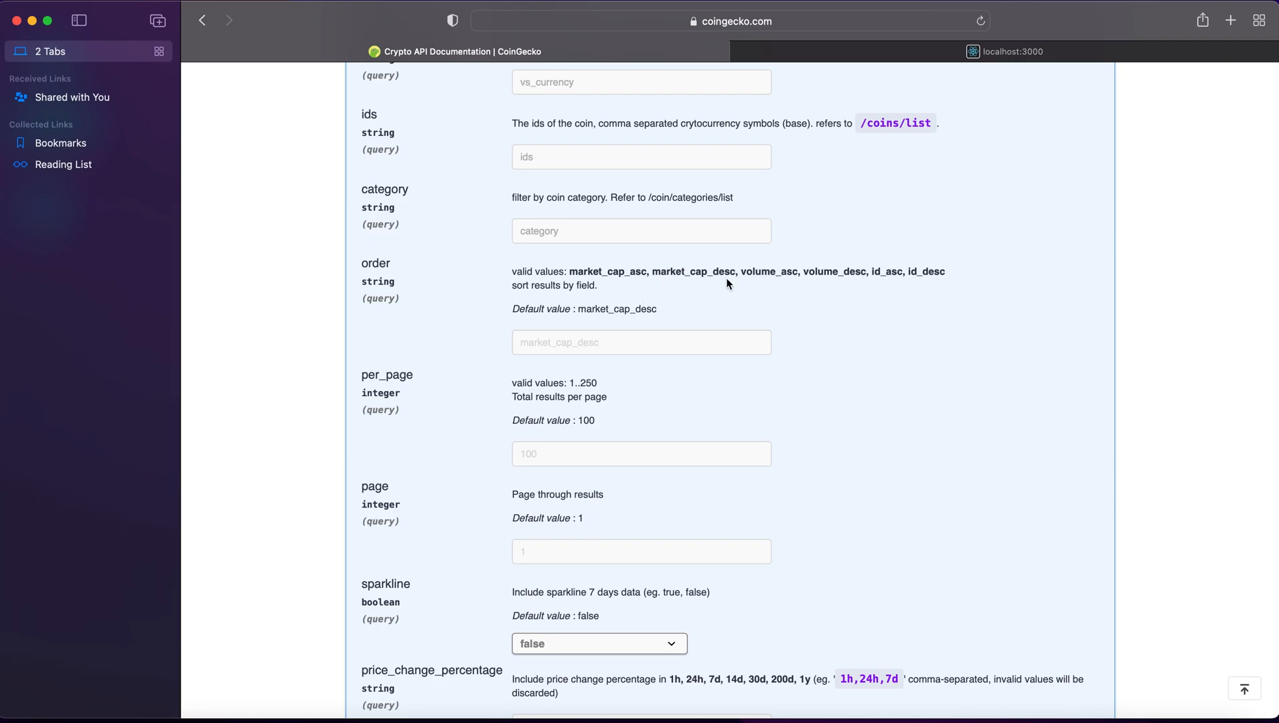
{"action": "double_click", "coordinate": [693, 271]}
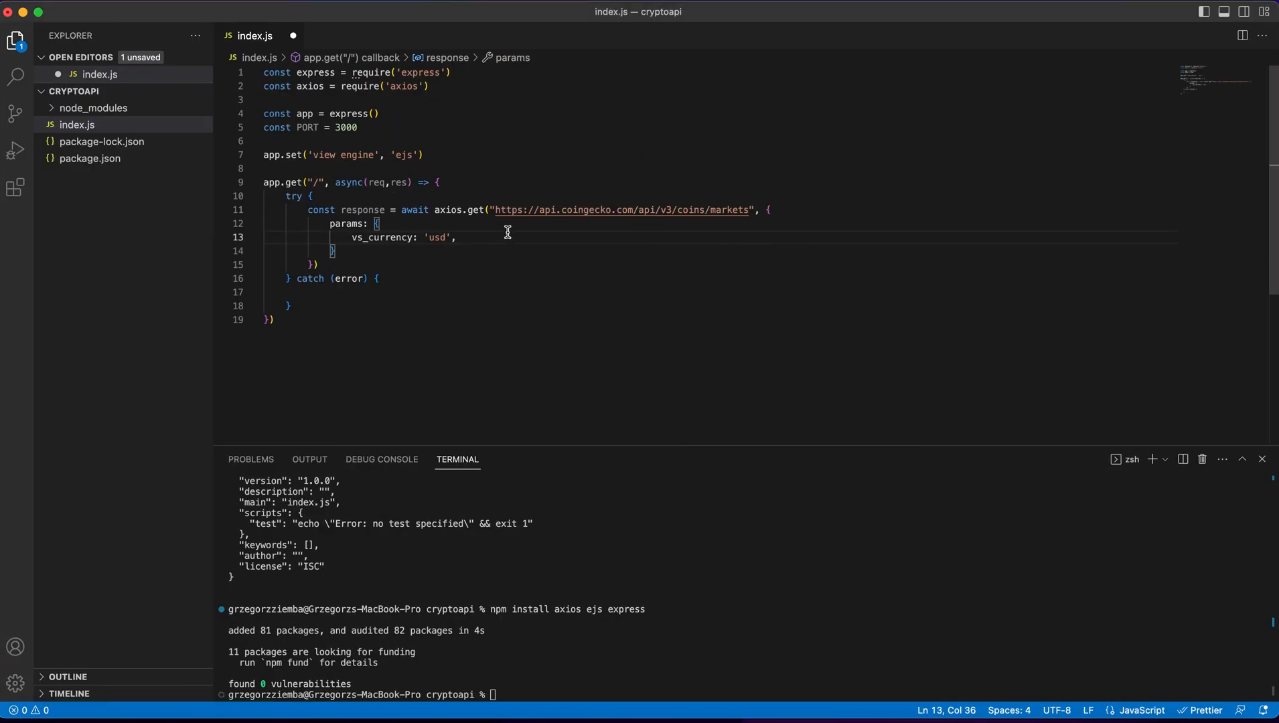
{"action": "type", "text": "order:"}
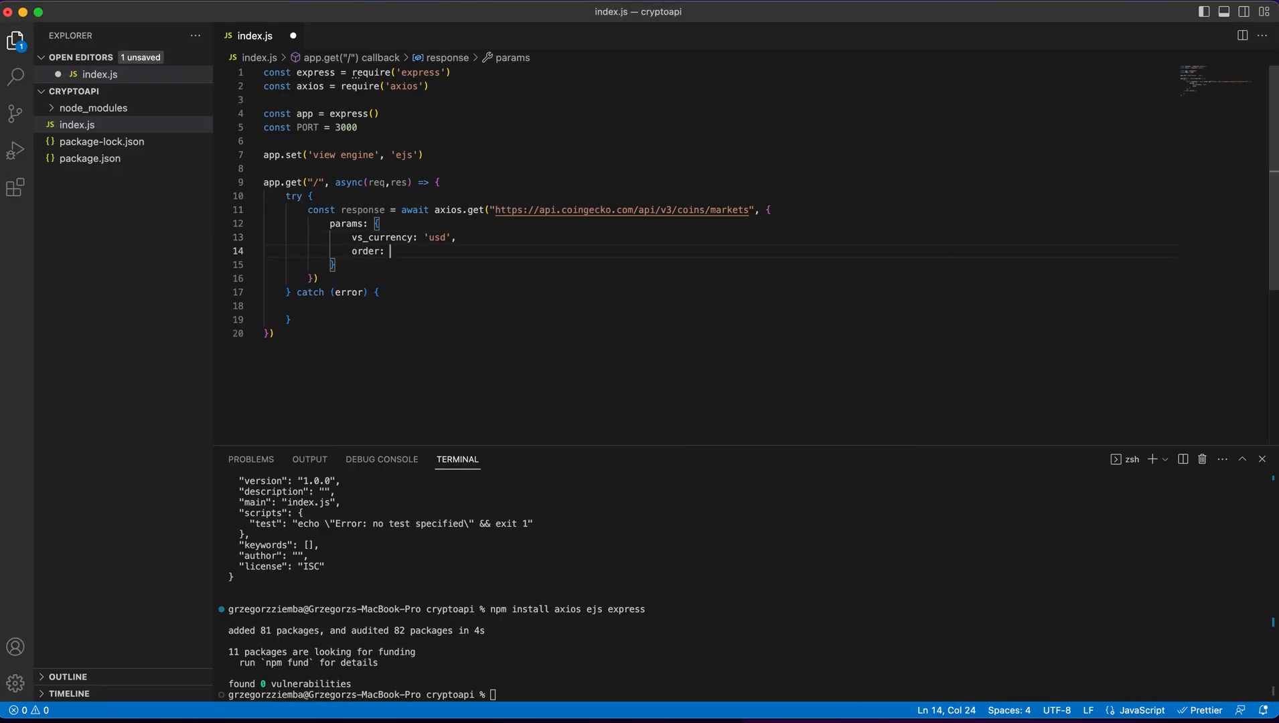
{"action": "type", "text": "\"market_cap_desc\""}
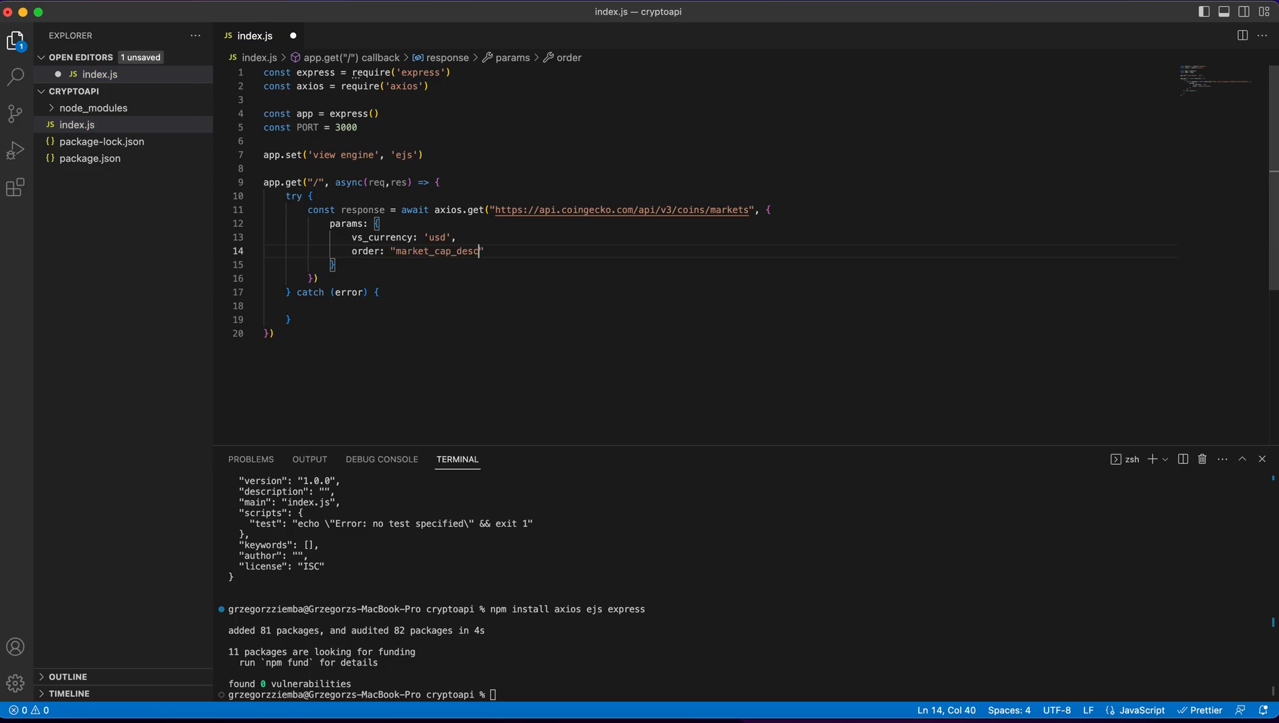
{"action": "key", "text": "Enter"}
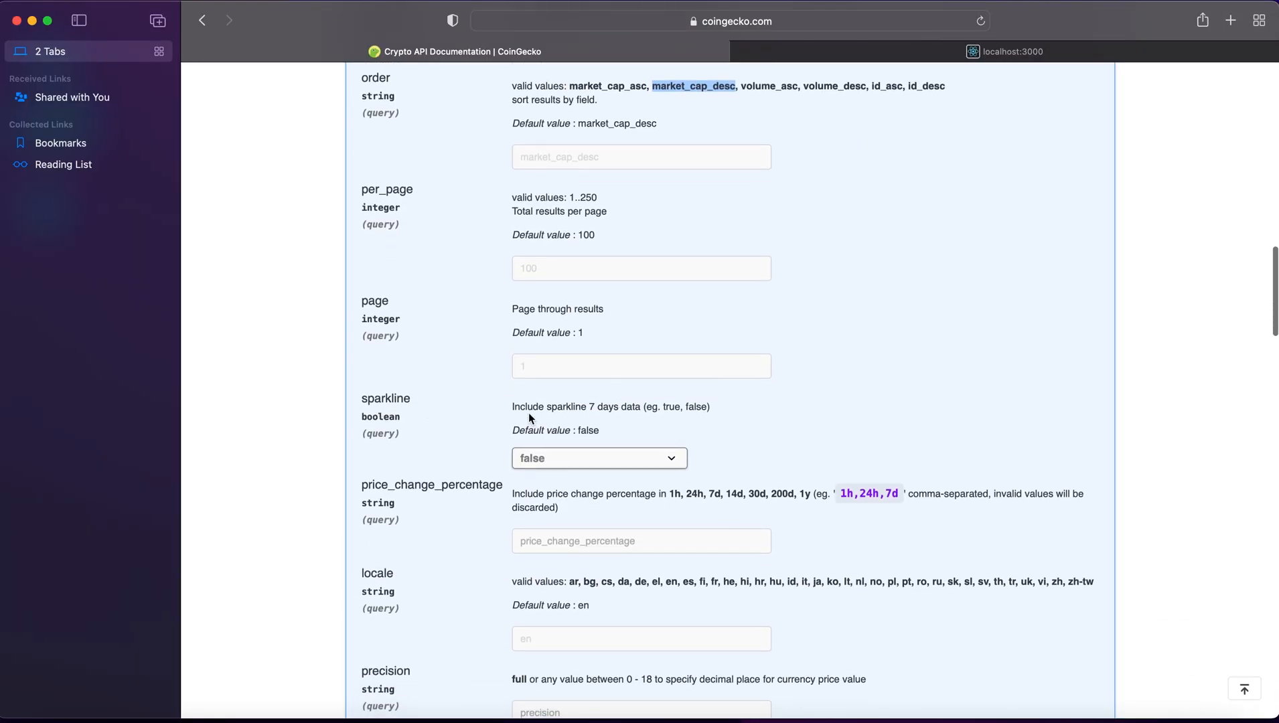
{"action": "mouse_move", "coordinate": [480, 401]}
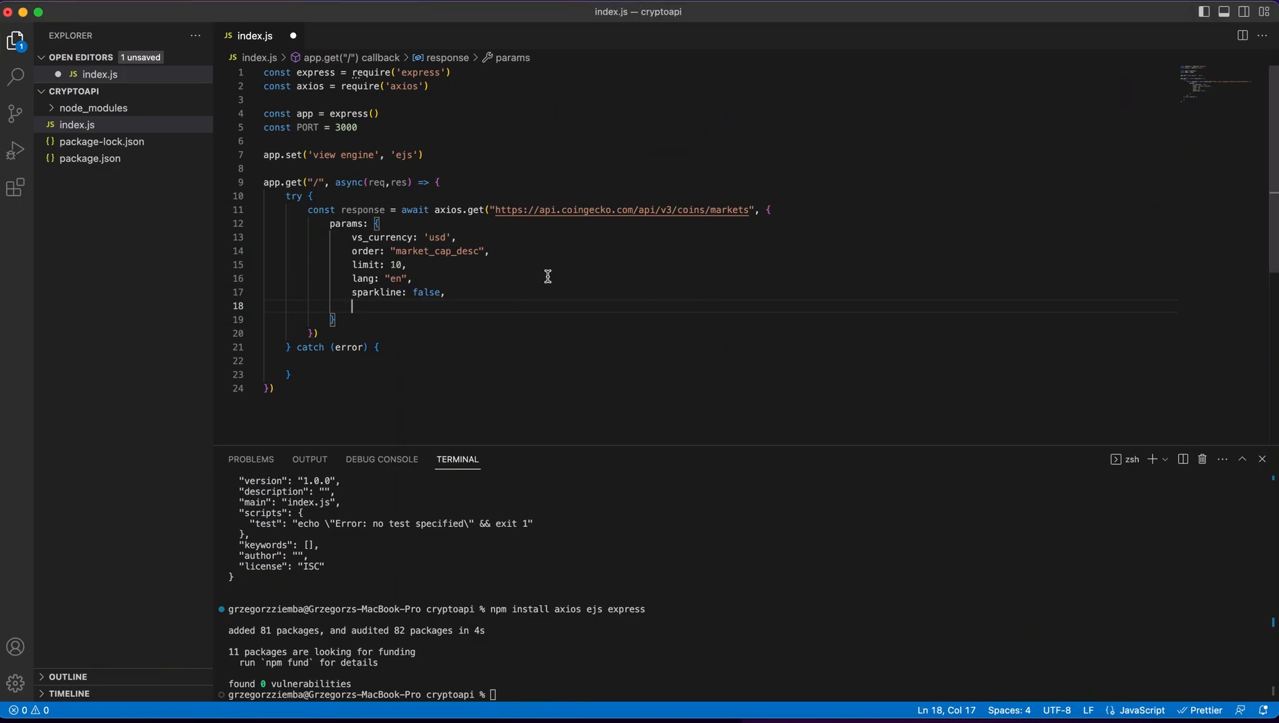
{"action": "type", "text": "price_change_percentage: \"2\""}
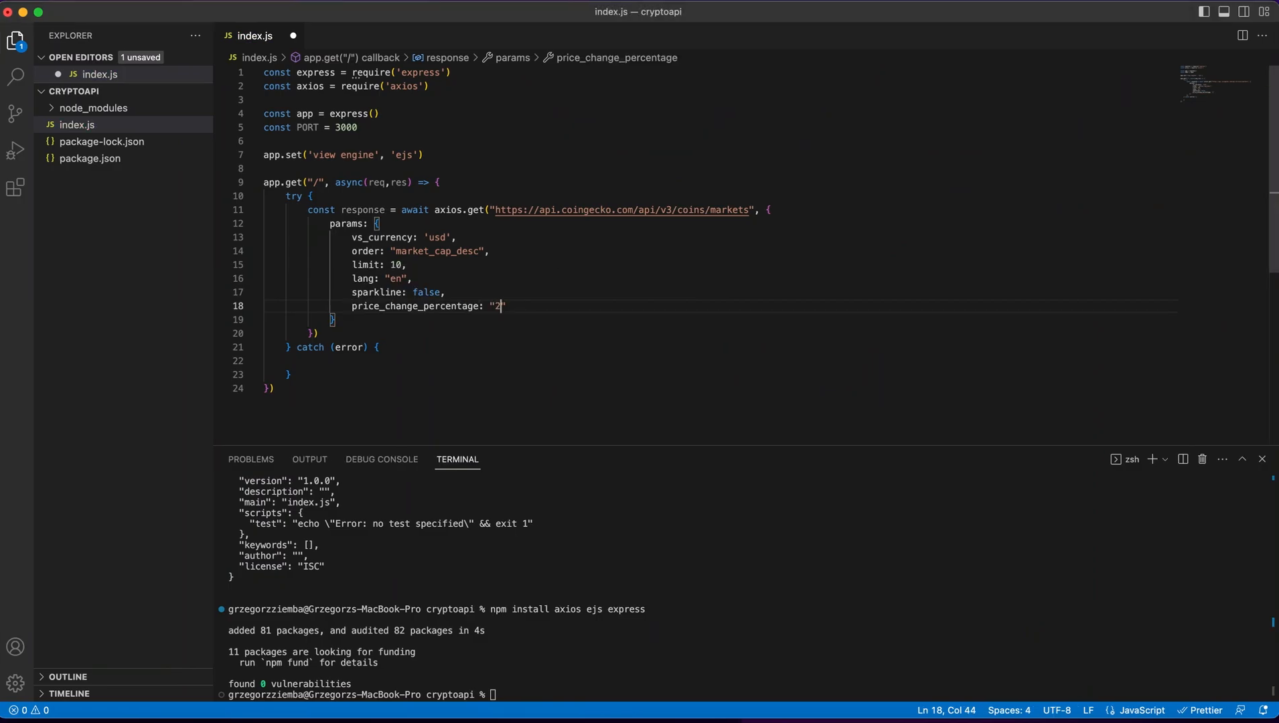
{"action": "type", "text": "4h"}
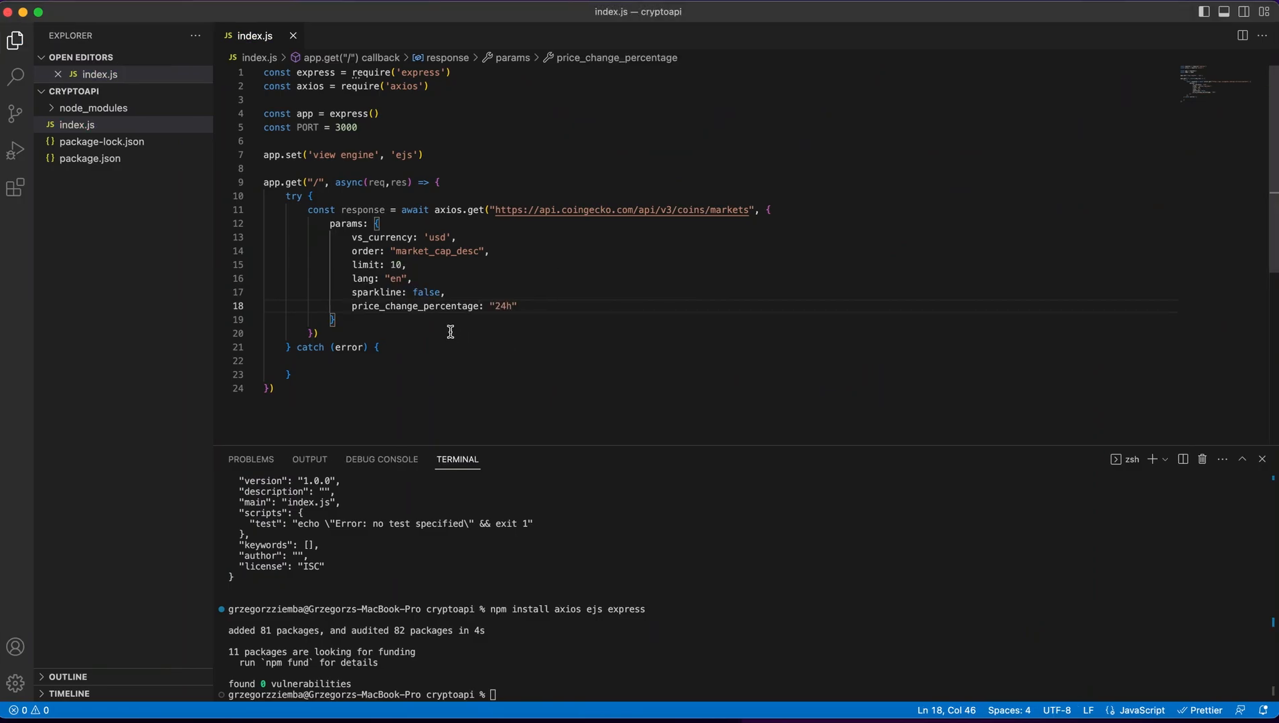
{"action": "left_click", "coordinate": [334, 319]}
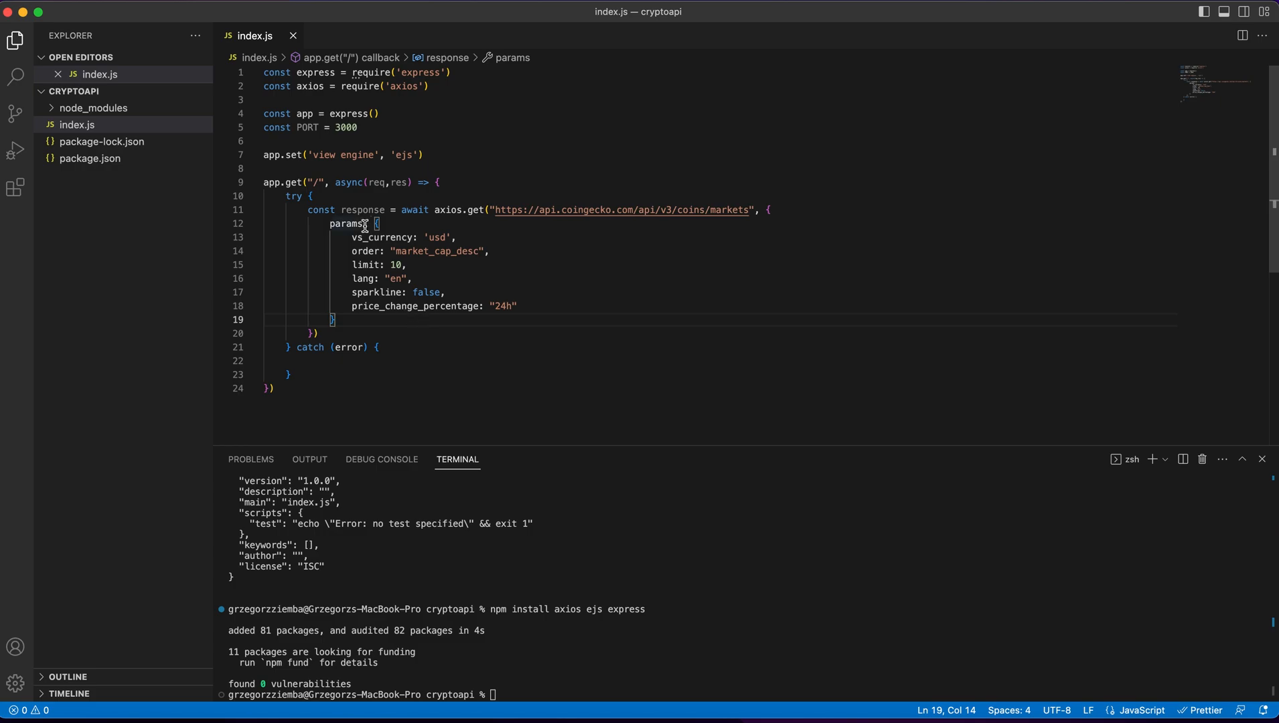
{"action": "double_click", "coordinate": [365, 209]}
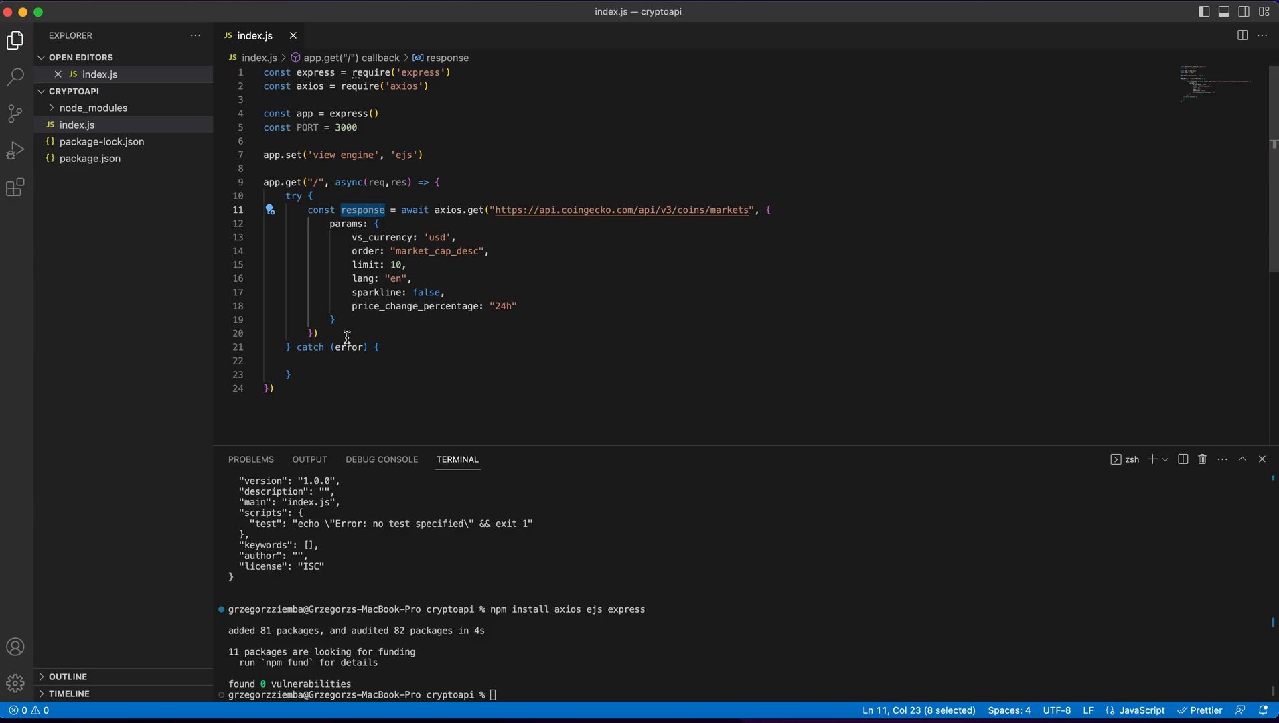
- Render the 'prices' view with coins: response.data after the request
{"action": "key", "text": "Enter"}
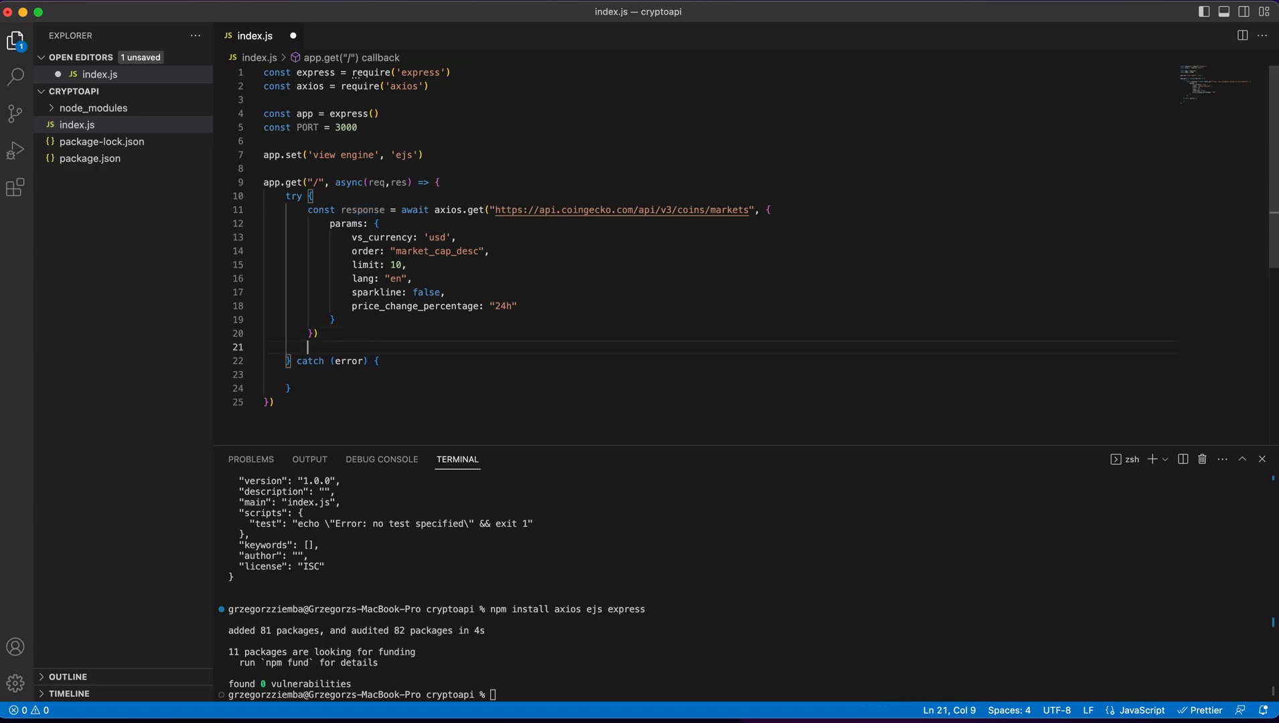
{"action": "type", "text": "res."}
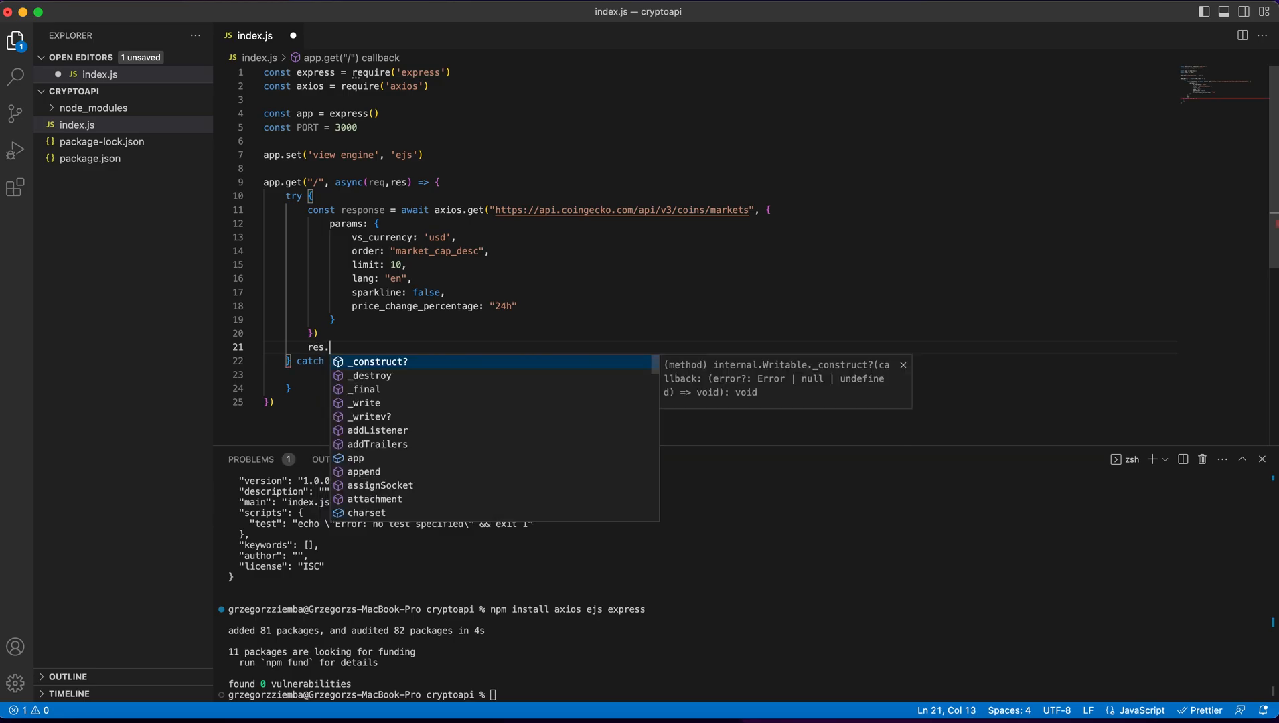
{"action": "type", "text": "render('prices', {"}
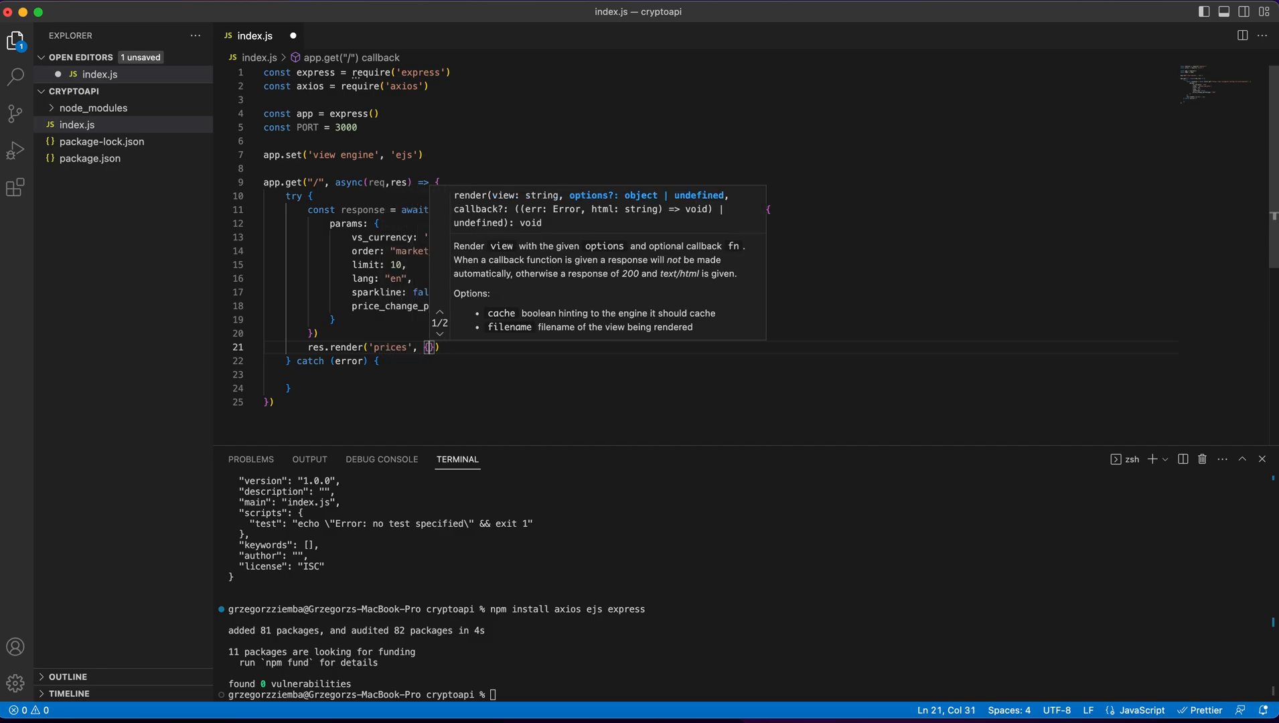
{"action": "type", "text": "coins"}
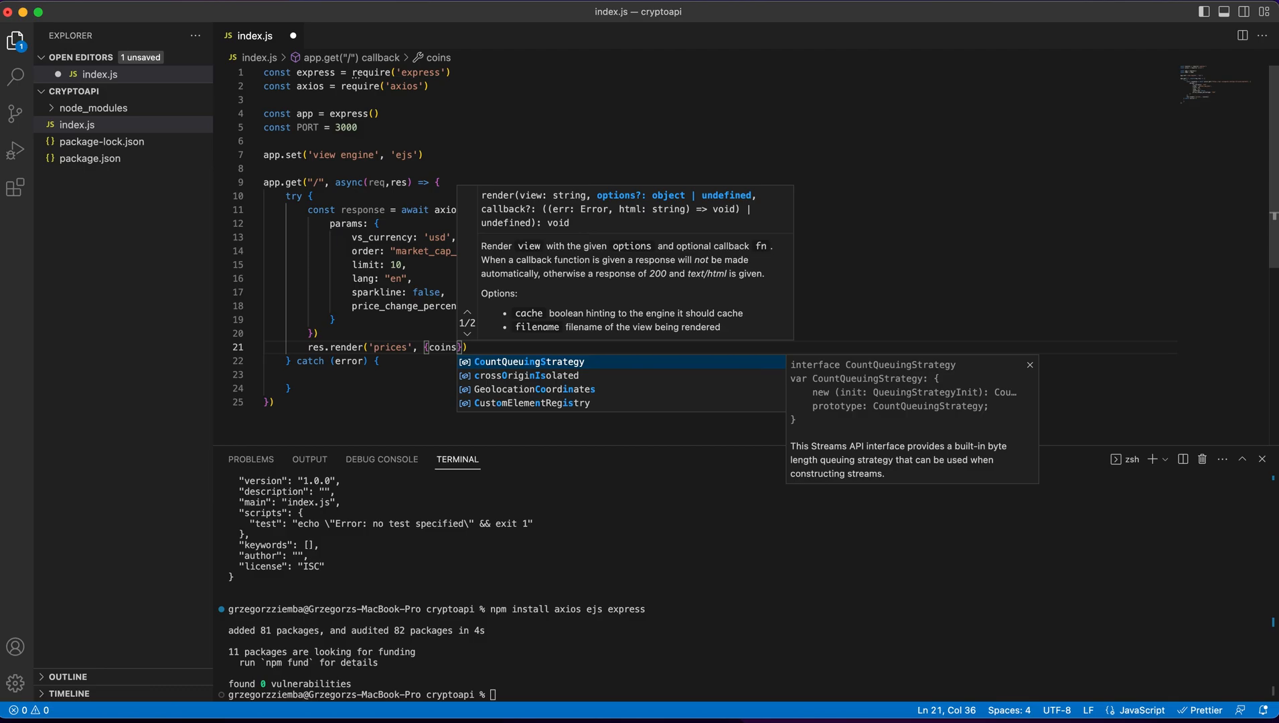
{"action": "type", "text": "res"}
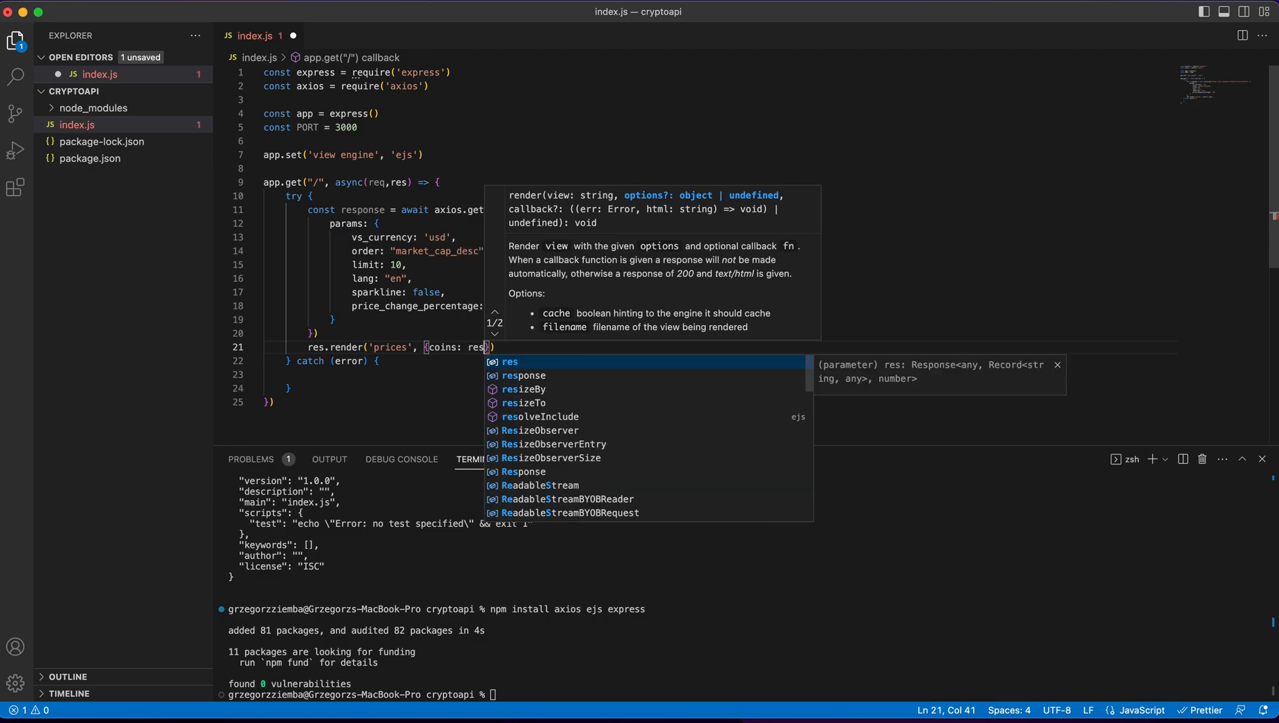
{"action": "type", "text": "ponse.data"}
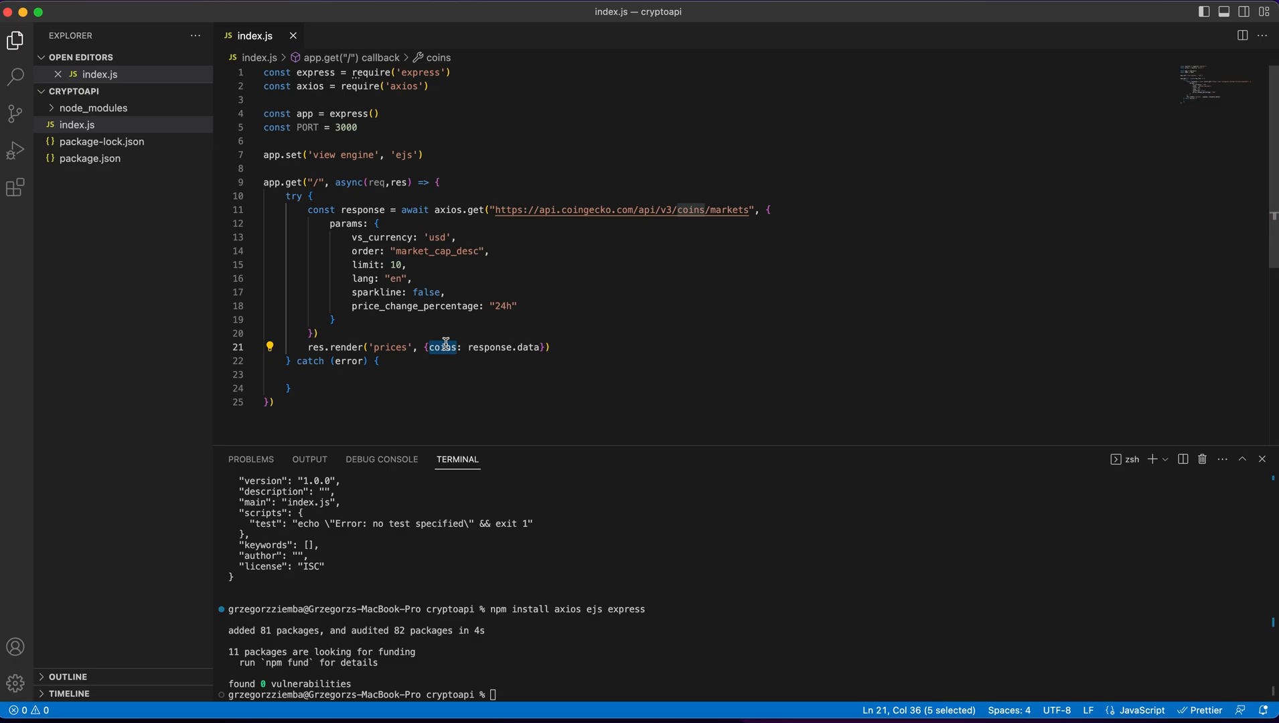
- In the catch block, send status 500 with "Failed to fatch data"
{"action": "left_click", "coordinate": [343, 375]}
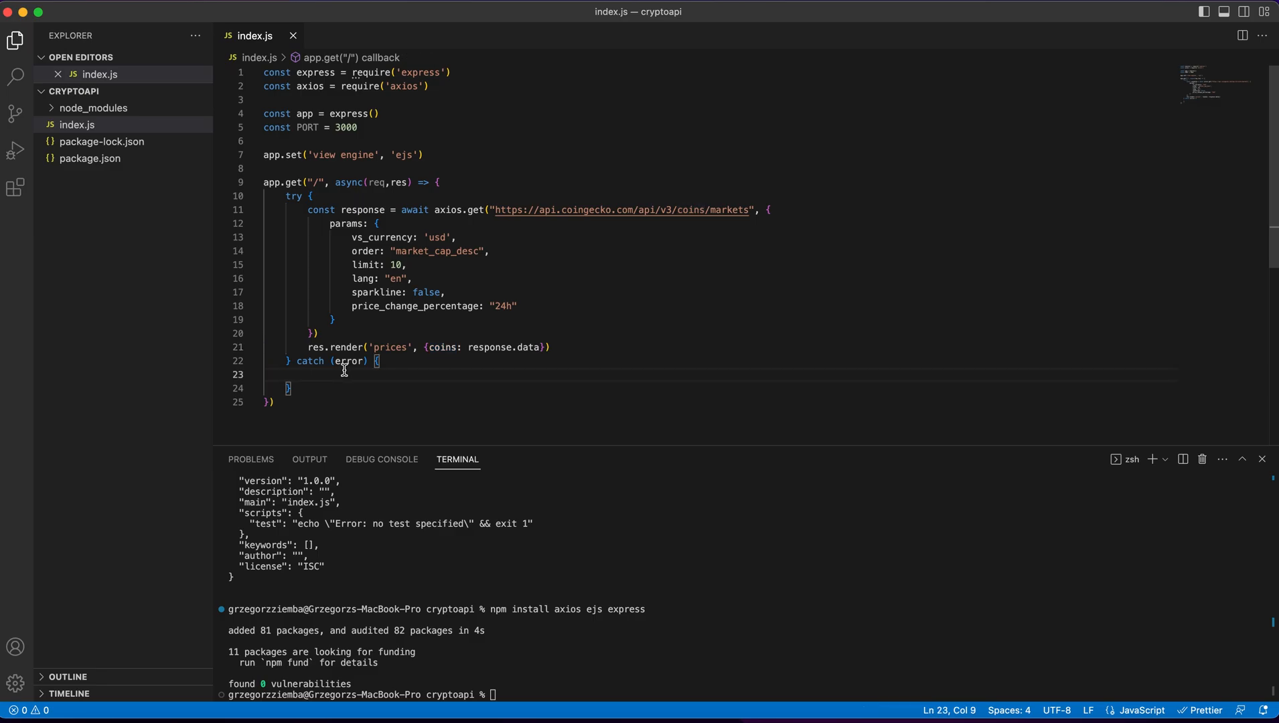
{"action": "type", "text": "res.status"}
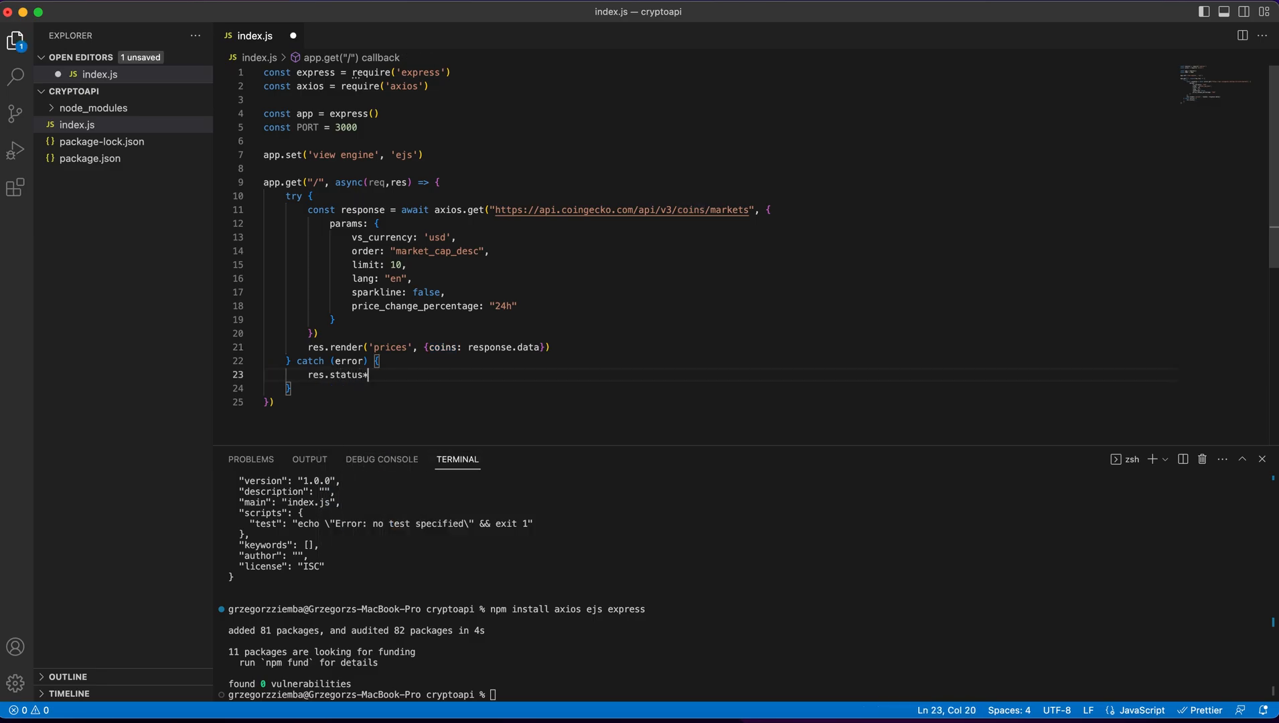
{"action": "type", "text": "(500)"}
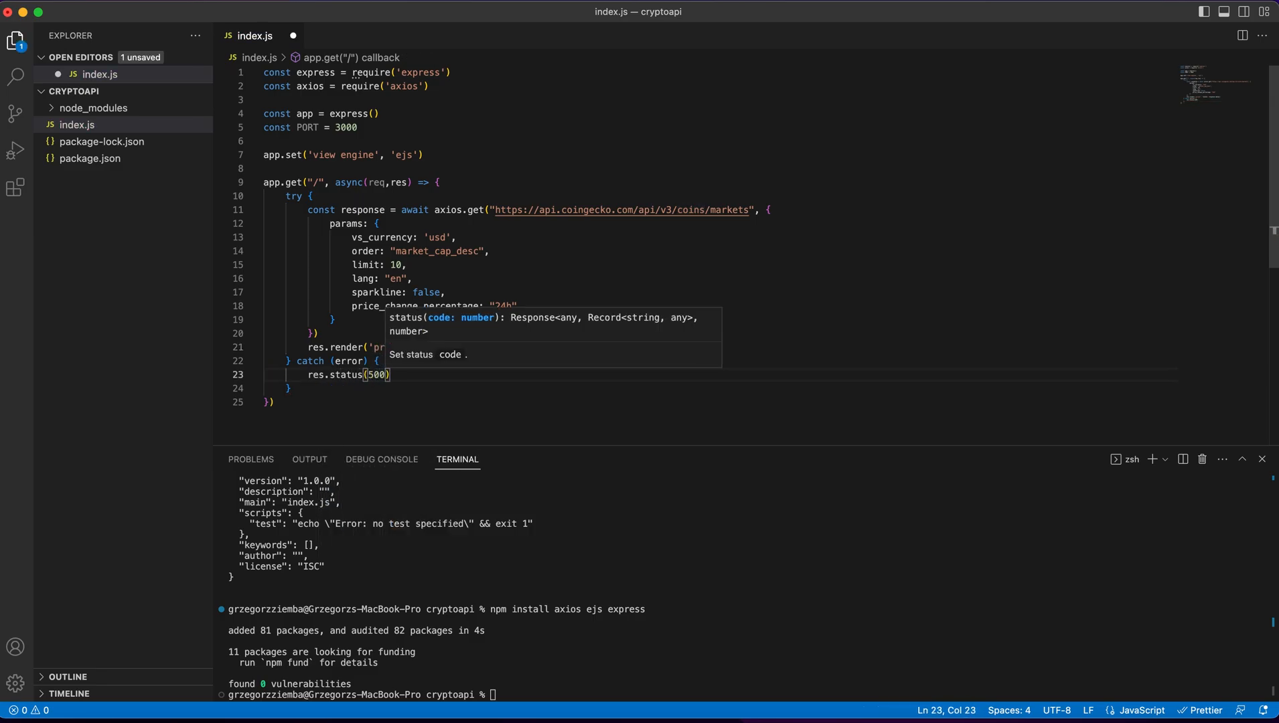
{"action": "type", "text": ".send(\"Failed to fatch data"}
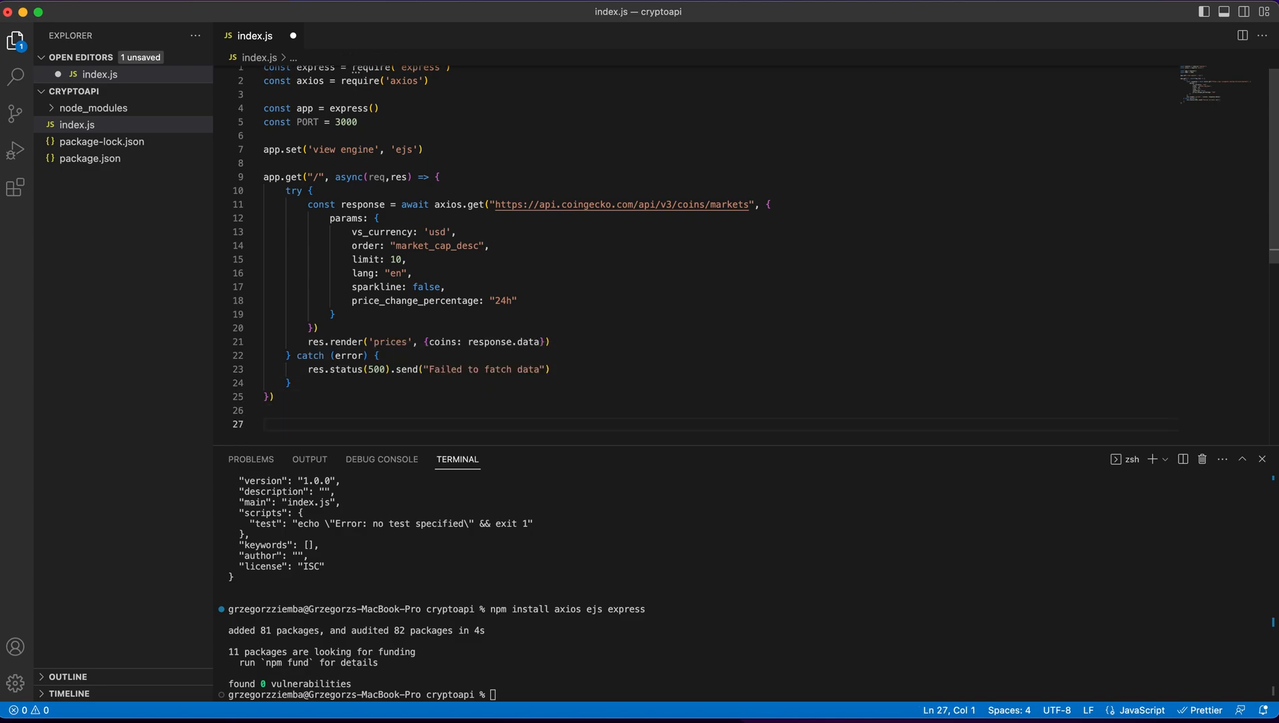
- Append app.listen(PORT) to index.js with a callback logging "Working", and save
{"action": "type", "text": "app.listeN"}
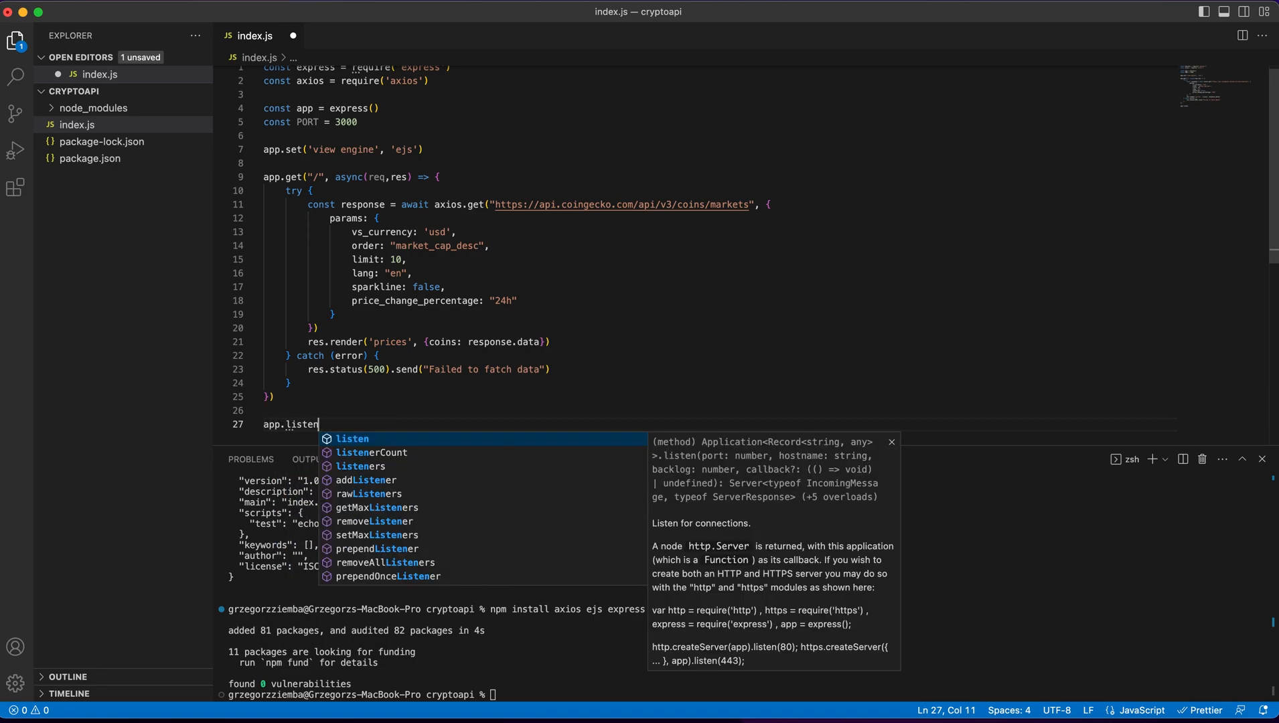
{"action": "type", "text": "(PORT, ("}
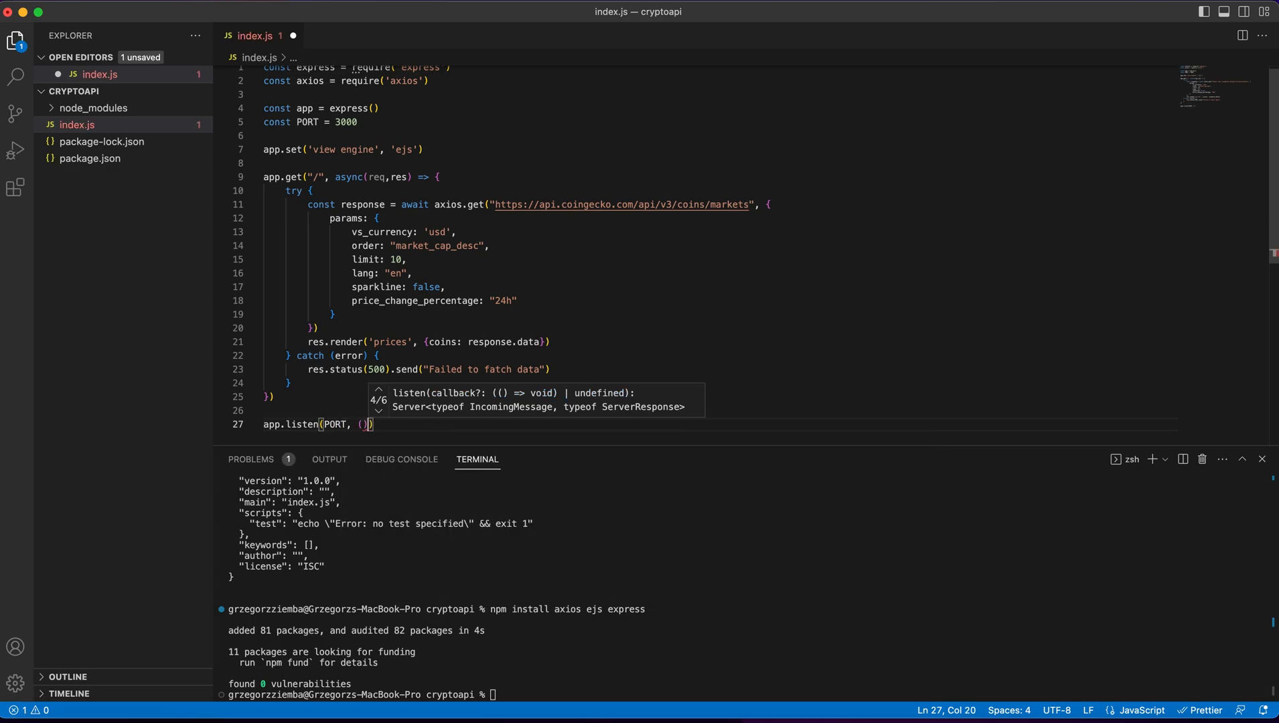
{"action": "type", "text": "console.log(\"Working"}
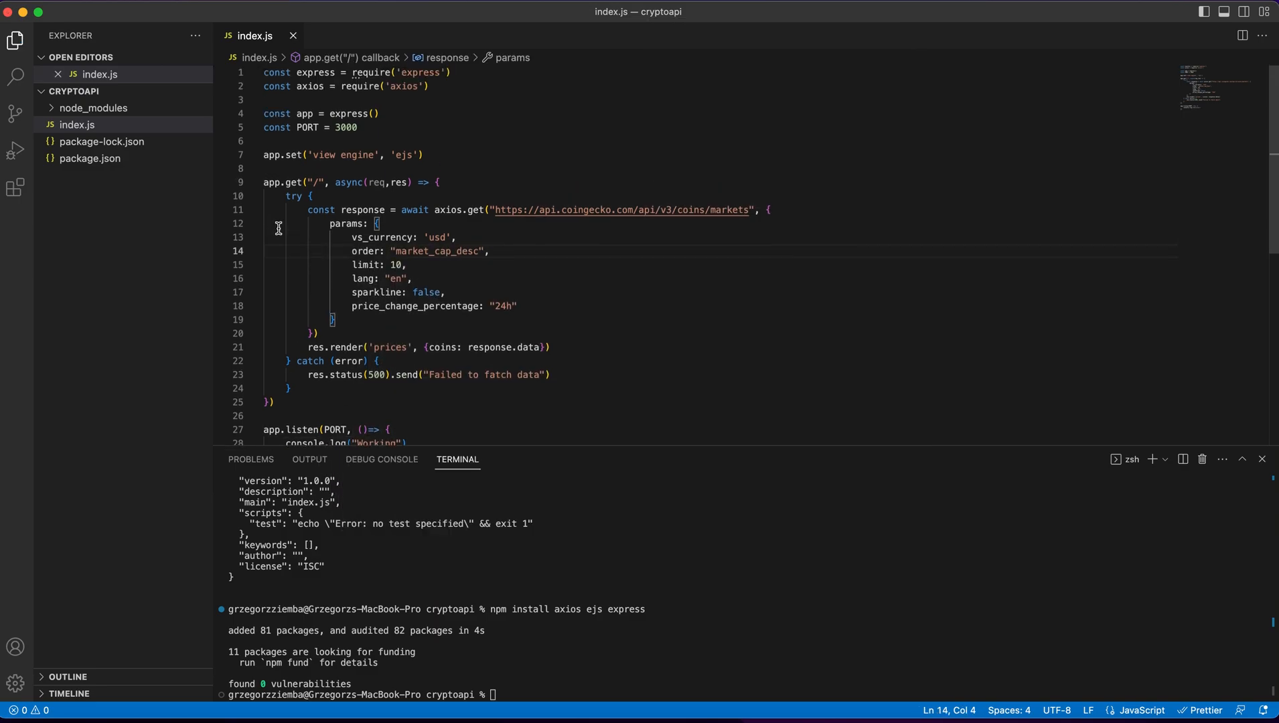
{"action": "mouse_move", "coordinate": [149, 115]}
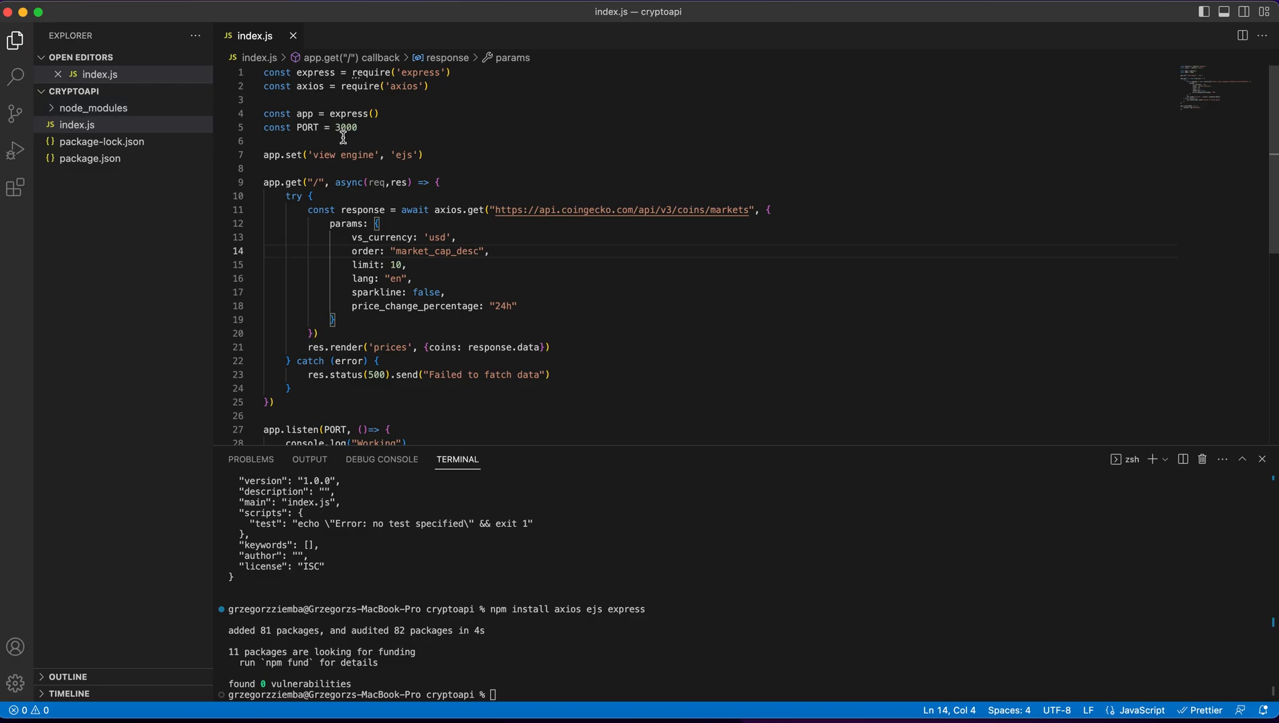
{"action": "mouse_move", "coordinate": [150, 202]}
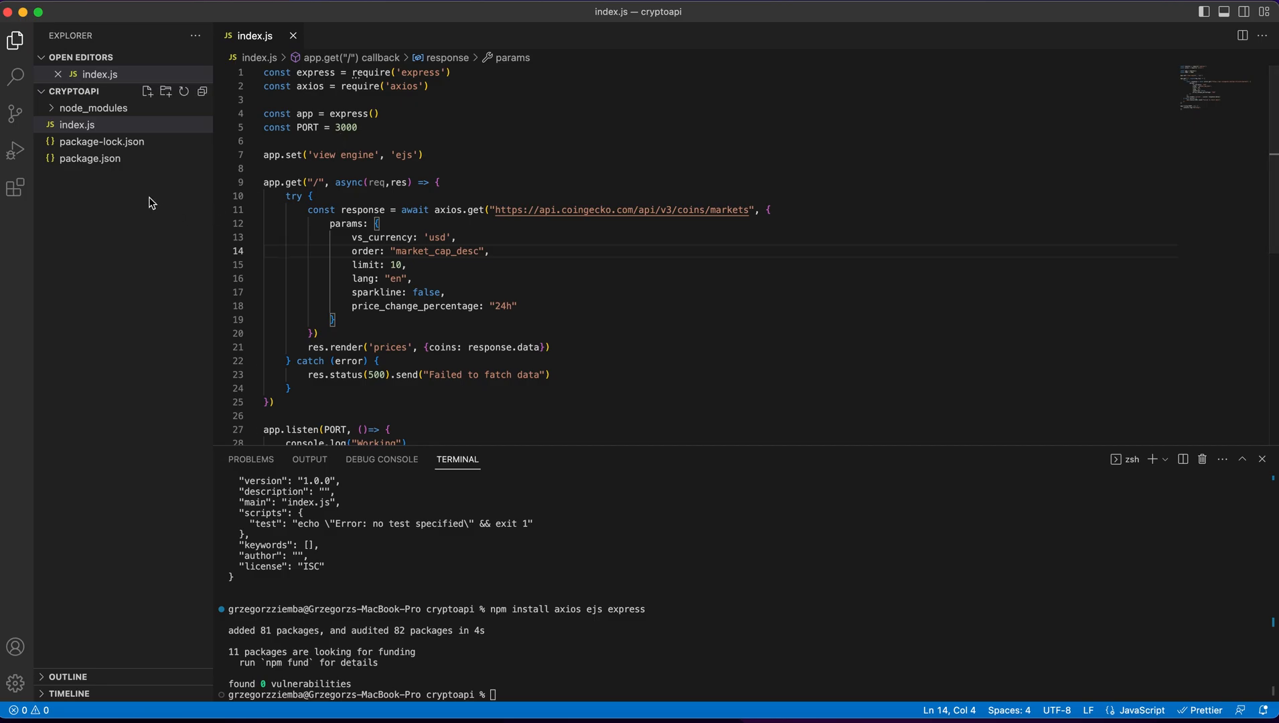
{"action": "mouse_move", "coordinate": [165, 102]}
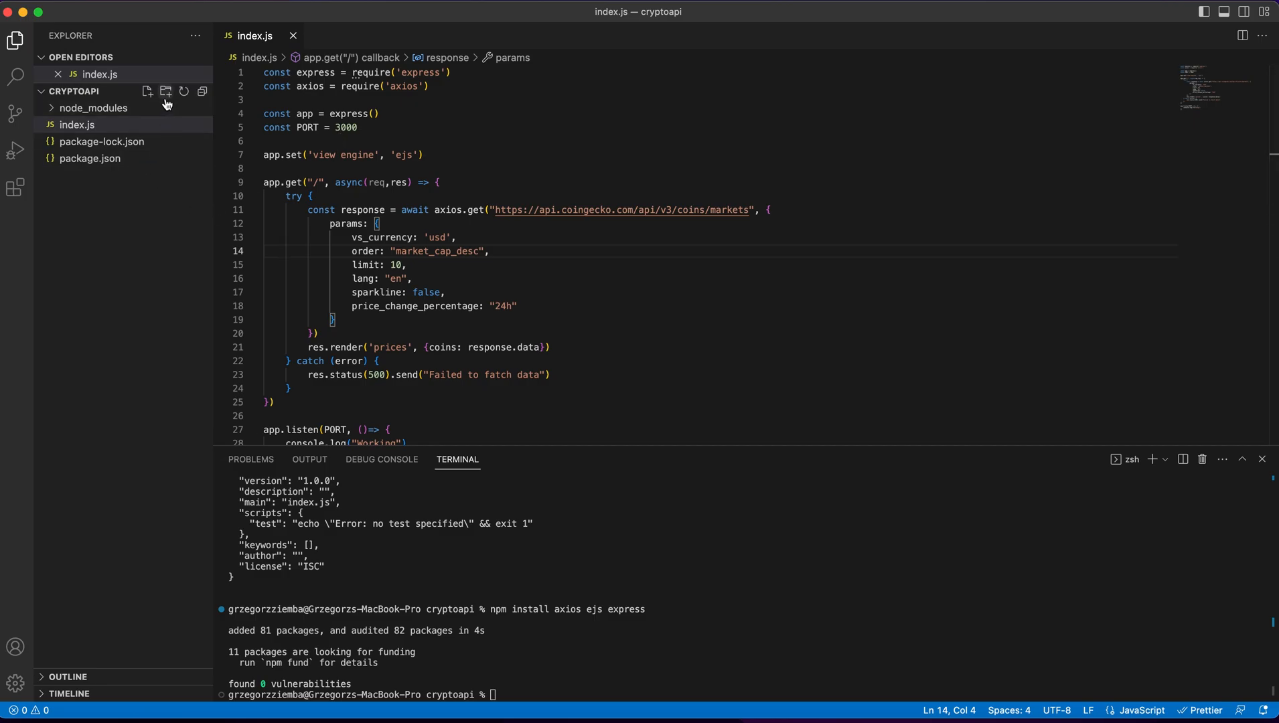
- Create a views folder and a prices.ejs template file inside it
{"action": "left_click", "coordinate": [148, 92]}
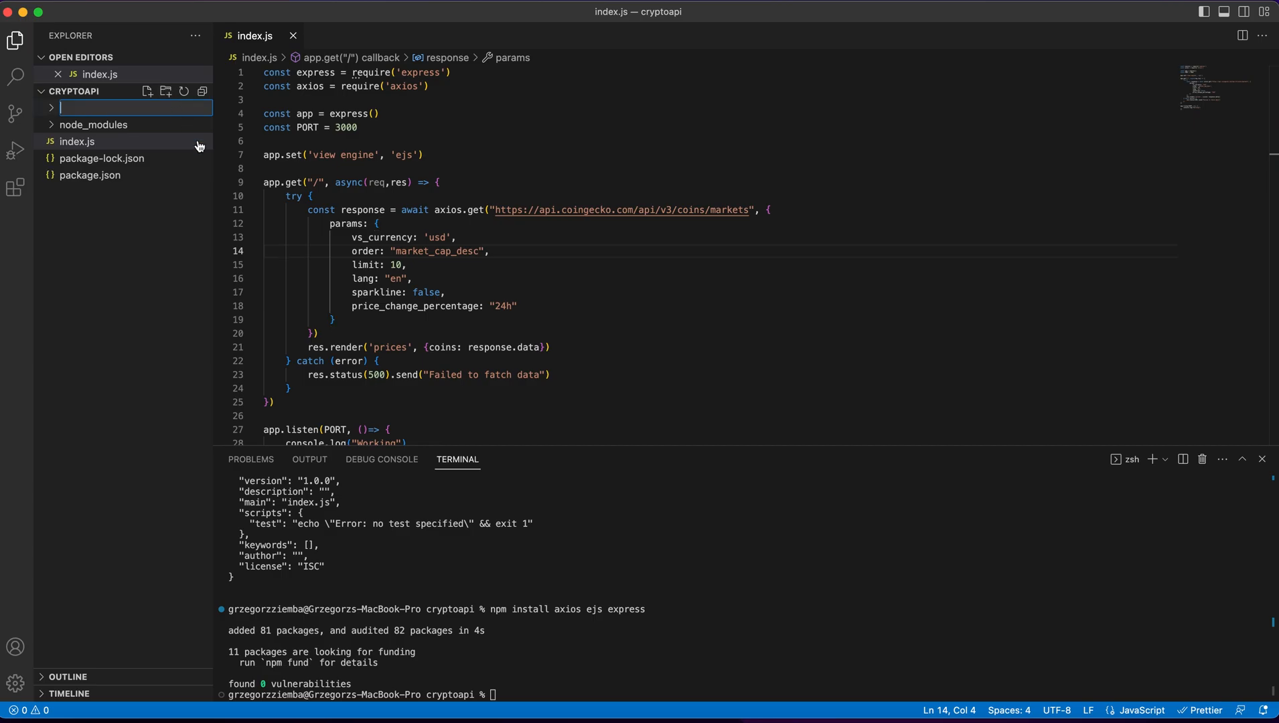
{"action": "type", "text": "views"}
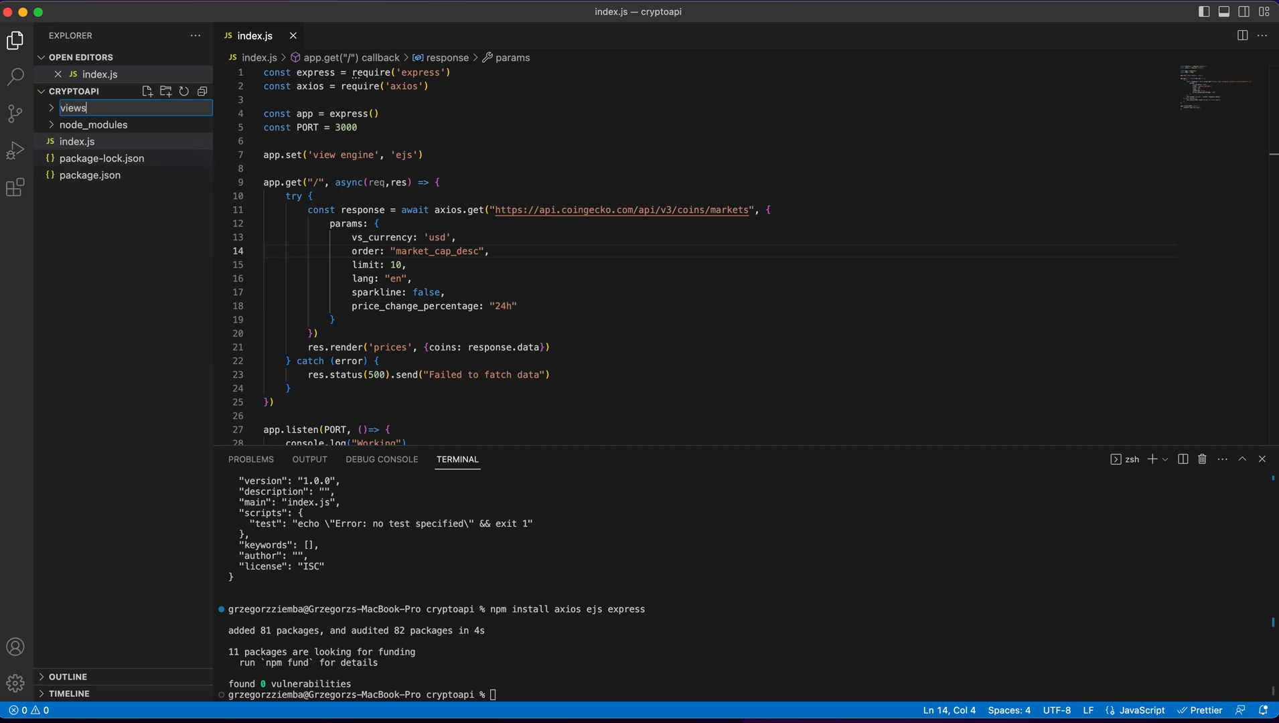
{"action": "key", "text": "Return"}
{"action": "type", "text": "pr"}
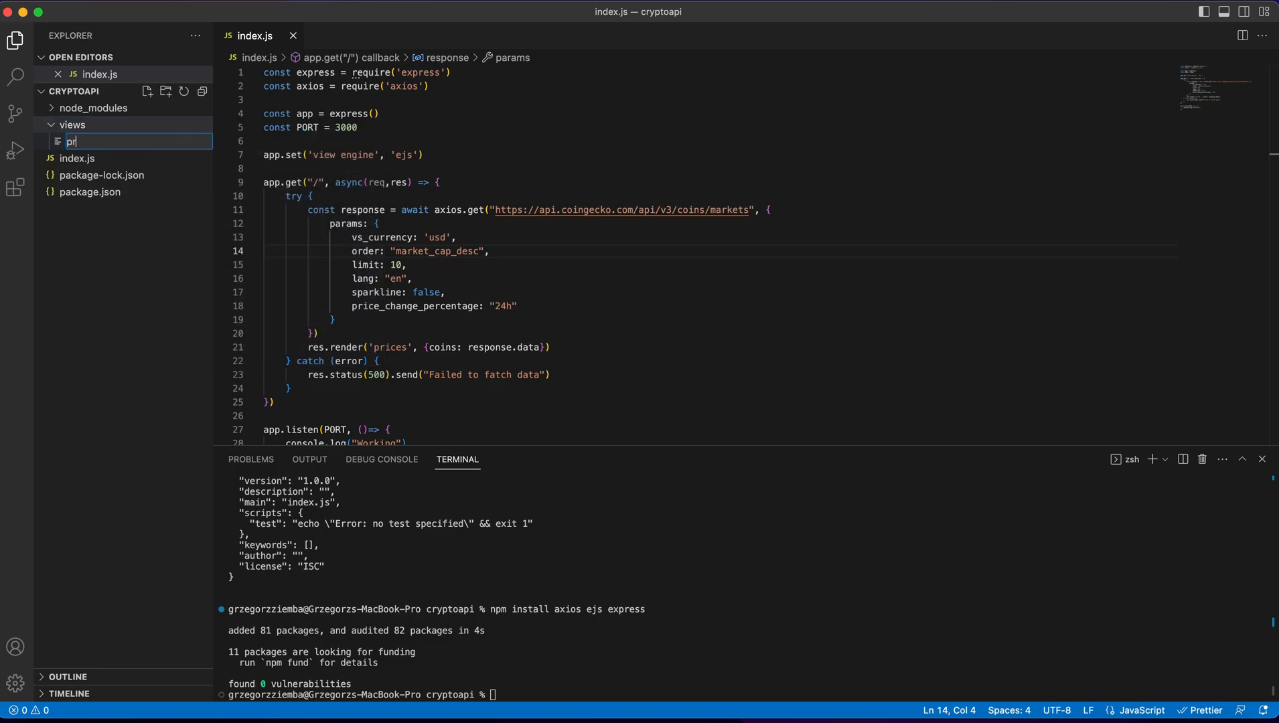
{"action": "key", "text": "Enter"}
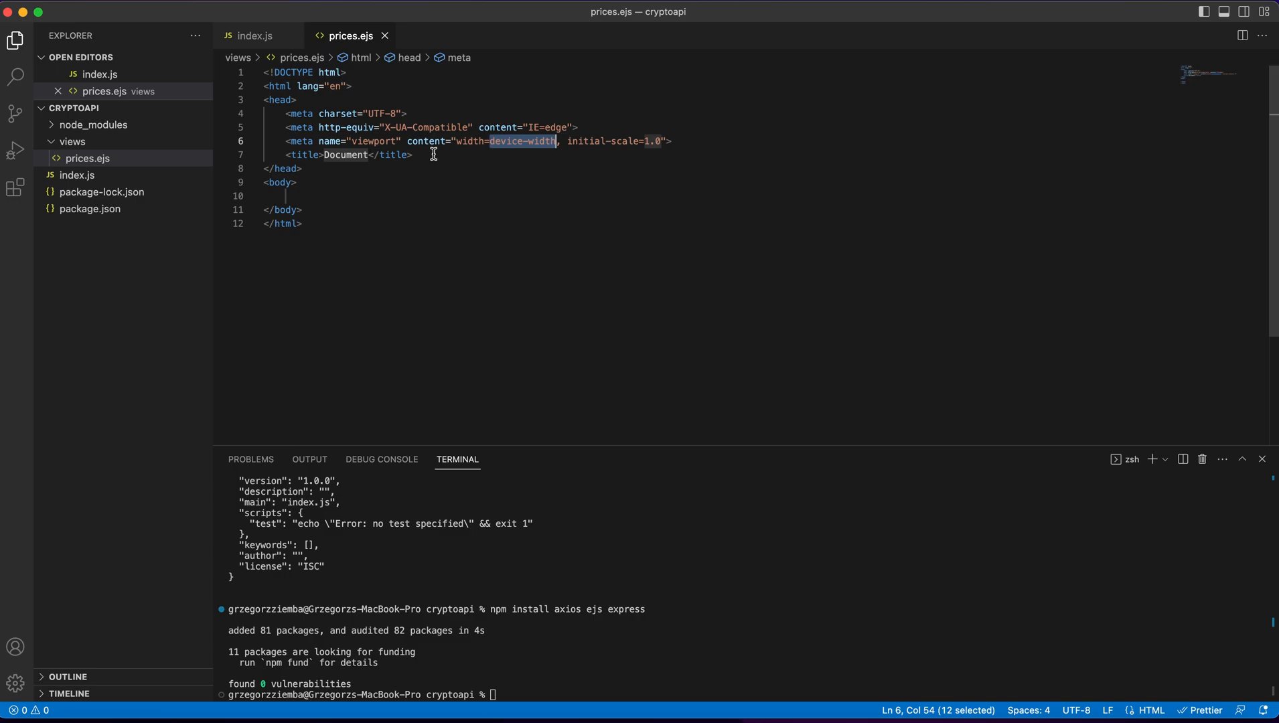
- Replace the page title Document with Crypto Tracker
{"action": "double_click", "coordinate": [344, 155]}
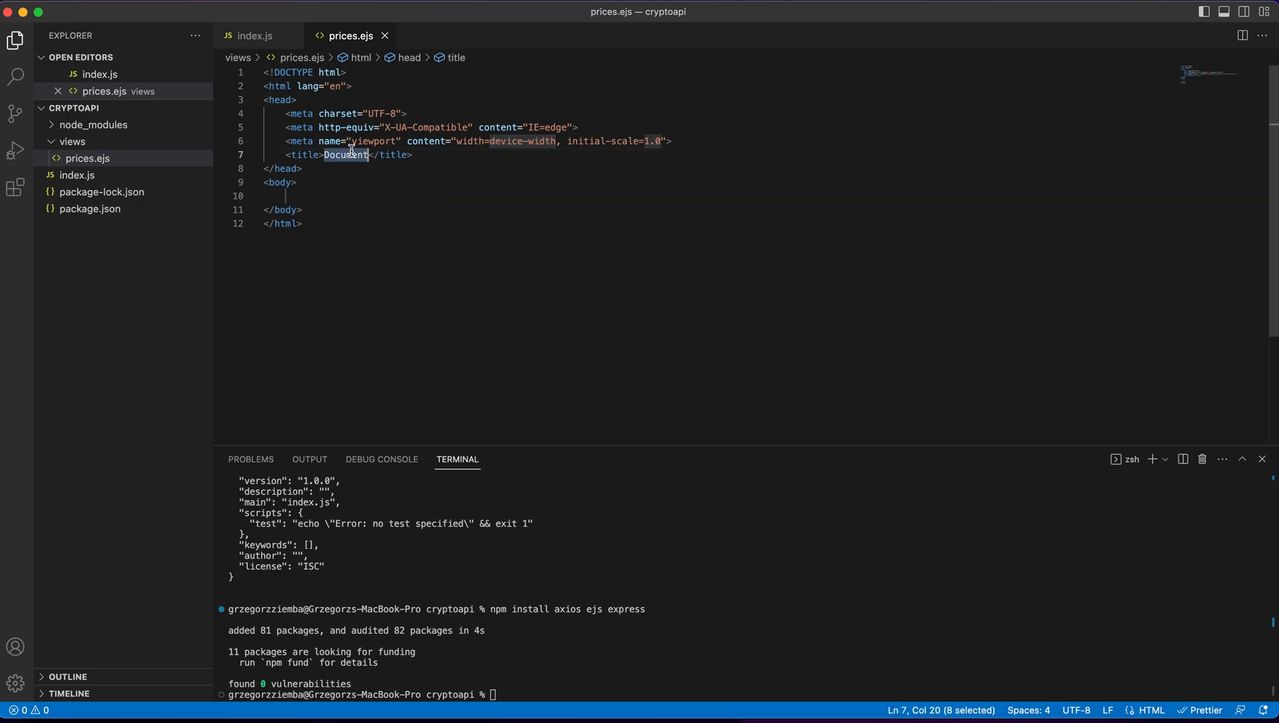
{"action": "type", "text": "Crypto Tra"}
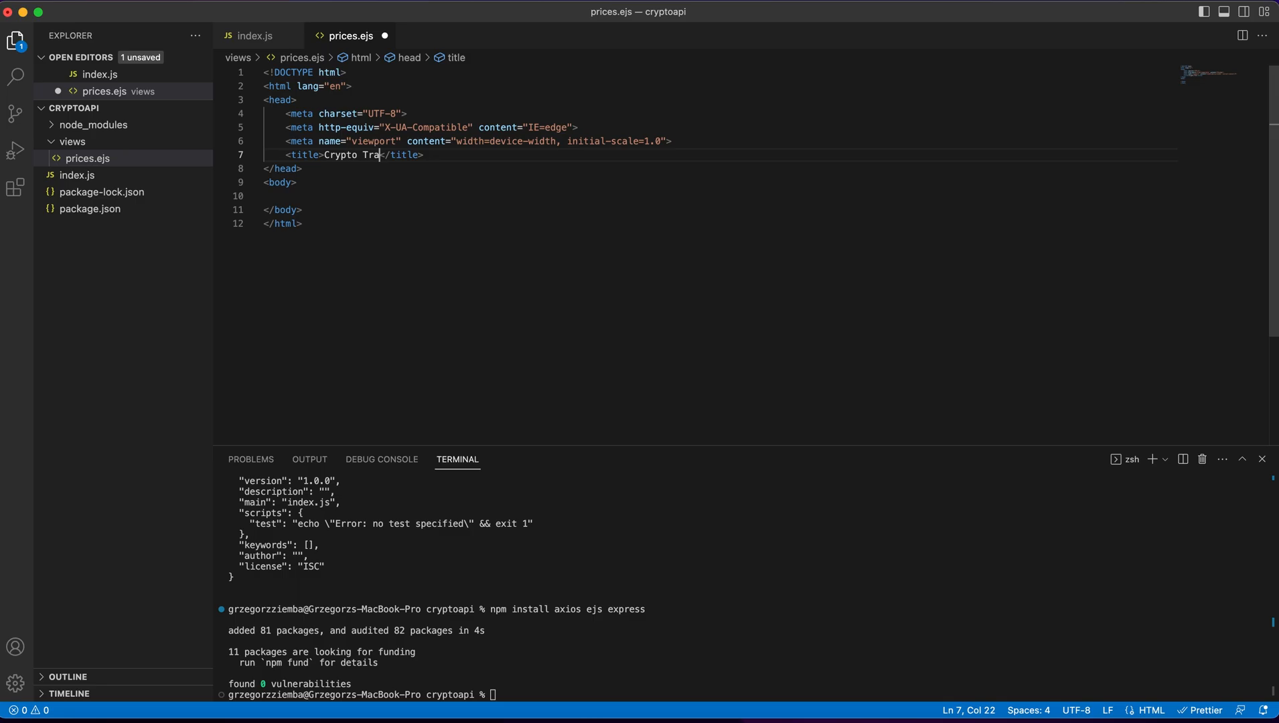
{"action": "type", "text": "cker"}
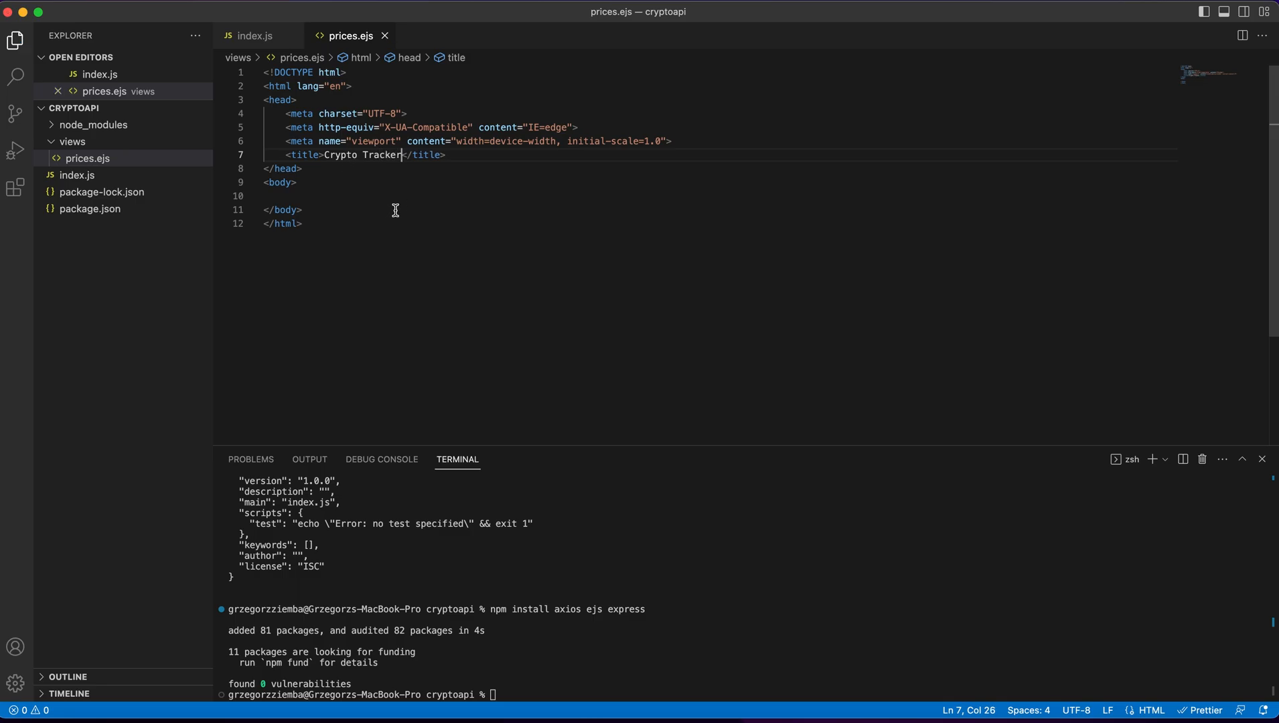
- Add an h1 heading reading Cryptocurrency Prices inside the body
{"action": "left_click", "coordinate": [342, 196]}
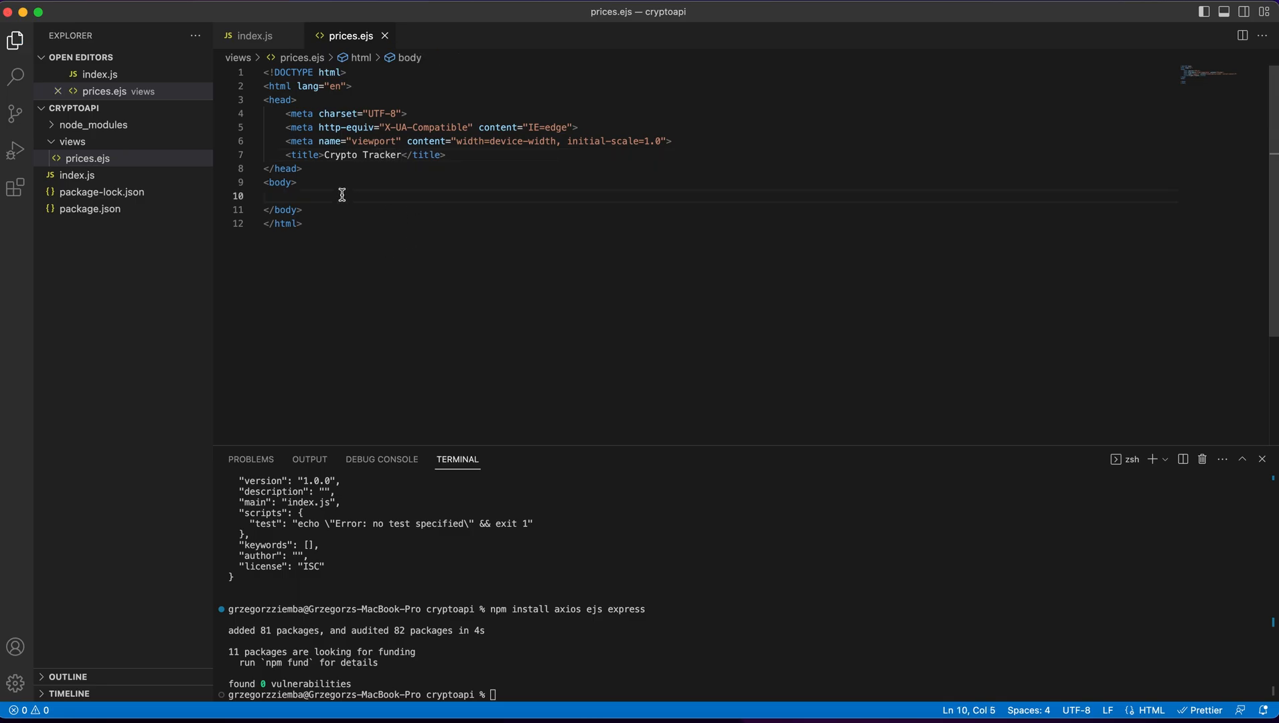
{"action": "left_click", "coordinate": [309, 196]}
{"action": "type", "text": "<h1></h1>"}
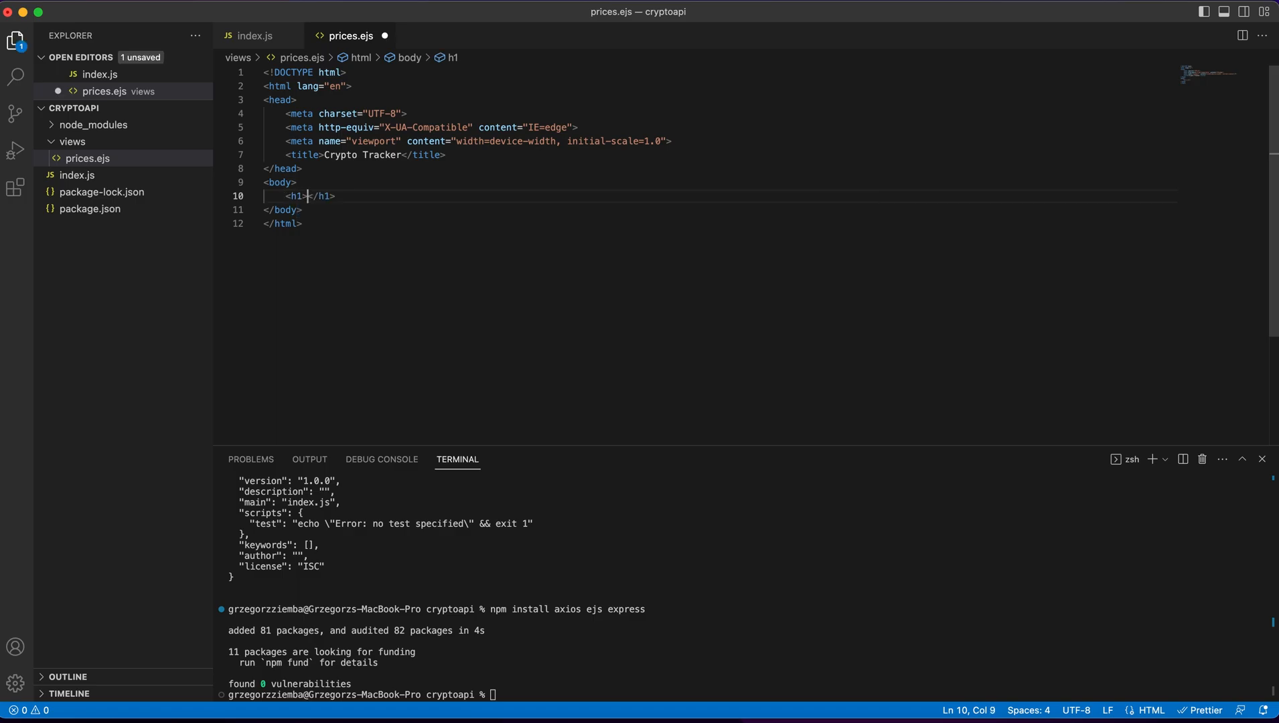
{"action": "type", "text": "Crypto S"}
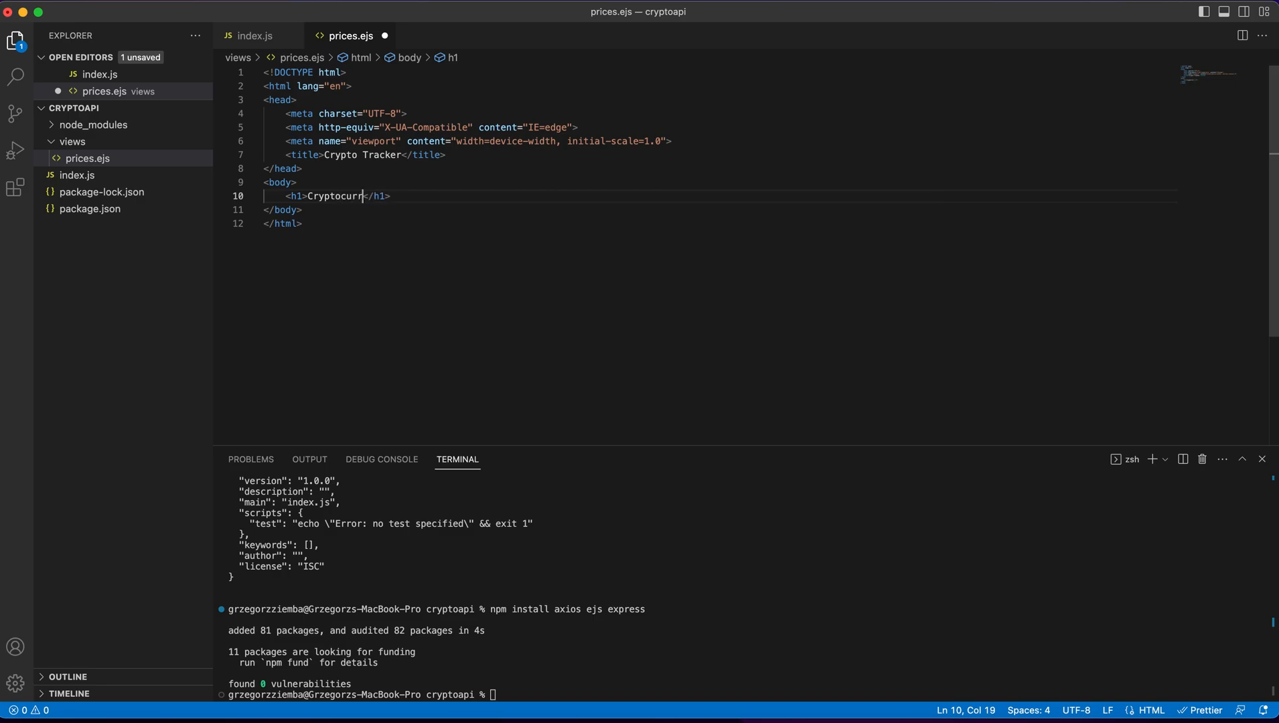
{"action": "type", "text": "ency"}
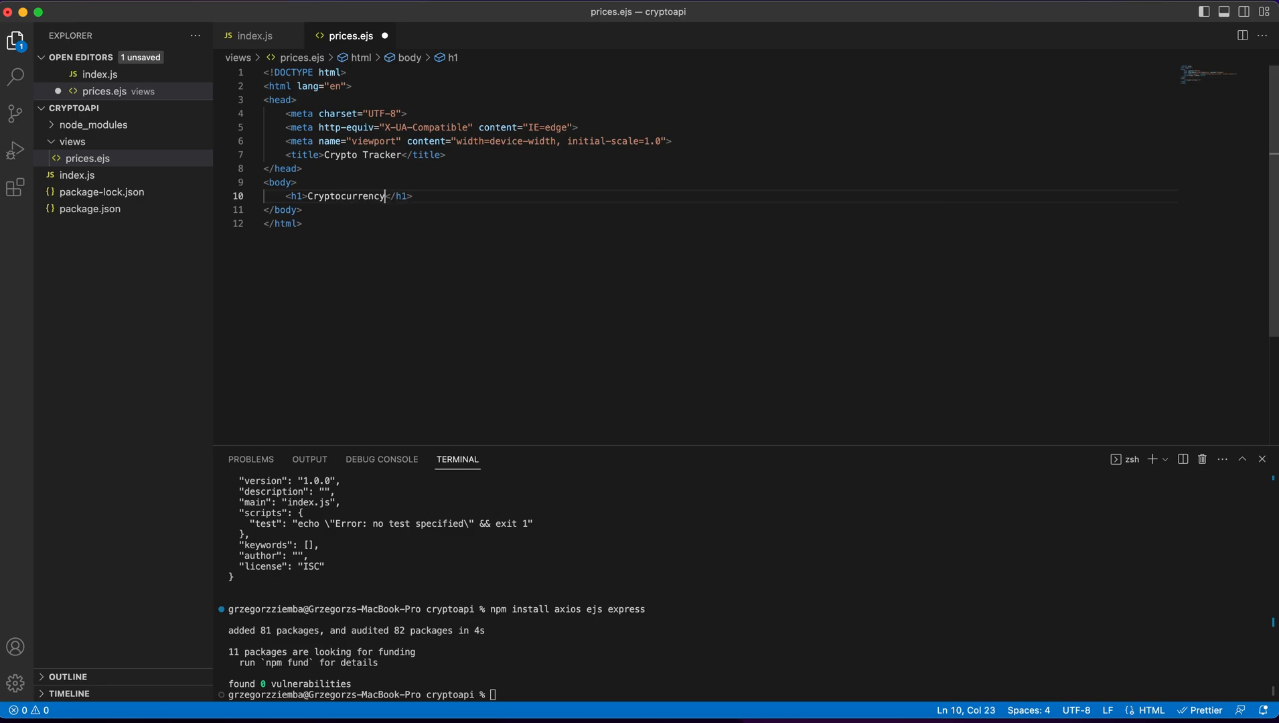
{"action": "type", "text": "Prices"}
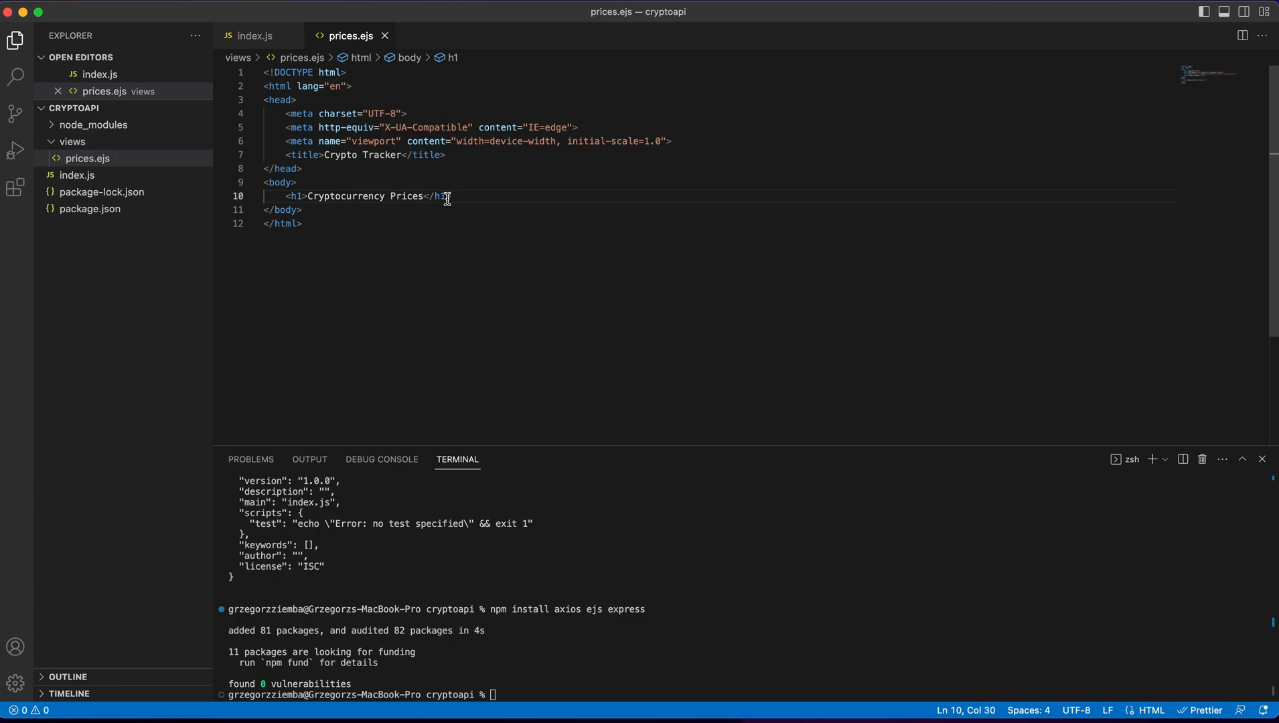
{"action": "key", "text": "Enter"}
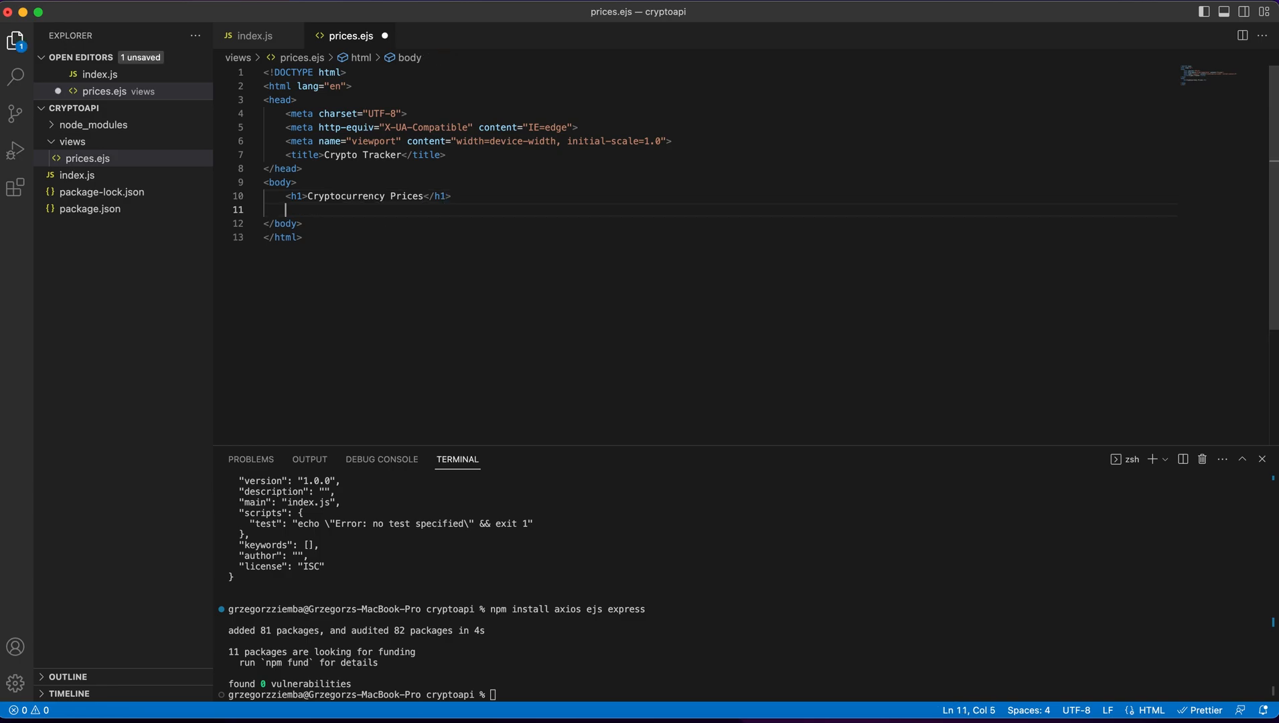
- Insert a table with a thead section and header cells below the heading
{"action": "type", "text": "table></"}
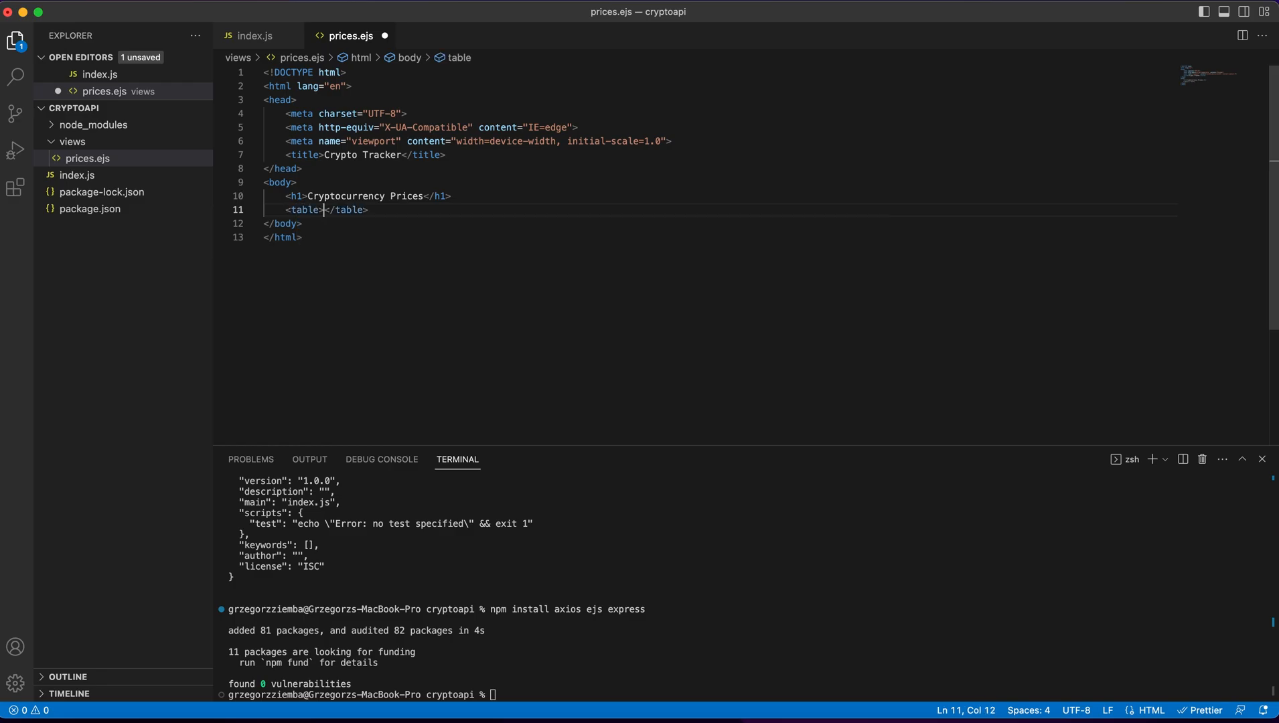
{"action": "type", "text": "ta"}
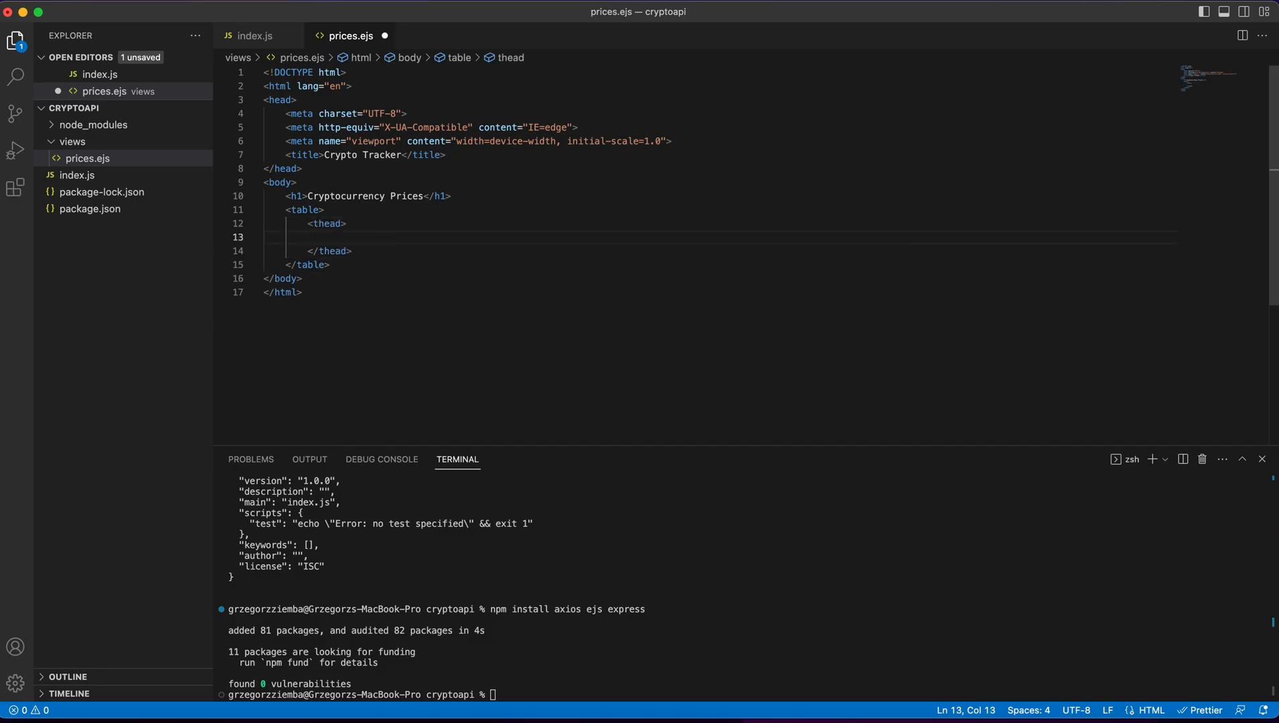
{"action": "left_click", "coordinate": [330, 264]}
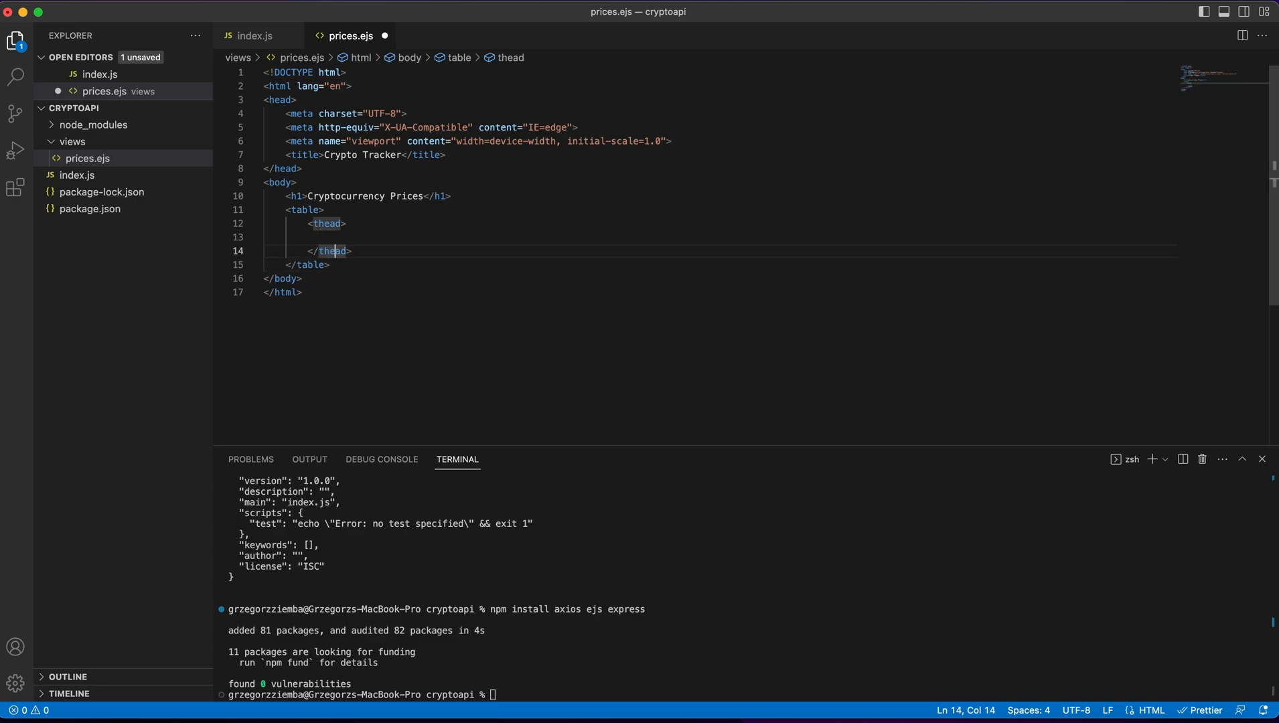
{"action": "type", "text": "tbody>"}
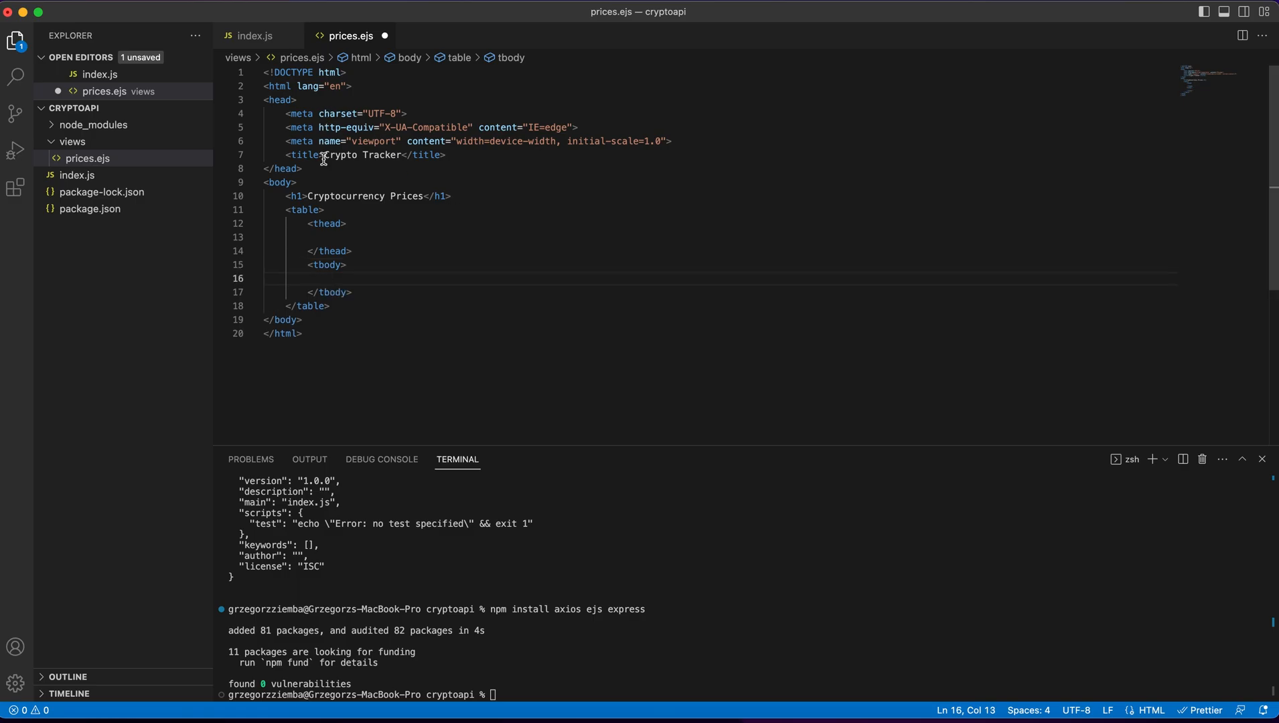
{"action": "type", "text": "h></th>"}
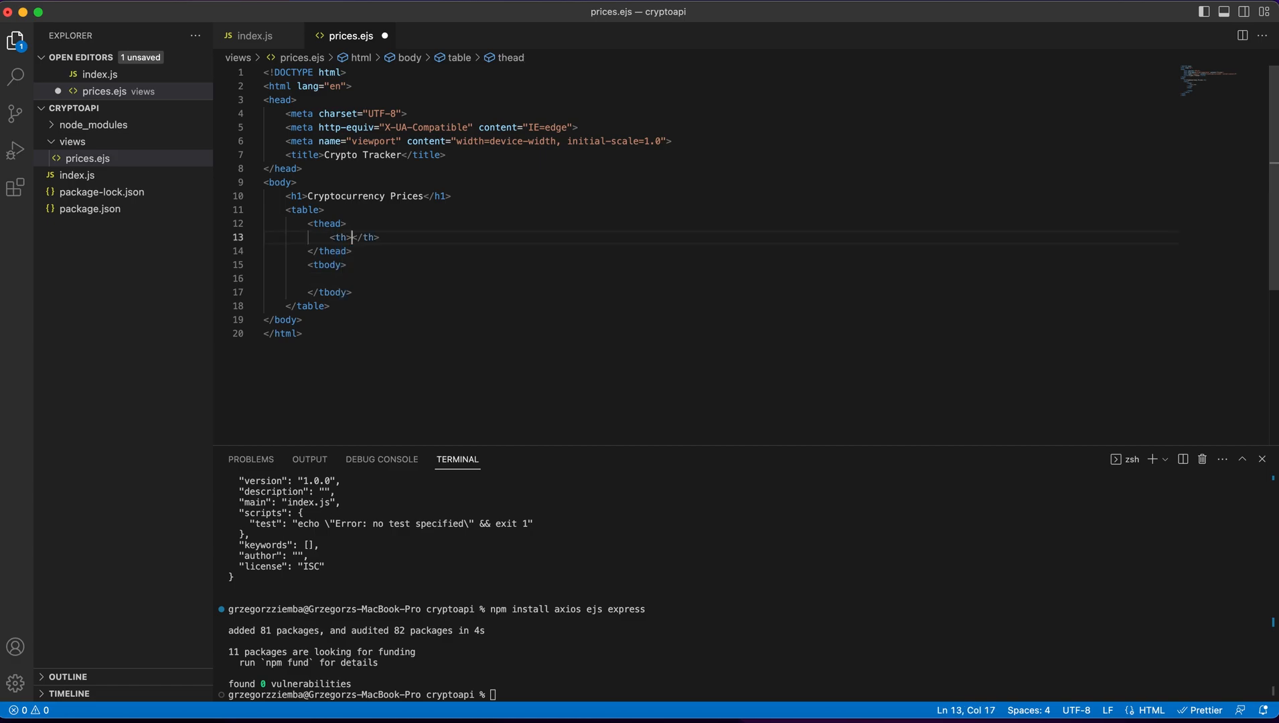
- Fill the header cells with Name, Symbol, Price (USD) and Changes (in 24h)
{"action": "left_click", "coordinate": [350, 236]}
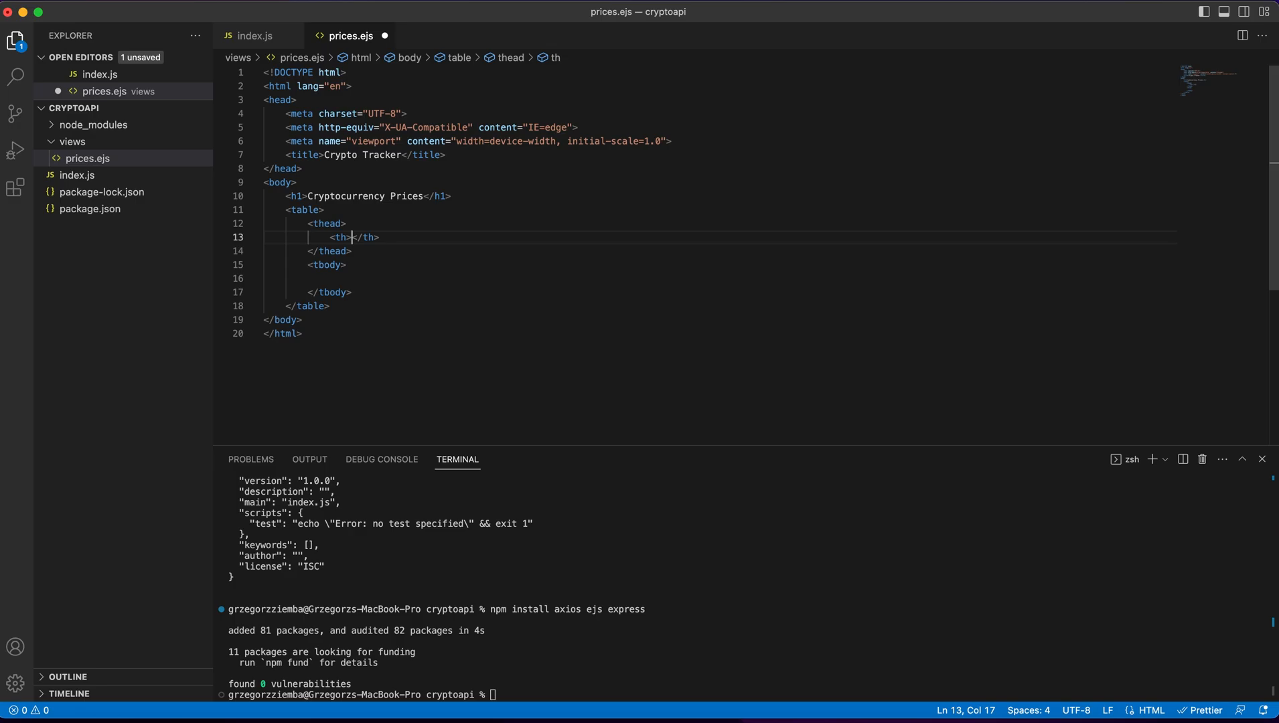
{"action": "type", "text": "Name"}
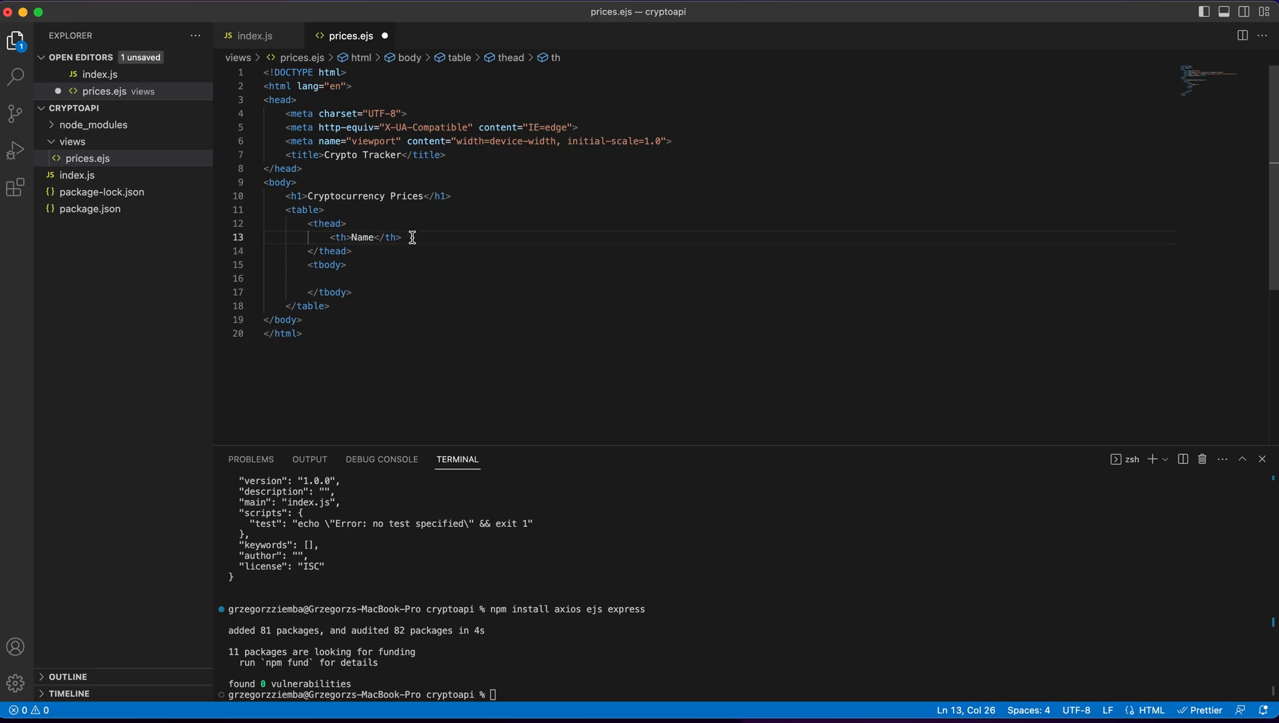
{"action": "type", "text": "<th>Name</th>"}
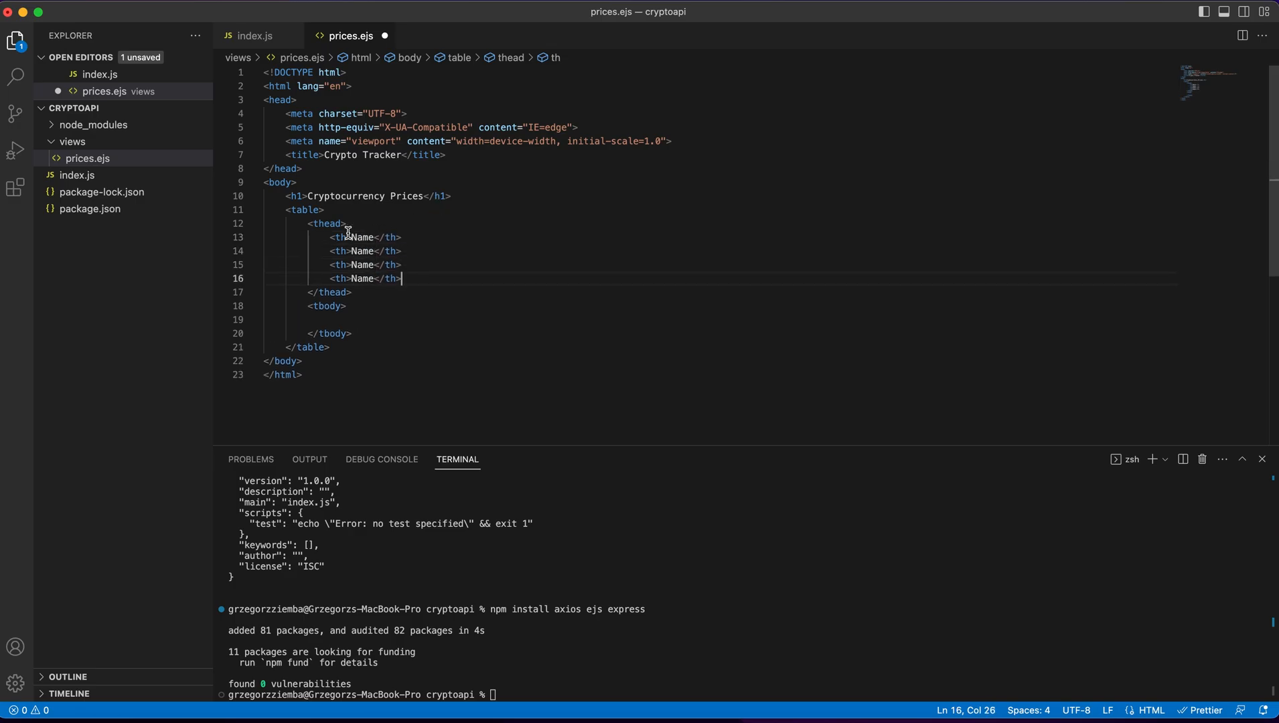
{"action": "type", "text": "Symbol"}
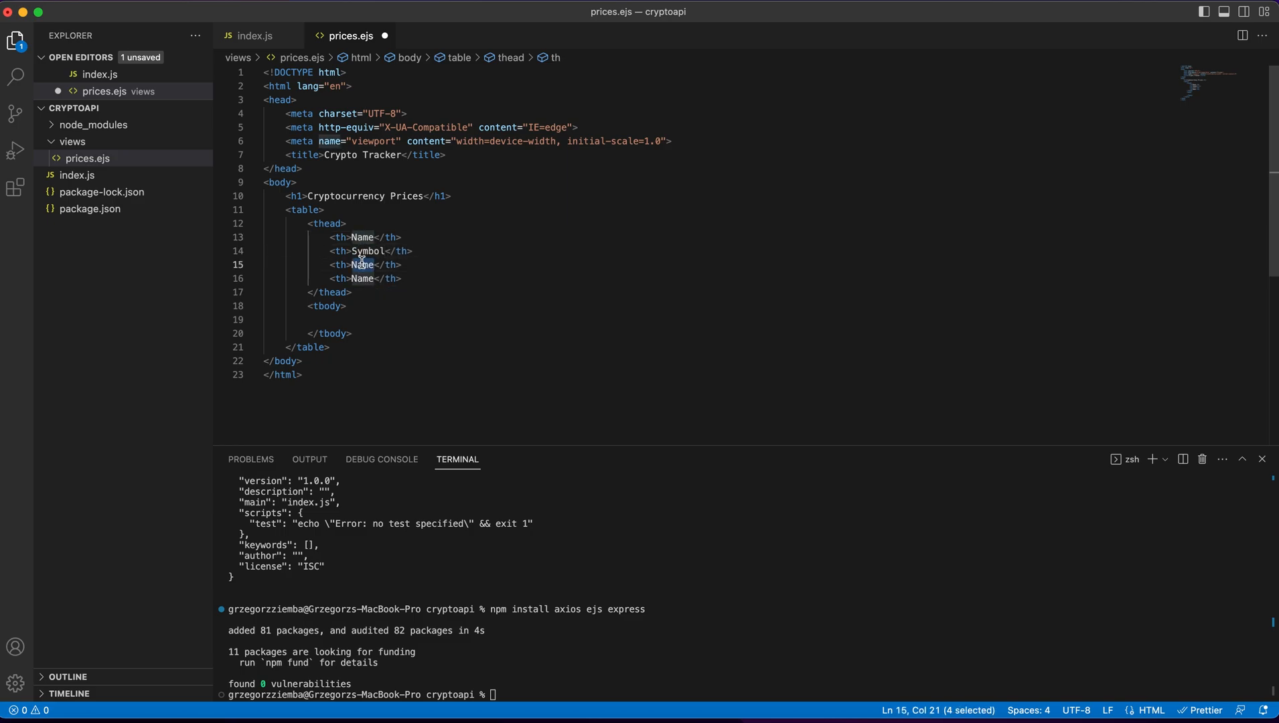
{"action": "type", "text": "Price (USD)"}
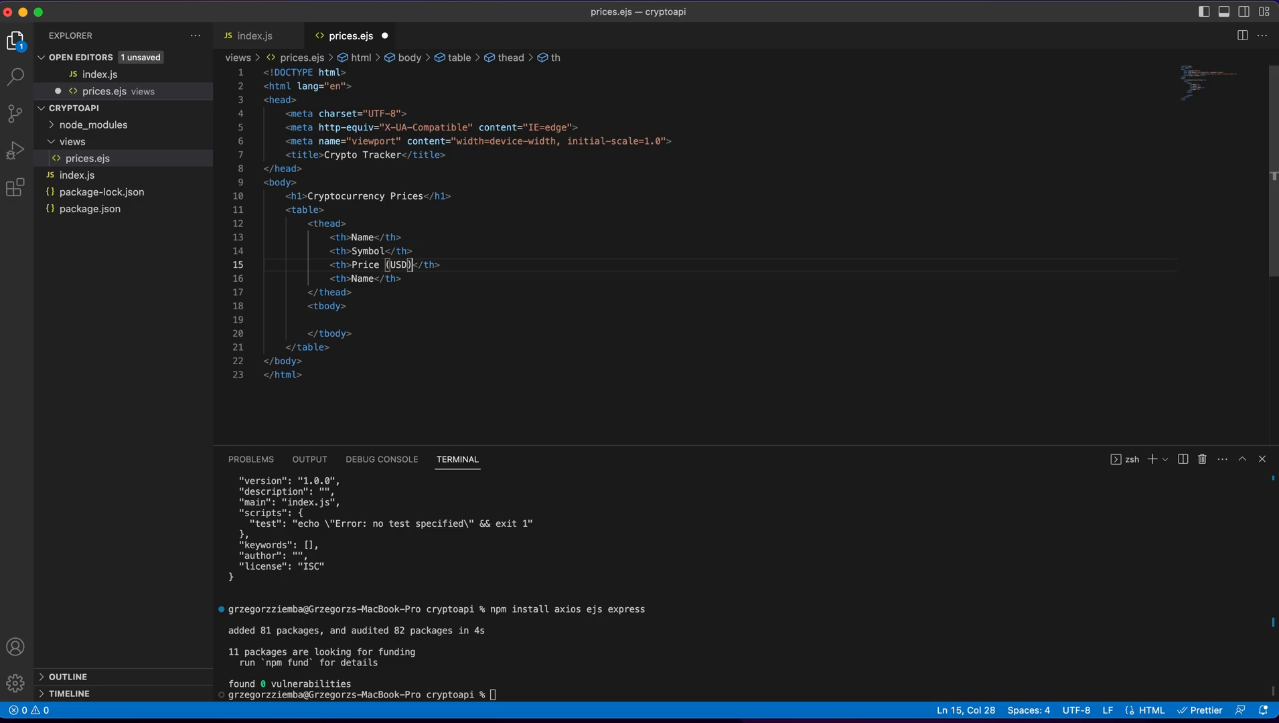
{"action": "left_click", "coordinate": [365, 278]}
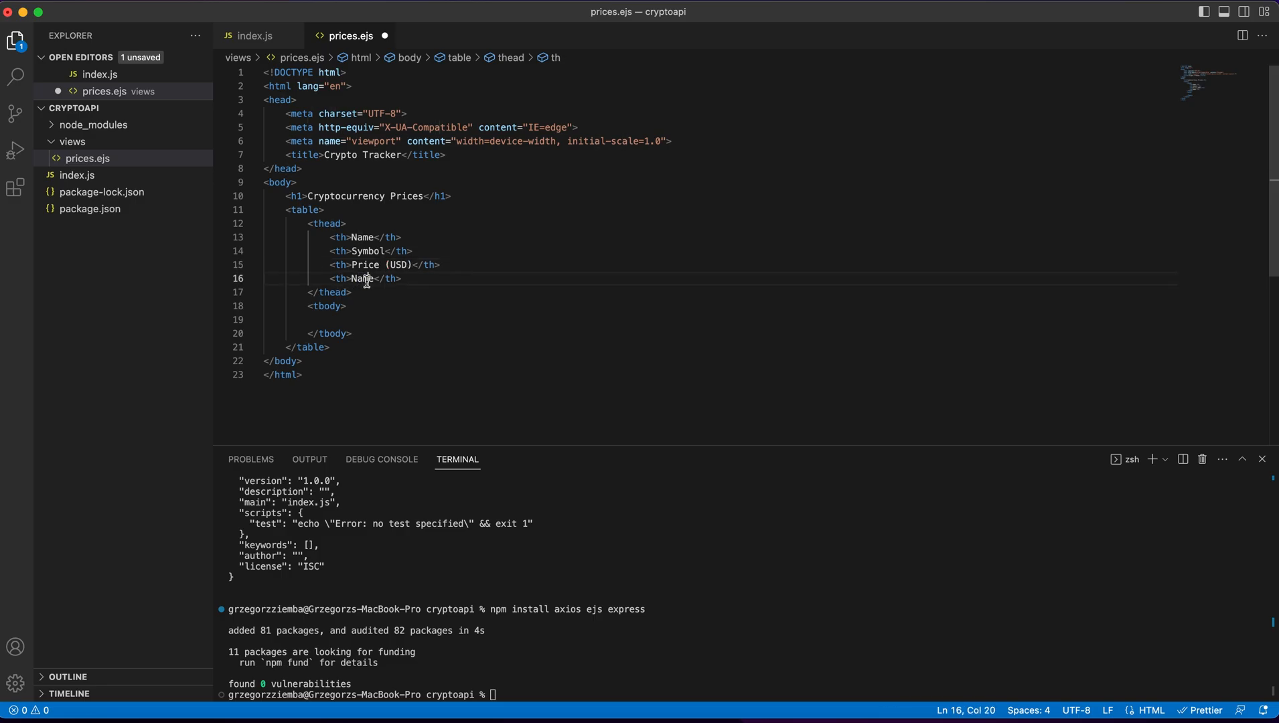
{"action": "type", "text": "Changes"}
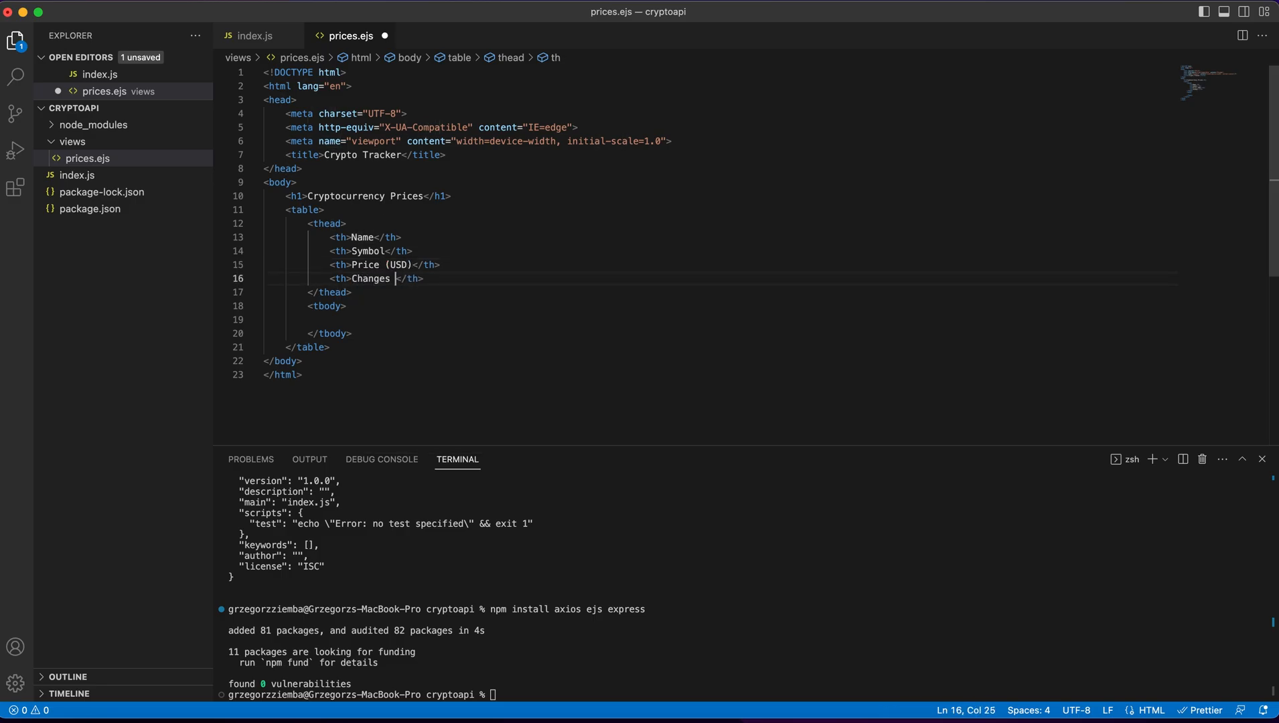
{"action": "type", "text": "(in 24h)"}
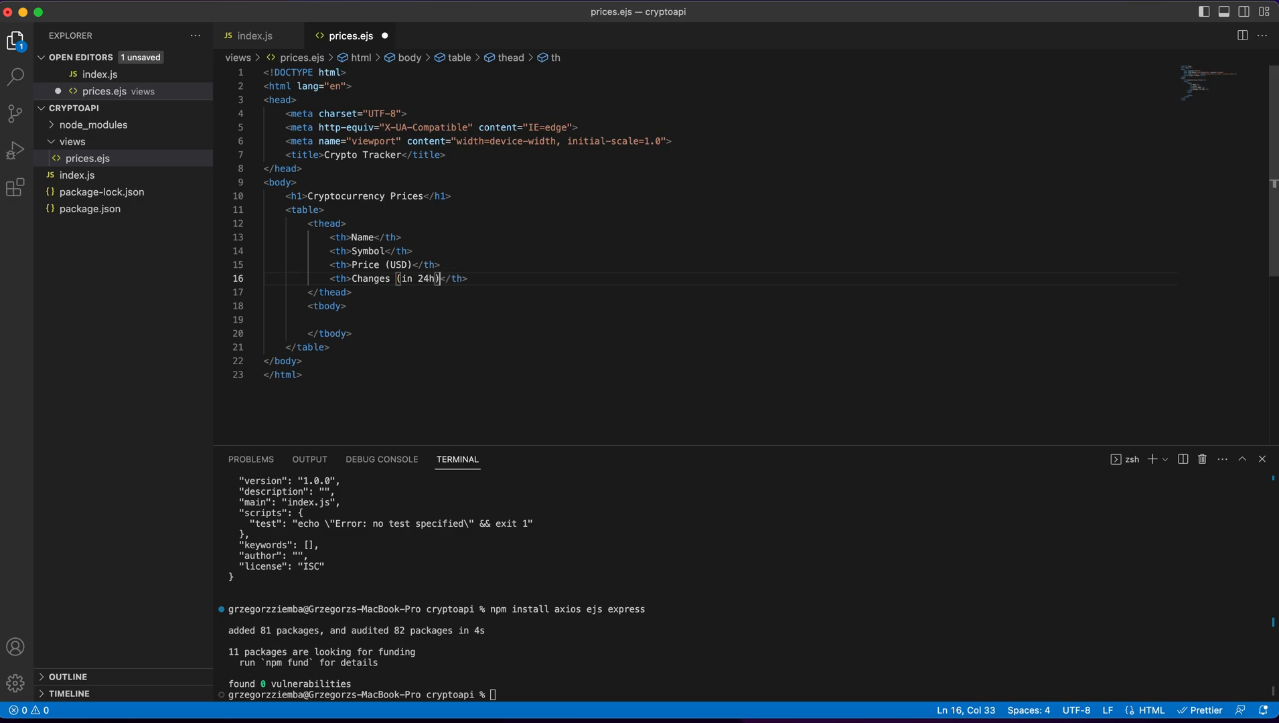
{"action": "left_click", "coordinate": [346, 320]}
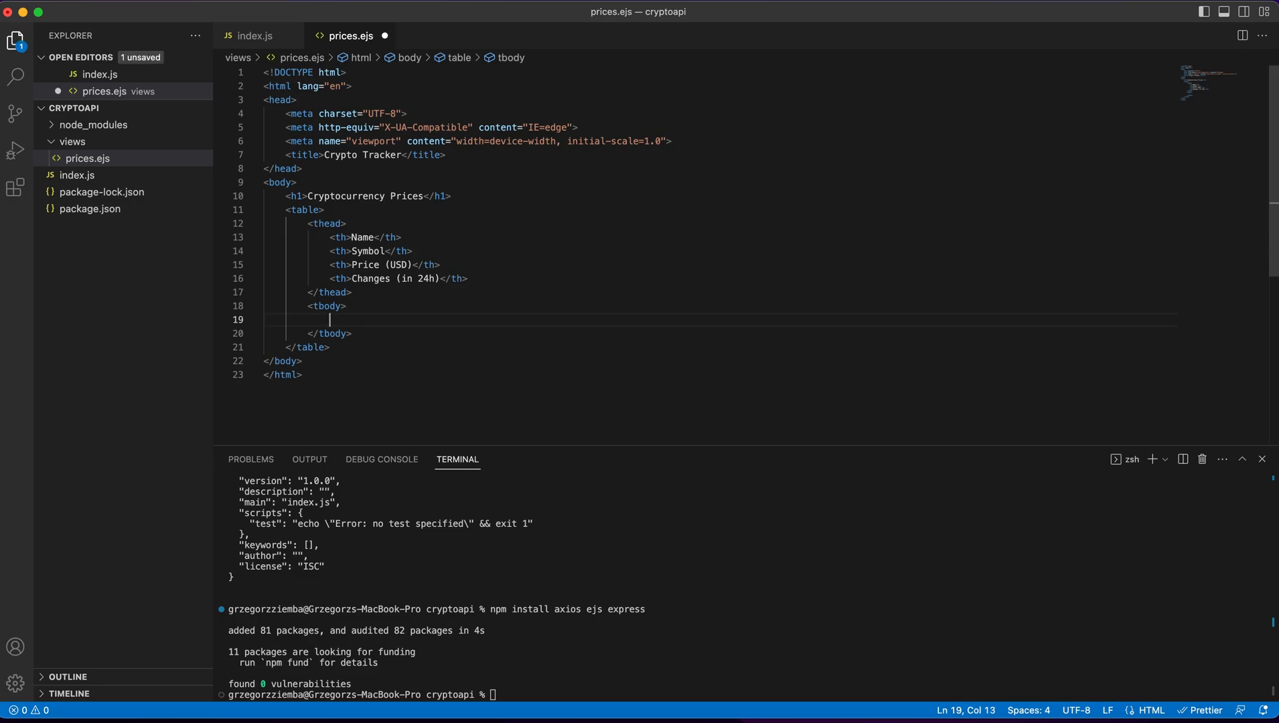
- Add a tbody row with one empty td cell and a blank line above it
{"action": "type", "text": "<"}
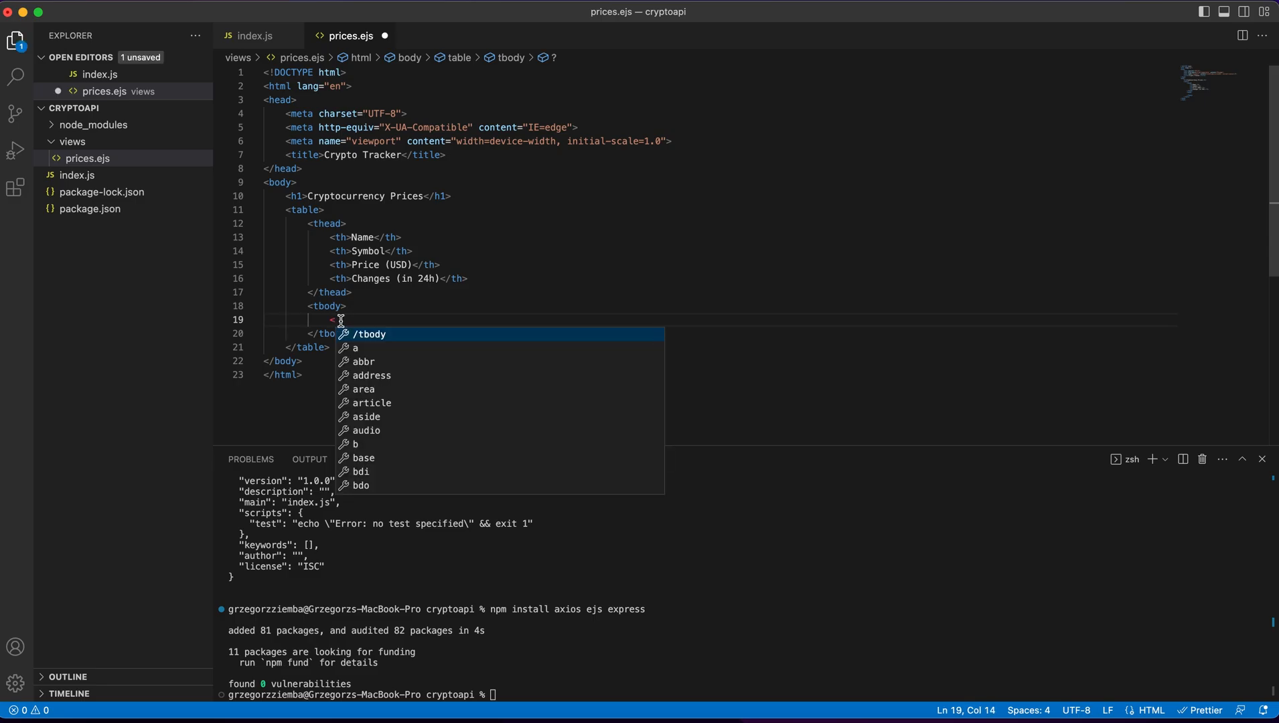
{"action": "type", "text": "tr>"}
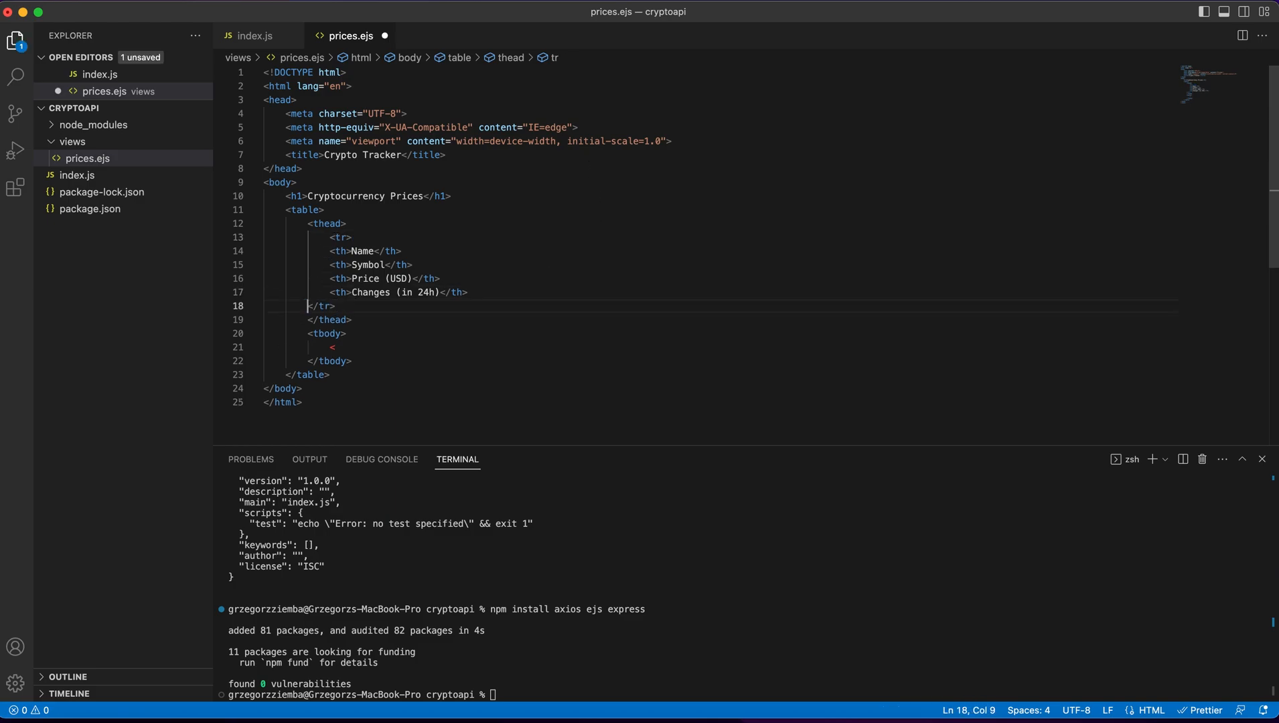
{"action": "left_click", "coordinate": [326, 278]}
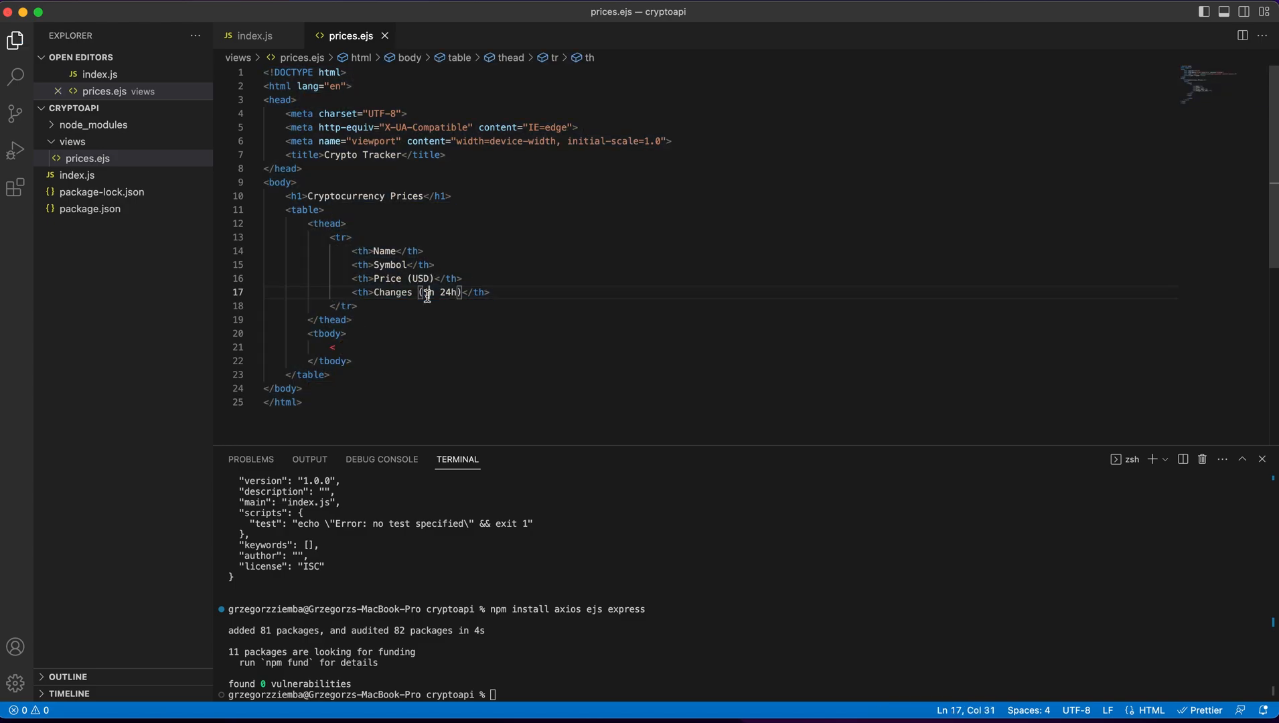
{"action": "left_click", "coordinate": [333, 347]}
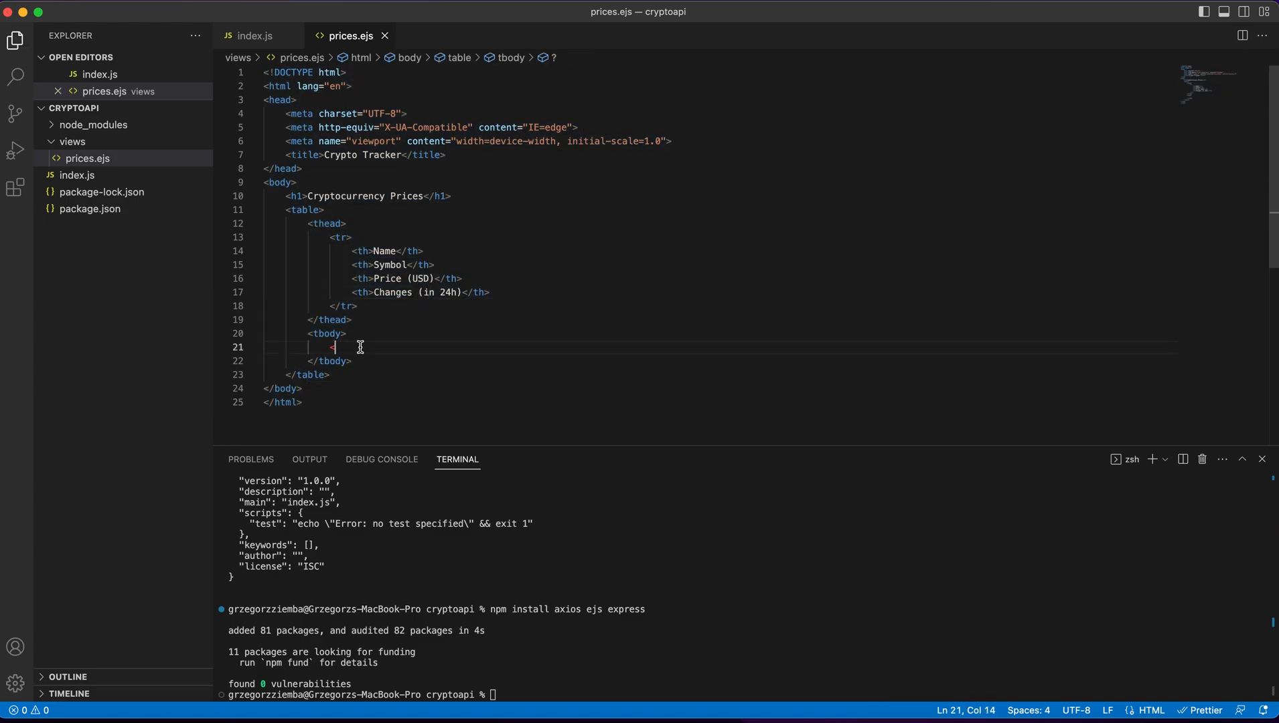
{"action": "type", "text": "<tr></tr>"}
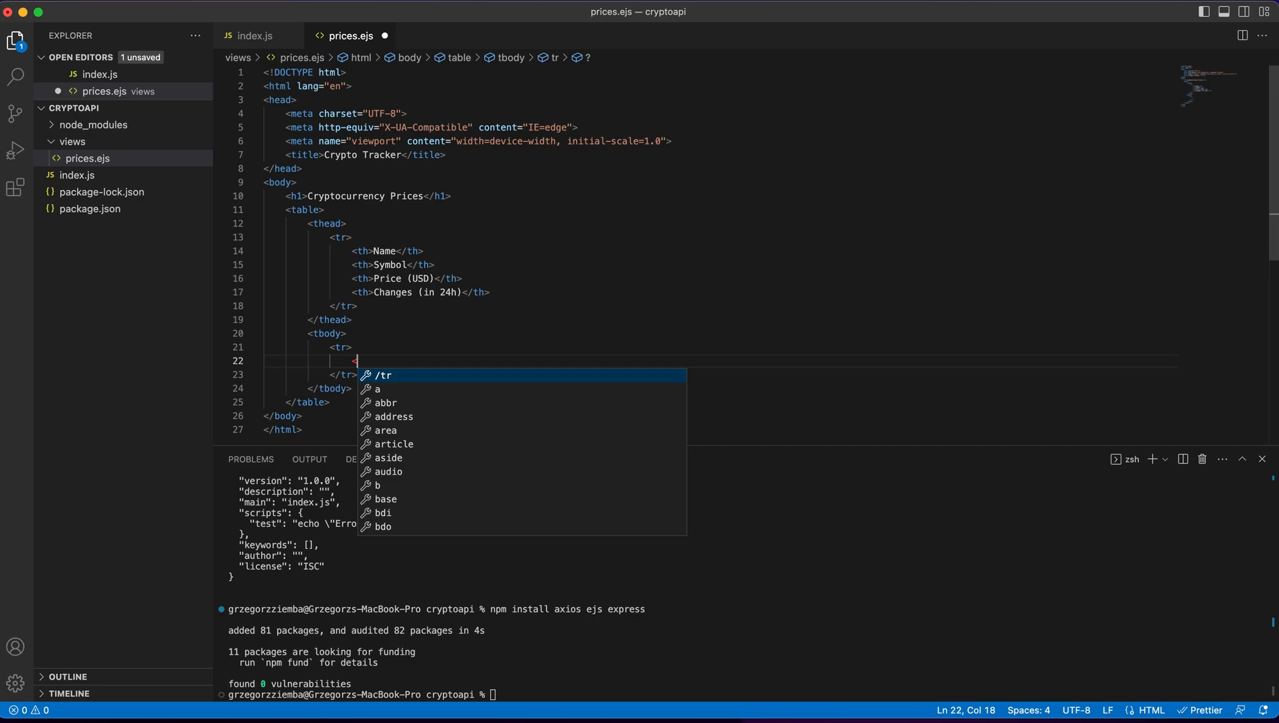
{"action": "type", "text": "td></td>"}
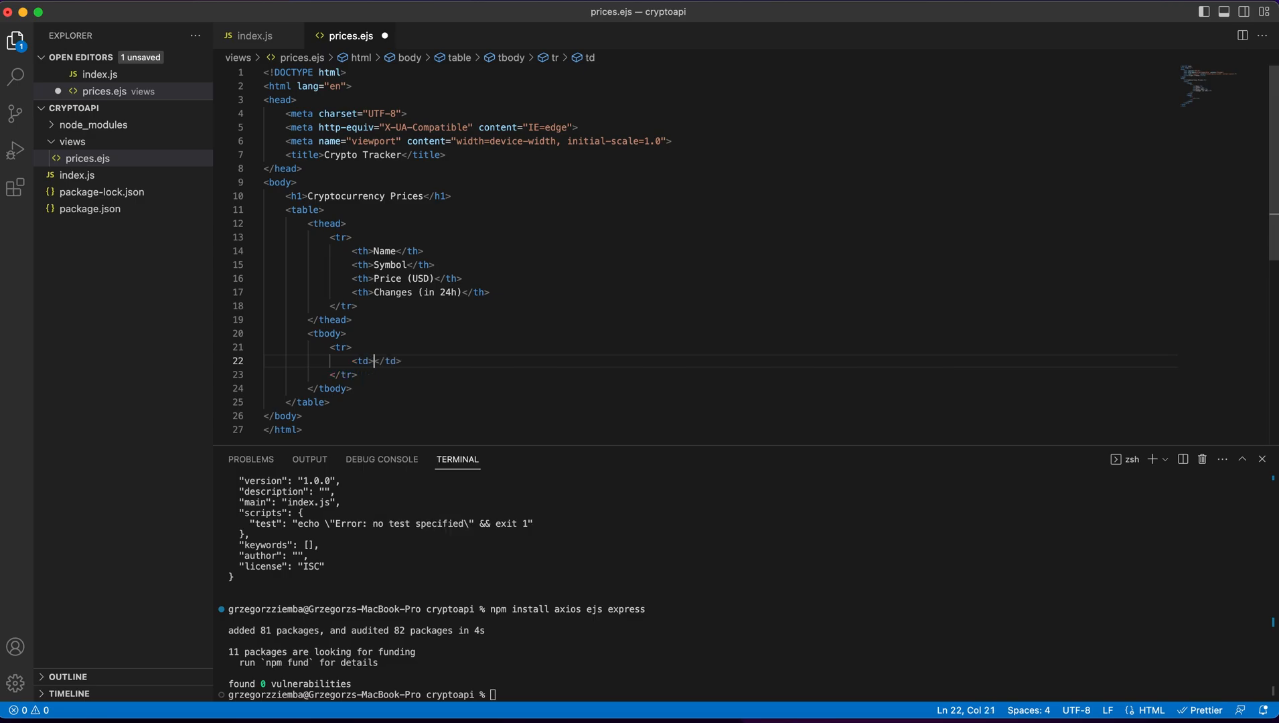
{"action": "key", "text": "Enter"}
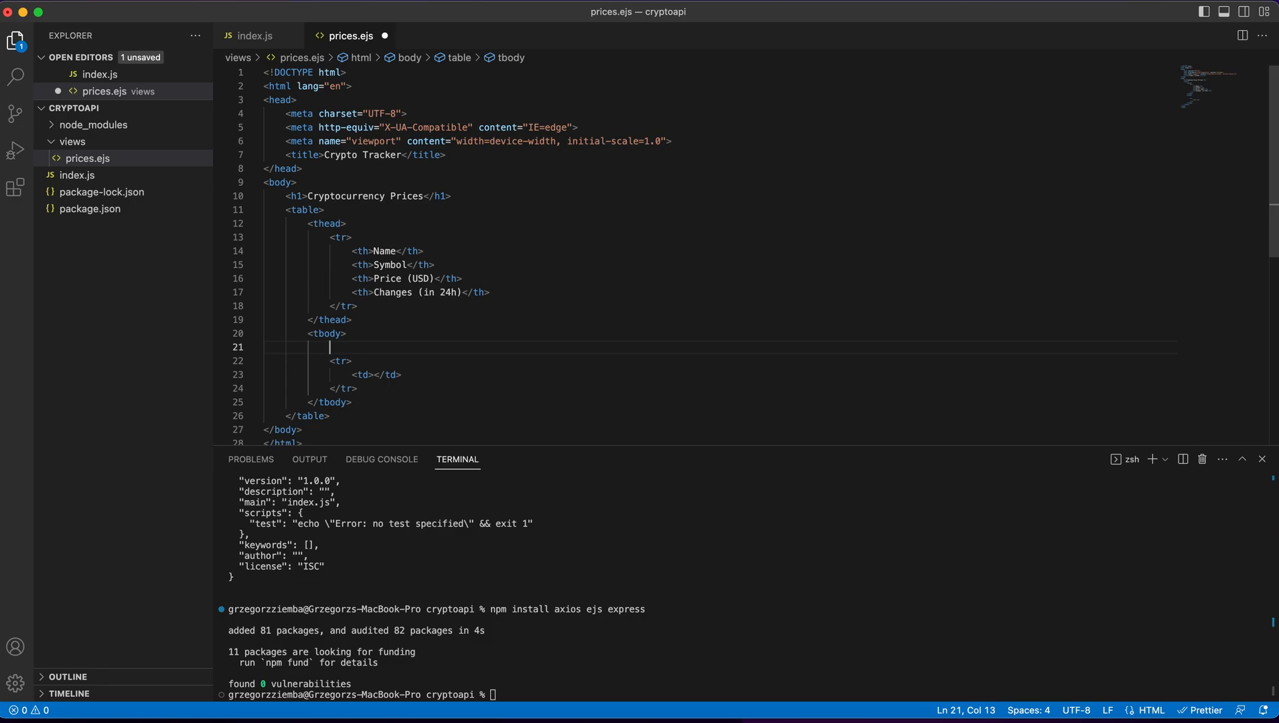
{"action": "left_click", "coordinate": [254, 35]}
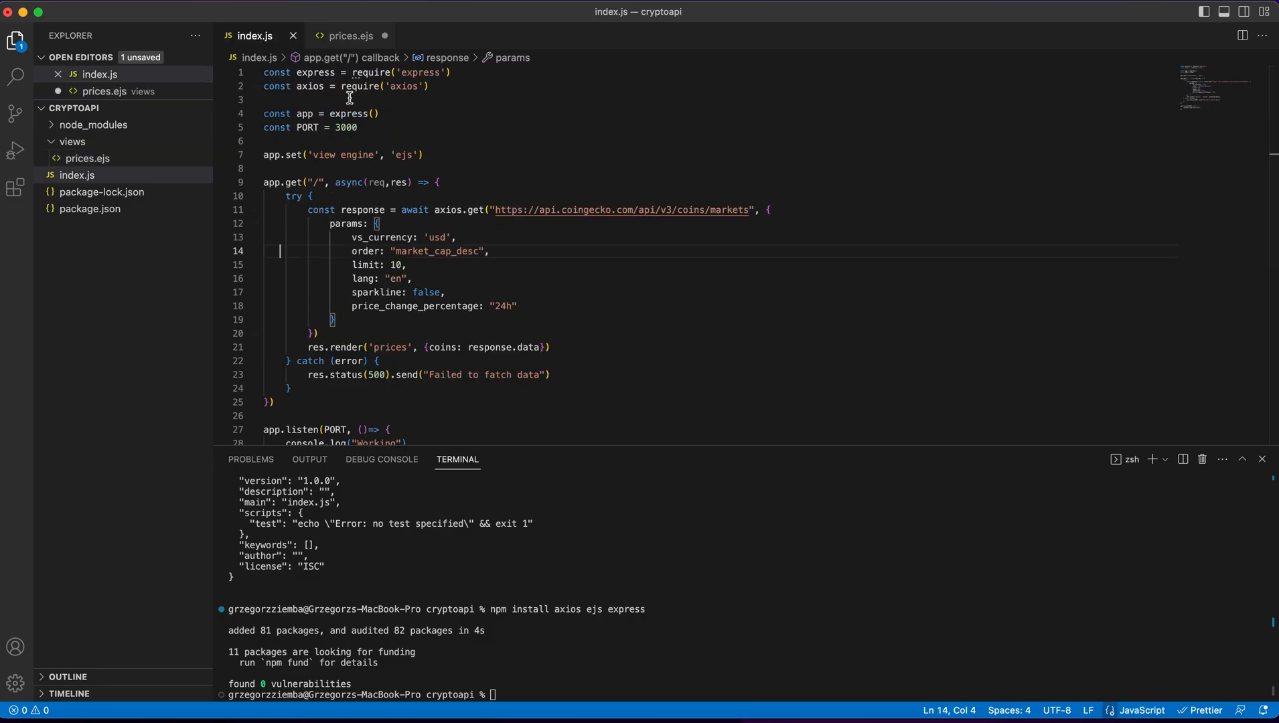
{"action": "mouse_move", "coordinate": [446, 337]}
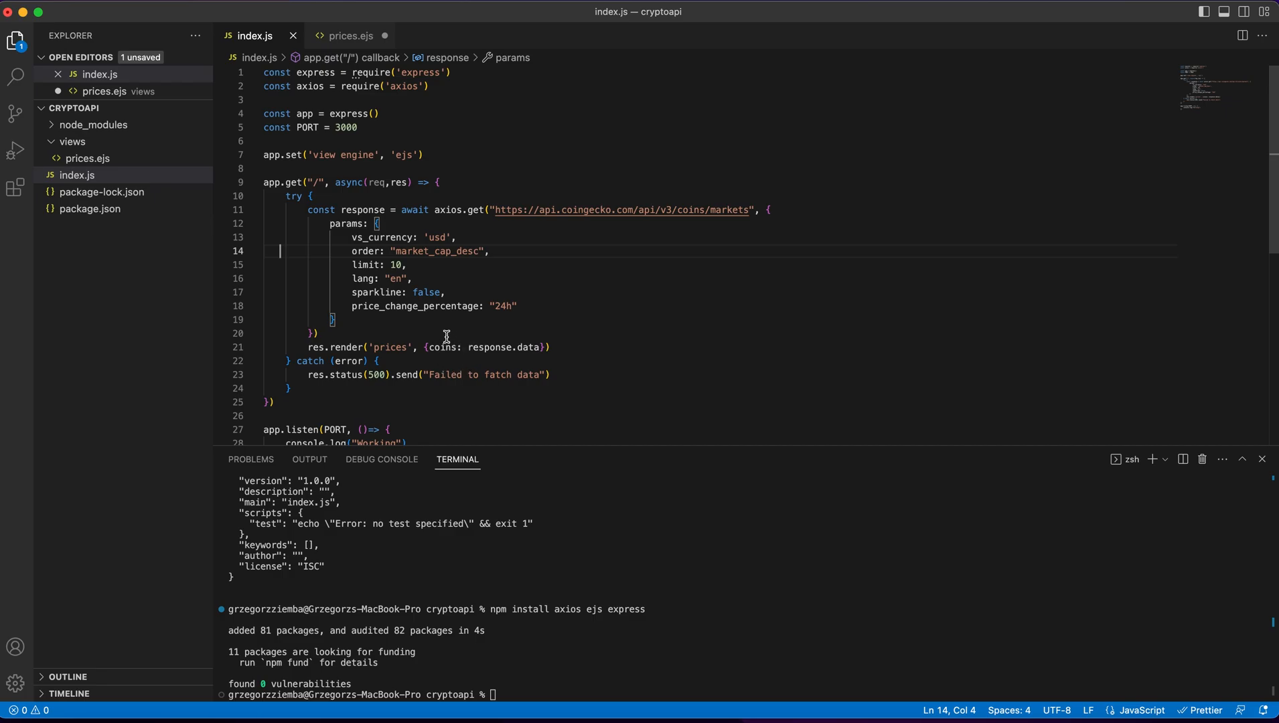
{"action": "left_click", "coordinate": [351, 35]}
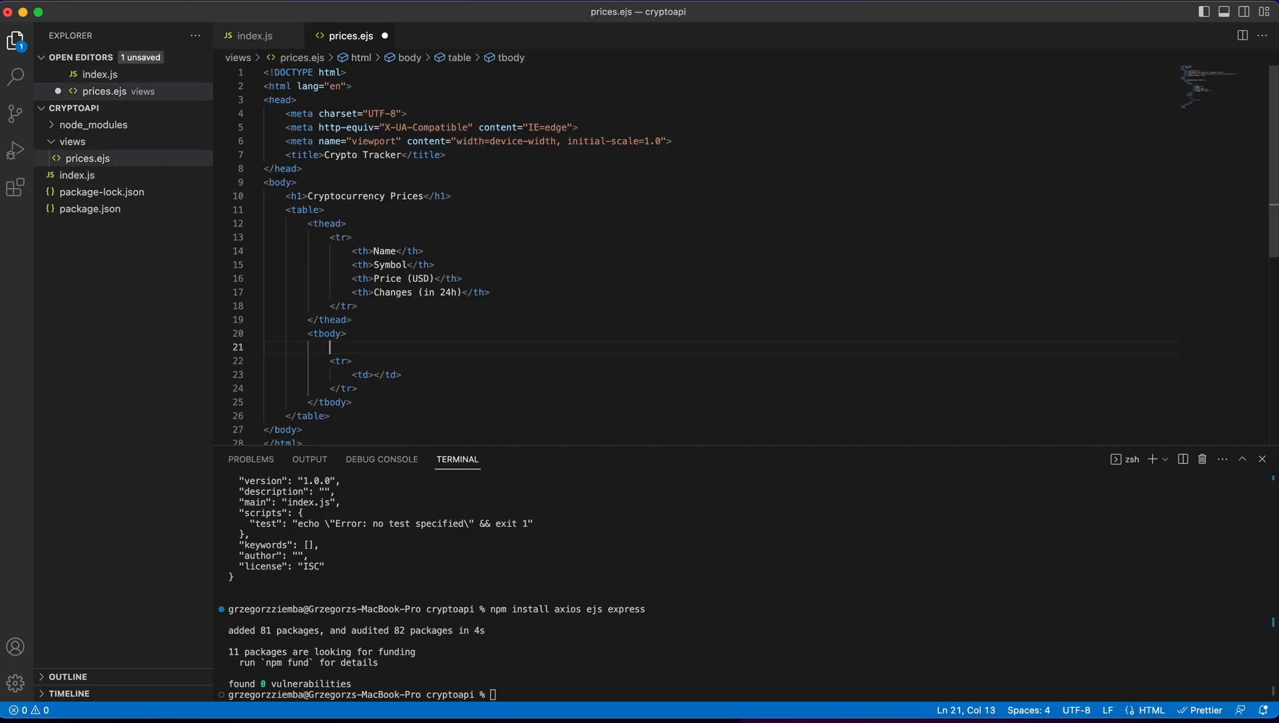
- Wrap the tbody row in <% coins.forEach(coin => { %> ... <% }); %>
{"action": "type", "text": "<% coins.forEach("}
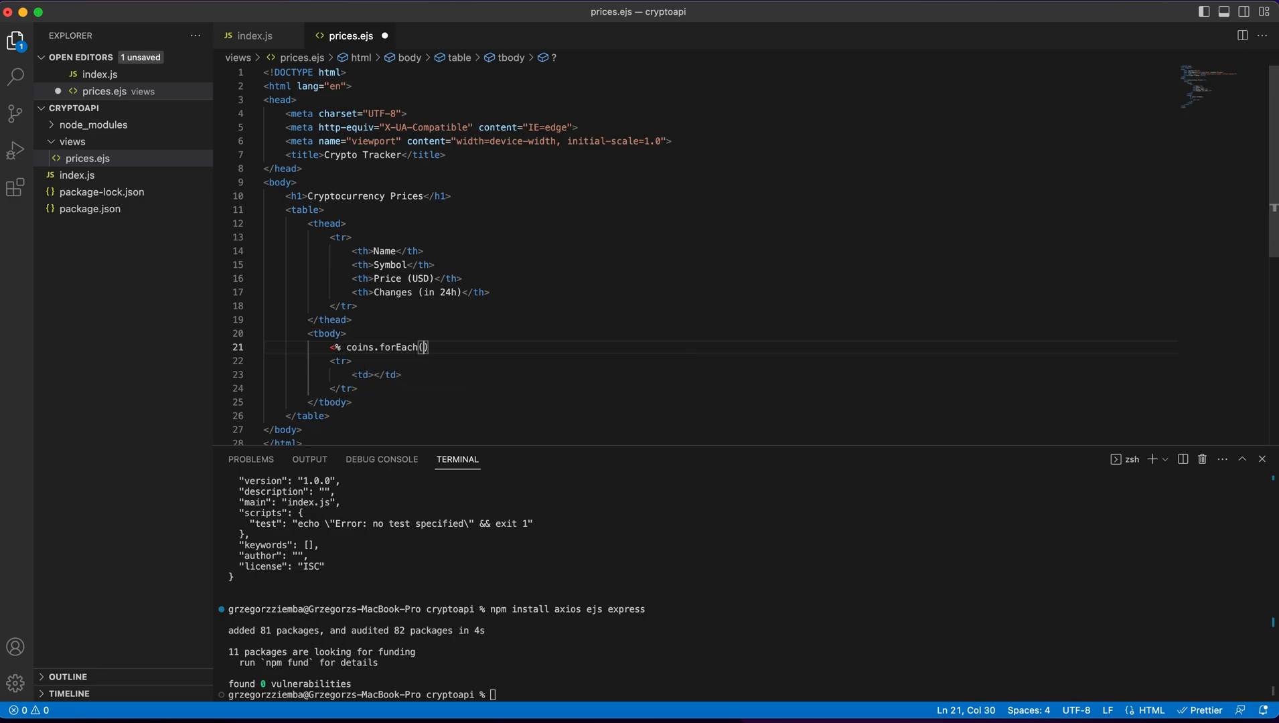
{"action": "type", "text": "coin => { %>"}
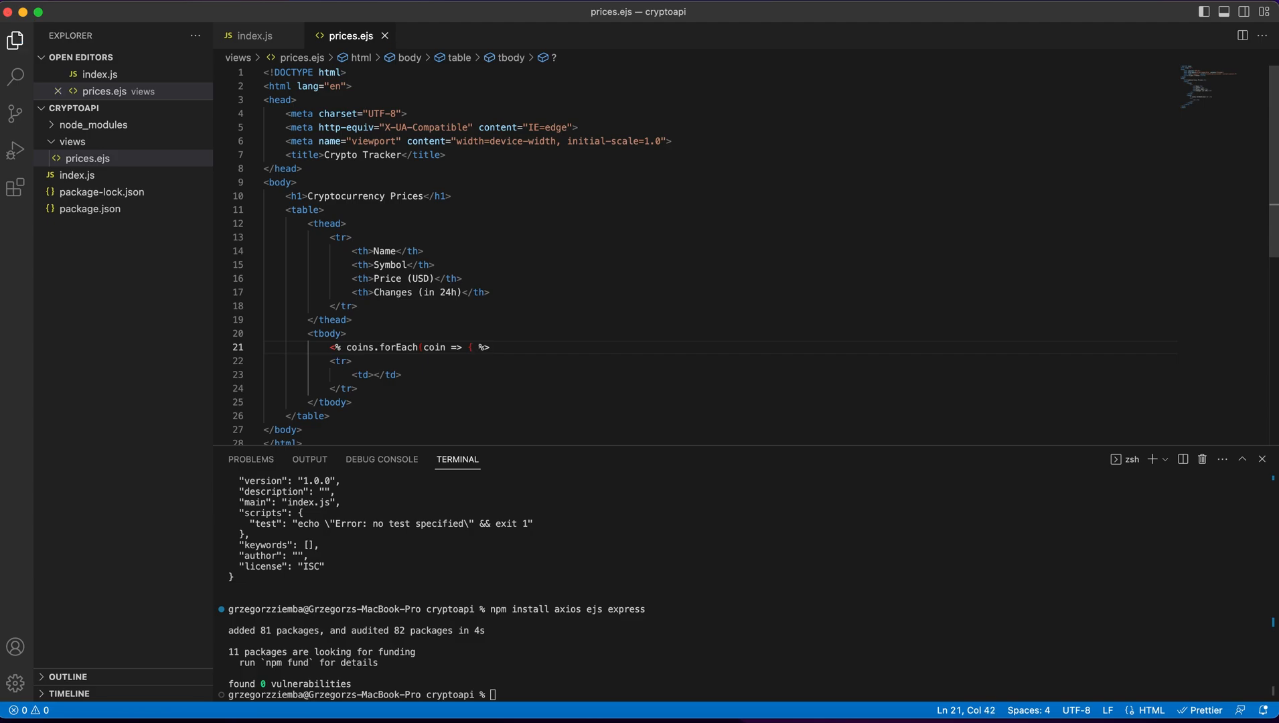
{"action": "key", "text": "enter"}
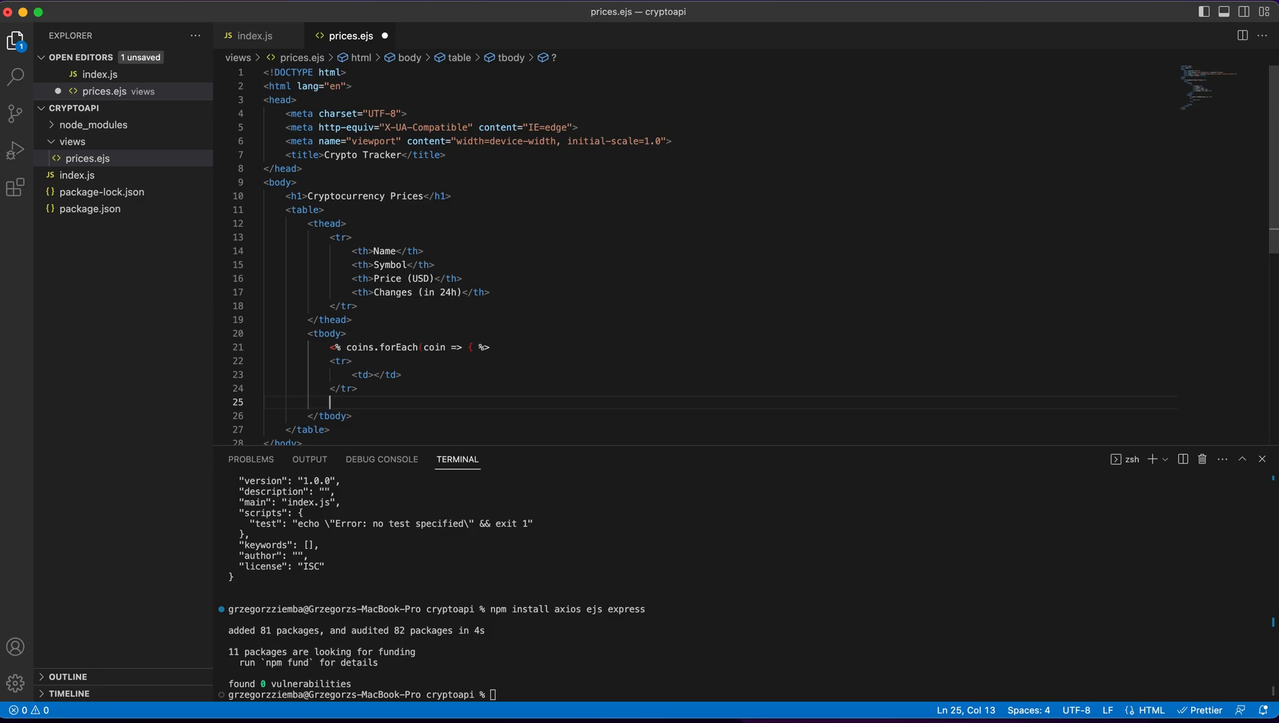
{"action": "type", "text": "<%"}
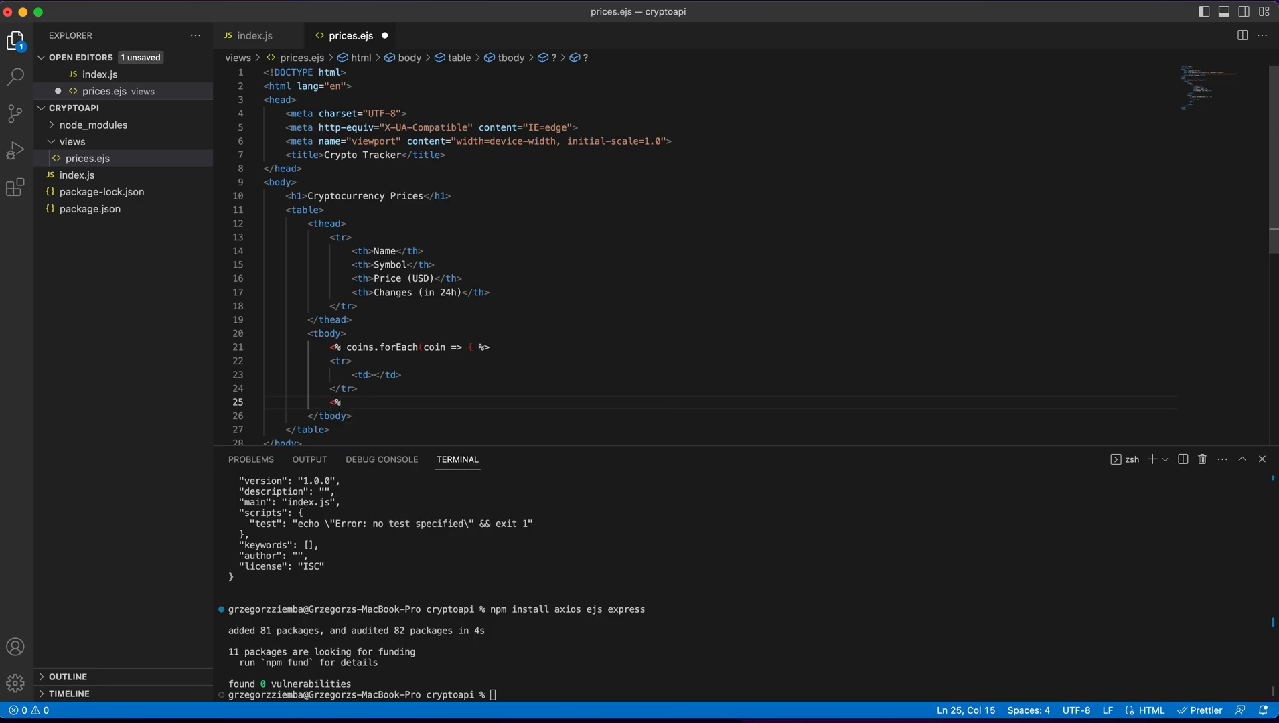
{"action": "type", "text": "}); %>"}
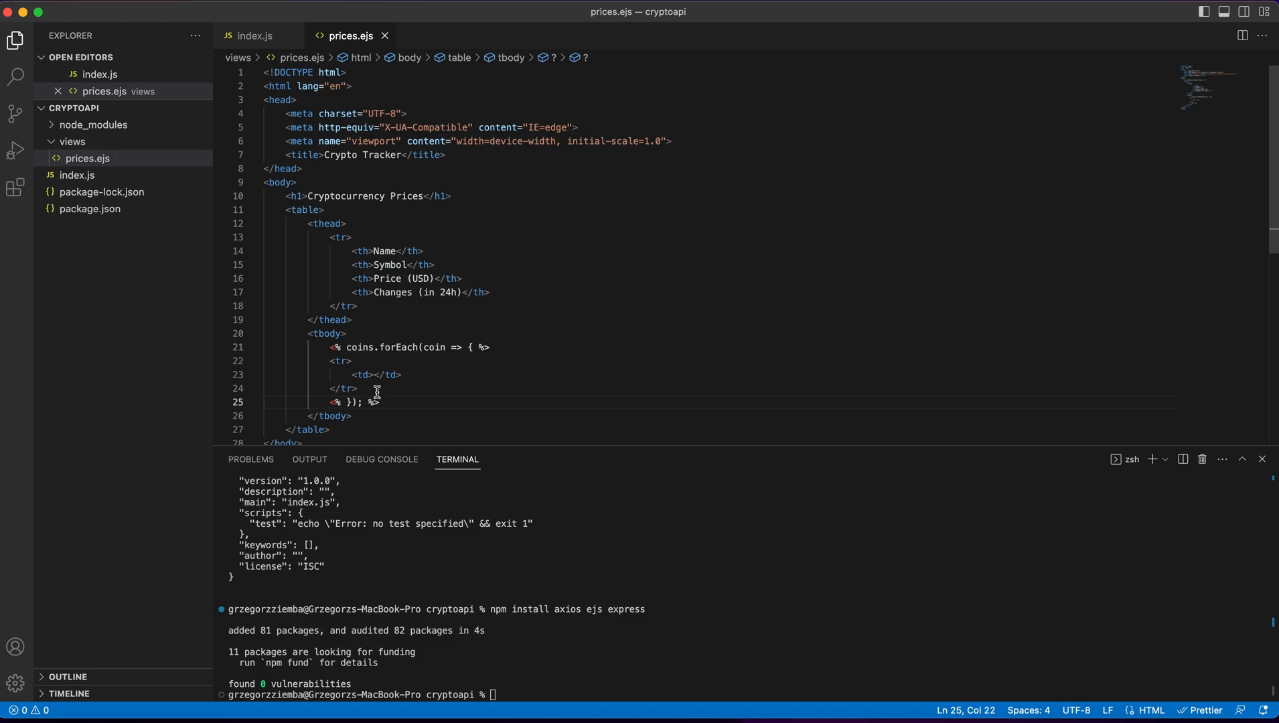
{"action": "left_click", "coordinate": [375, 375]}
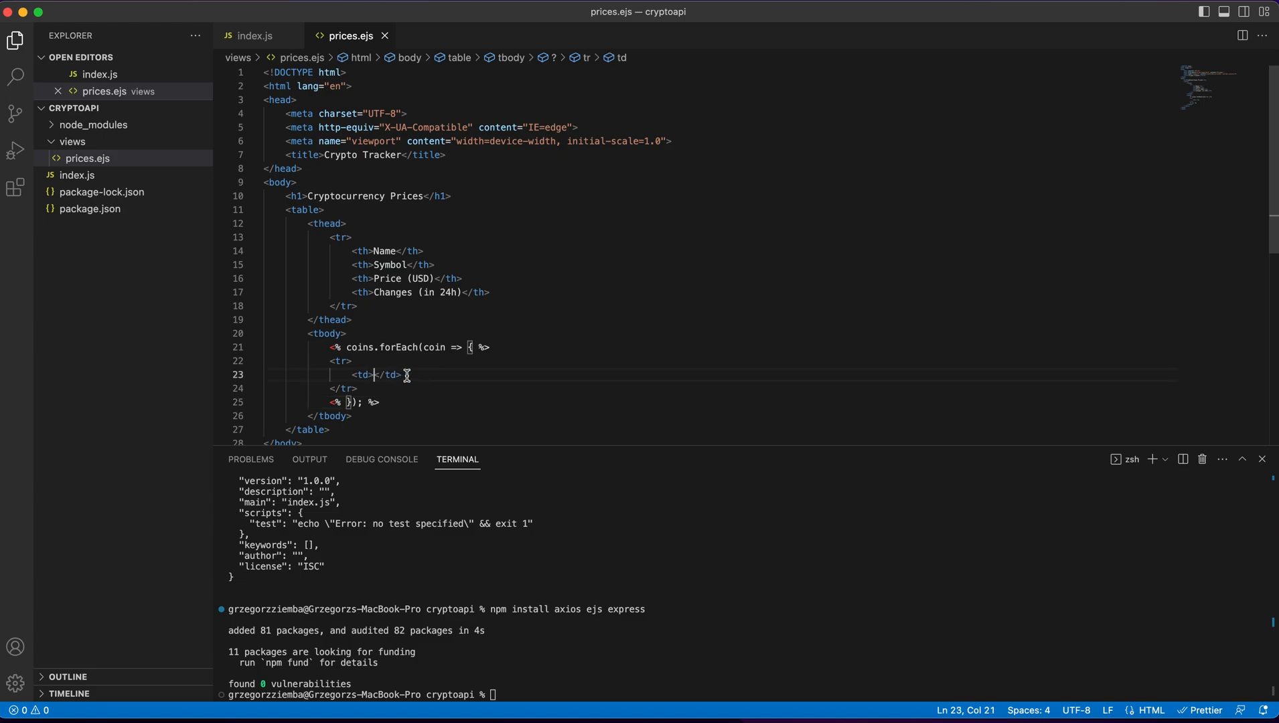
{"action": "mouse_move", "coordinate": [392, 297]}
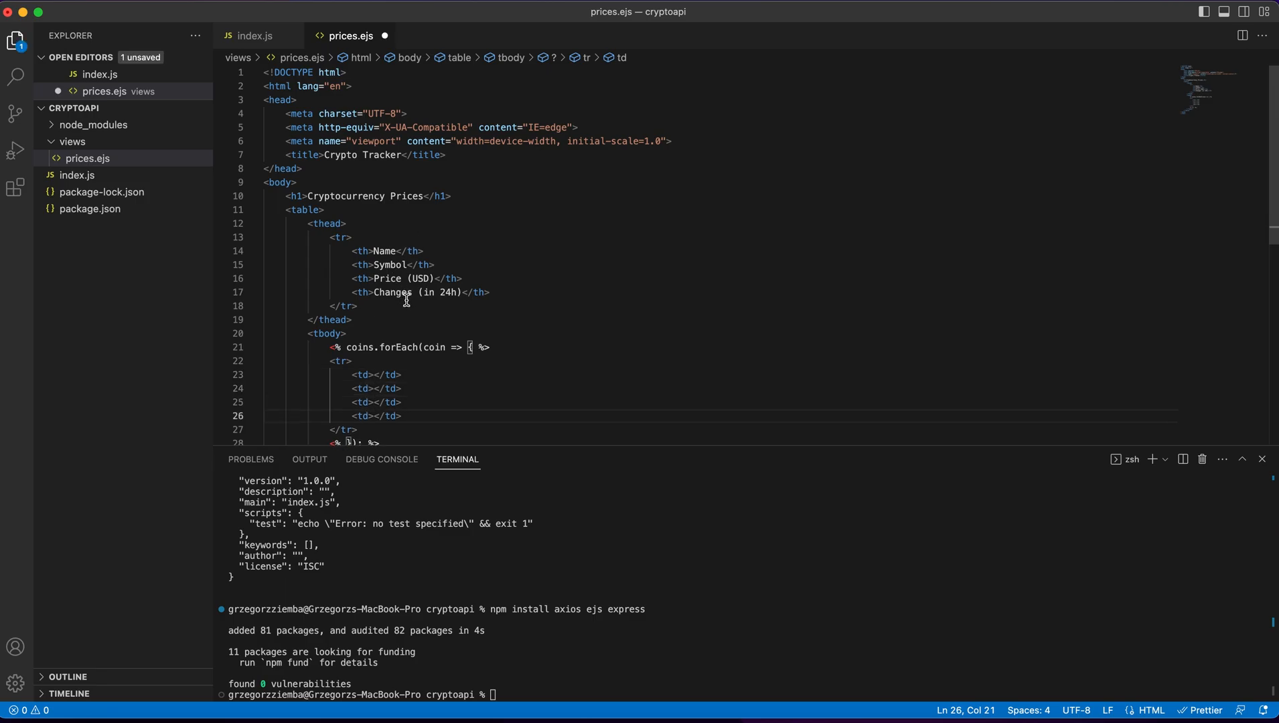
- Fill the cells with coin.name, coin.symbol, coin.current_price and coin.price_change_percentage_24h
{"action": "double_click", "coordinate": [393, 416]}
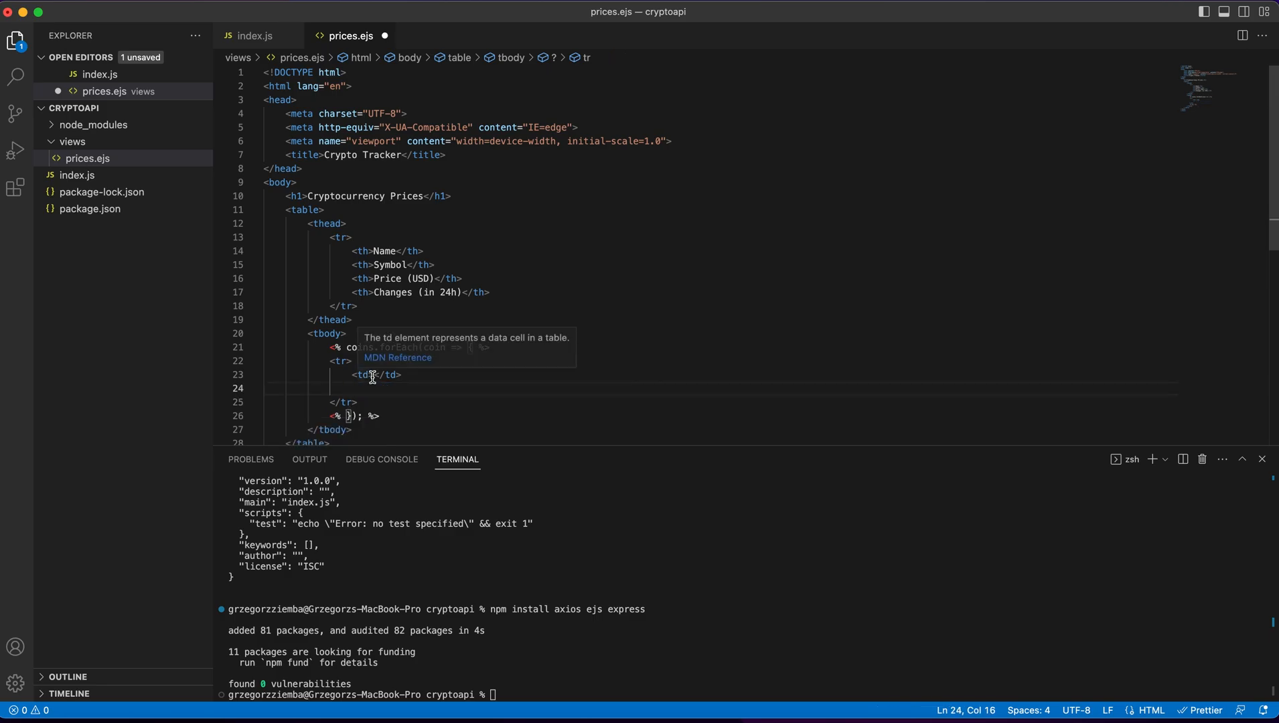
{"action": "type", "text": "<%<"}
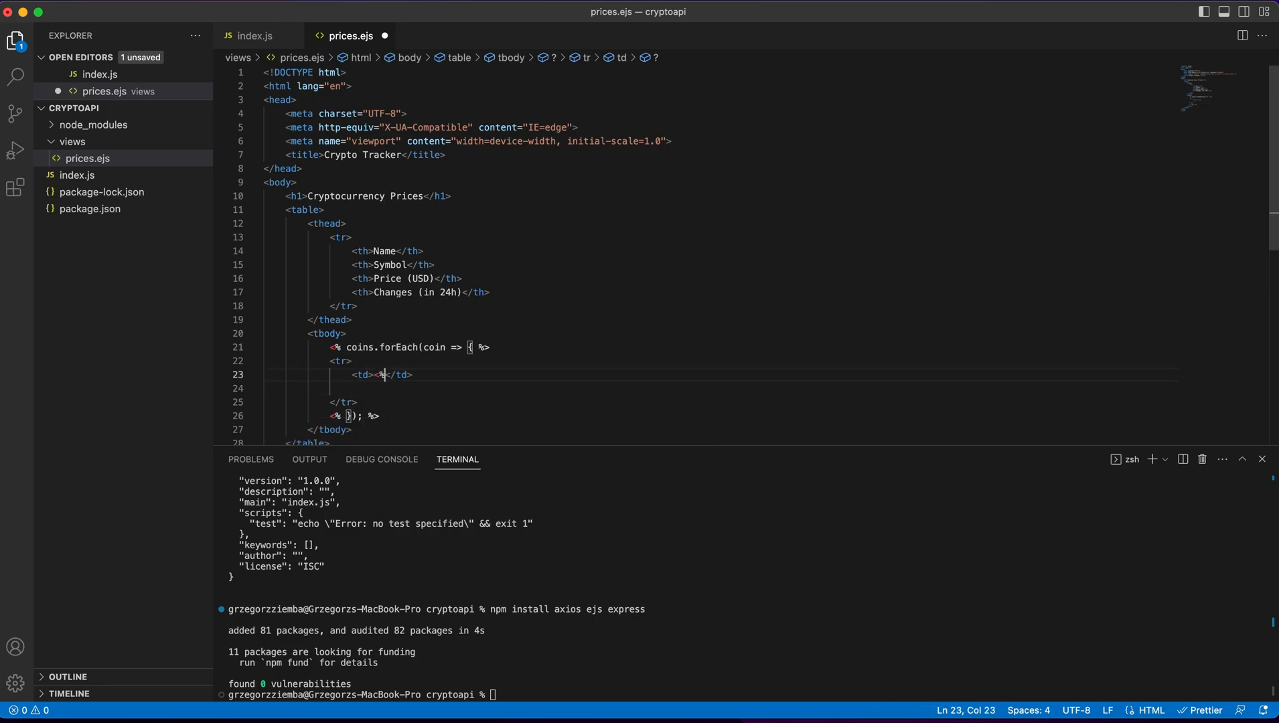
{"action": "type", "text": "="}
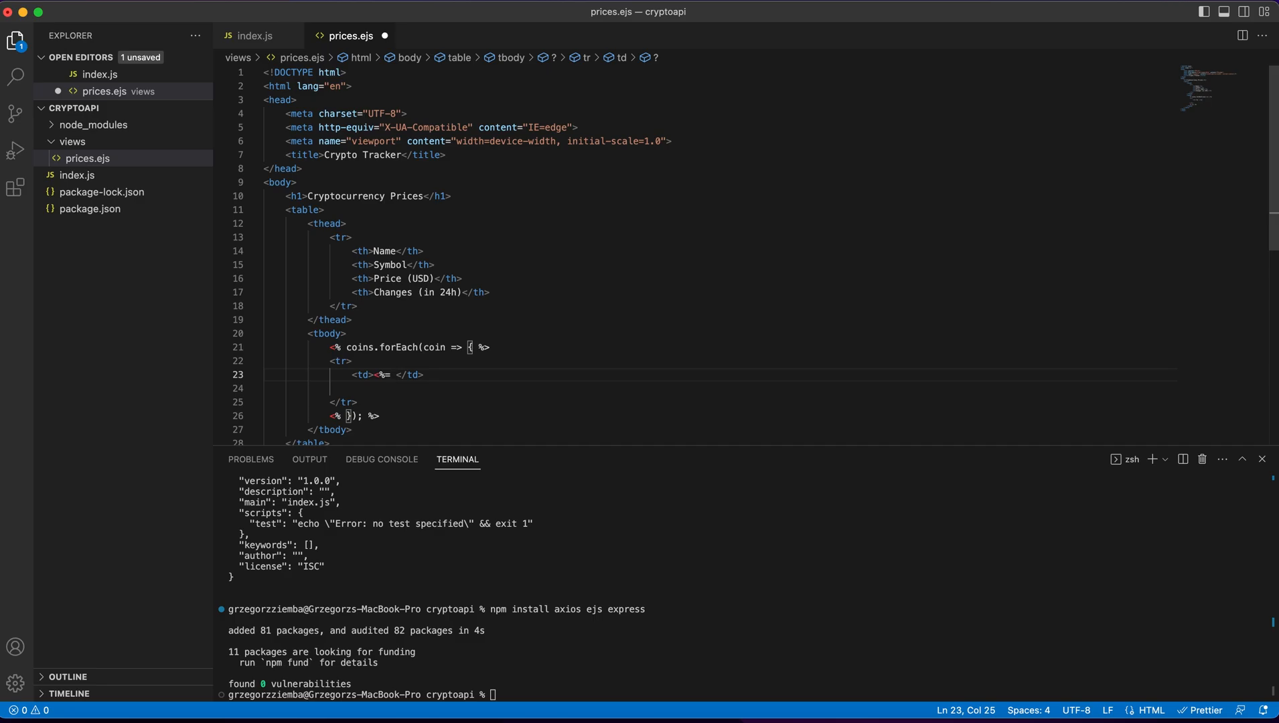
{"action": "type", "text": "coin.name %>"}
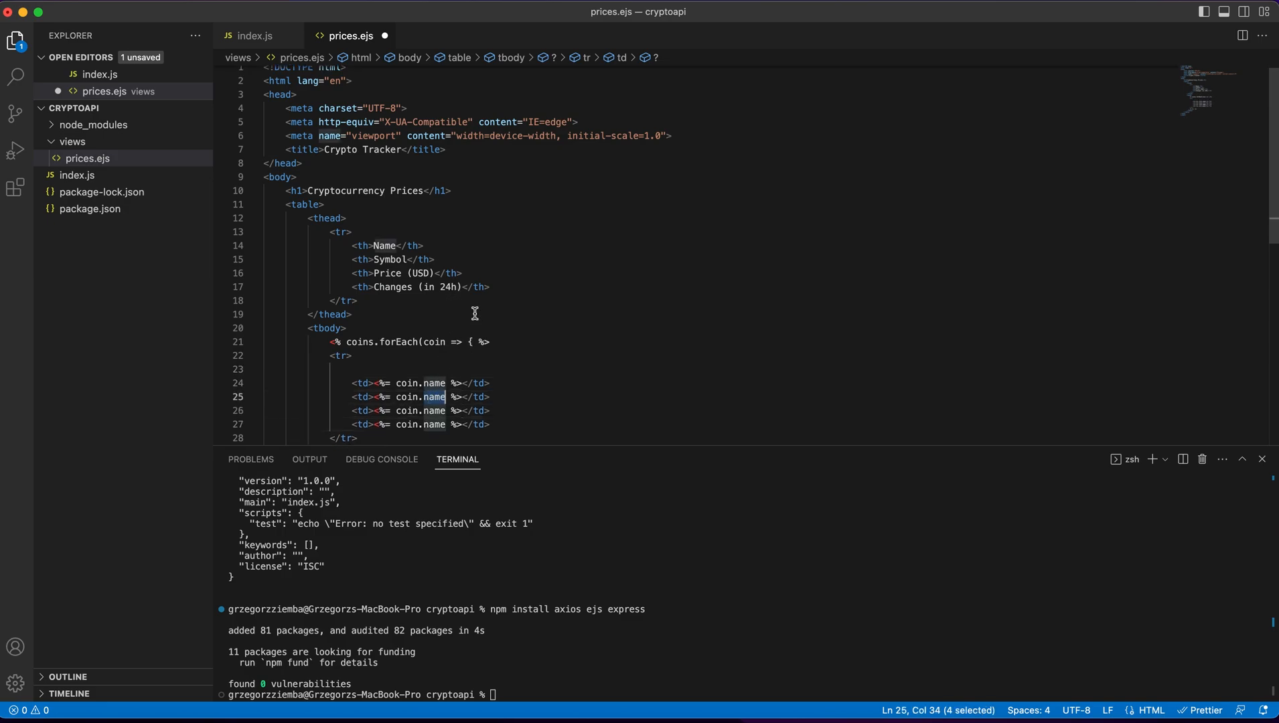
{"action": "type", "text": "symbol"}
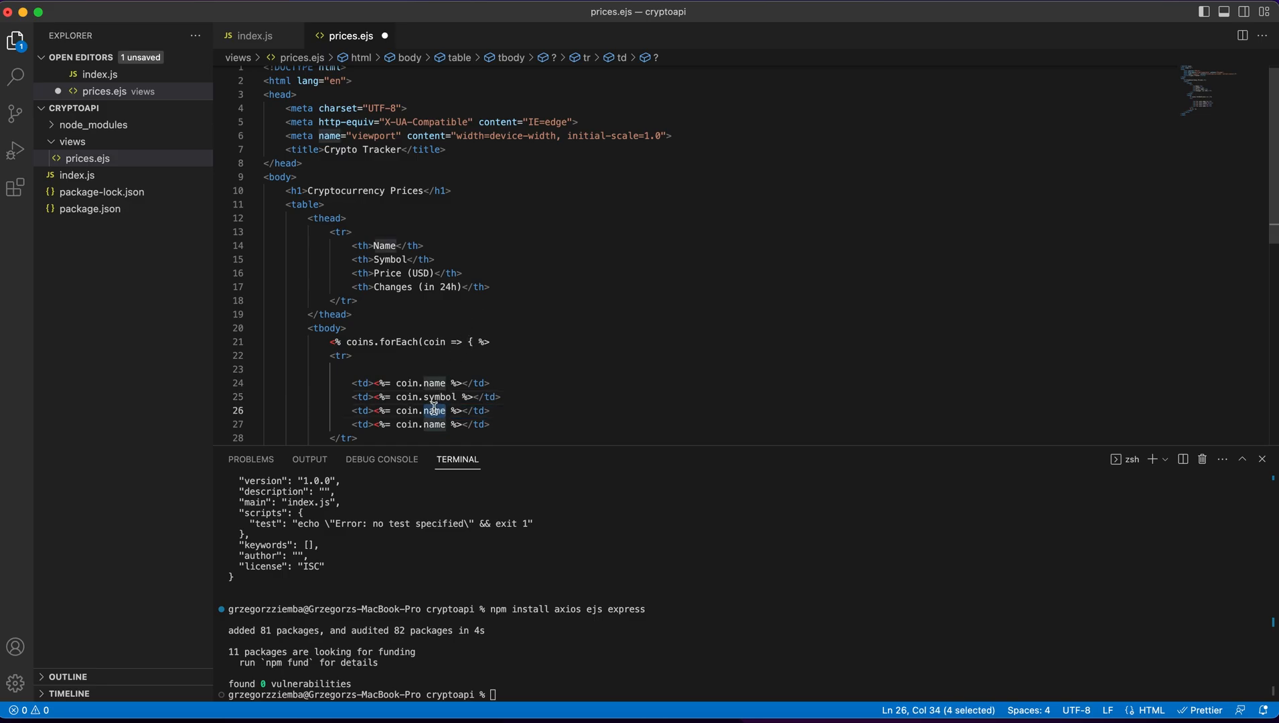
{"action": "type", "text": "current"}
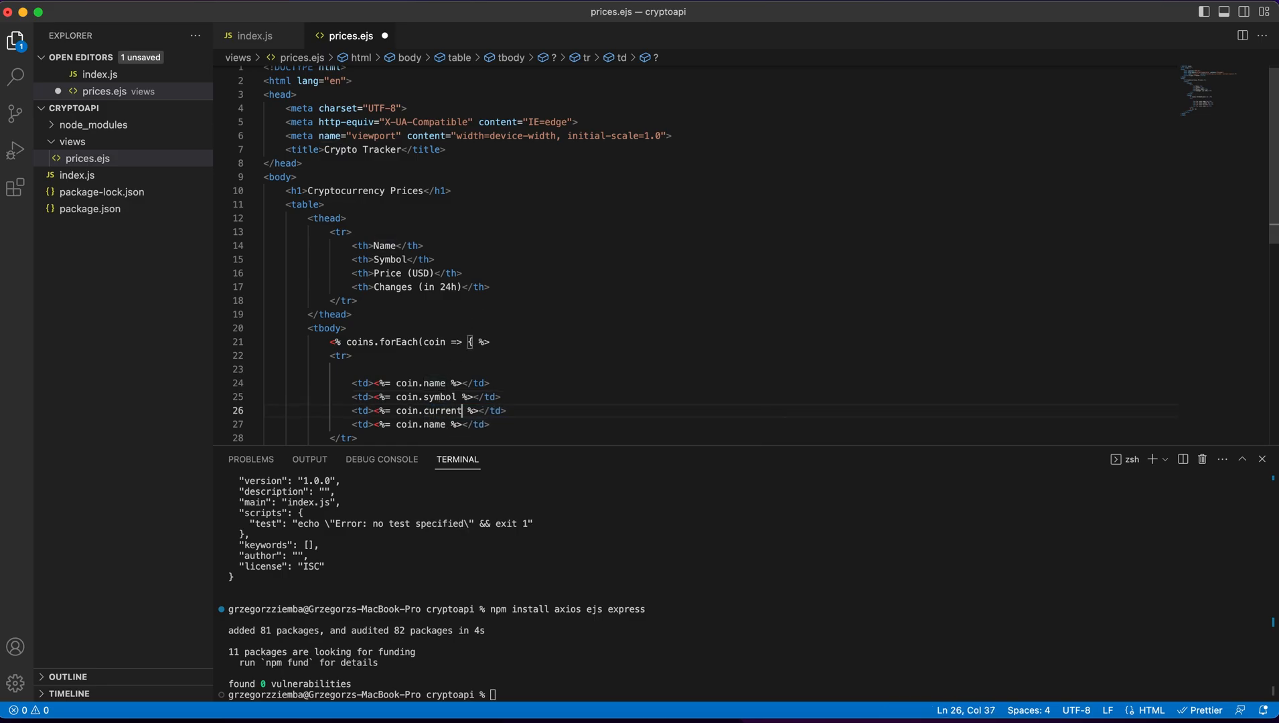
{"action": "type", "text": "_price"}
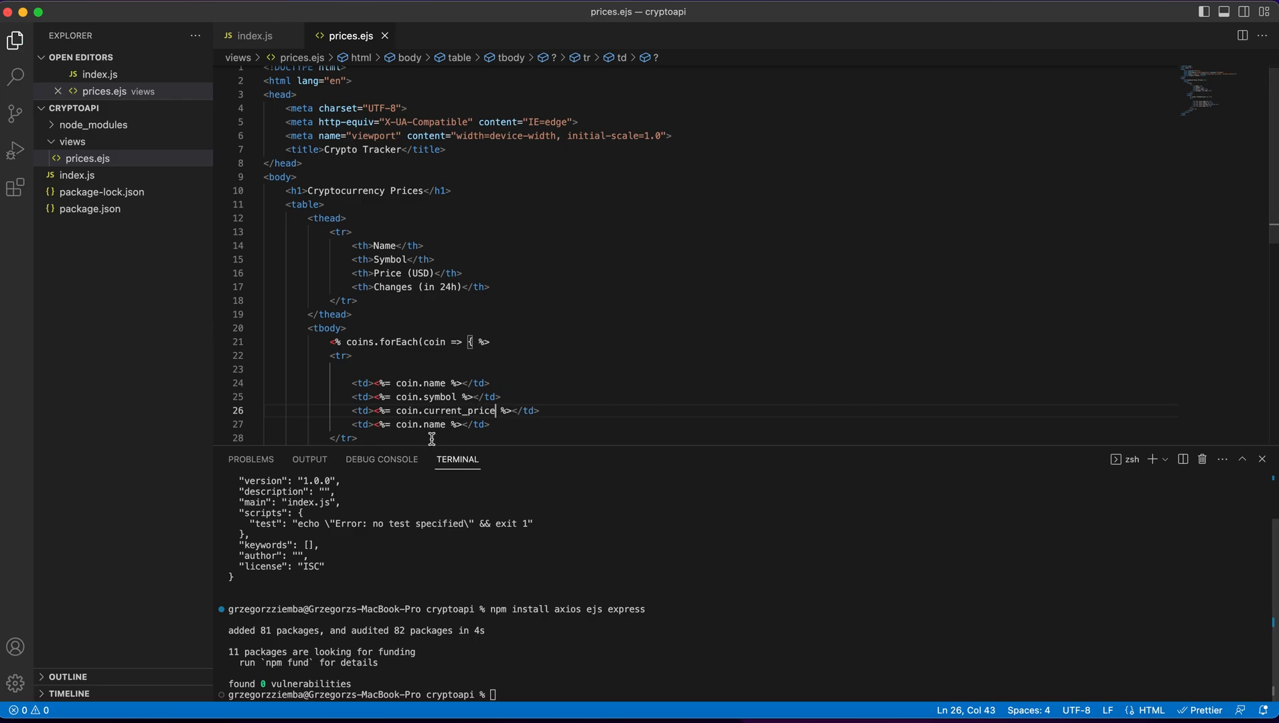
{"action": "double_click", "coordinate": [434, 424]}
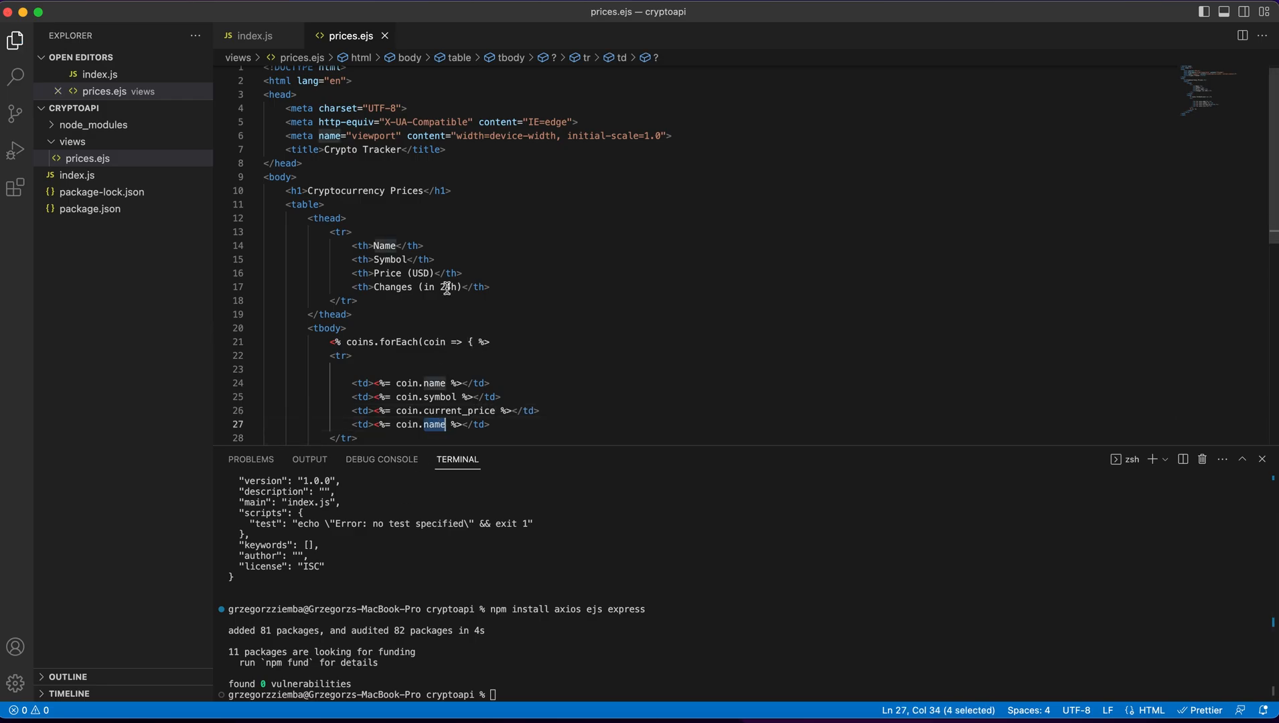
{"action": "type", "text": "price_cha"}
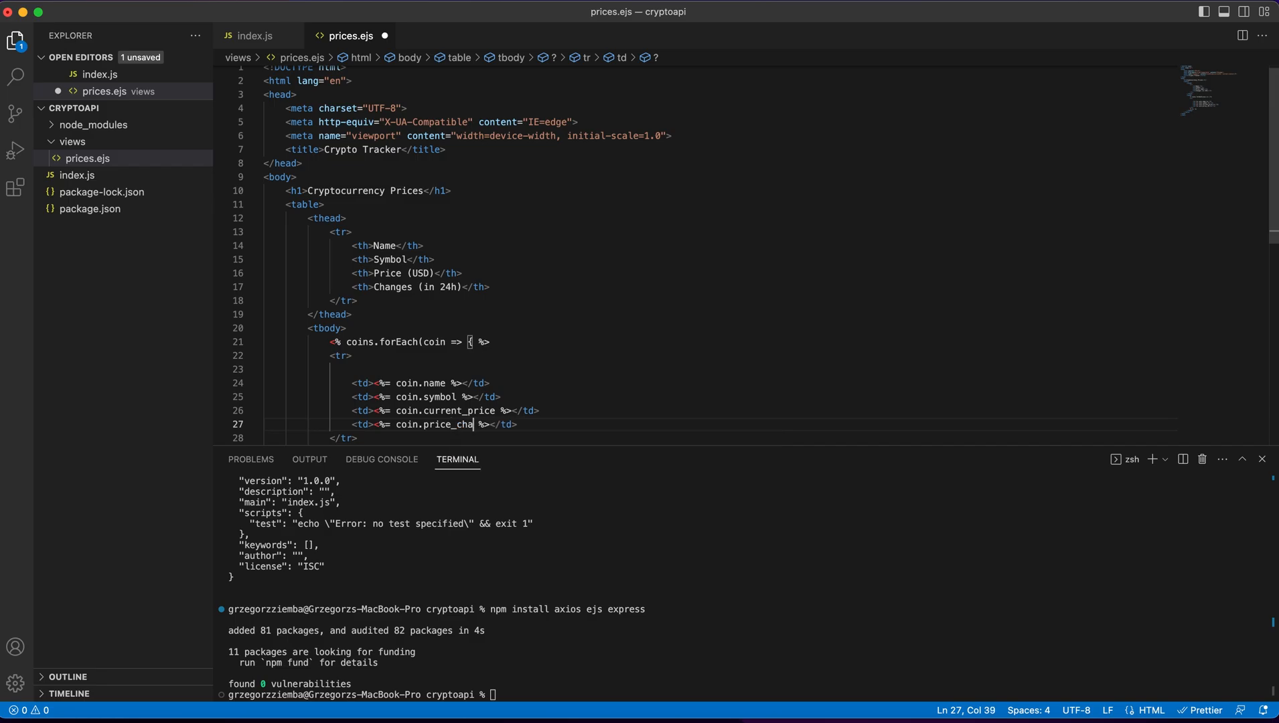
{"action": "type", "text": "nge_percet"}
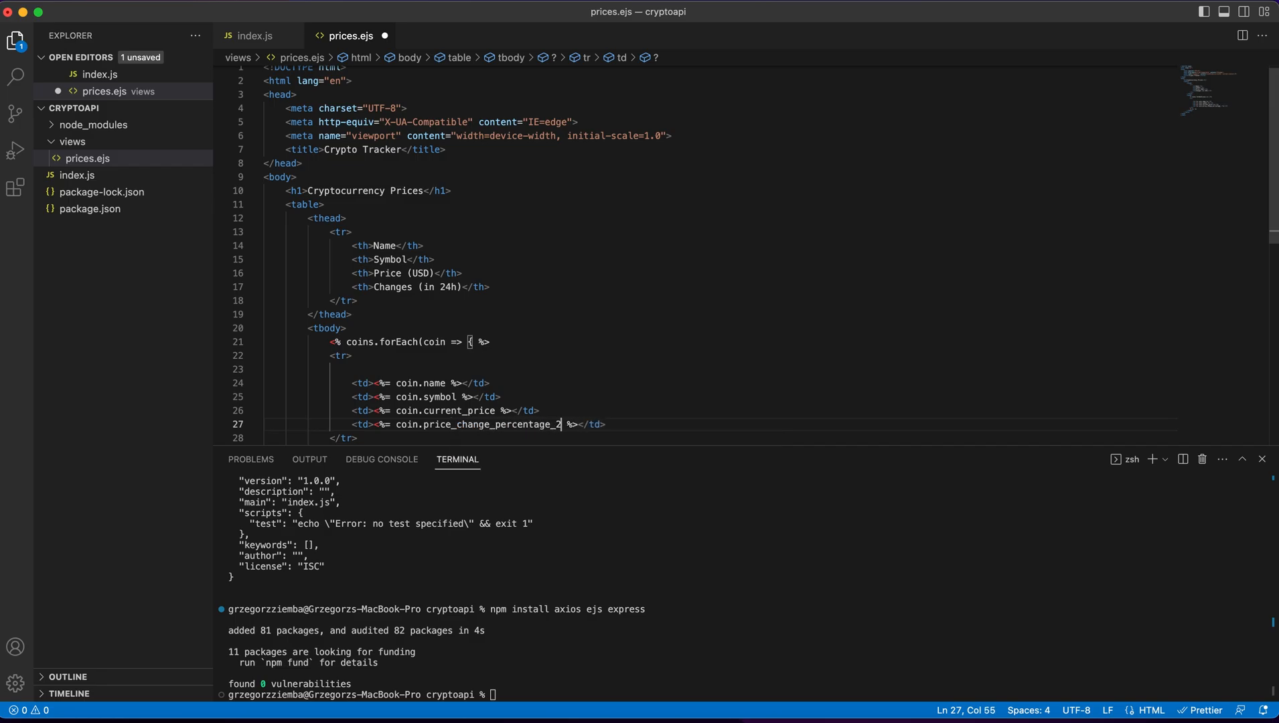
{"action": "type", "text": "4h"}
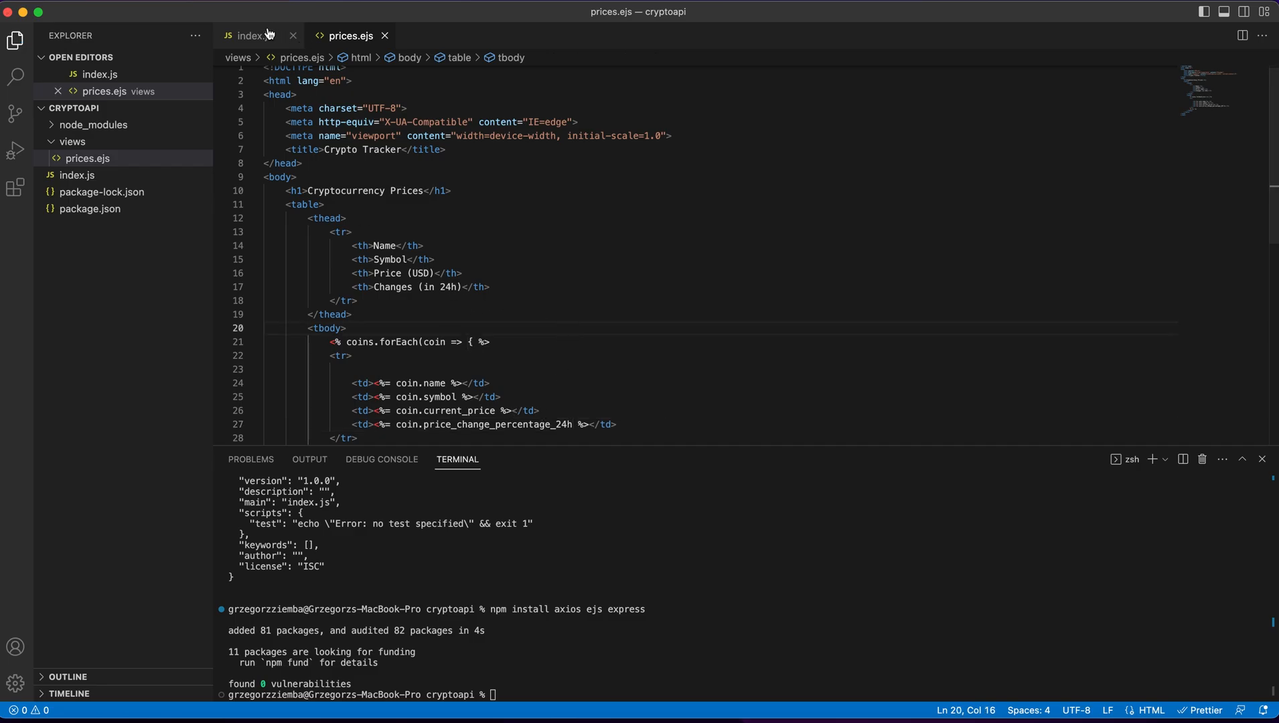
- Run node index.js in the terminal to start the cryptoapi server
{"action": "left_click", "coordinate": [254, 34]}
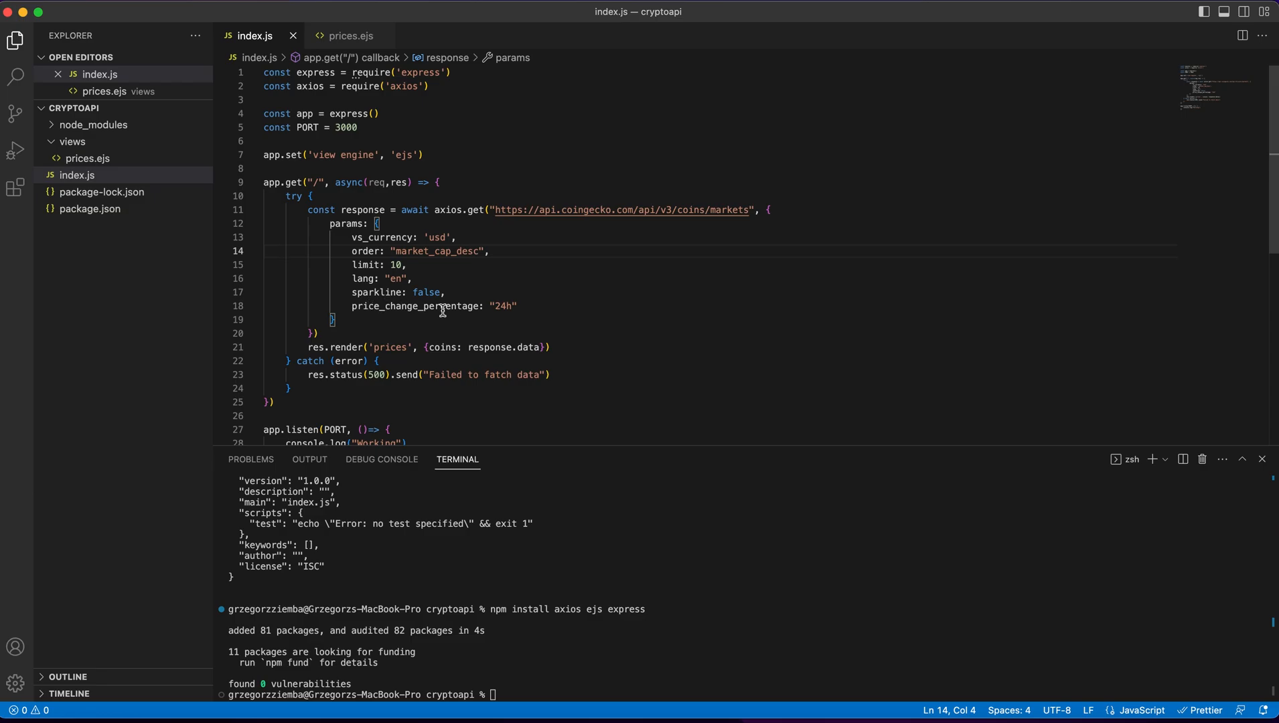
{"action": "left_click", "coordinate": [351, 35]}
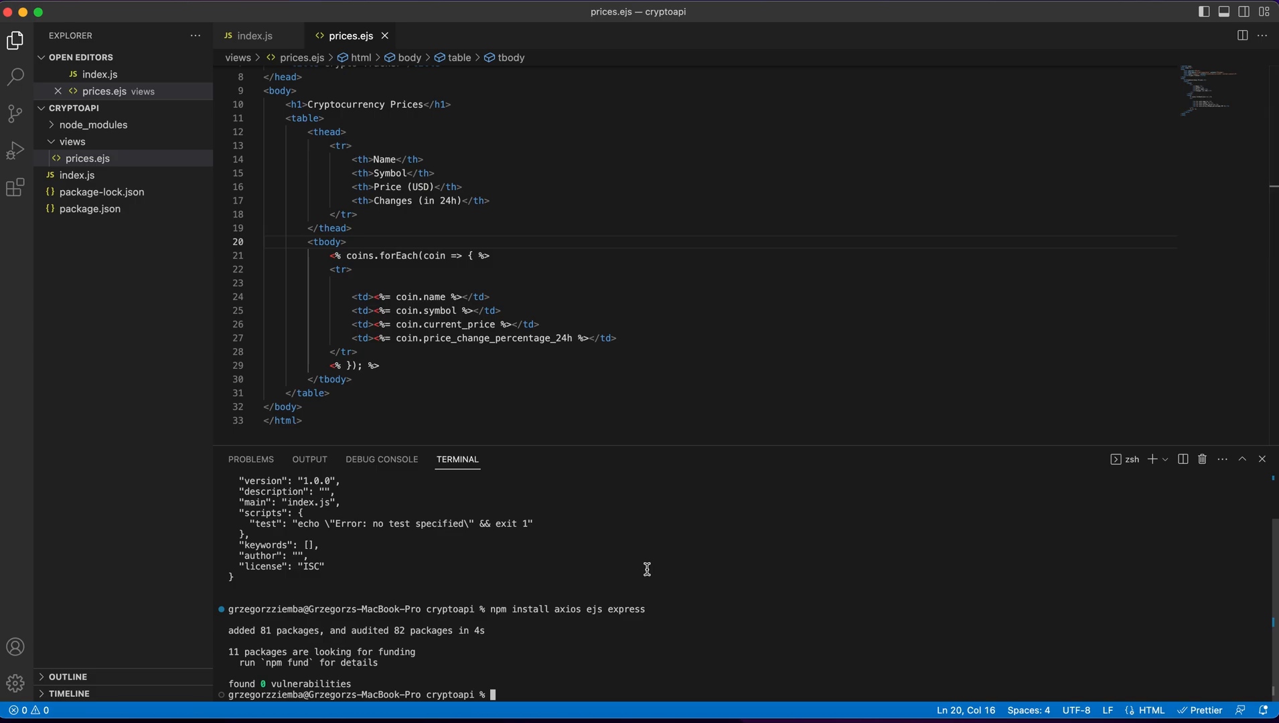
{"action": "type", "text": "node index."}
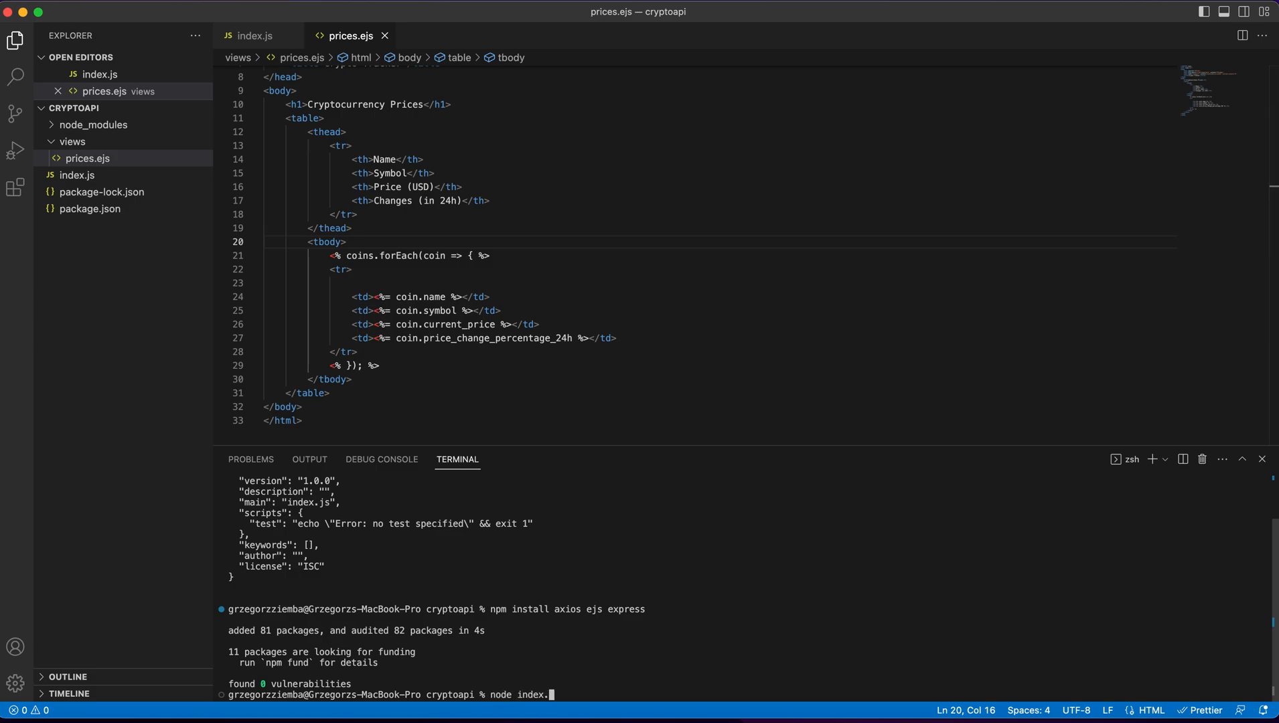
{"action": "key", "text": "Return"}
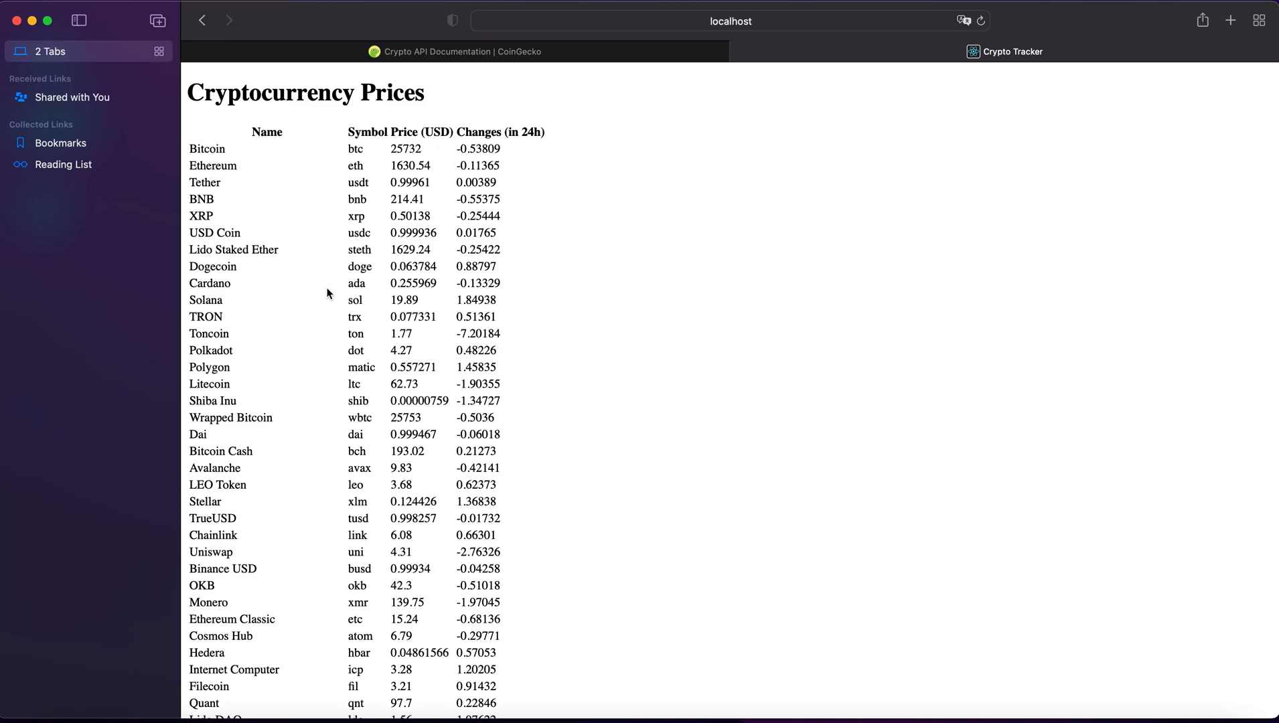
{"action": "mouse_move", "coordinate": [577, 326]}
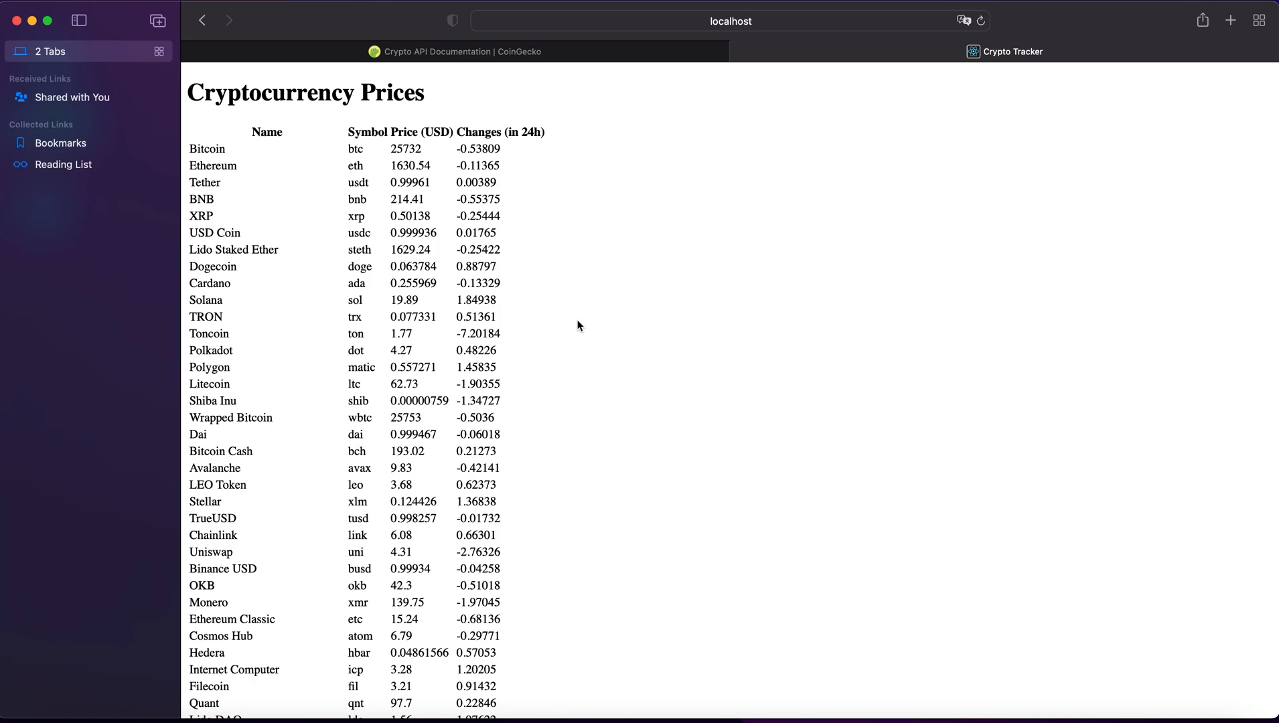